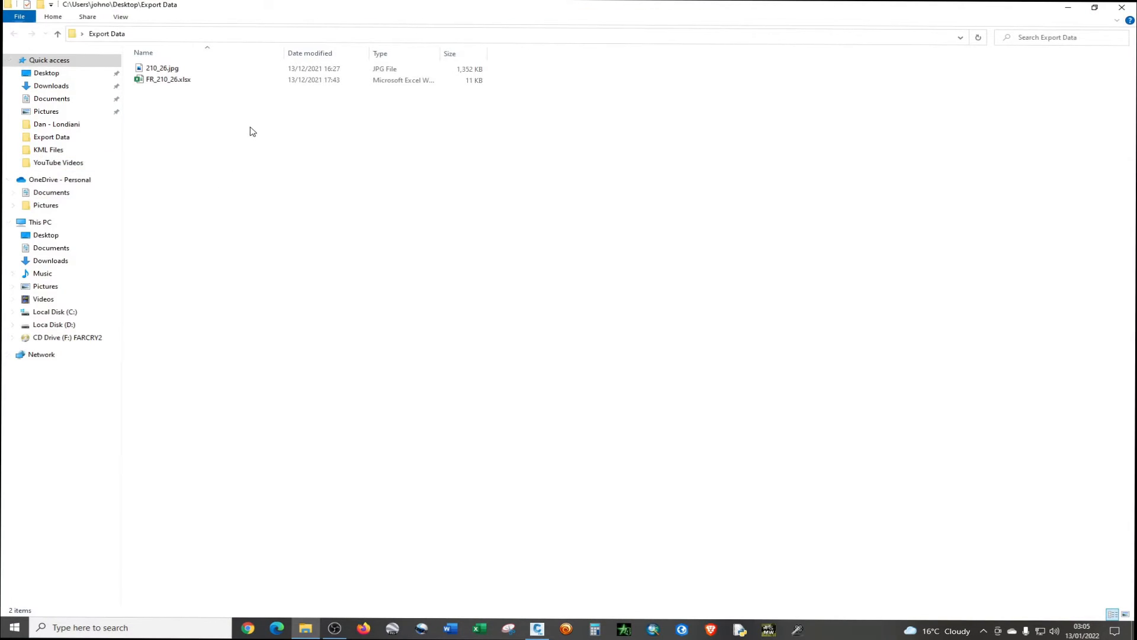
- Open the survey plan scan 210_26.jpg from the Export Data folder in Photos
{"action": "left_click", "coordinate": [168, 78]}
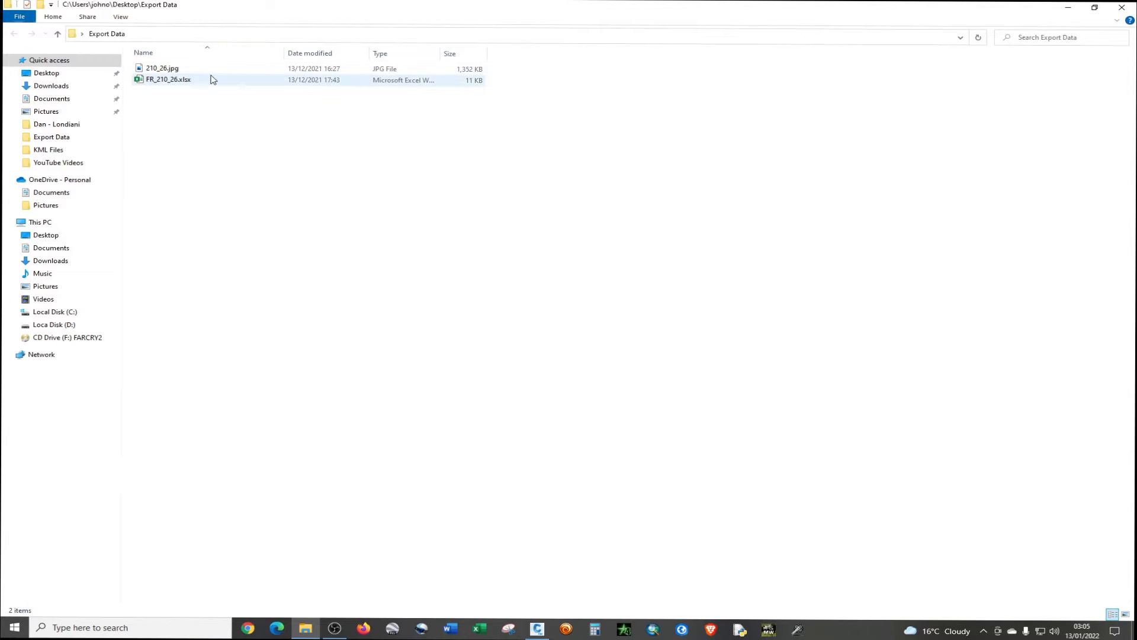
{"action": "double_click", "coordinate": [164, 67]}
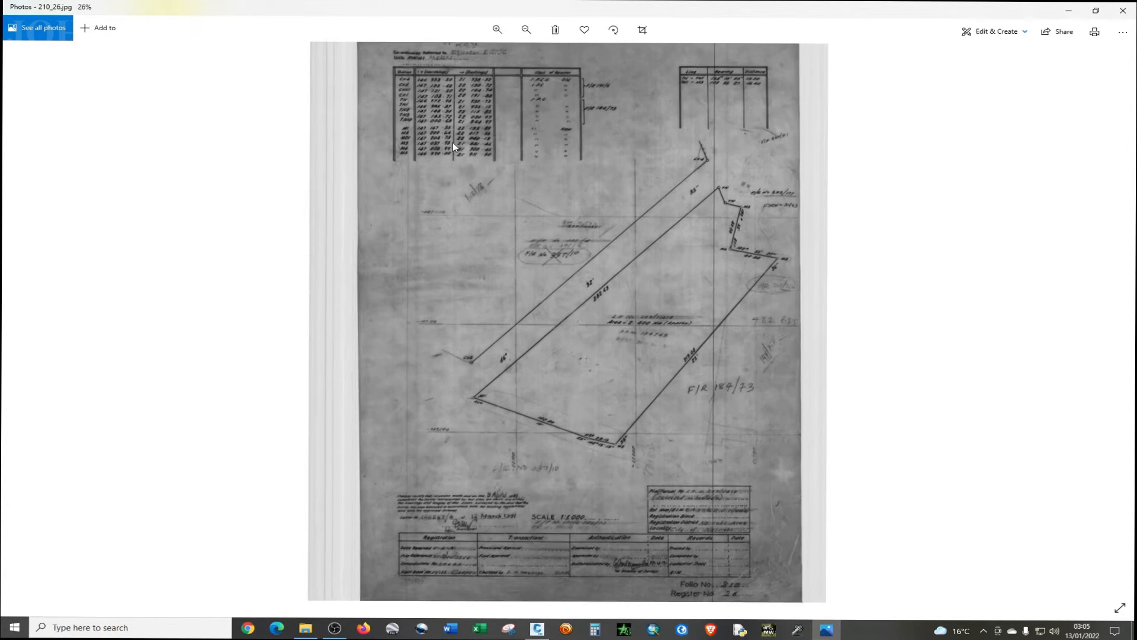
- Zoom into the plan until the CX4–M5 northing and easting table is legible
{"action": "left_click", "coordinate": [498, 30]}
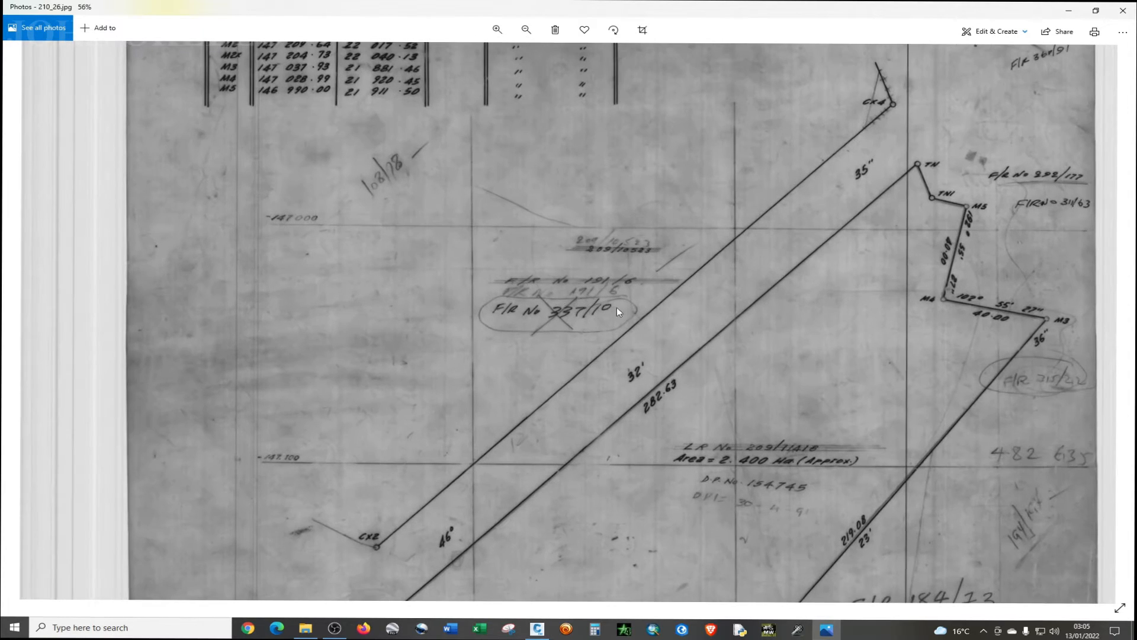
{"action": "scroll", "scroll_direction": "down", "scroll_amount": 3}
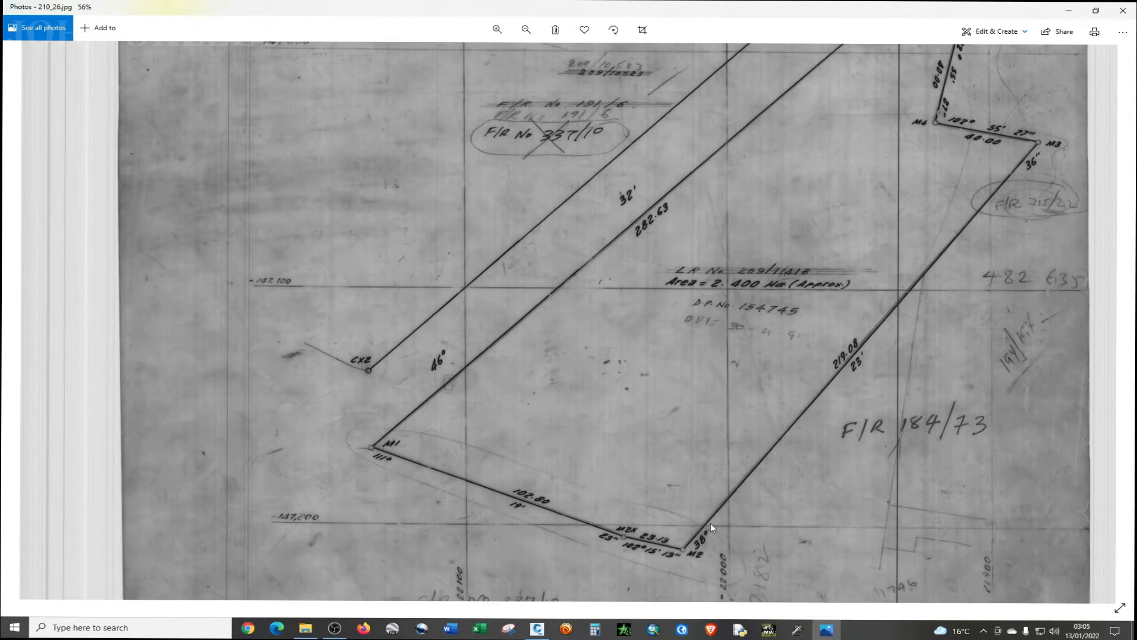
{"action": "mouse_move", "coordinate": [734, 398]}
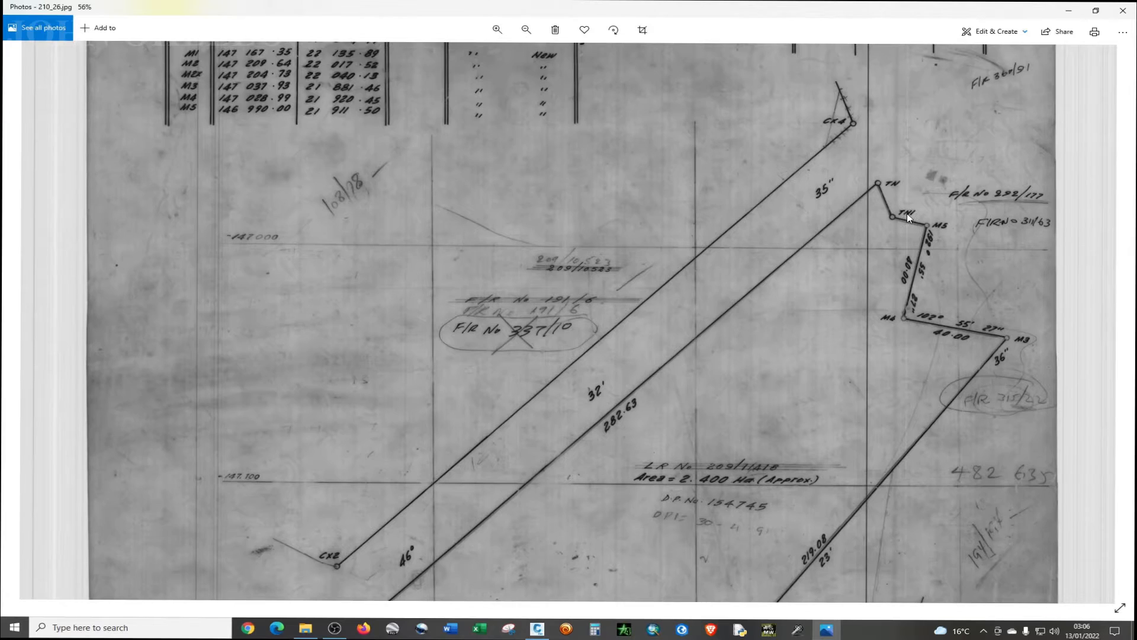
{"action": "mouse_move", "coordinate": [983, 350]}
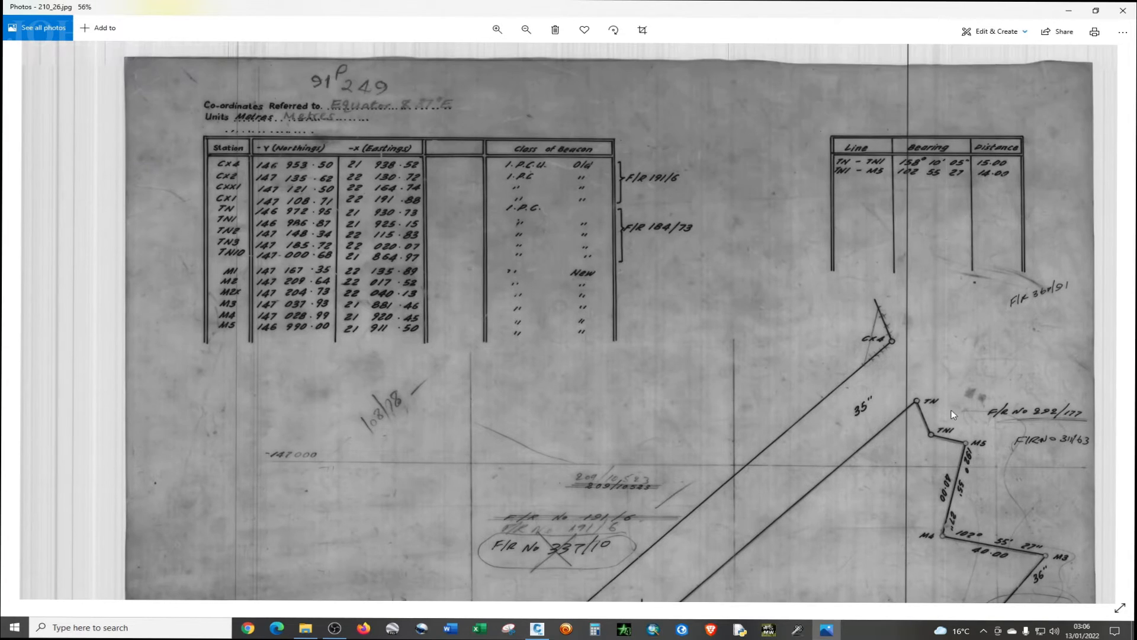
{"action": "scroll", "scroll_direction": "down", "scroll_amount": 3}
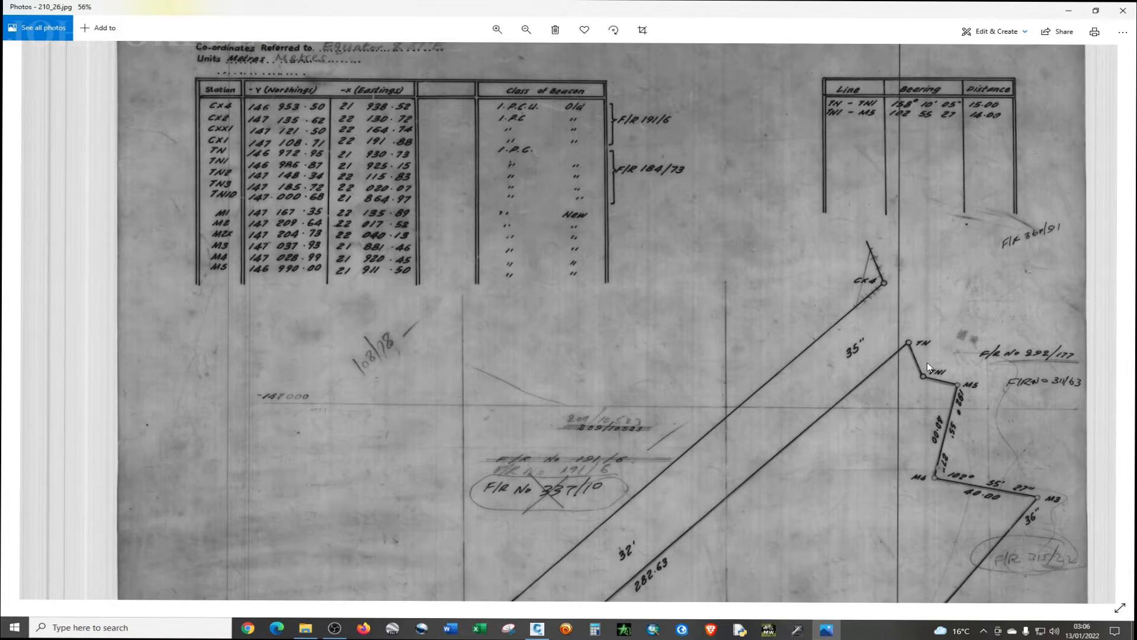
{"action": "scroll", "scroll_direction": "down", "scroll_amount": 3}
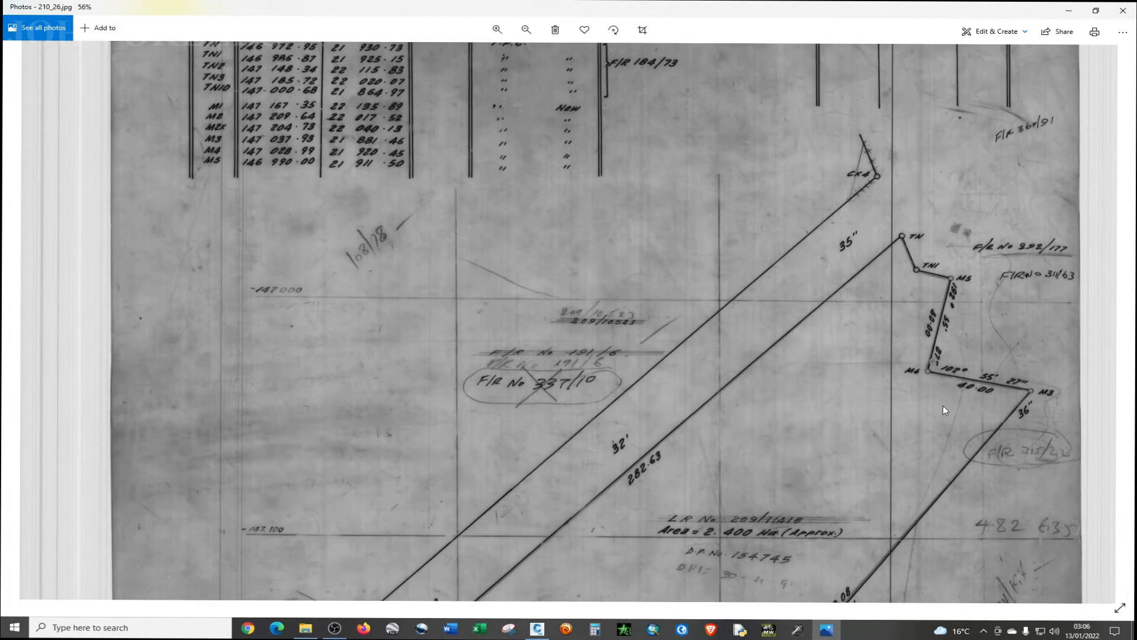
{"action": "scroll", "scroll_direction": "down", "scroll_amount": 3}
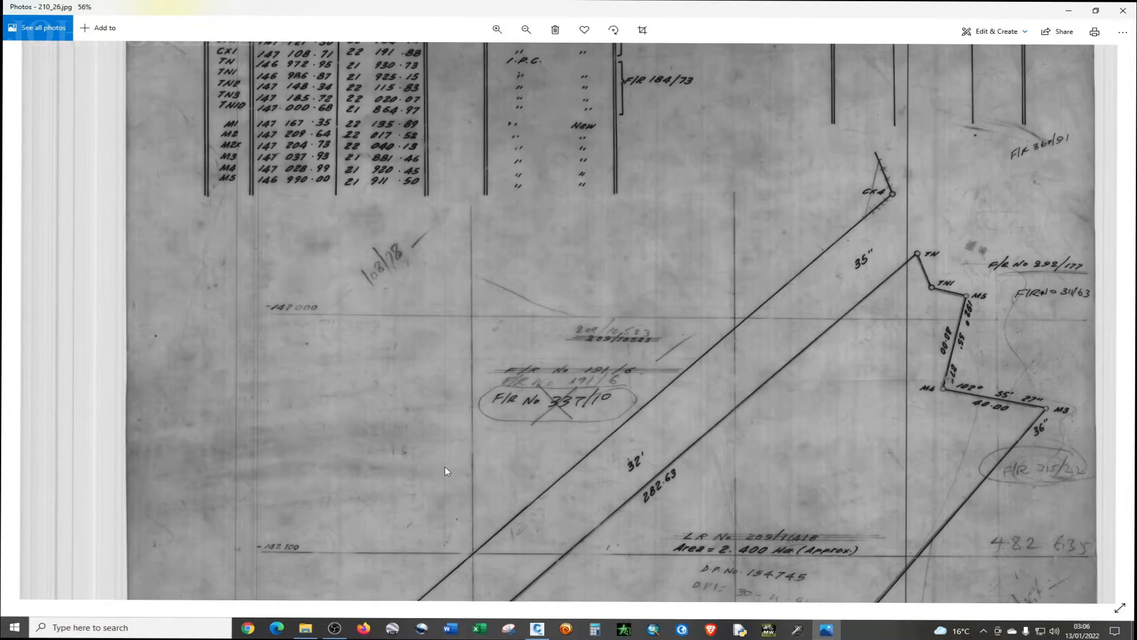
{"action": "left_click", "coordinate": [500, 29]}
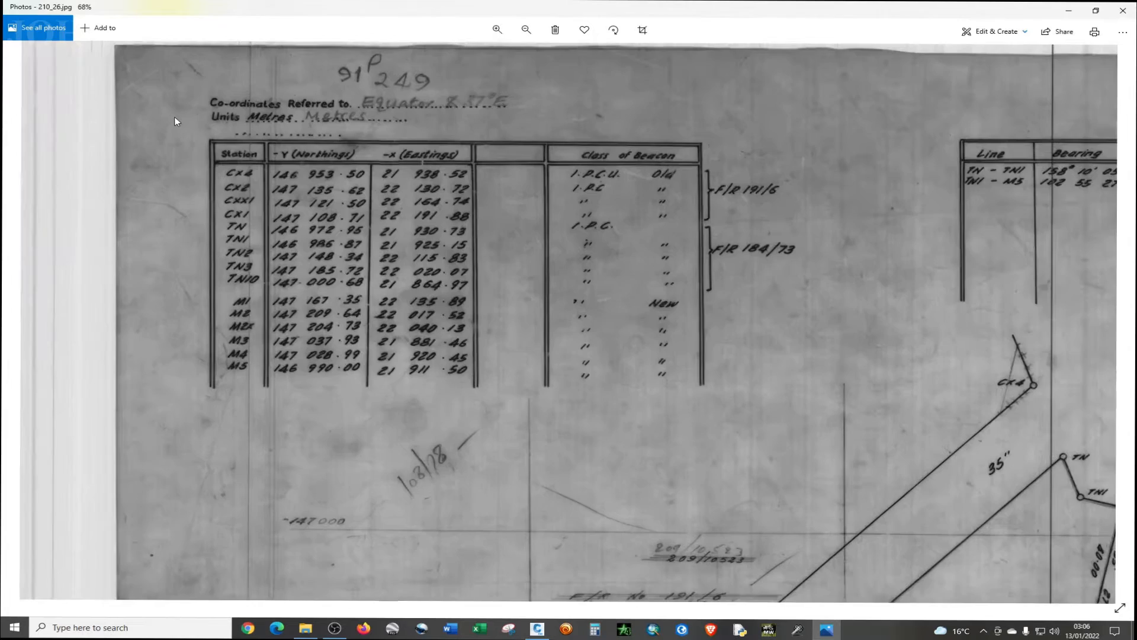
{"action": "left_click", "coordinate": [501, 29]}
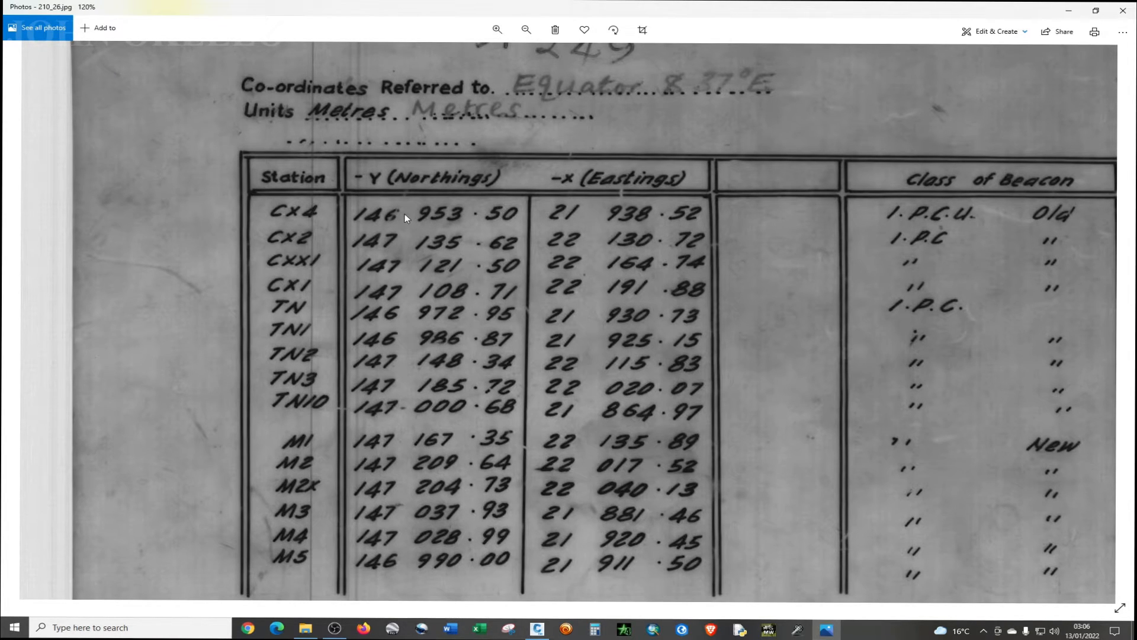
{"action": "mouse_move", "coordinate": [355, 237]}
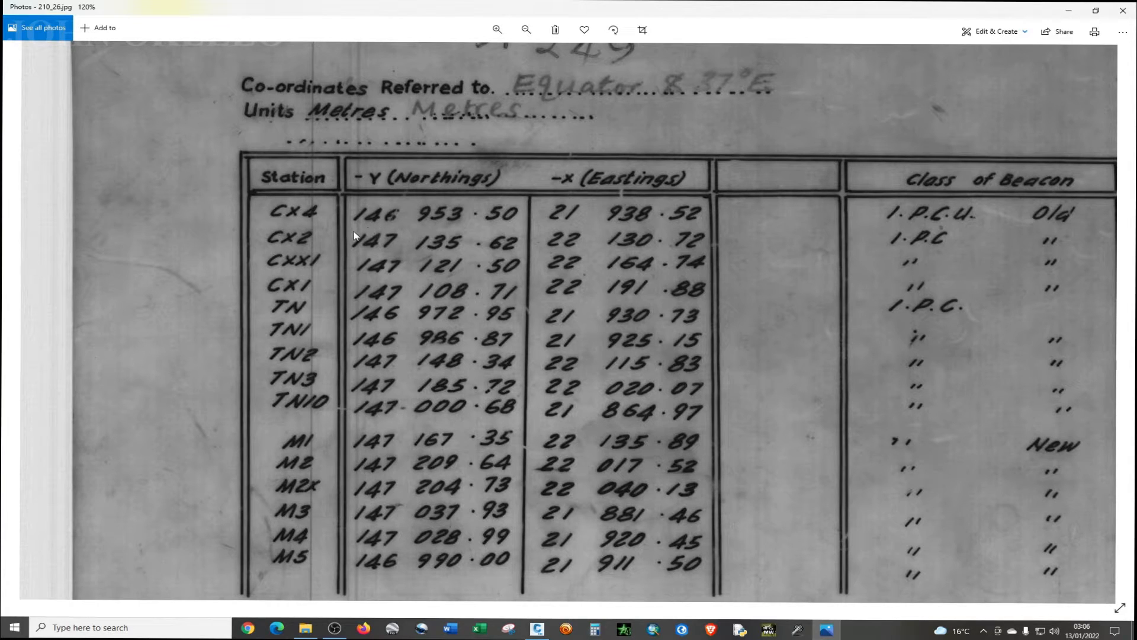
{"action": "mouse_move", "coordinate": [502, 275]}
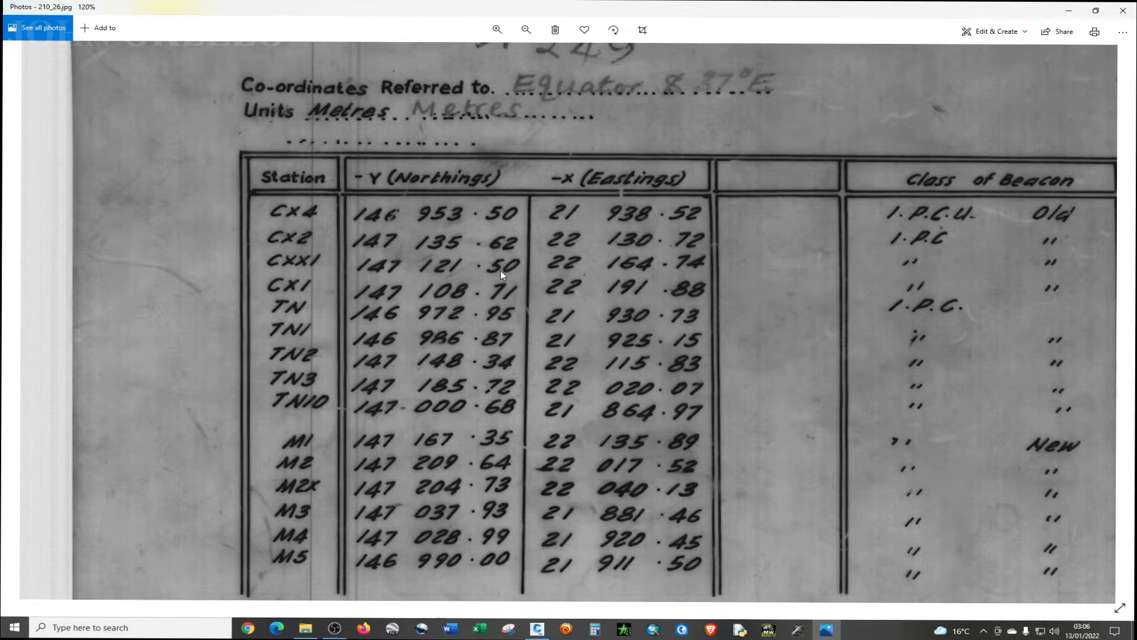
{"action": "mouse_move", "coordinate": [325, 309]}
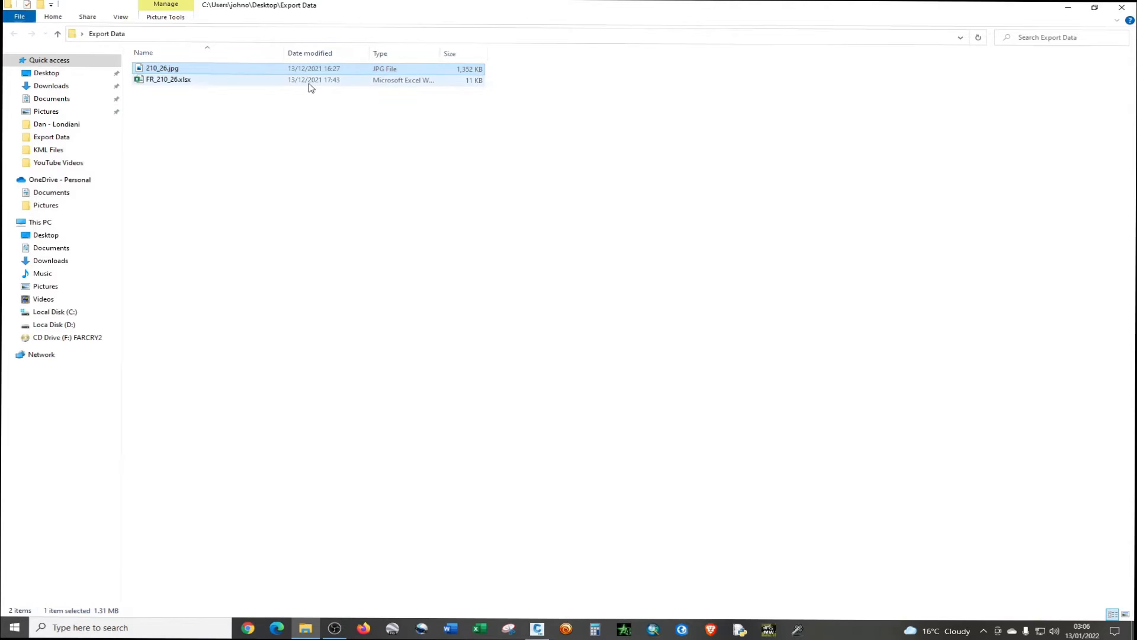
- Review the Station, Northing and Easting columns in FR_210_26.xlsx, then switch to Civil 3D
{"action": "double_click", "coordinate": [167, 79]}
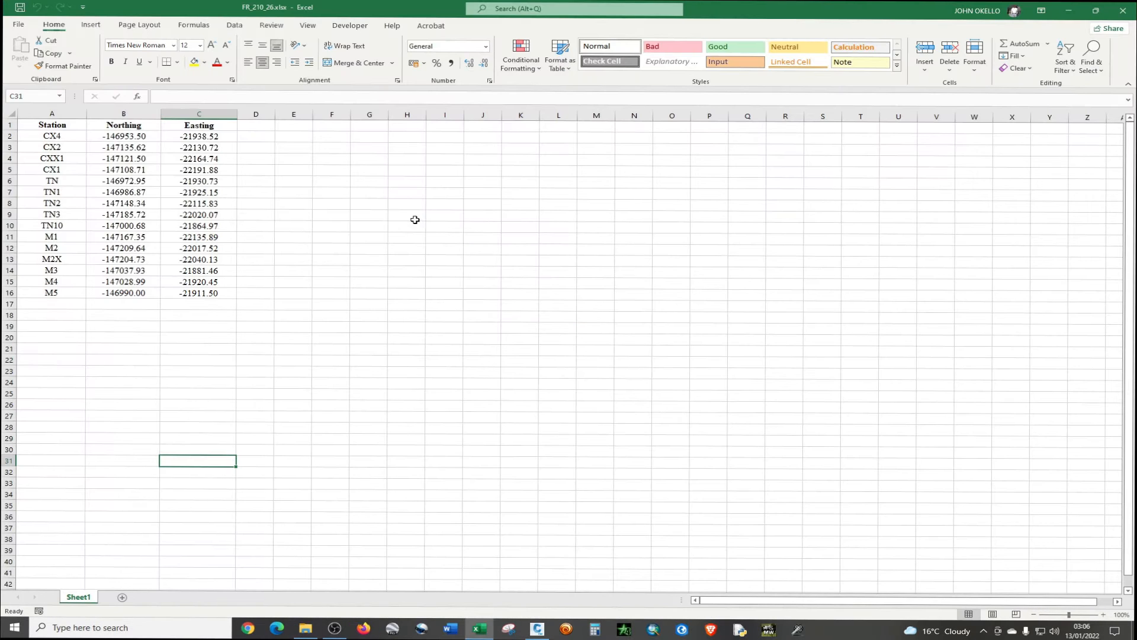
{"action": "mouse_move", "coordinate": [221, 136]}
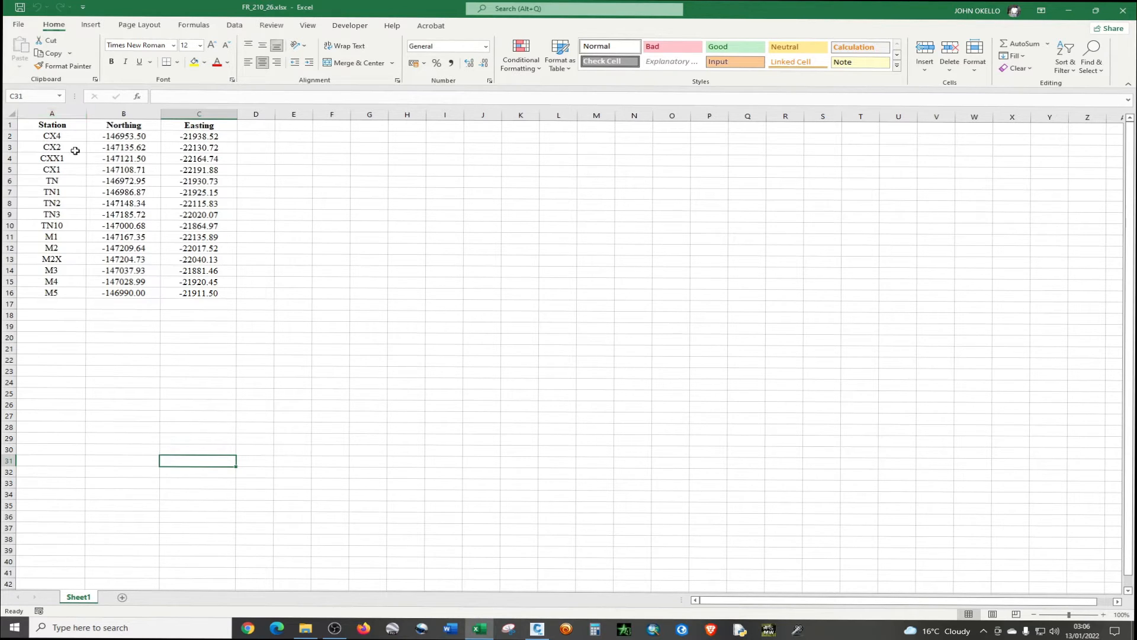
{"action": "mouse_move", "coordinate": [726, 4]}
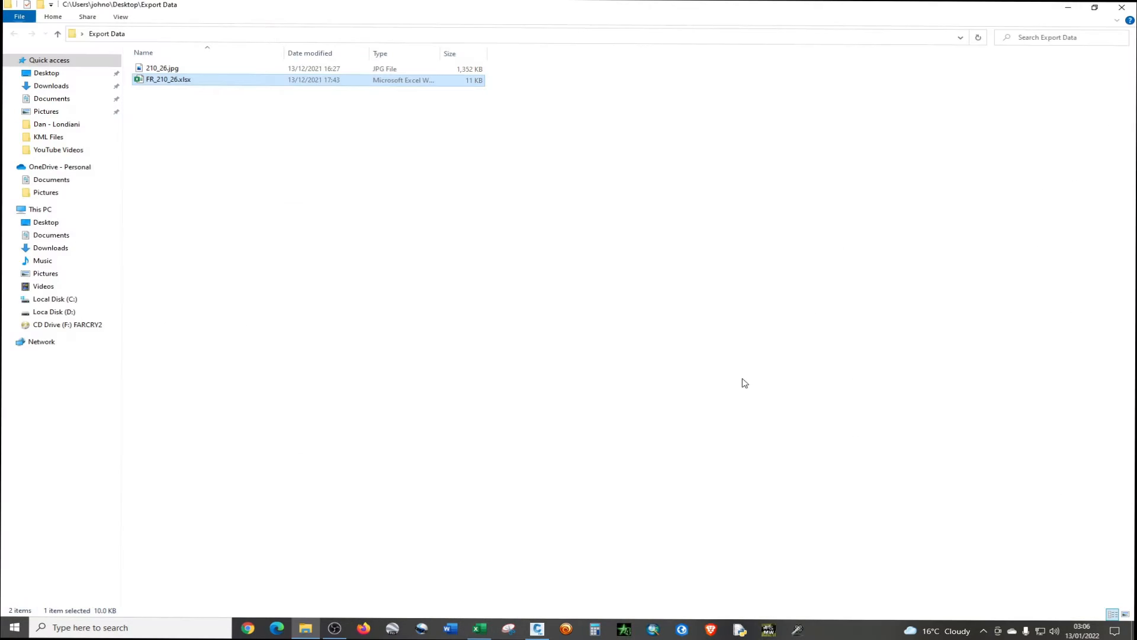
{"action": "left_click", "coordinate": [537, 628]}
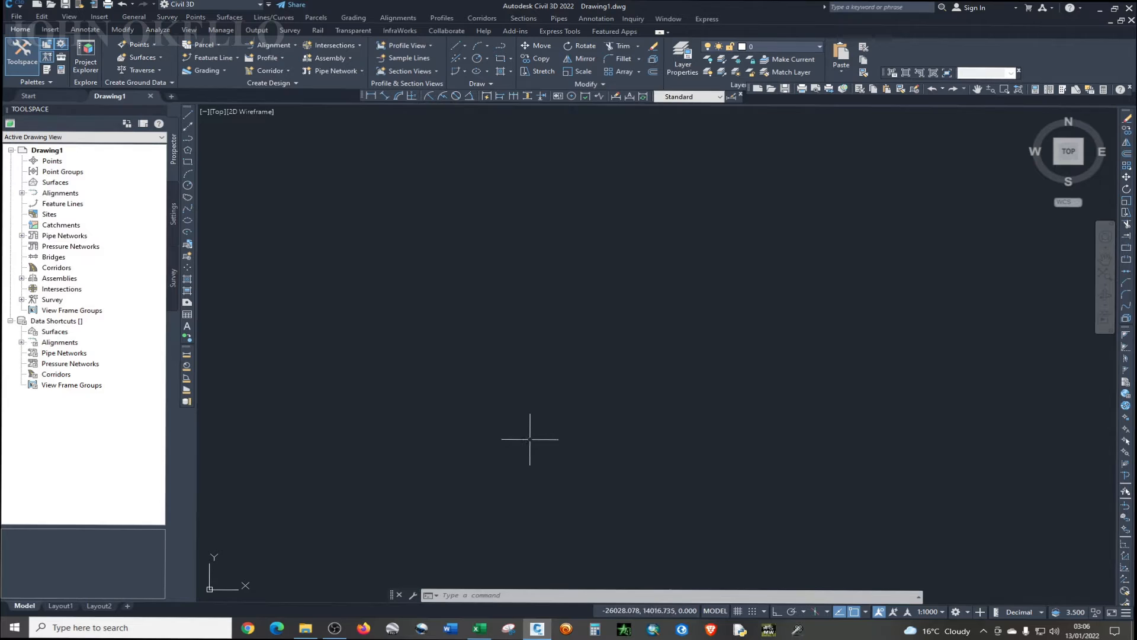
{"action": "mouse_move", "coordinate": [480, 454]}
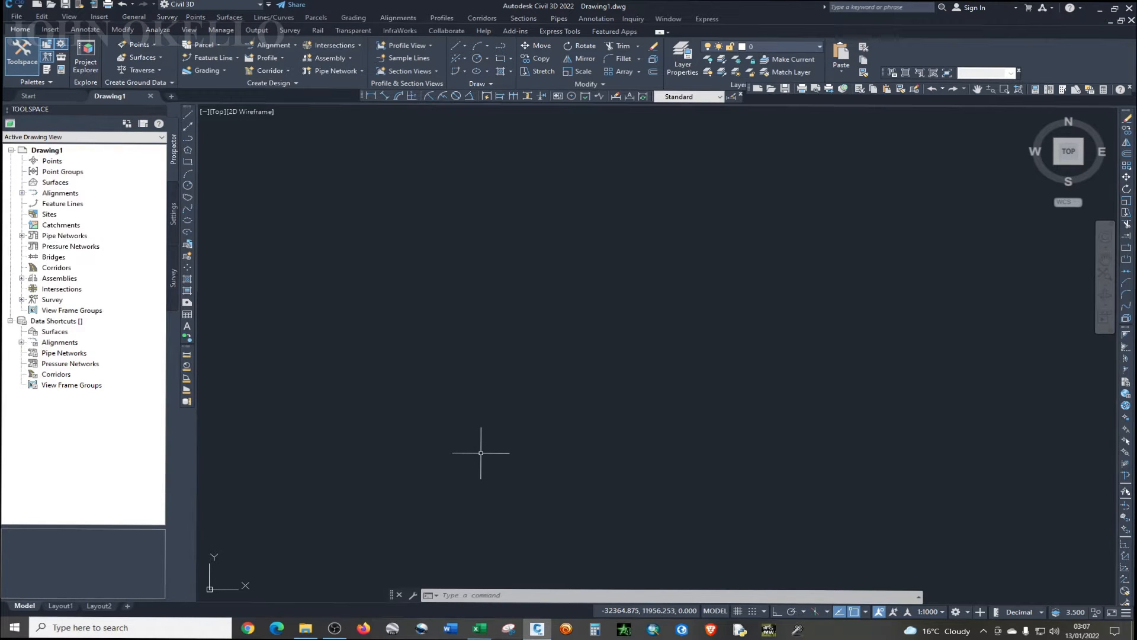
{"action": "mouse_move", "coordinate": [300, 180]}
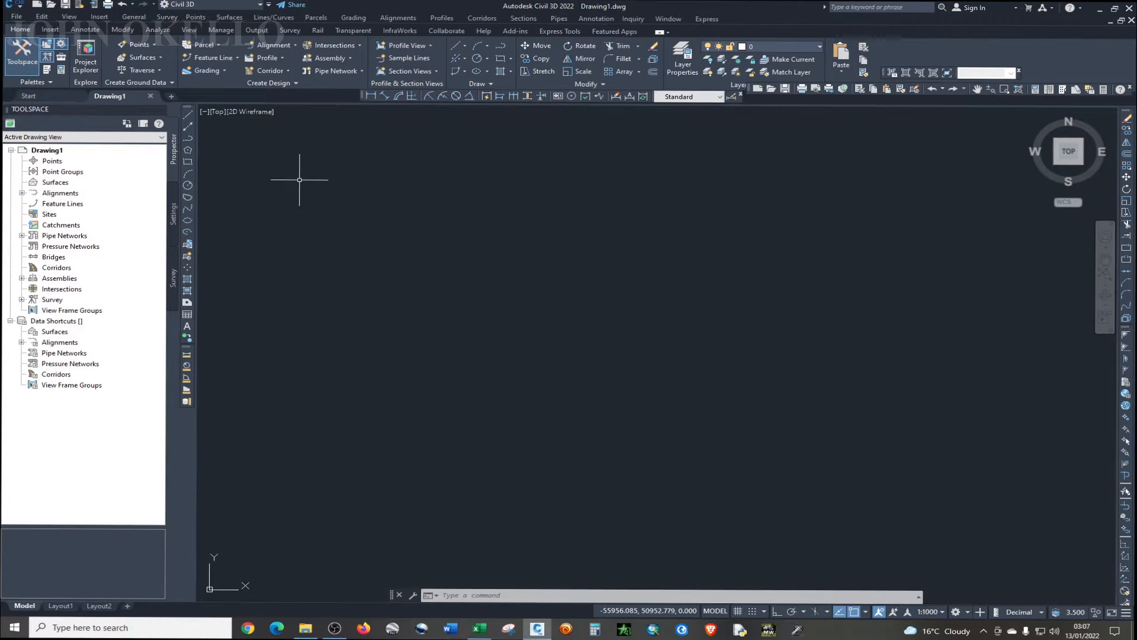
{"action": "mouse_move", "coordinate": [287, 213]}
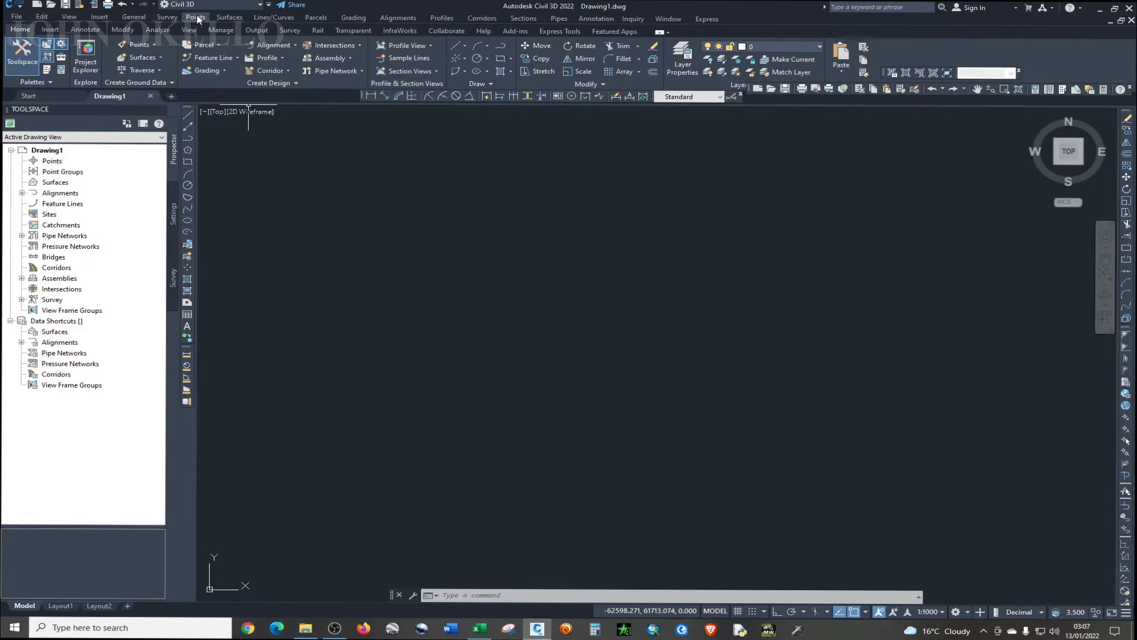
- Open the Points menu to reach the Import/Export Points submenu
{"action": "left_click", "coordinate": [196, 16]}
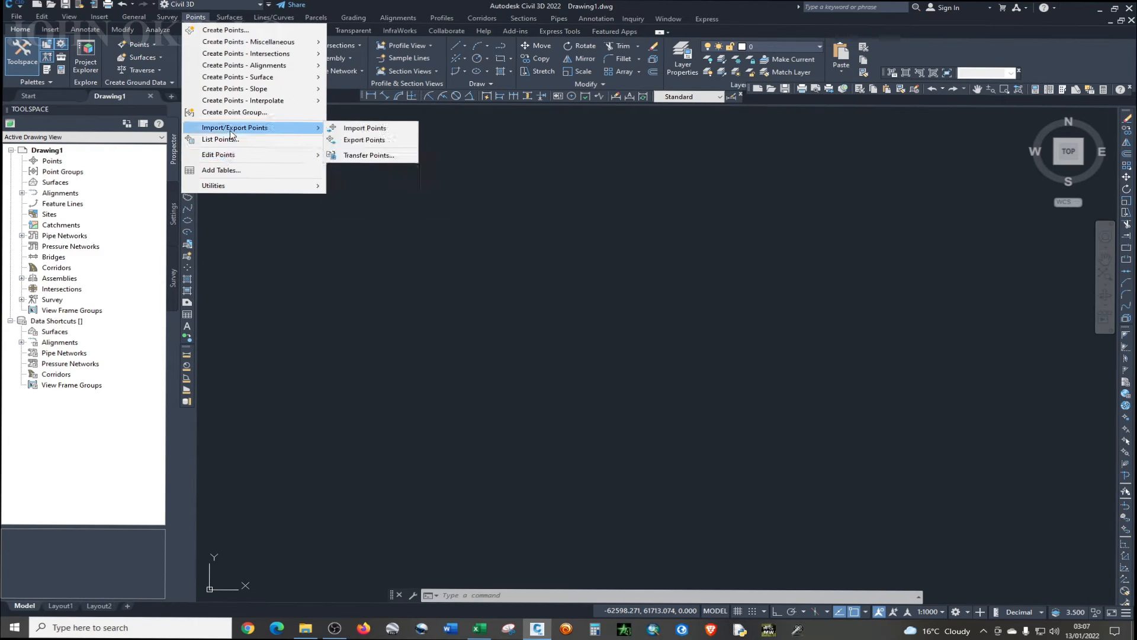
{"action": "mouse_move", "coordinate": [234, 131]}
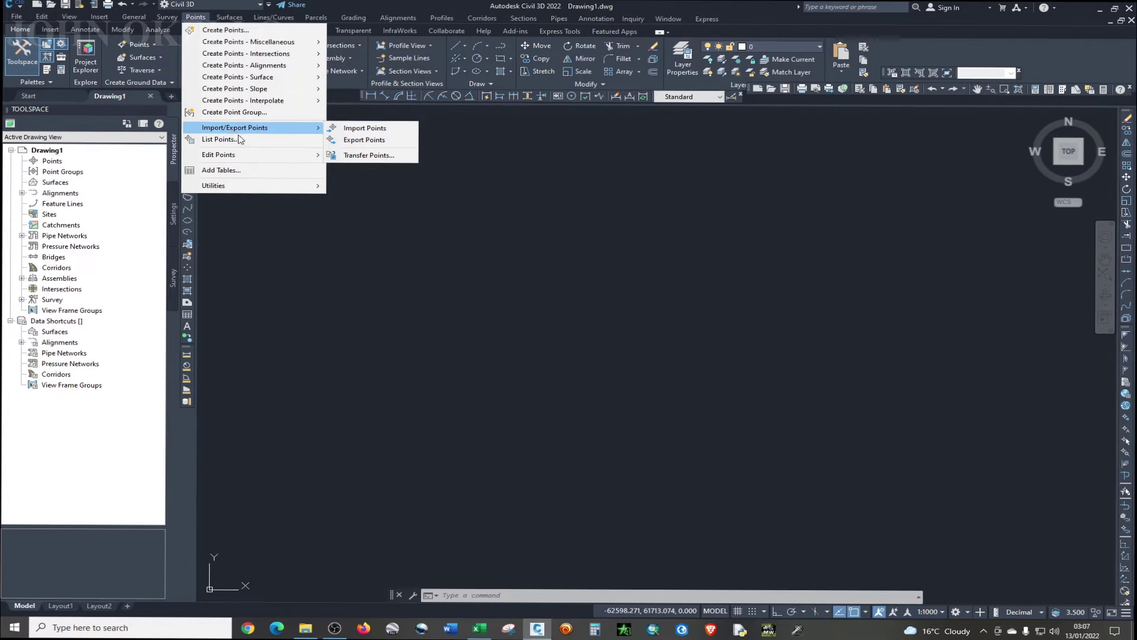
{"action": "mouse_move", "coordinate": [364, 128]}
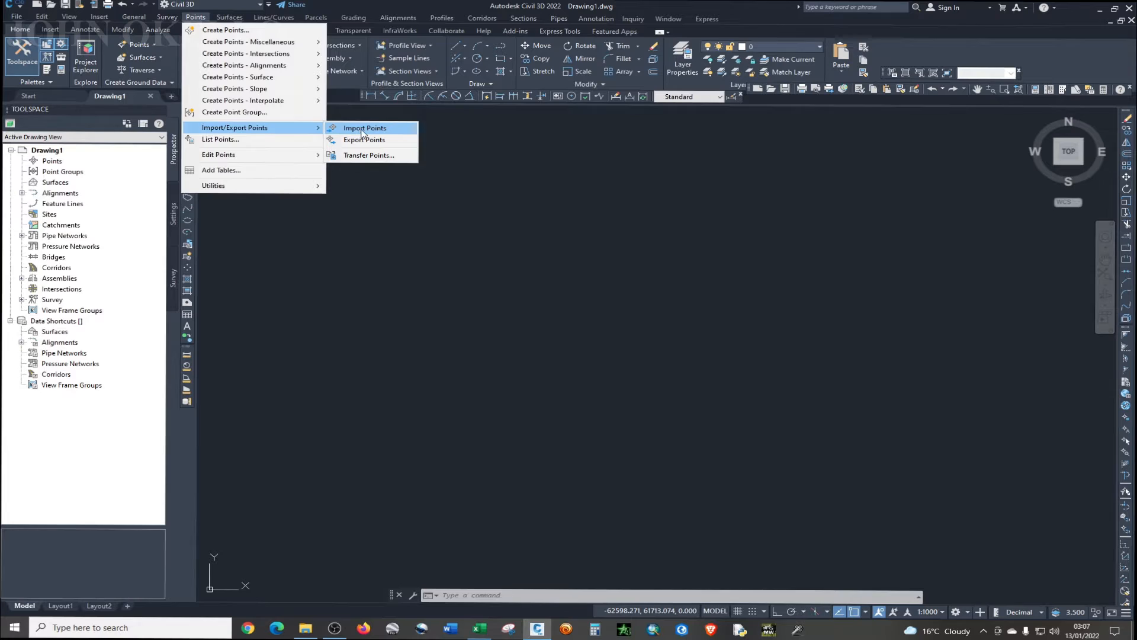
- Start Import Points and choose PNEZD (comma delimited) as the point file format
{"action": "left_click", "coordinate": [364, 127]}
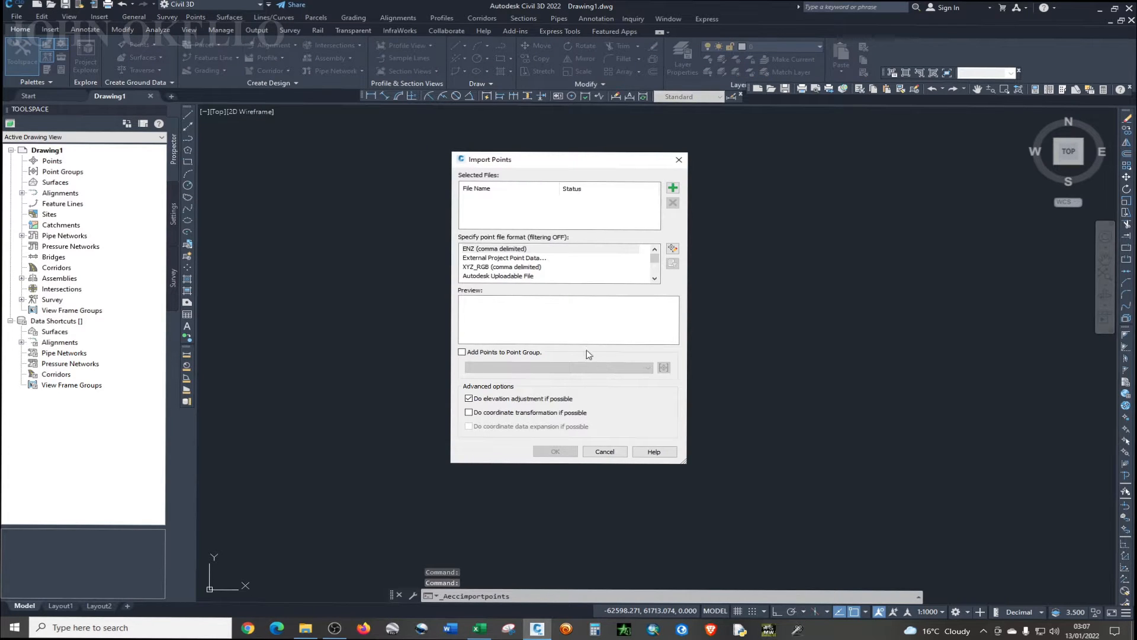
{"action": "mouse_move", "coordinate": [595, 170]}
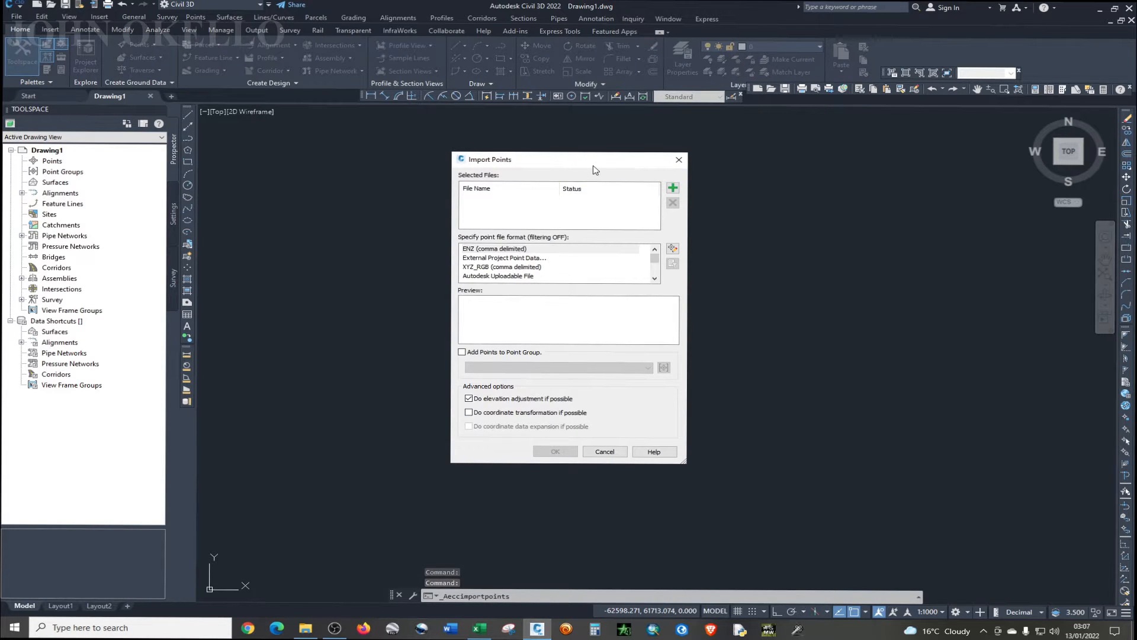
{"action": "left_click_drag", "start_coordinate": [595, 158], "coordinate": [802, 191]}
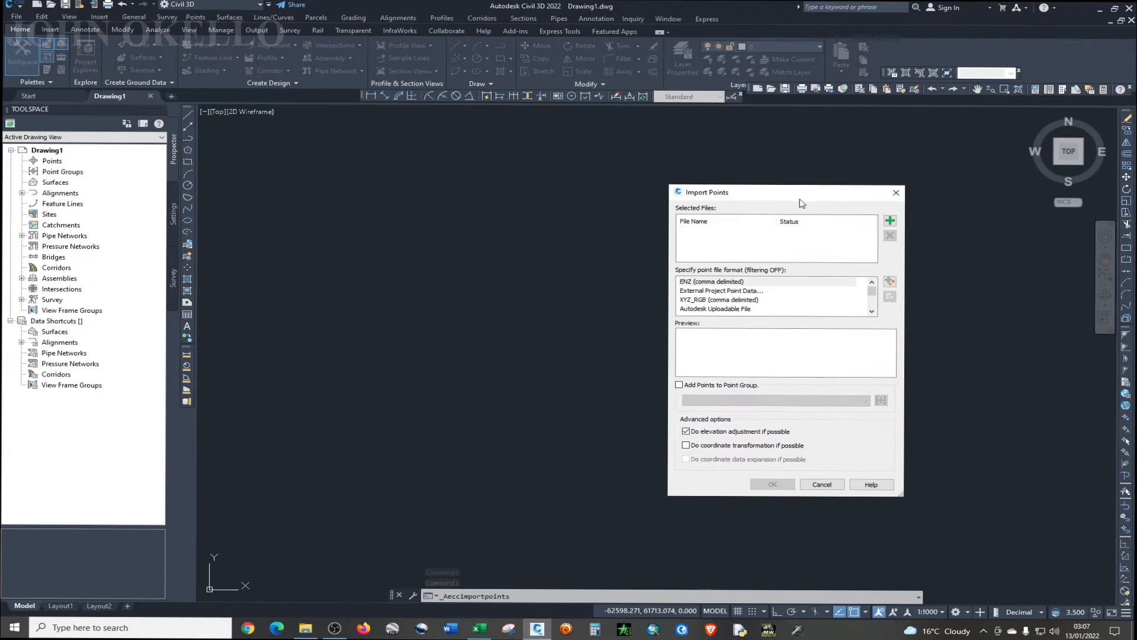
{"action": "mouse_move", "coordinate": [707, 206]}
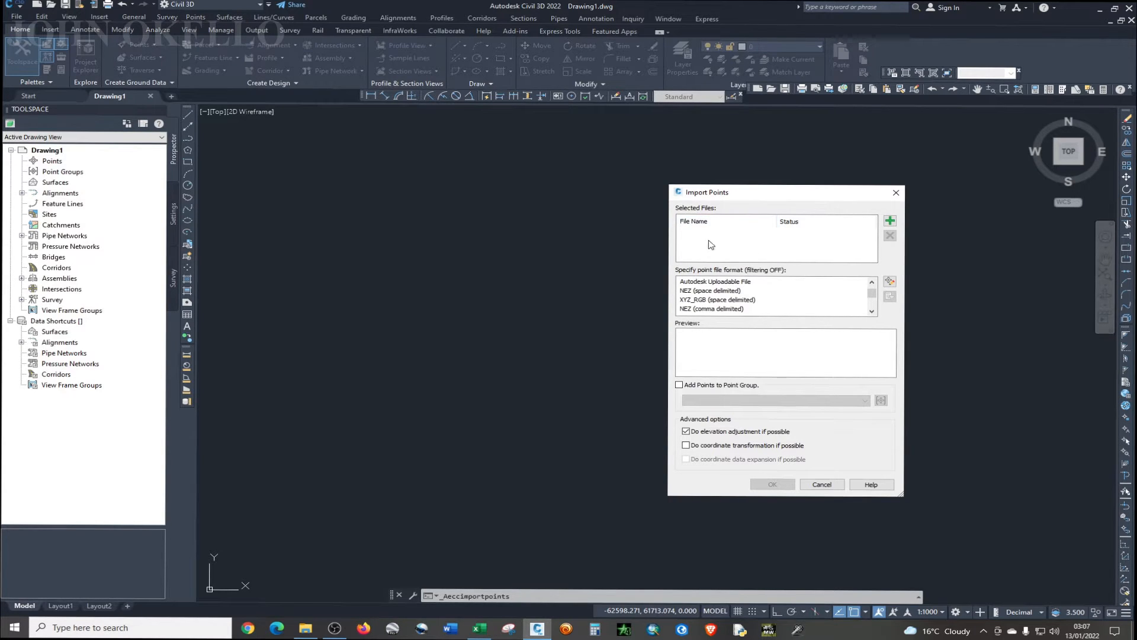
{"action": "mouse_move", "coordinate": [688, 218]}
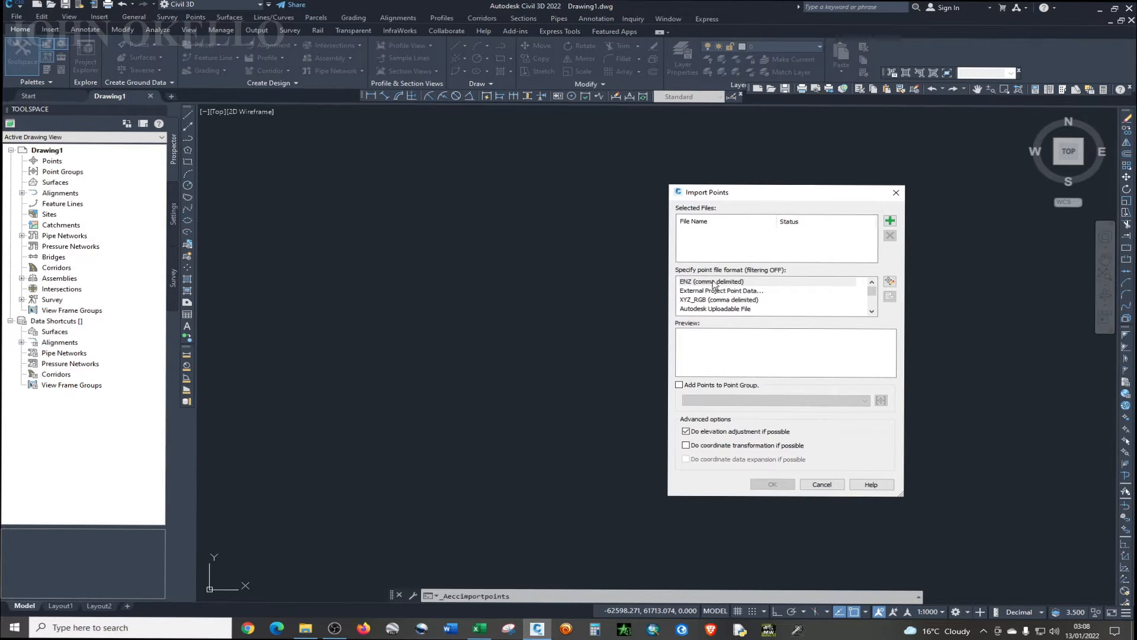
{"action": "left_click", "coordinate": [711, 282]}
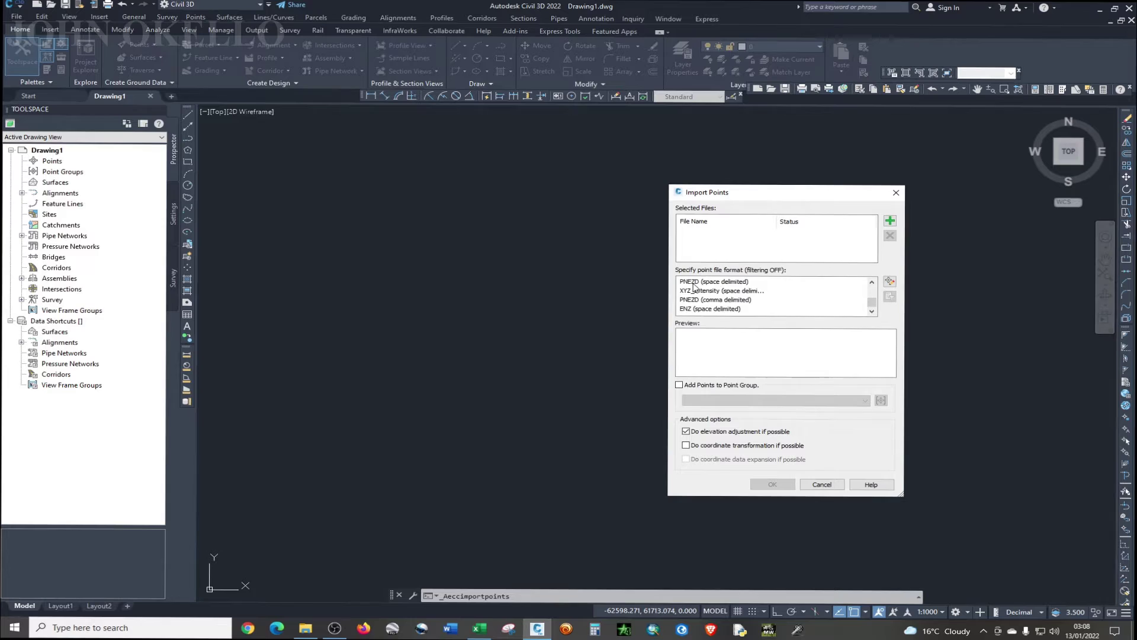
{"action": "scroll", "scroll_direction": "down", "scroll_amount": 3}
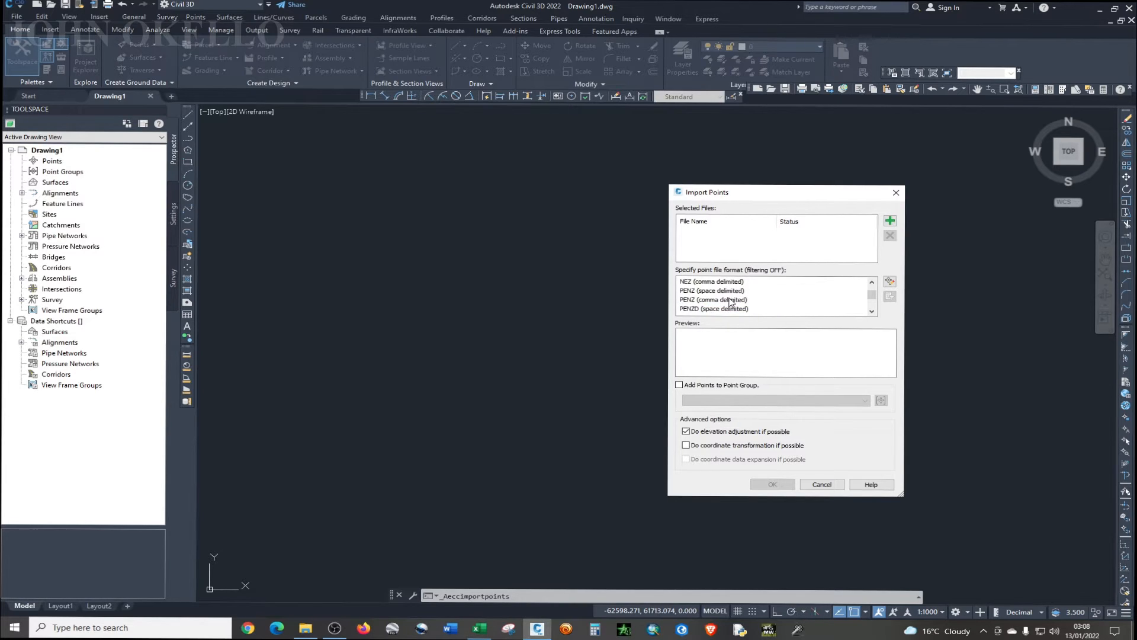
{"action": "scroll", "scroll_direction": "down", "scroll_amount": 3}
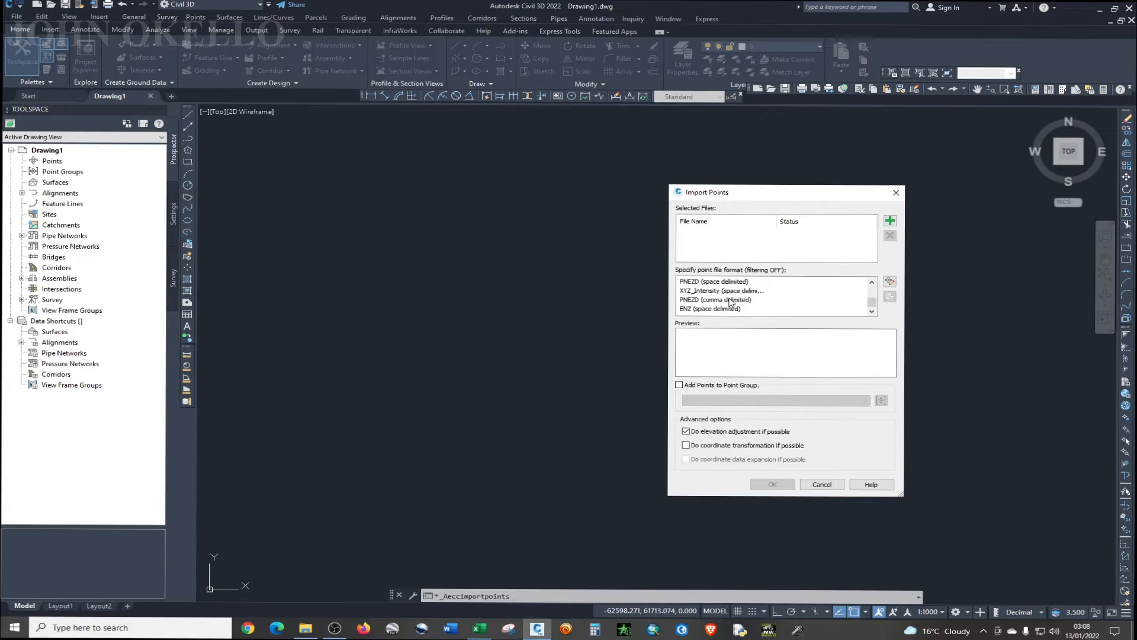
{"action": "left_click", "coordinate": [715, 299]}
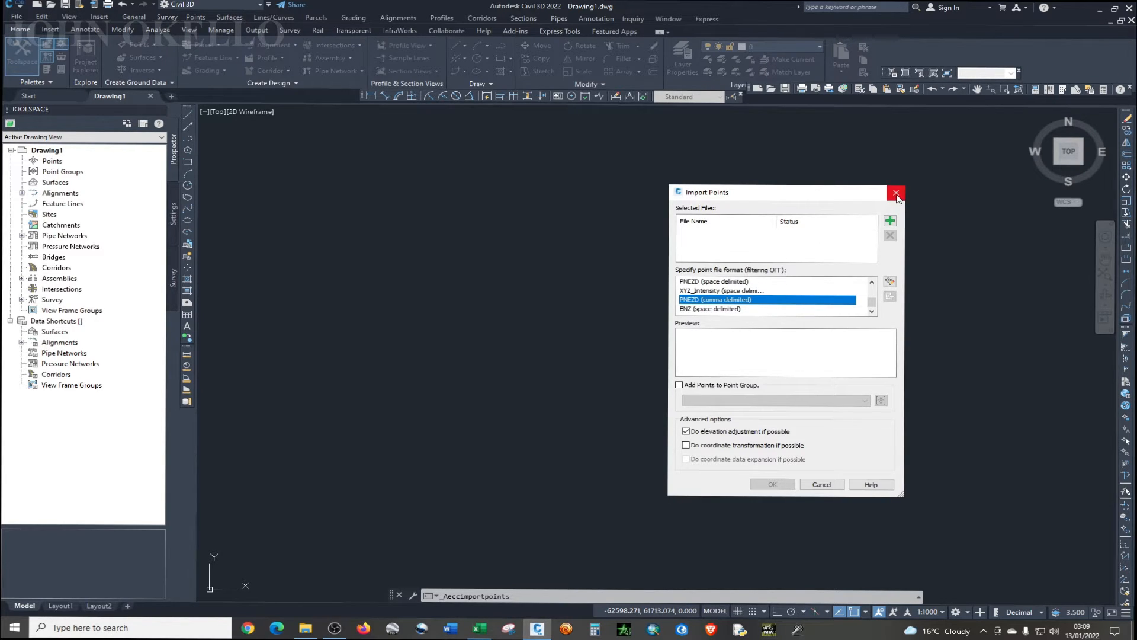
- Close Import Points without importing and begin typing UNITS at the command line
{"action": "left_click", "coordinate": [896, 193]}
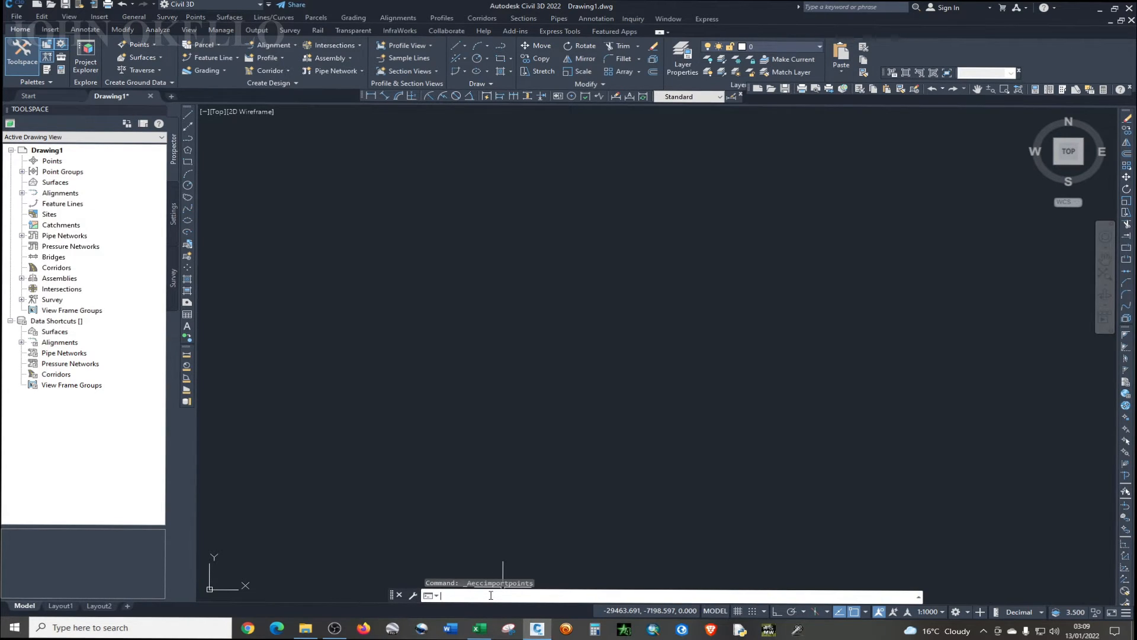
{"action": "mouse_move", "coordinate": [548, 448]}
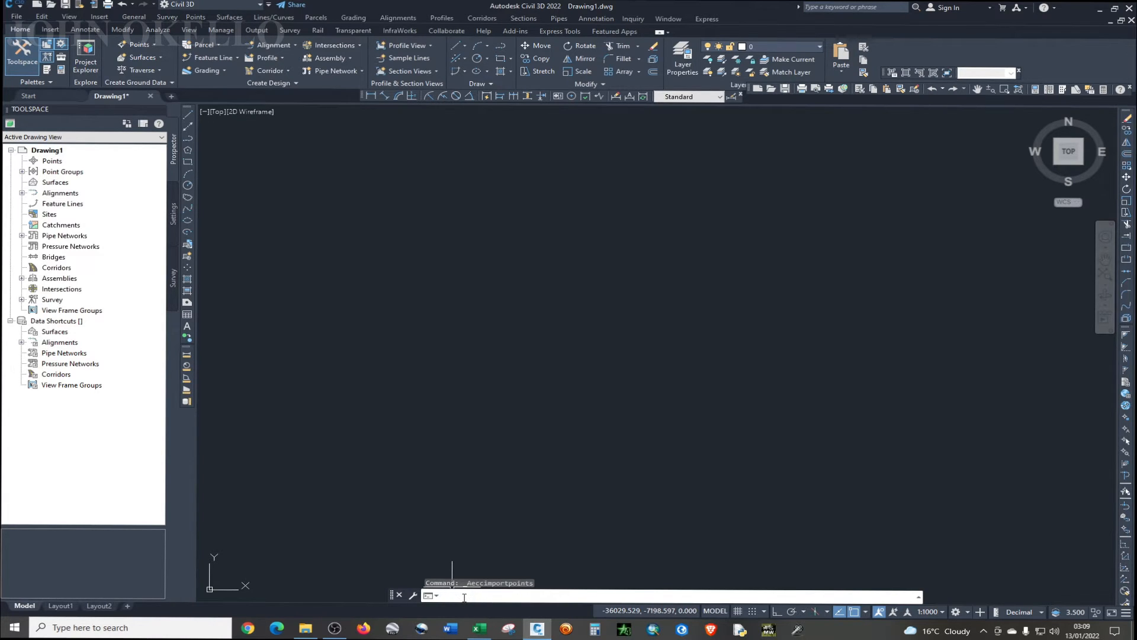
{"action": "type", "text": "u"}
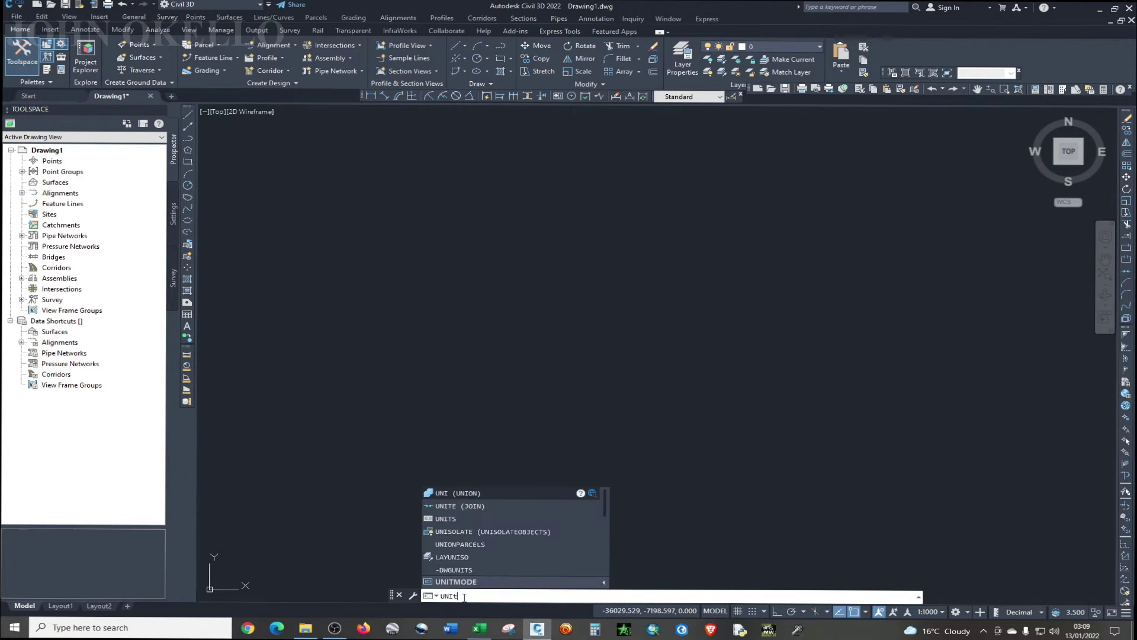
{"action": "type", "text": "S"}
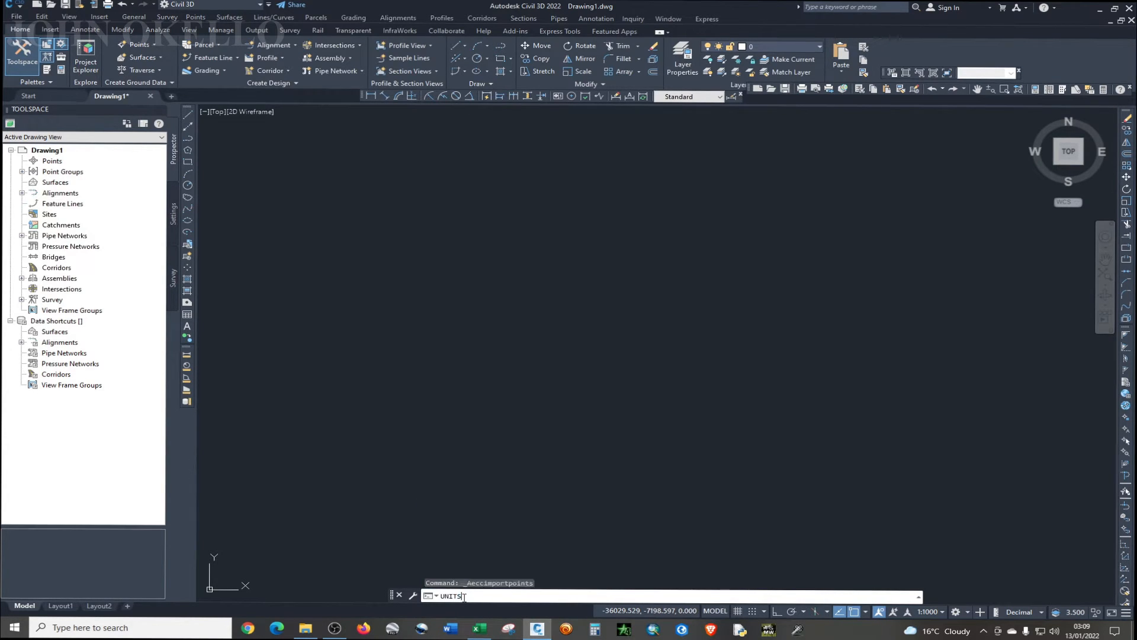
- Set drawing units to 0.00 length precision with clockwise angles based on North
{"action": "key", "text": "Enter"}
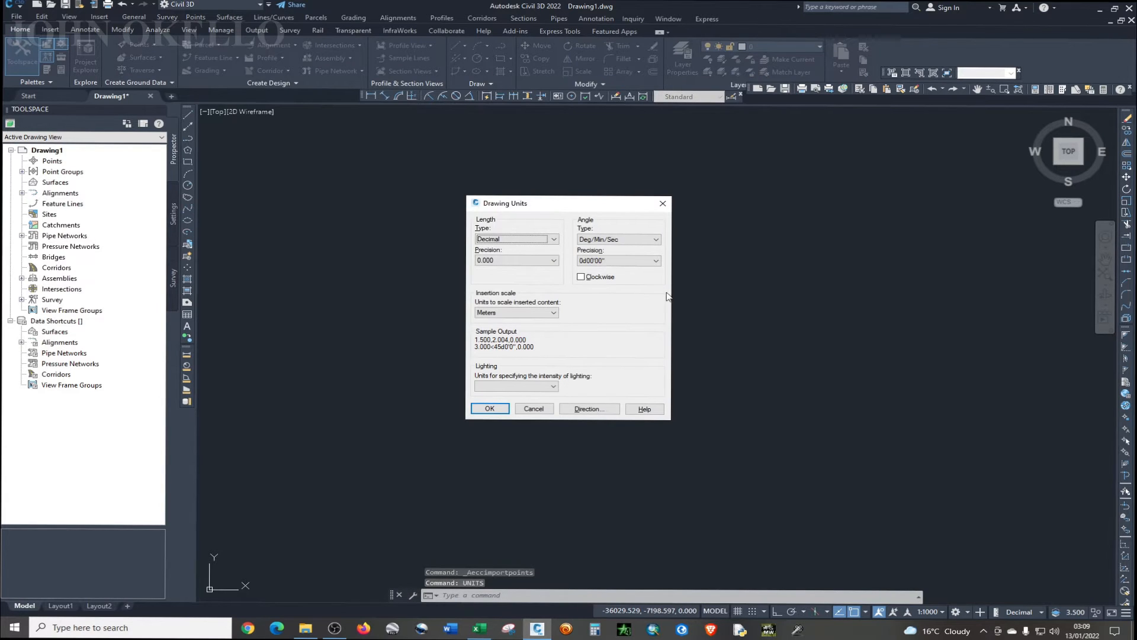
{"action": "left_click_drag", "start_coordinate": [504, 203], "coordinate": [523, 208]}
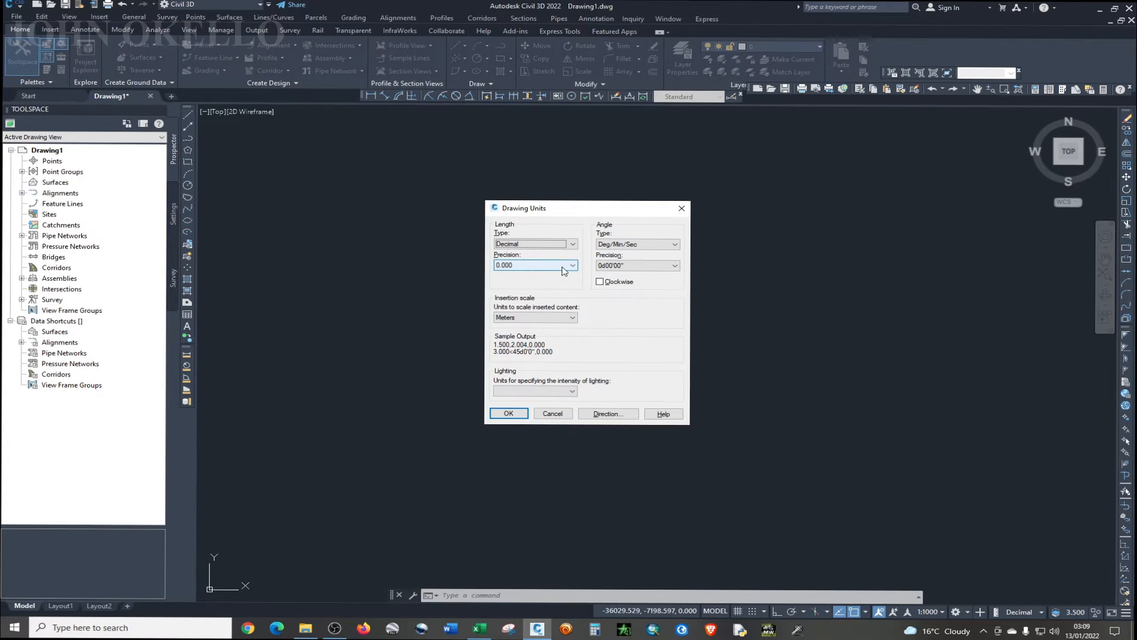
{"action": "left_click", "coordinate": [572, 265]}
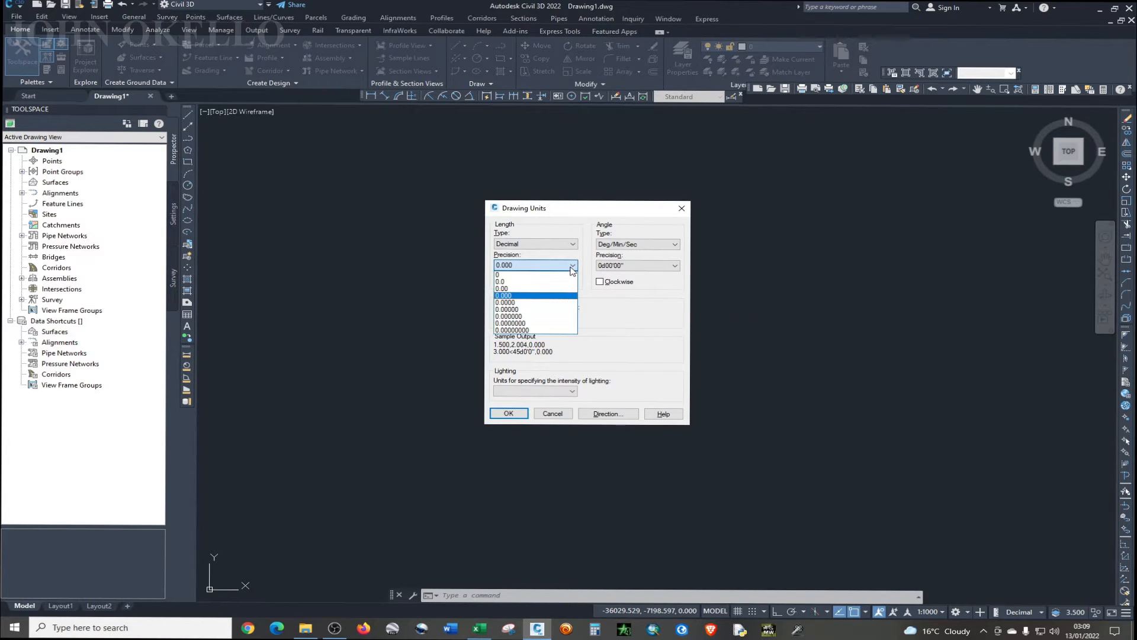
{"action": "mouse_move", "coordinate": [503, 288]}
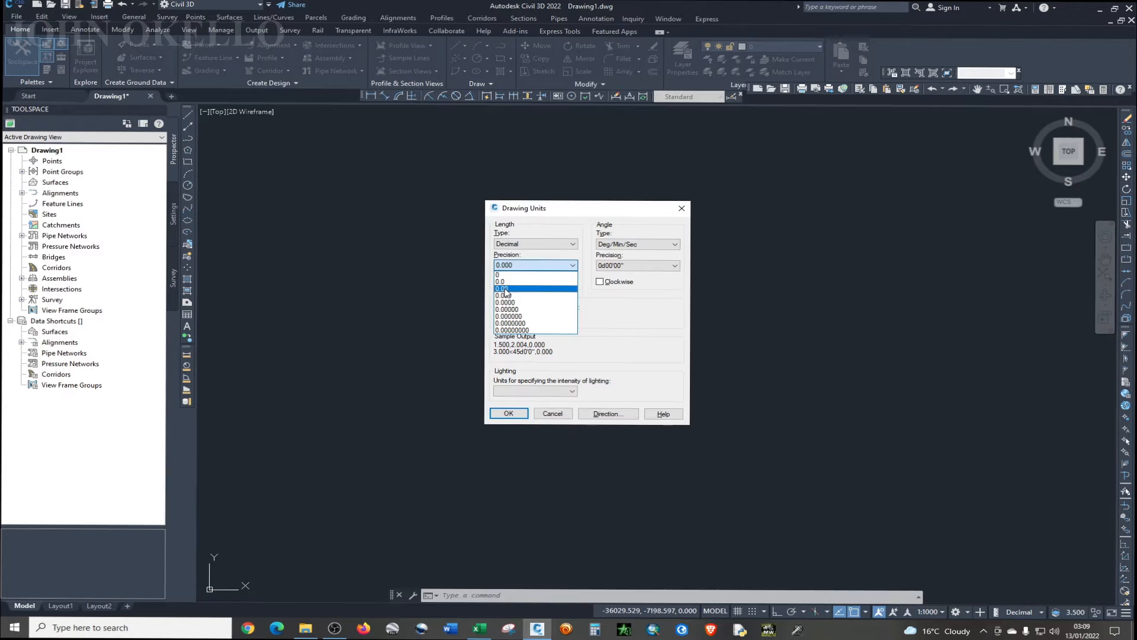
{"action": "left_click", "coordinate": [502, 288]}
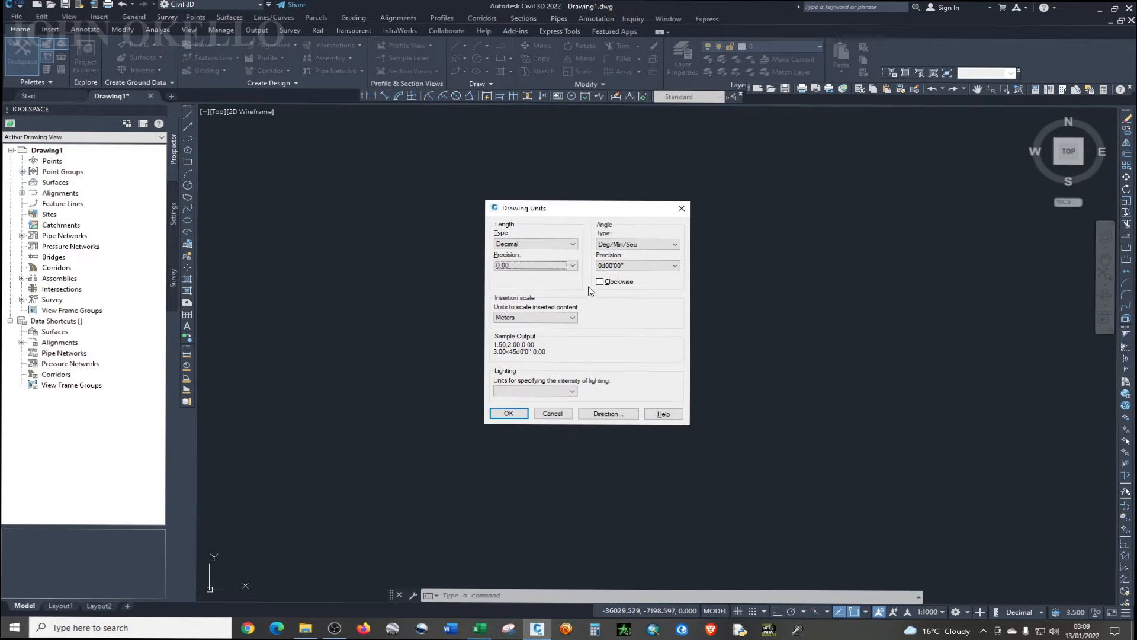
{"action": "left_click", "coordinate": [599, 281]}
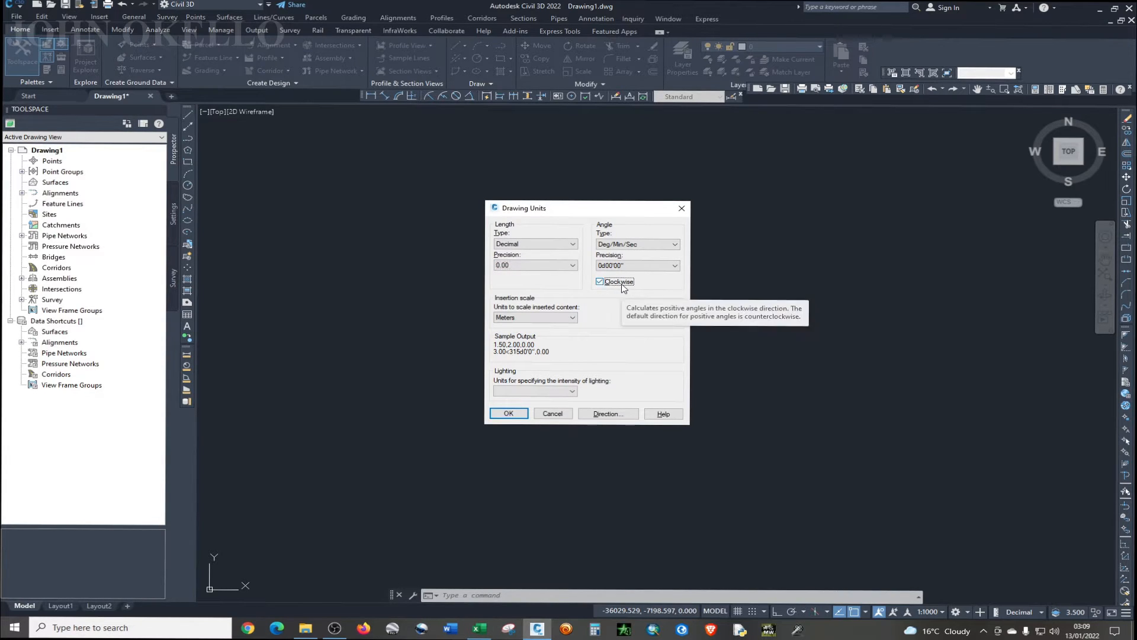
{"action": "mouse_move", "coordinate": [585, 364]}
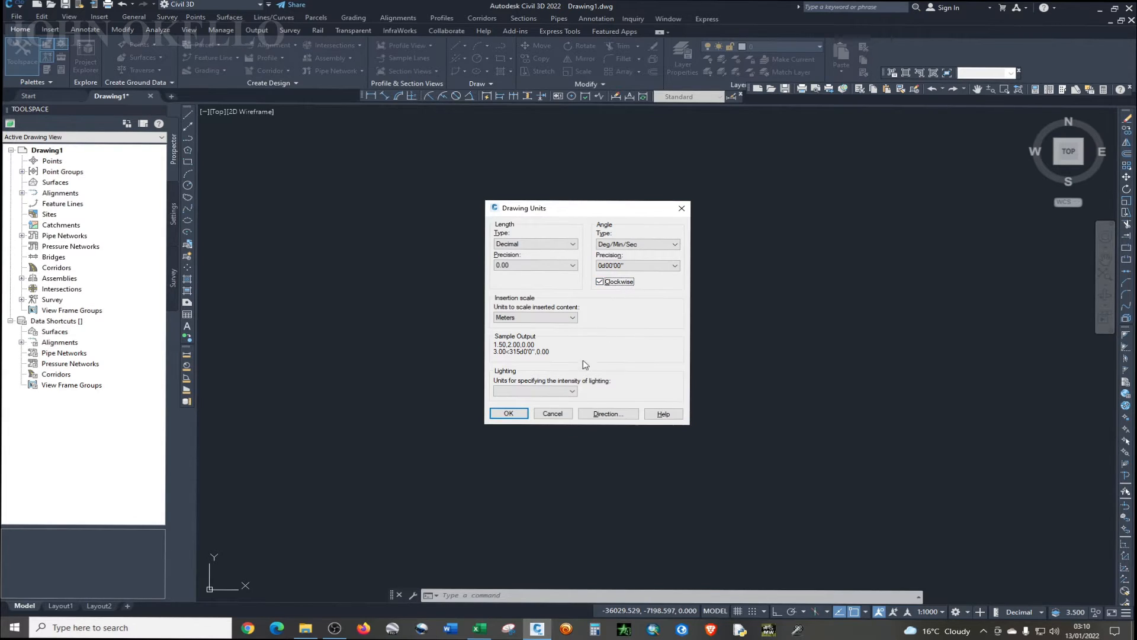
{"action": "mouse_move", "coordinate": [645, 309]}
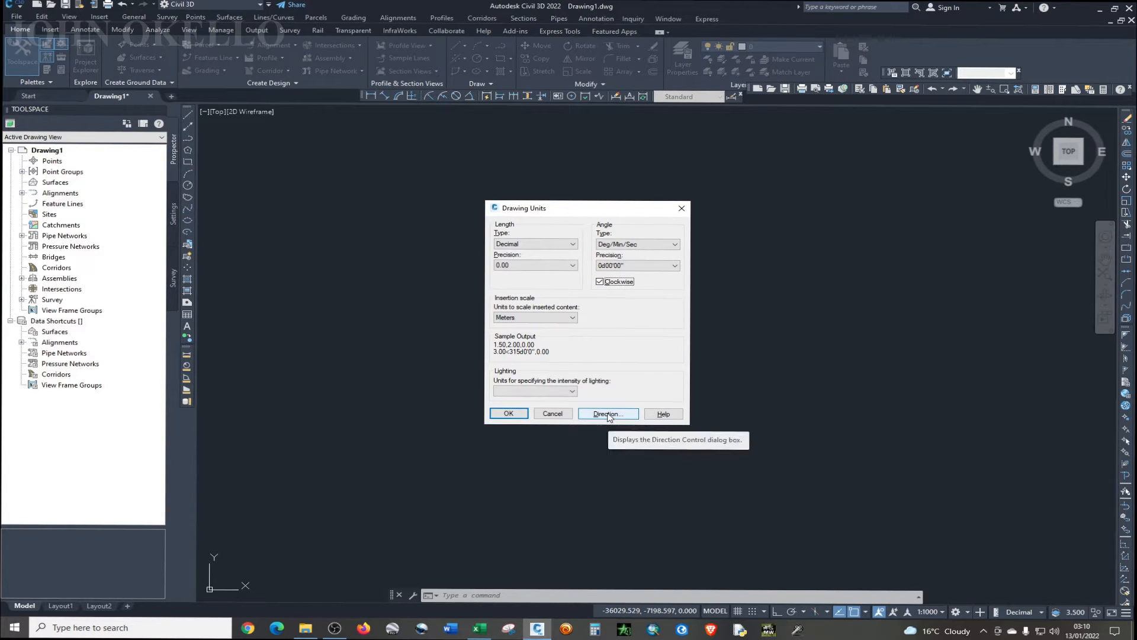
{"action": "left_click", "coordinate": [607, 414]}
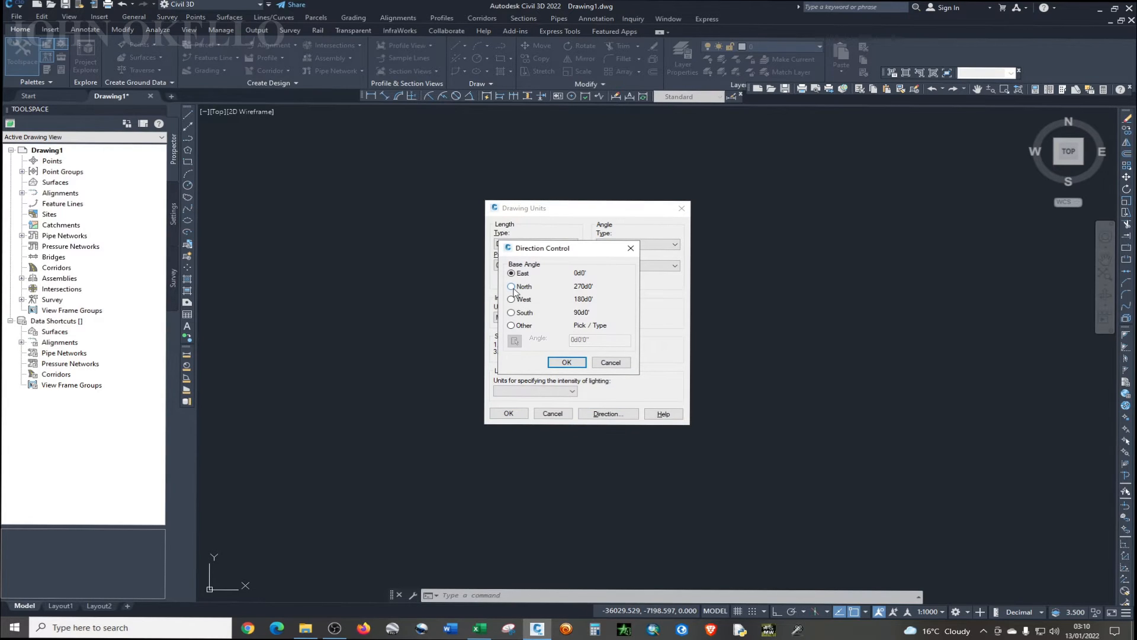
{"action": "left_click", "coordinate": [566, 361]}
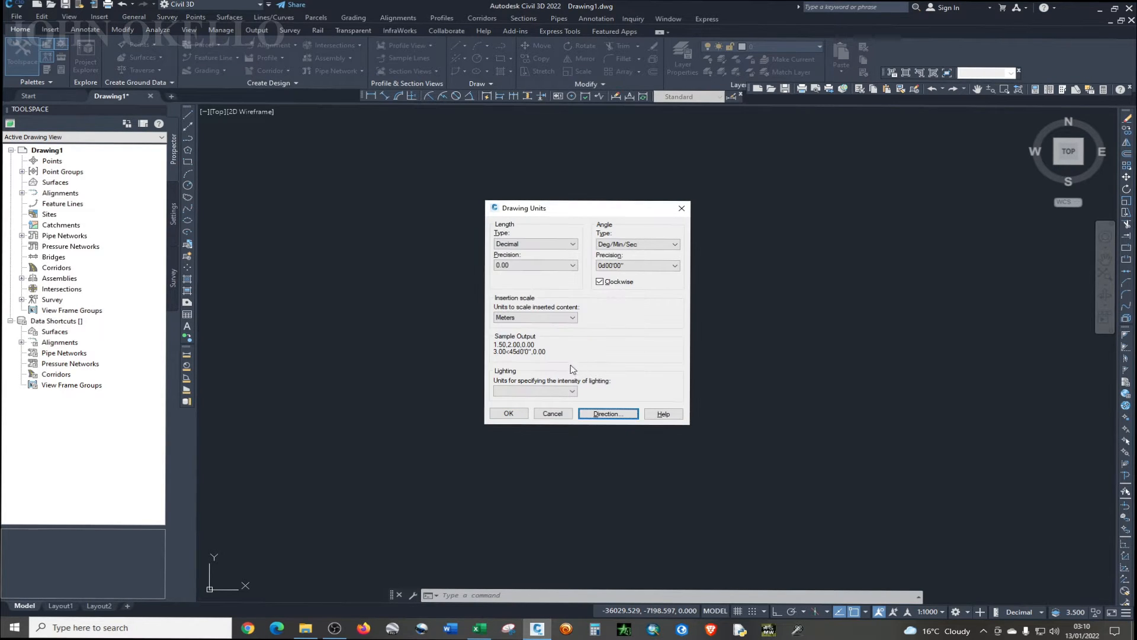
{"action": "left_click", "coordinate": [509, 414]}
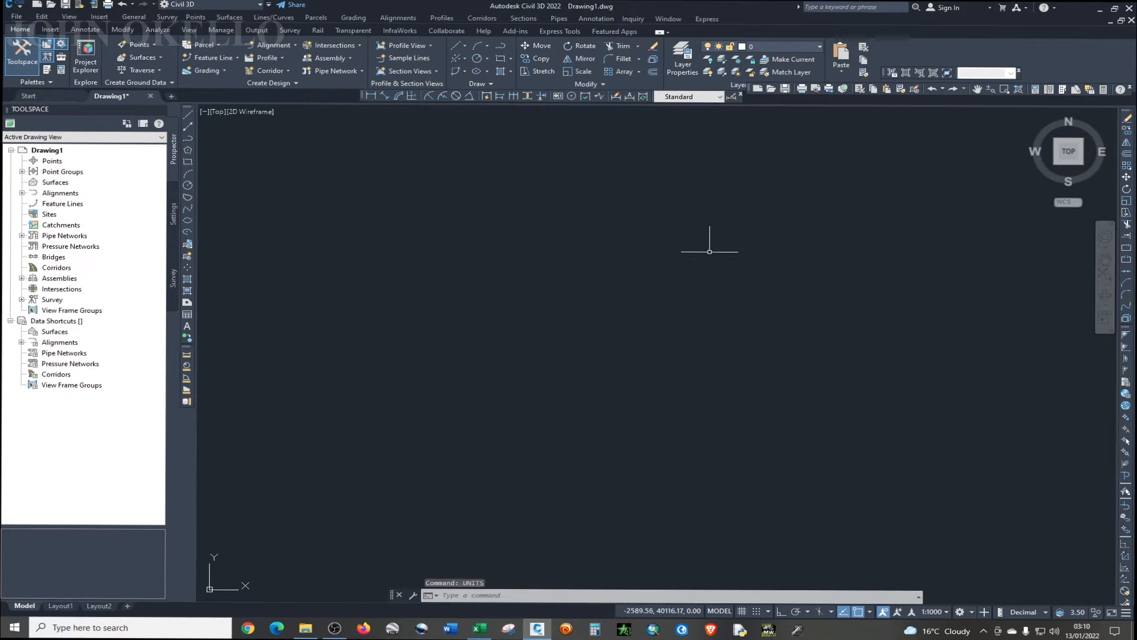
{"action": "mouse_move", "coordinate": [1004, 117]}
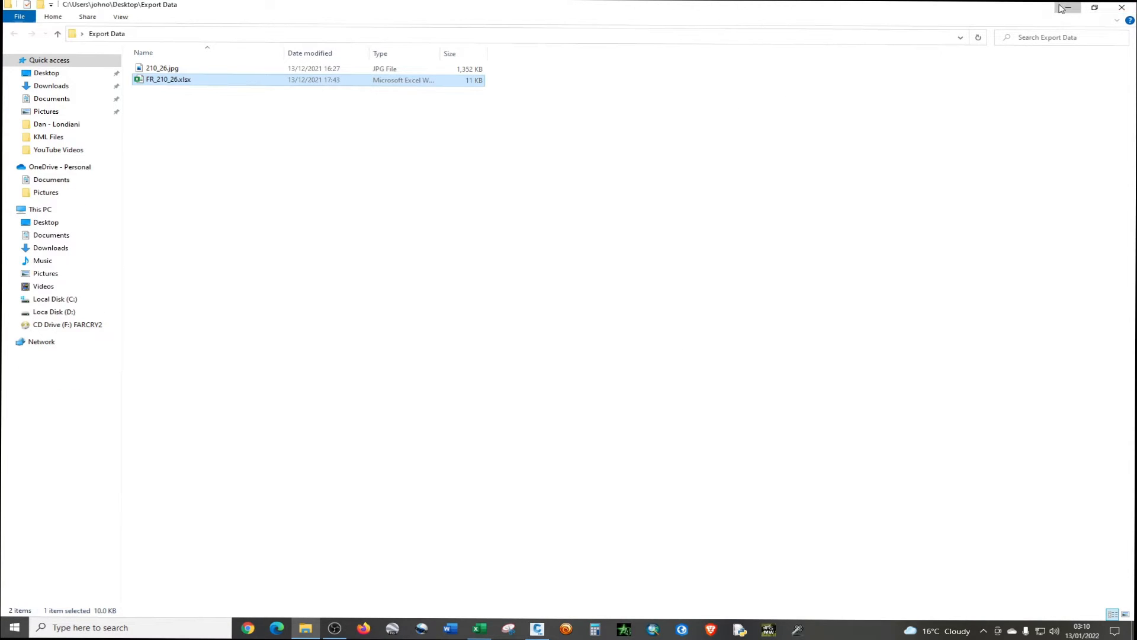
- Open FR_210_26.xlsx from the Export Data folder in Excel
{"action": "double_click", "coordinate": [171, 79]}
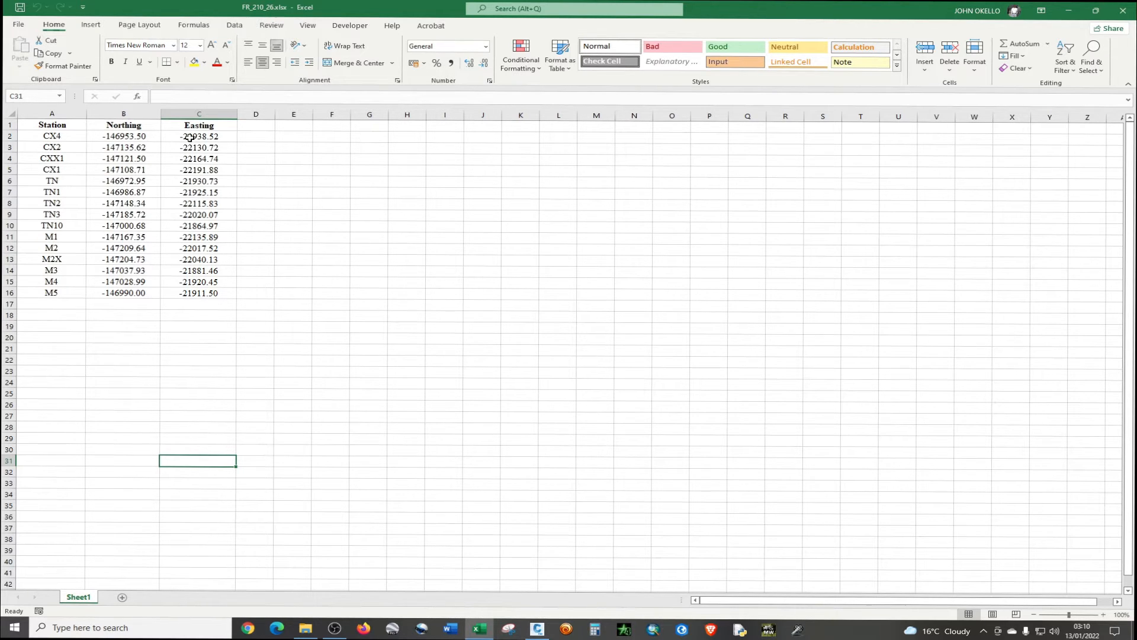
{"action": "mouse_move", "coordinate": [147, 248]}
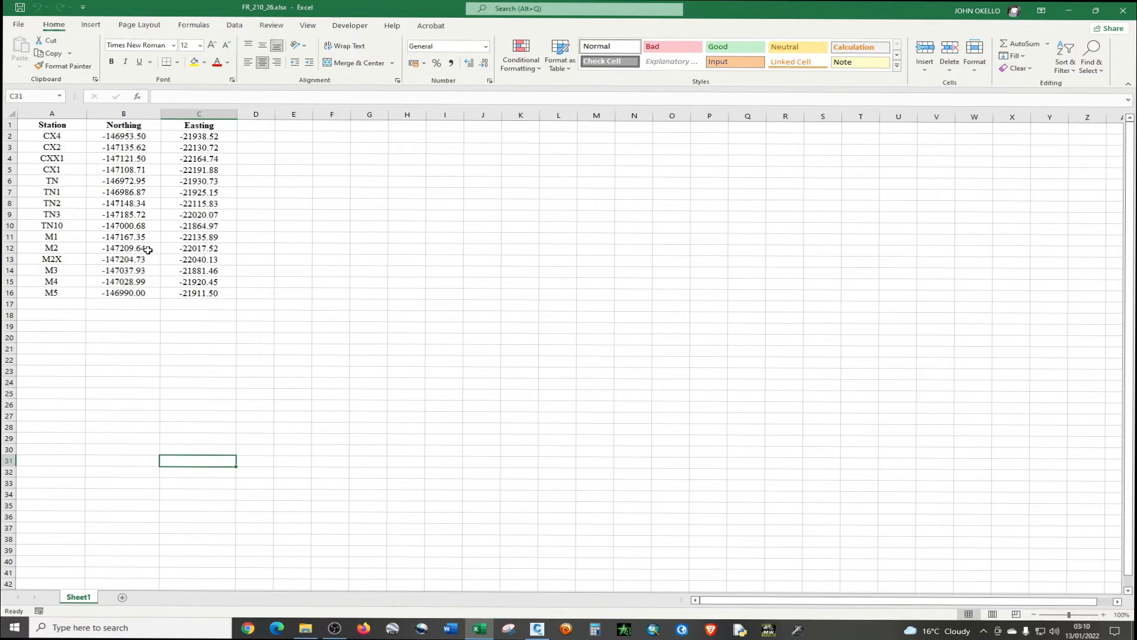
{"action": "mouse_move", "coordinate": [207, 312]}
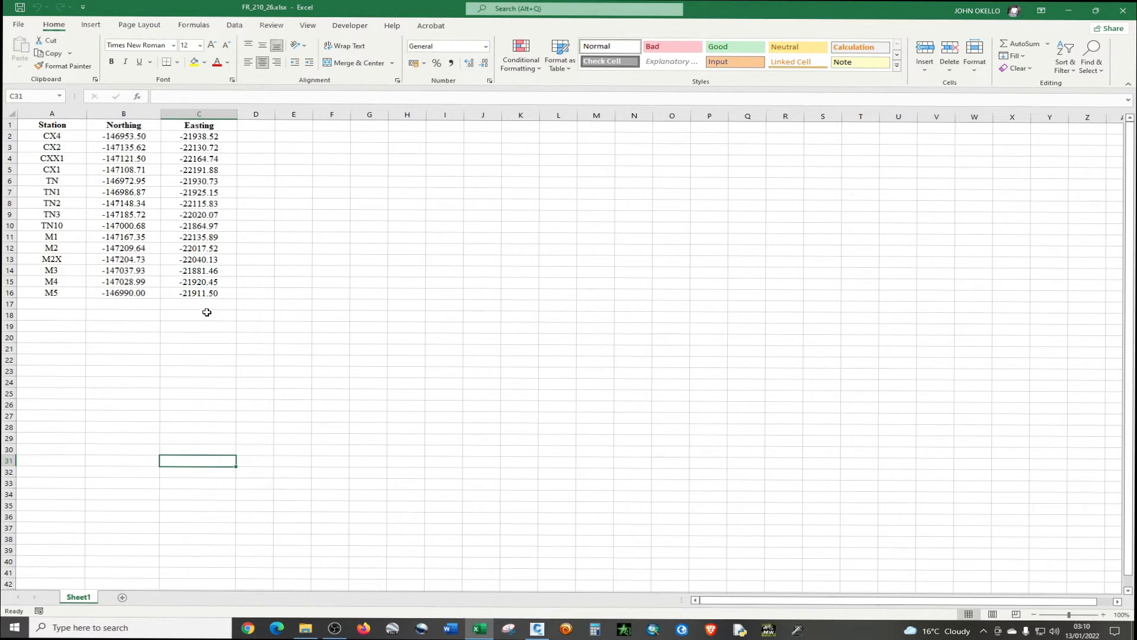
{"action": "mouse_move", "coordinate": [184, 374]}
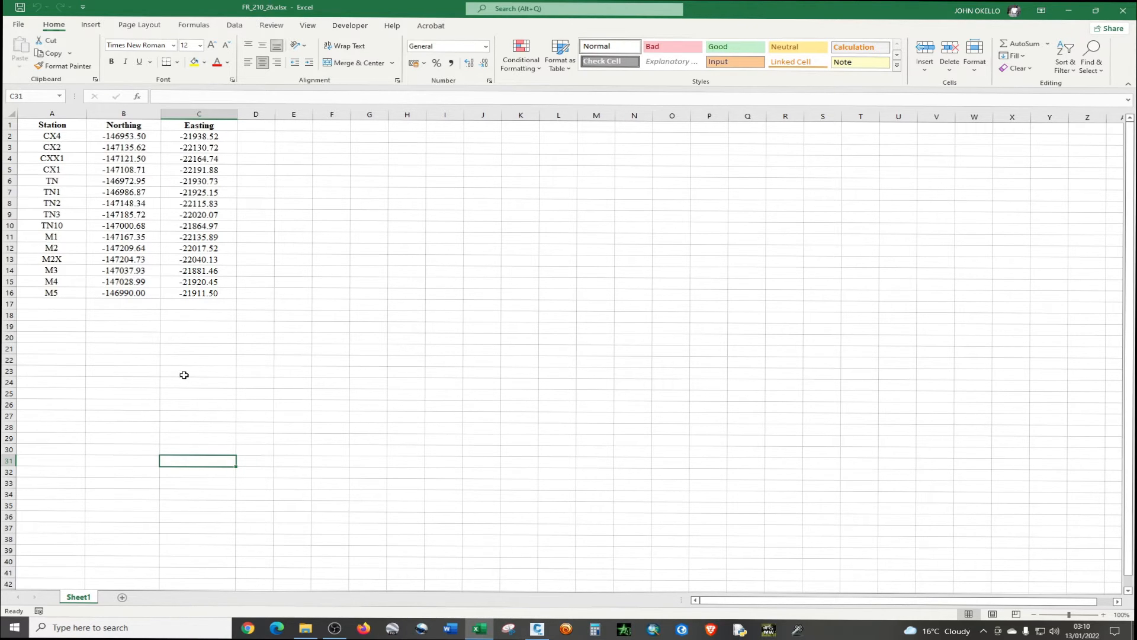
{"action": "mouse_move", "coordinate": [72, 120]}
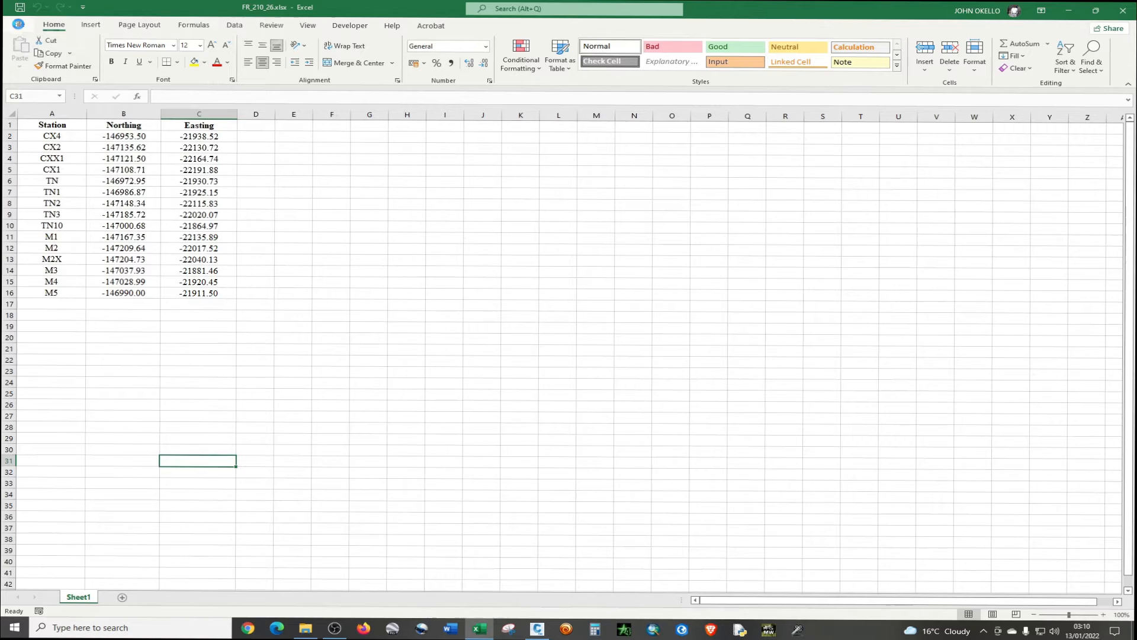
- Save the workbook as FR_210_26.csv using the CSV (Comma delimited) type
{"action": "left_click", "coordinate": [37, 25]}
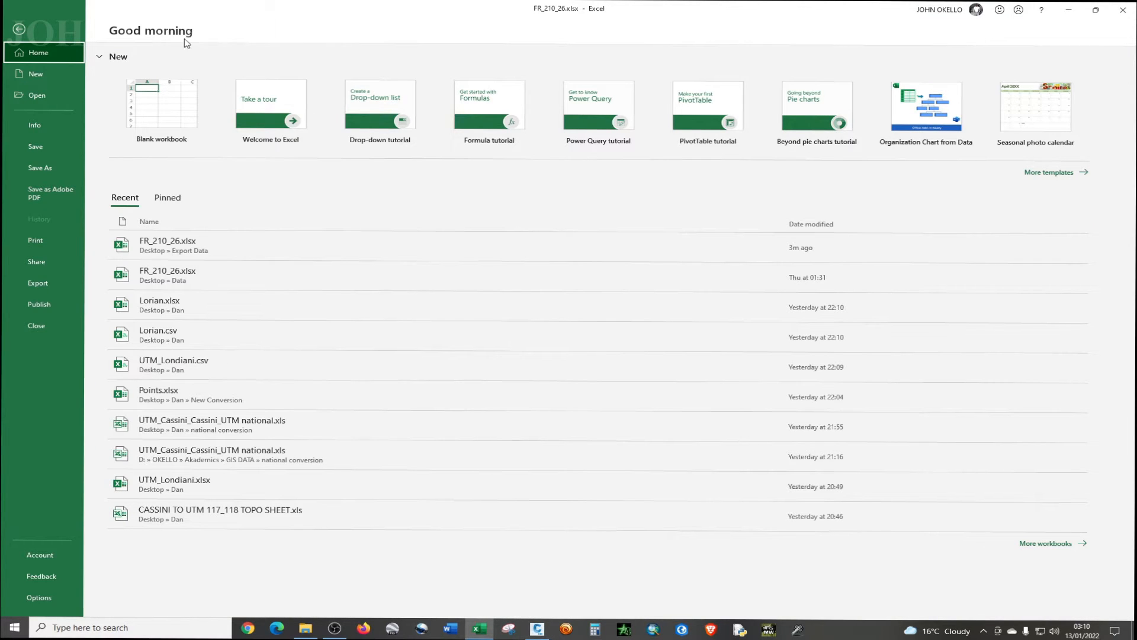
{"action": "left_click", "coordinate": [168, 240]}
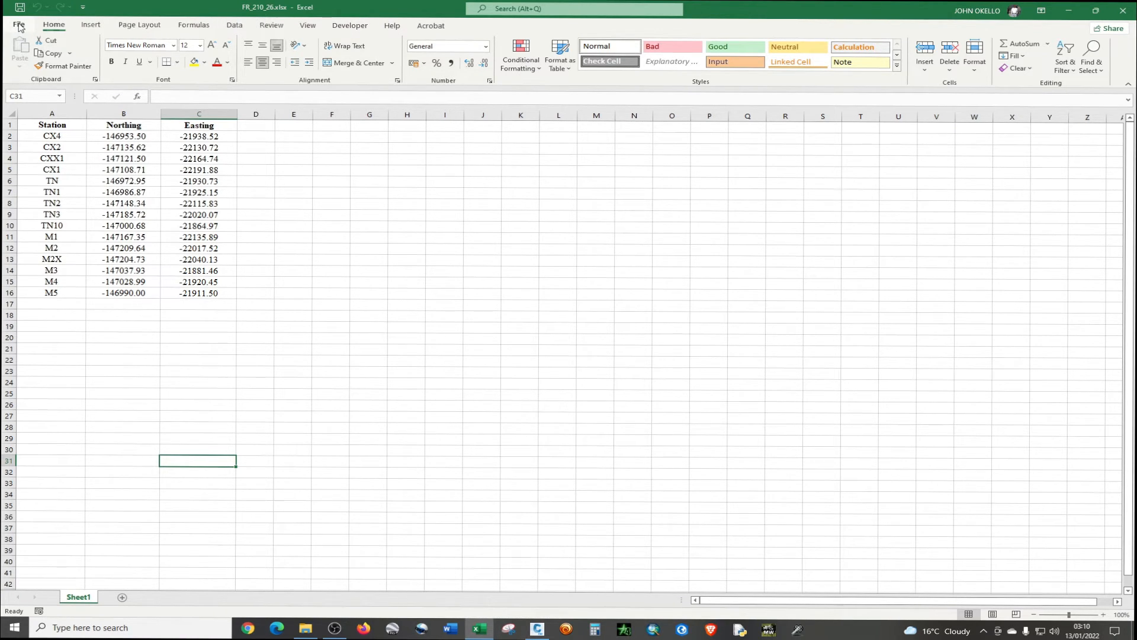
{"action": "left_click", "coordinate": [15, 26]}
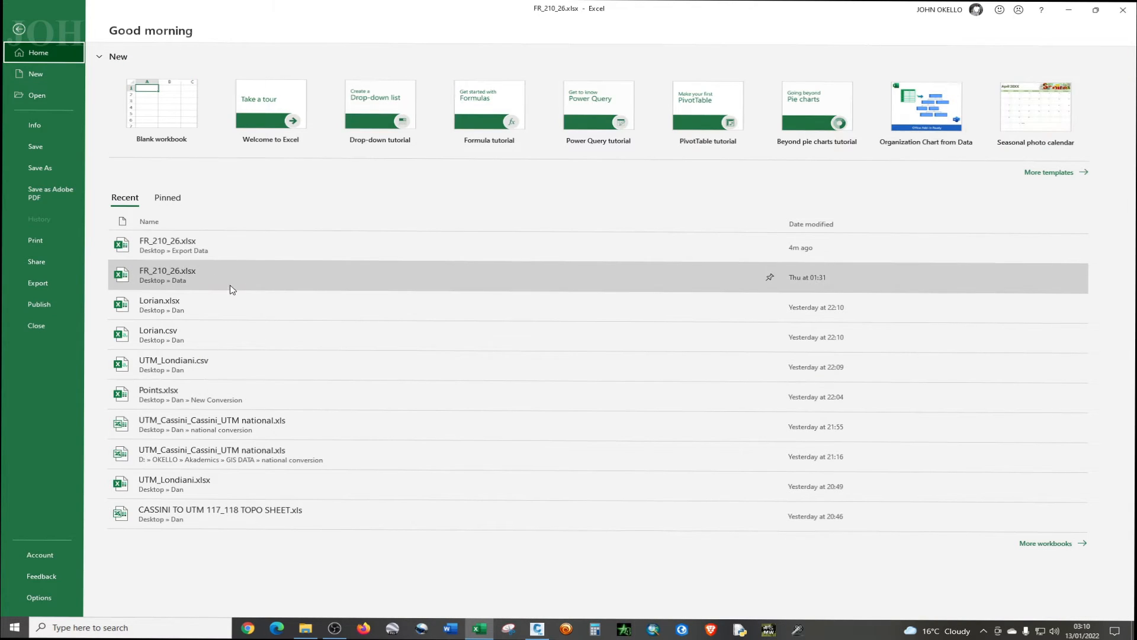
{"action": "mouse_move", "coordinate": [42, 161]}
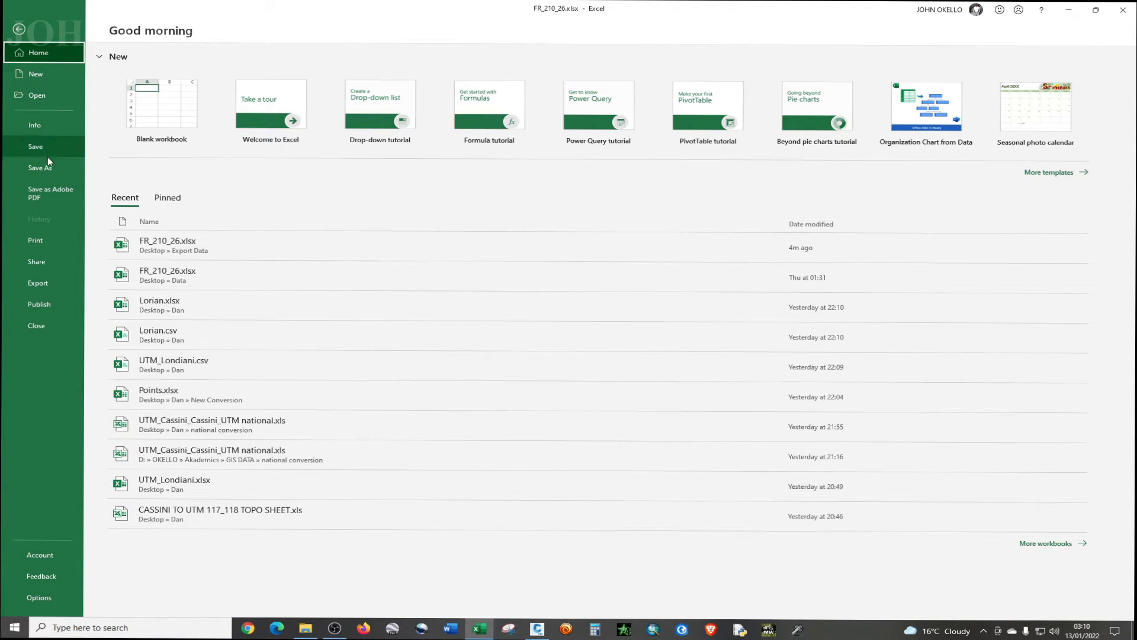
{"action": "mouse_move", "coordinate": [49, 172]}
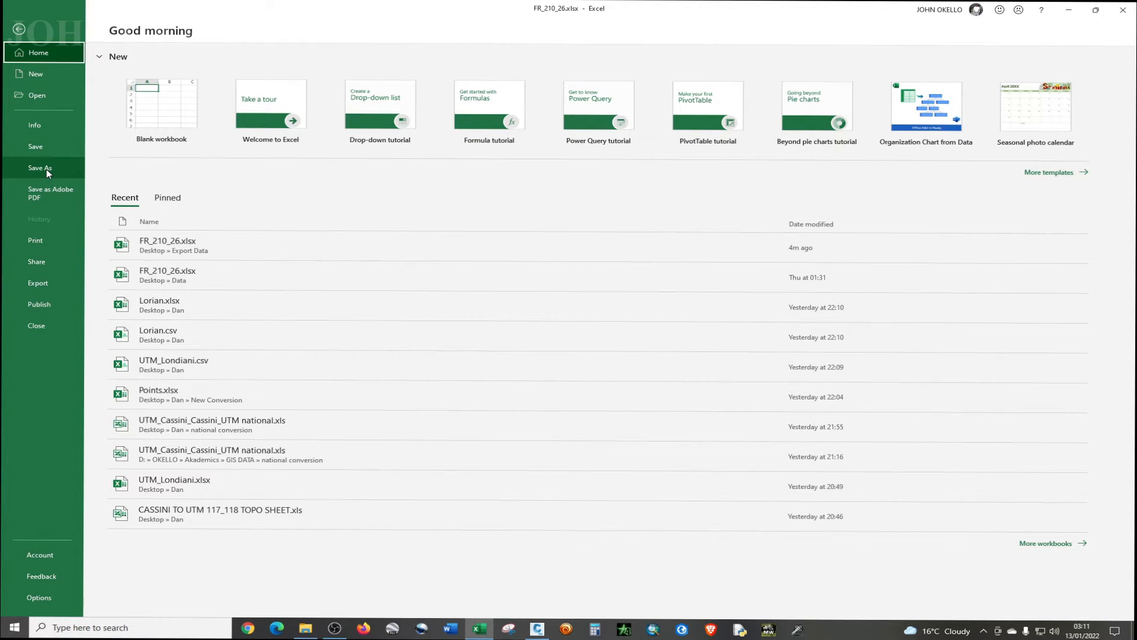
{"action": "left_click", "coordinate": [38, 167]}
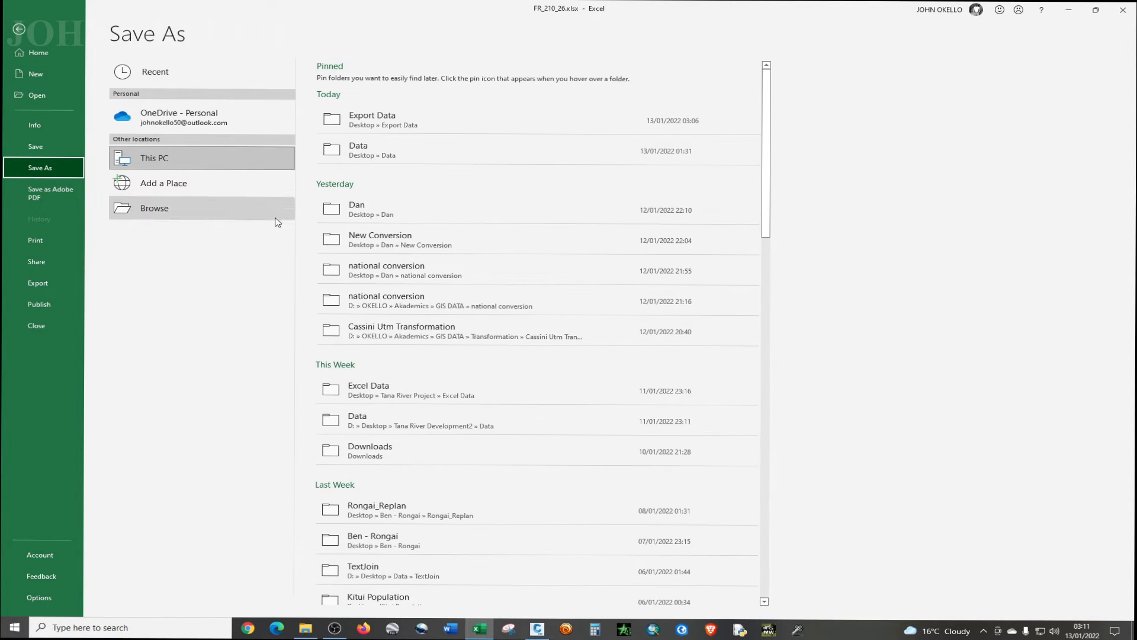
{"action": "mouse_move", "coordinate": [421, 122]}
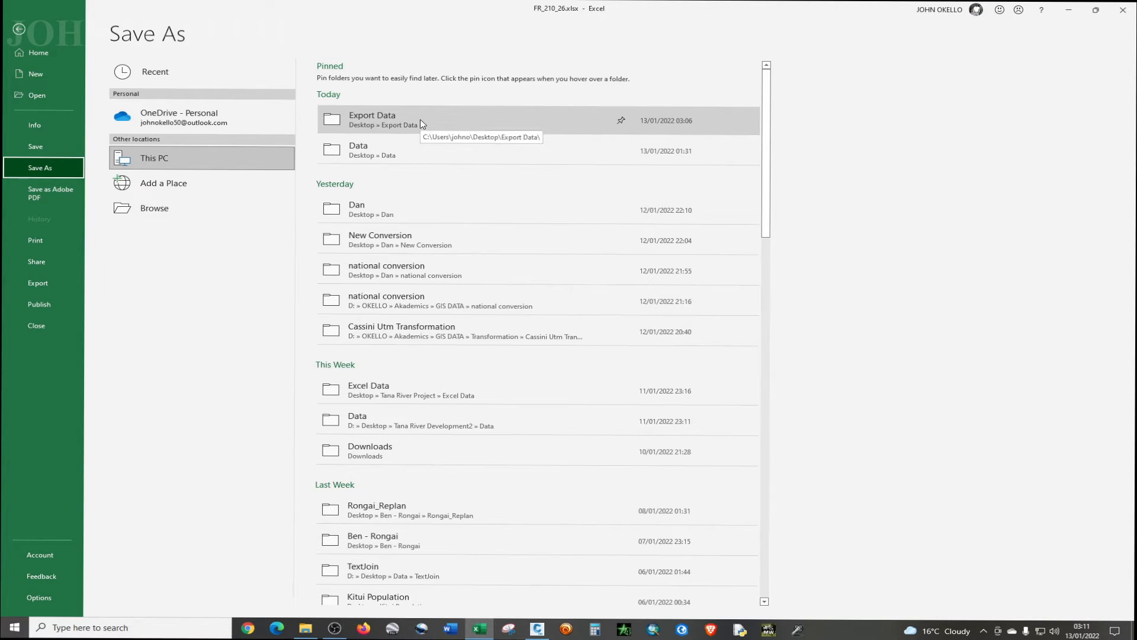
{"action": "mouse_move", "coordinate": [400, 157]}
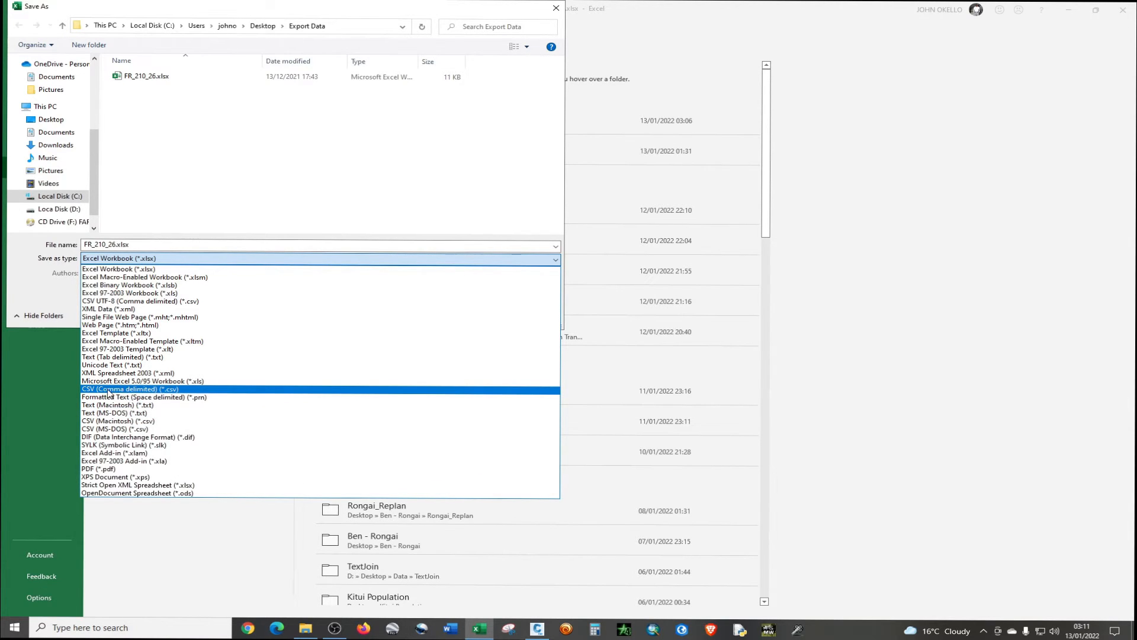
{"action": "mouse_move", "coordinate": [125, 392]}
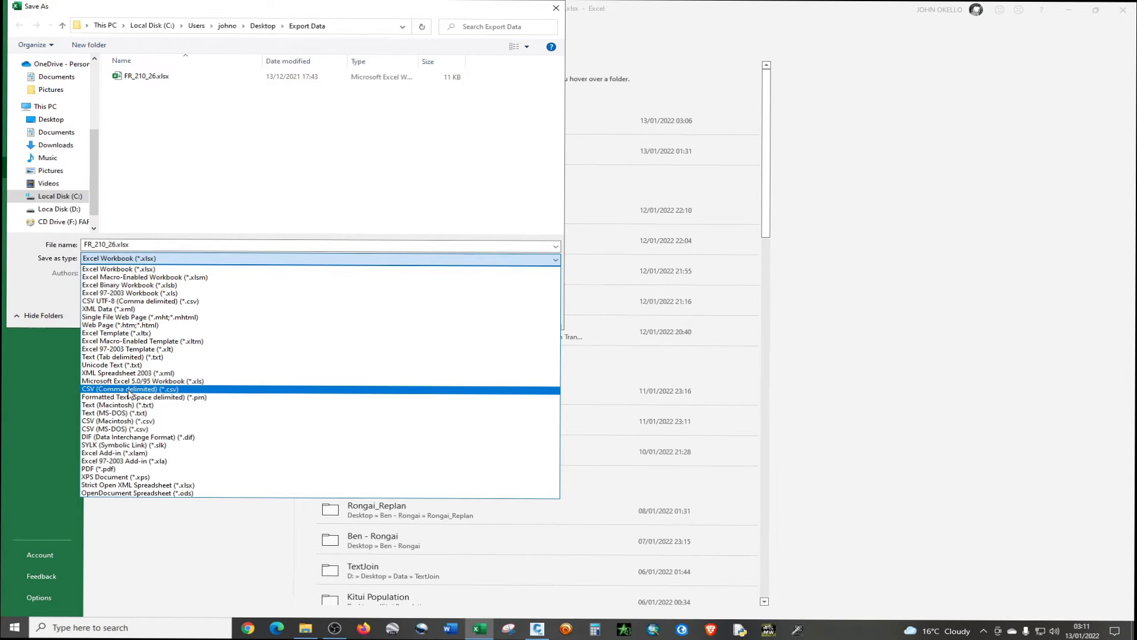
{"action": "left_click", "coordinate": [124, 388]}
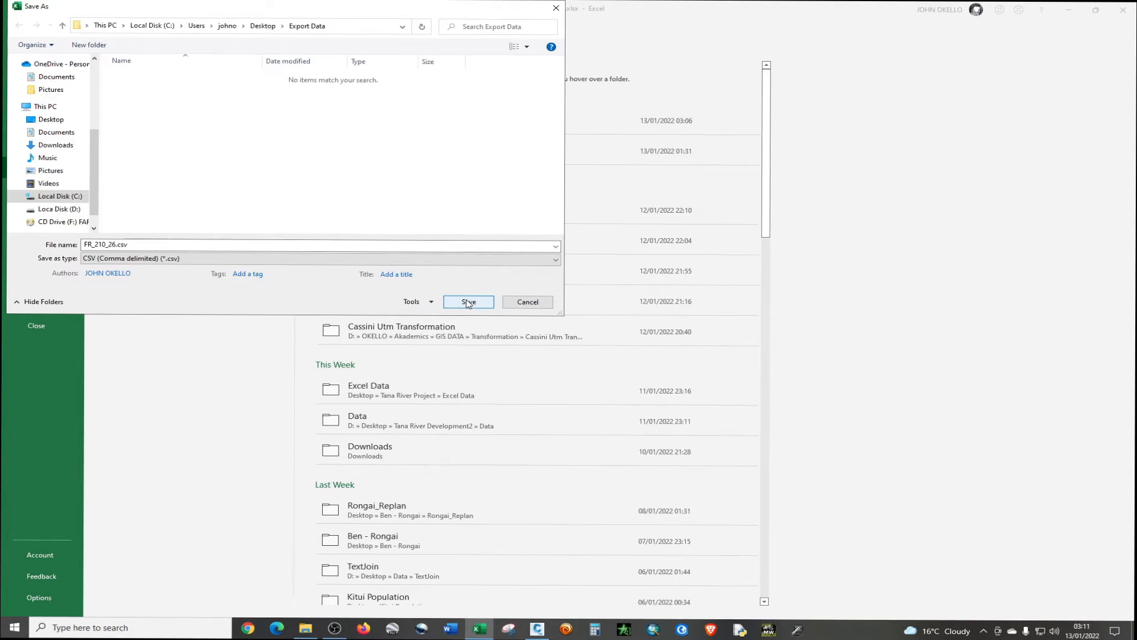
{"action": "left_click", "coordinate": [468, 302]}
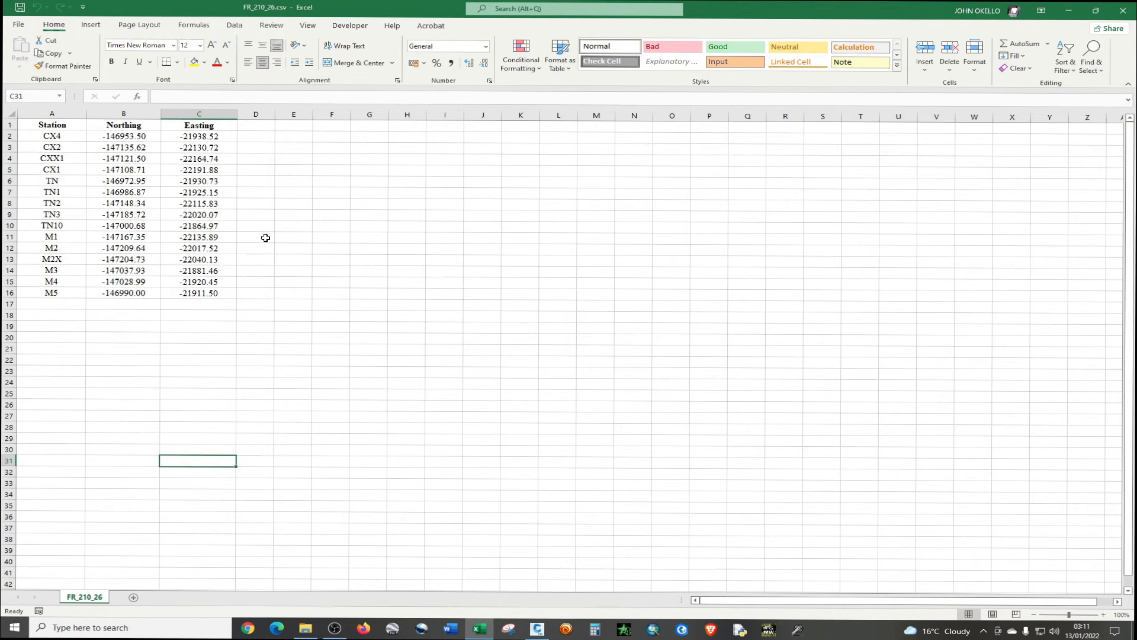
{"action": "mouse_move", "coordinate": [170, 195]}
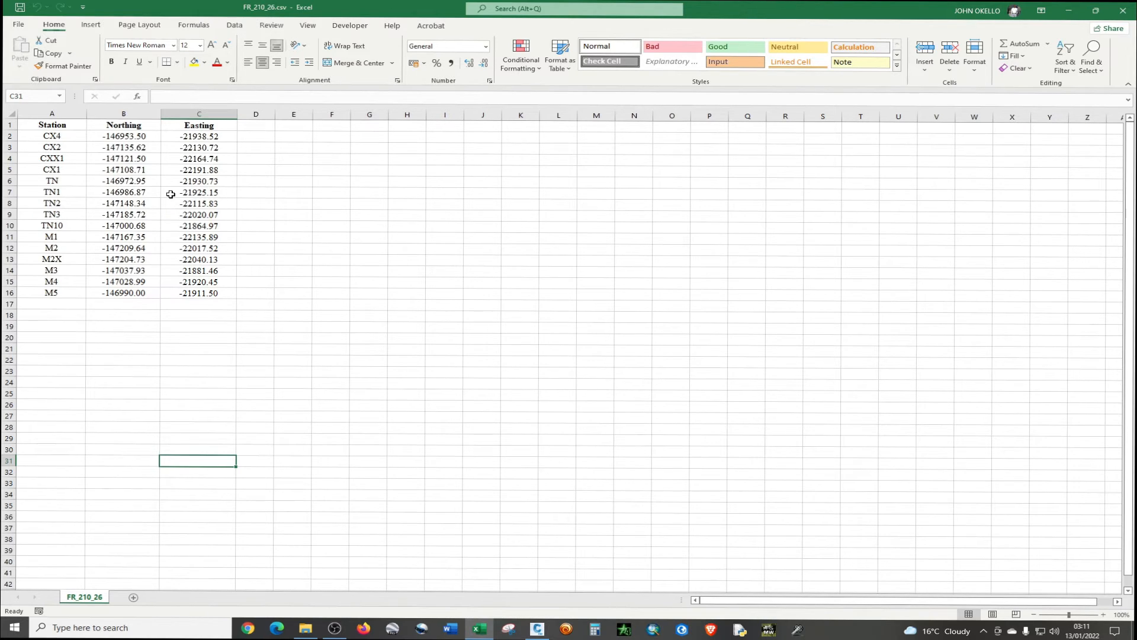
- Inspect cells around the station table and select empty cell N1
{"action": "left_click", "coordinate": [199, 192]}
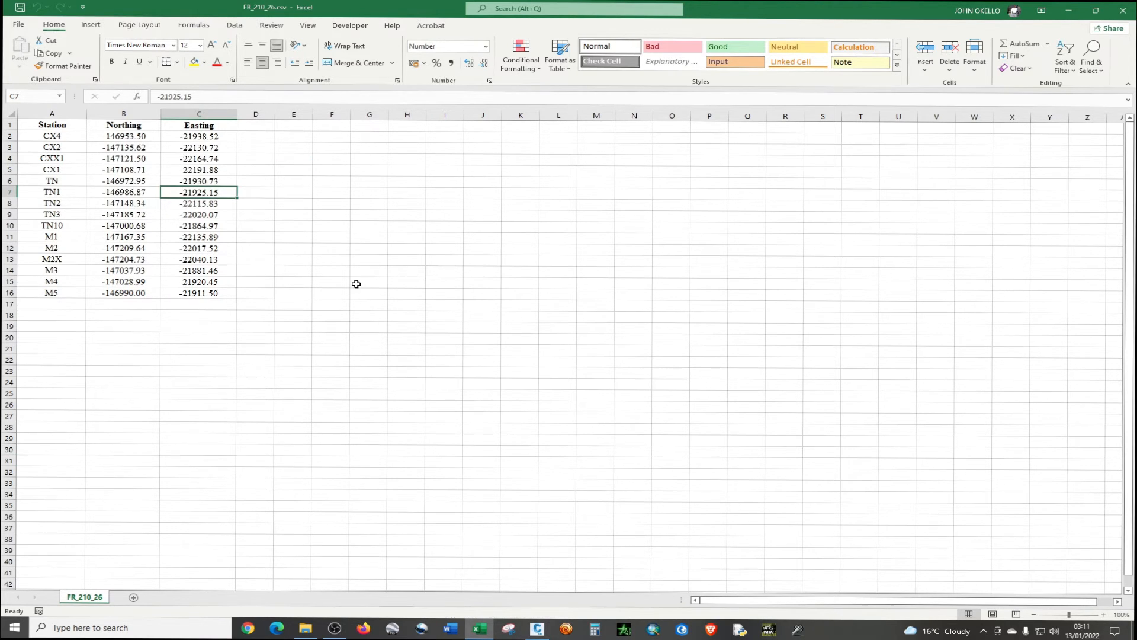
{"action": "mouse_move", "coordinate": [453, 213]}
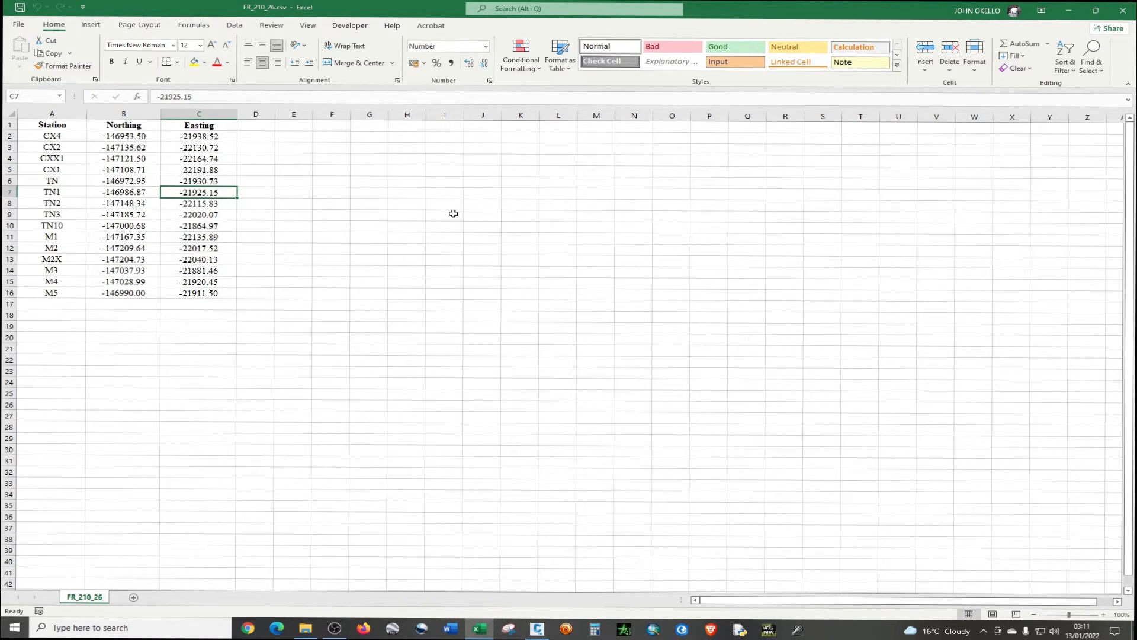
{"action": "left_click", "coordinate": [445, 162]}
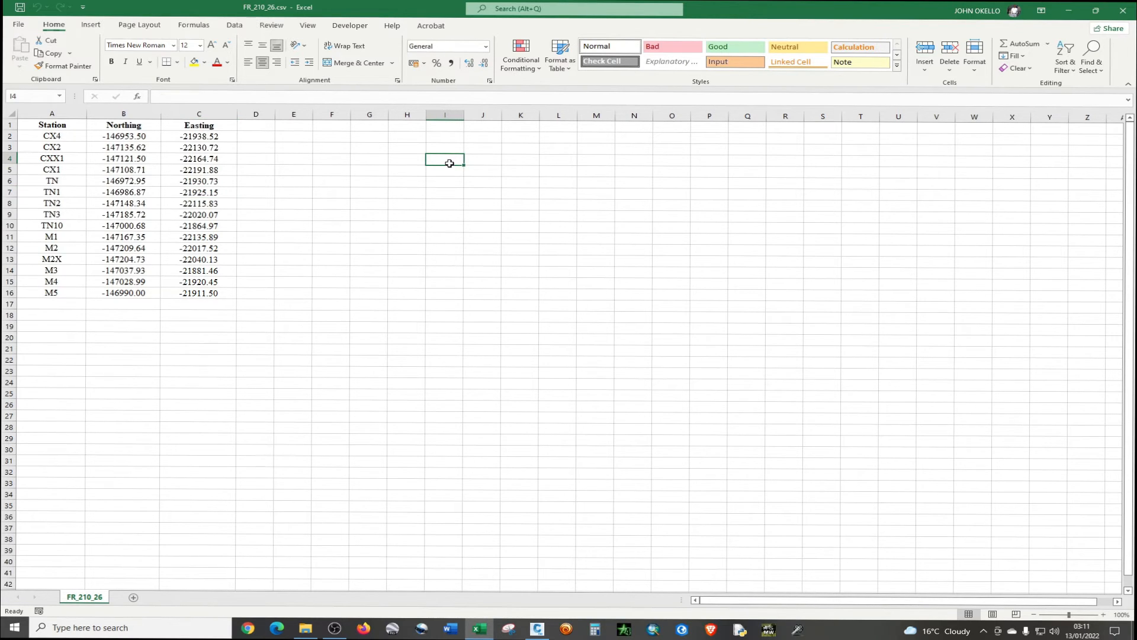
{"action": "left_click", "coordinate": [481, 439]}
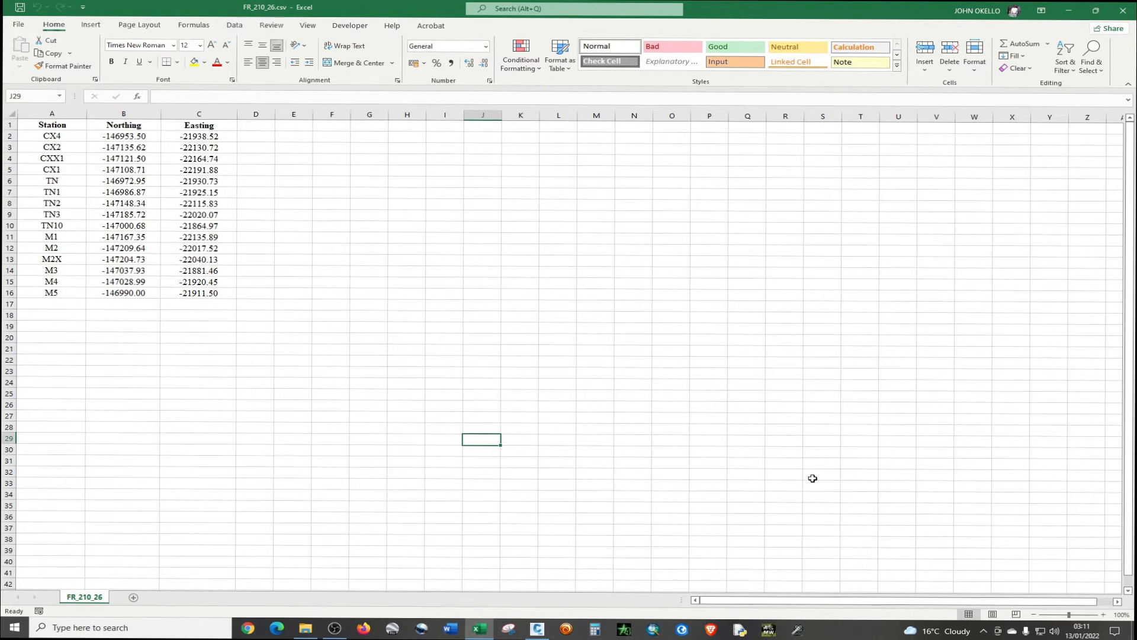
{"action": "mouse_move", "coordinate": [671, 137]}
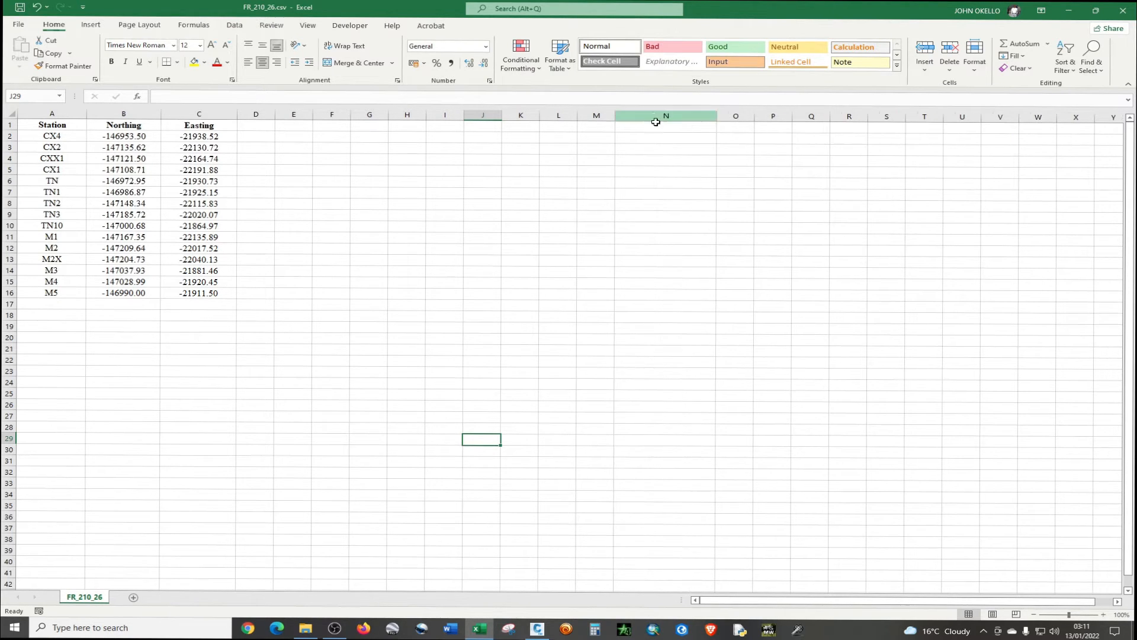
{"action": "left_click", "coordinate": [665, 125]}
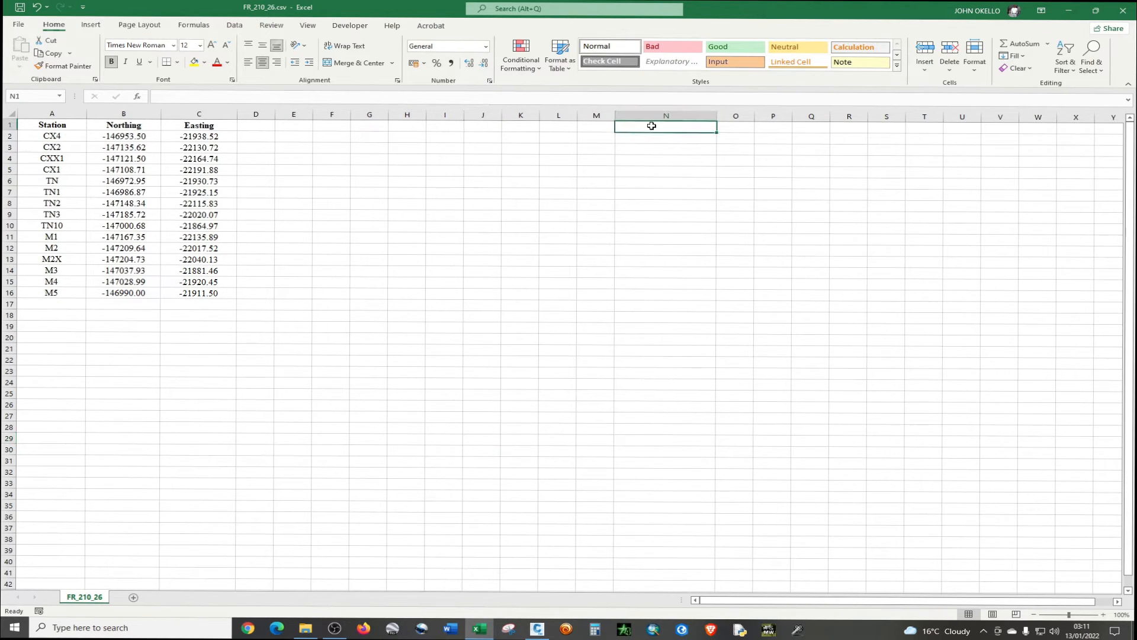
- Type 'Point, Northing, Easting, Z(Elevation), Description' into cell N1
{"action": "double_click", "coordinate": [652, 125]}
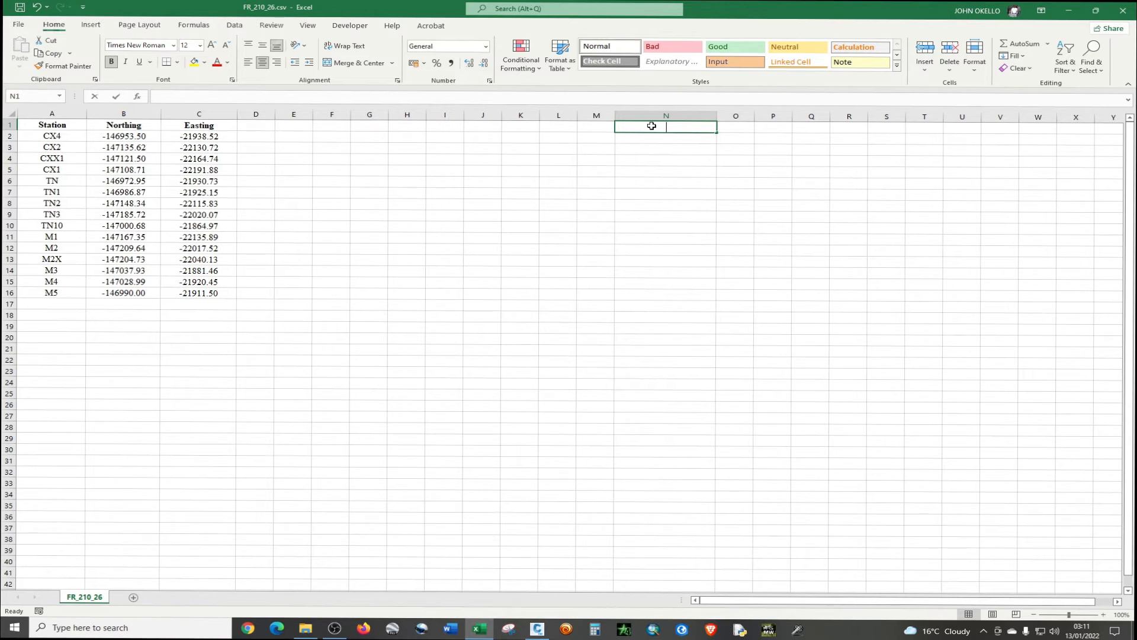
{"action": "type", "text": "PNE"}
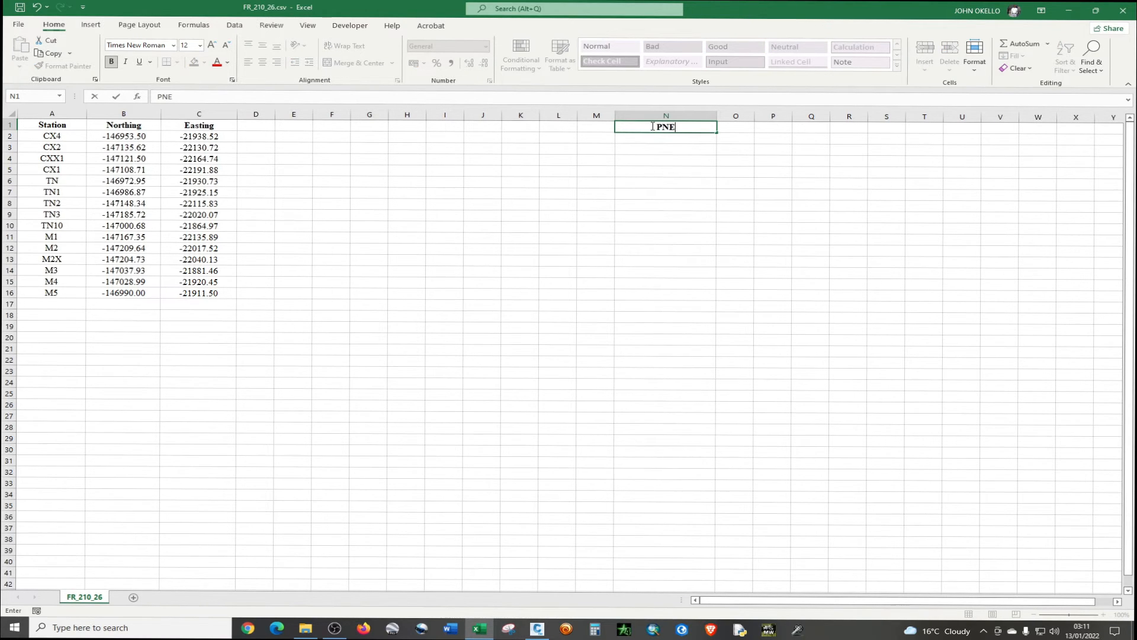
{"action": "type", "text": "ZD"}
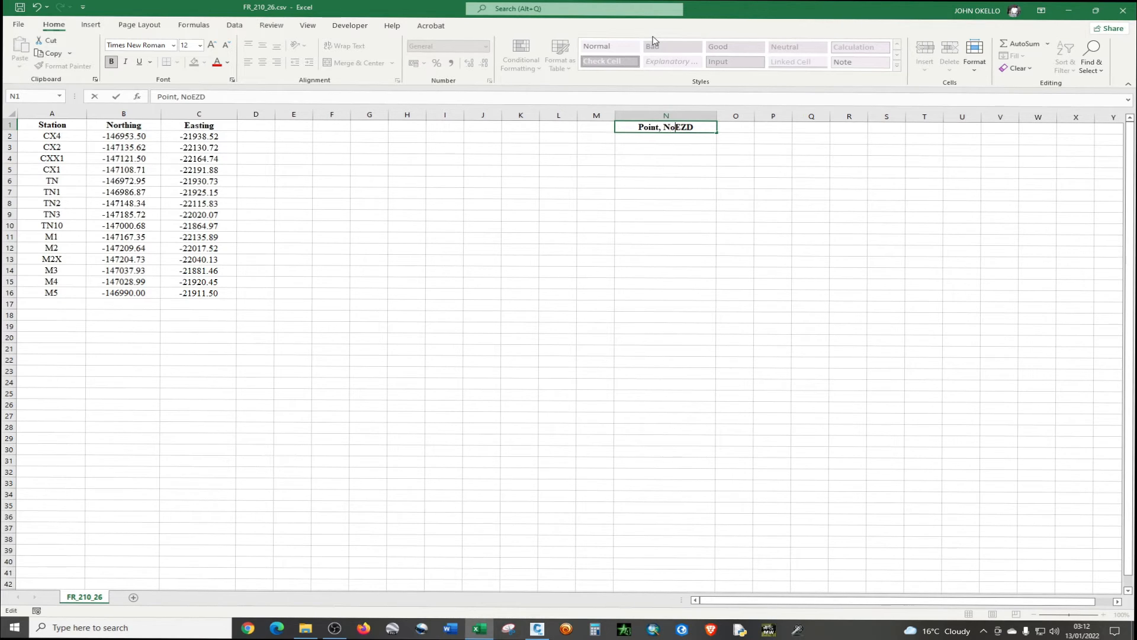
{"action": "type", "text": "orthing"}
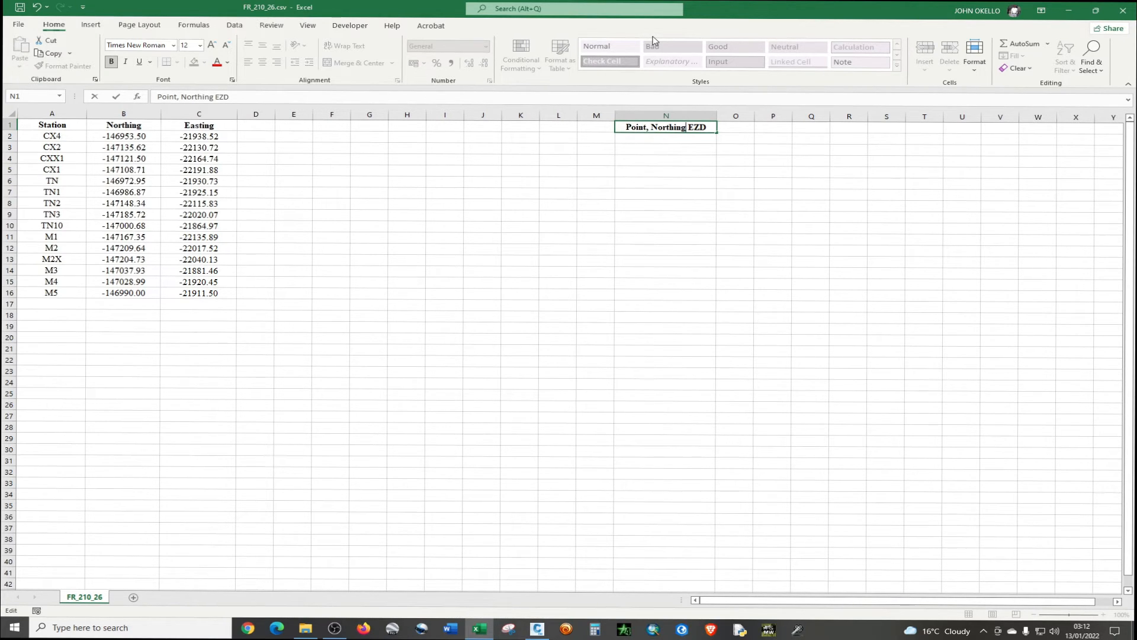
{"action": "type", "text": ","}
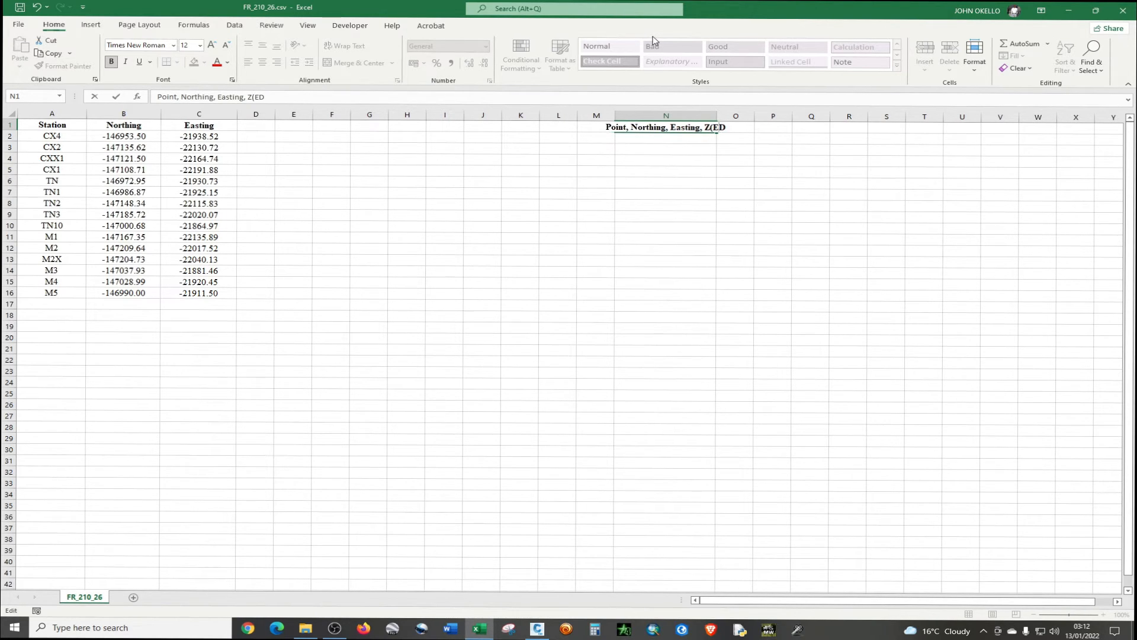
{"action": "type", "text": "Elevation),"}
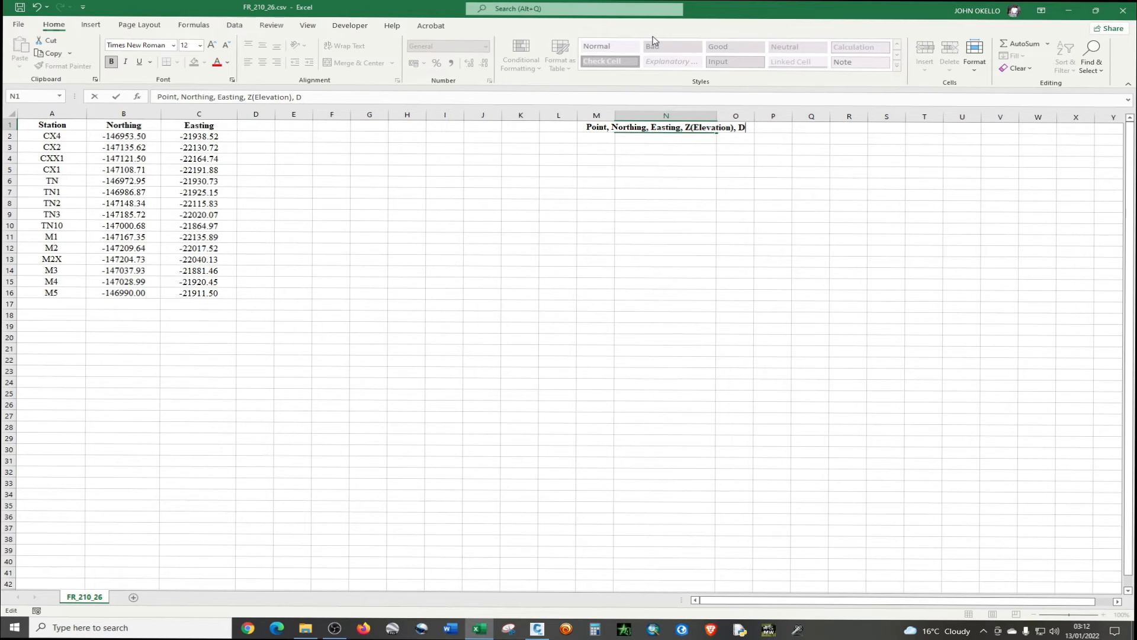
{"action": "type", "text": "ec"}
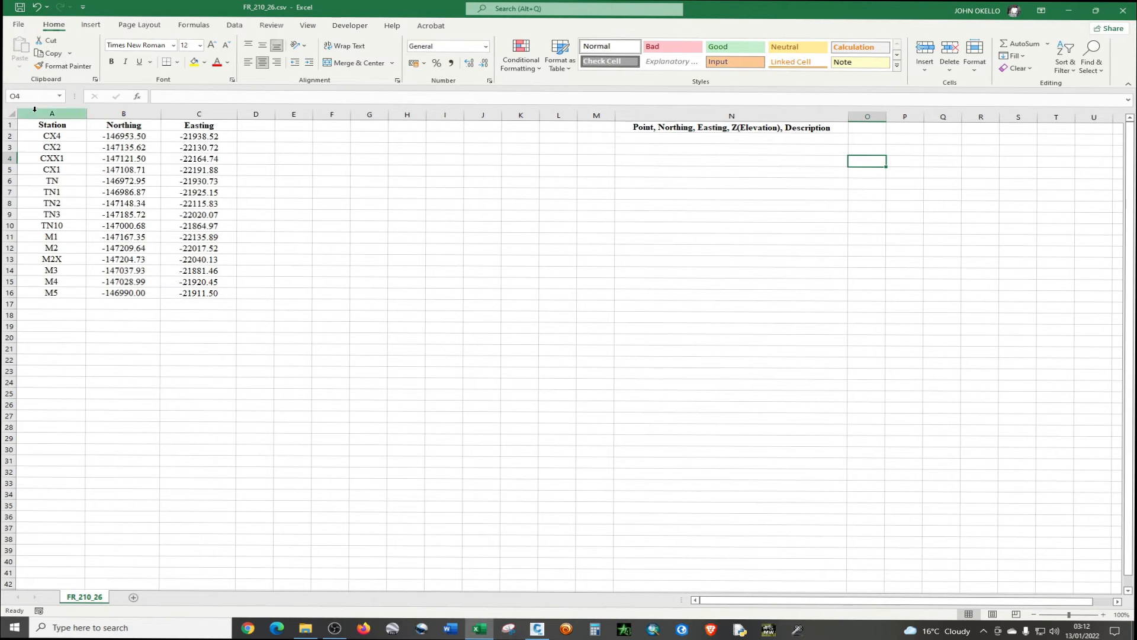
- Insert a wider empty column A before Station and start typing the 'Points' header
{"action": "left_click", "coordinate": [52, 113]}
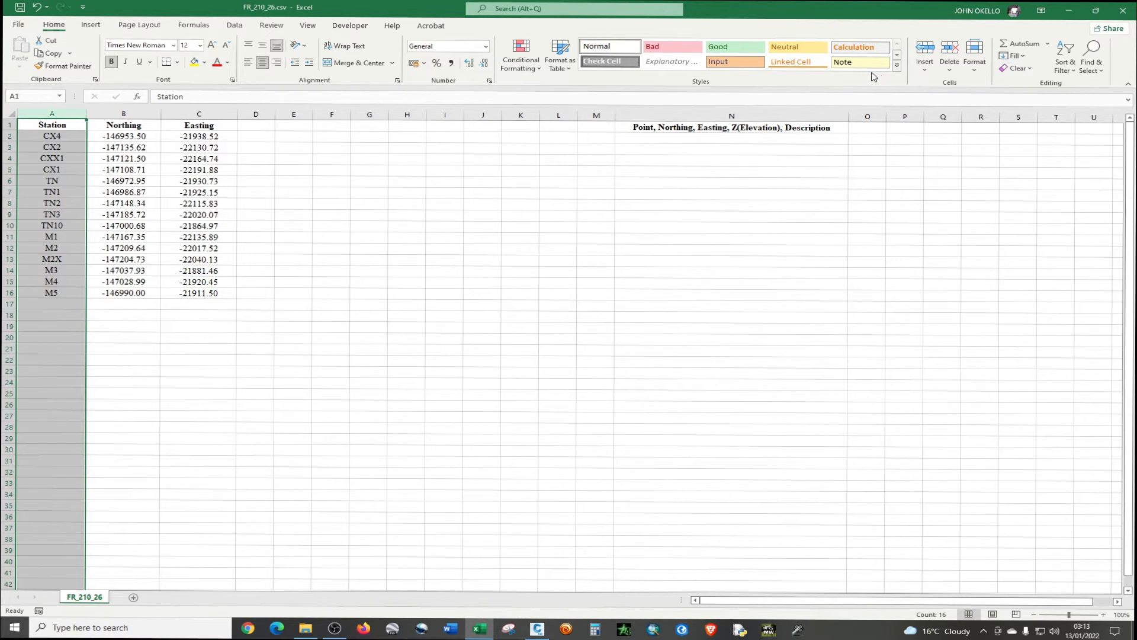
{"action": "mouse_move", "coordinate": [909, 85]}
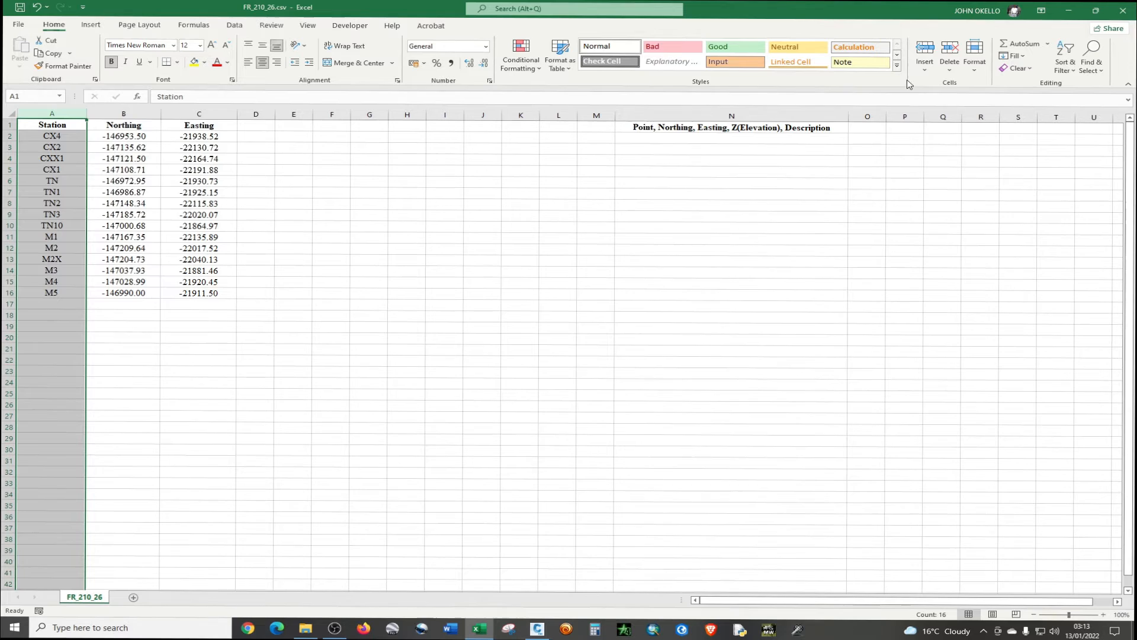
{"action": "mouse_move", "coordinate": [945, 84]}
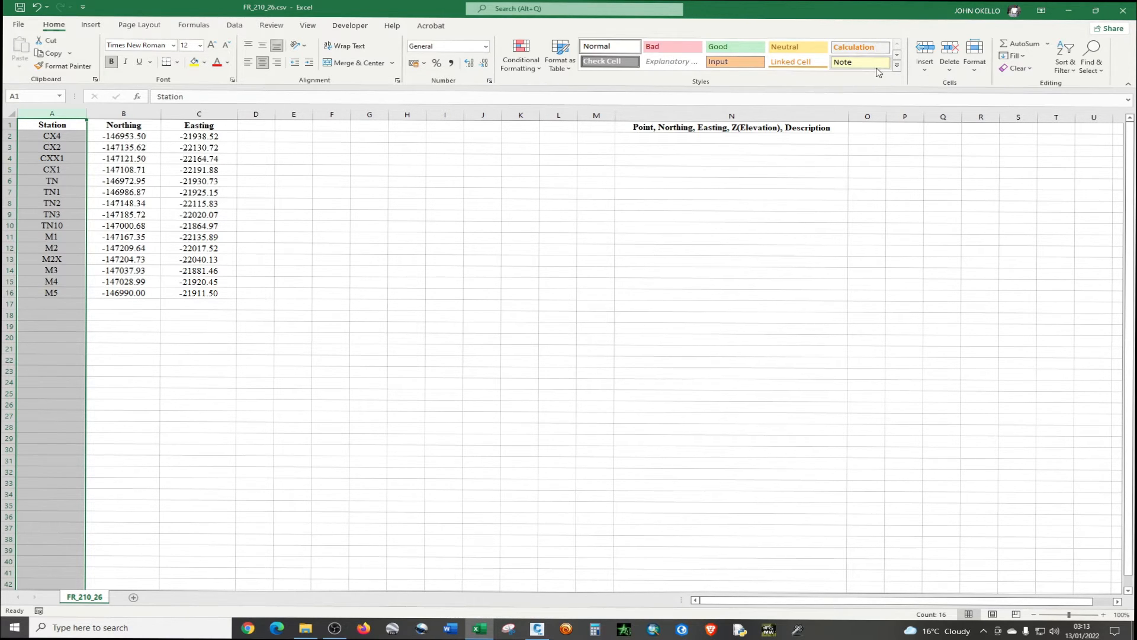
{"action": "mouse_move", "coordinate": [925, 70]}
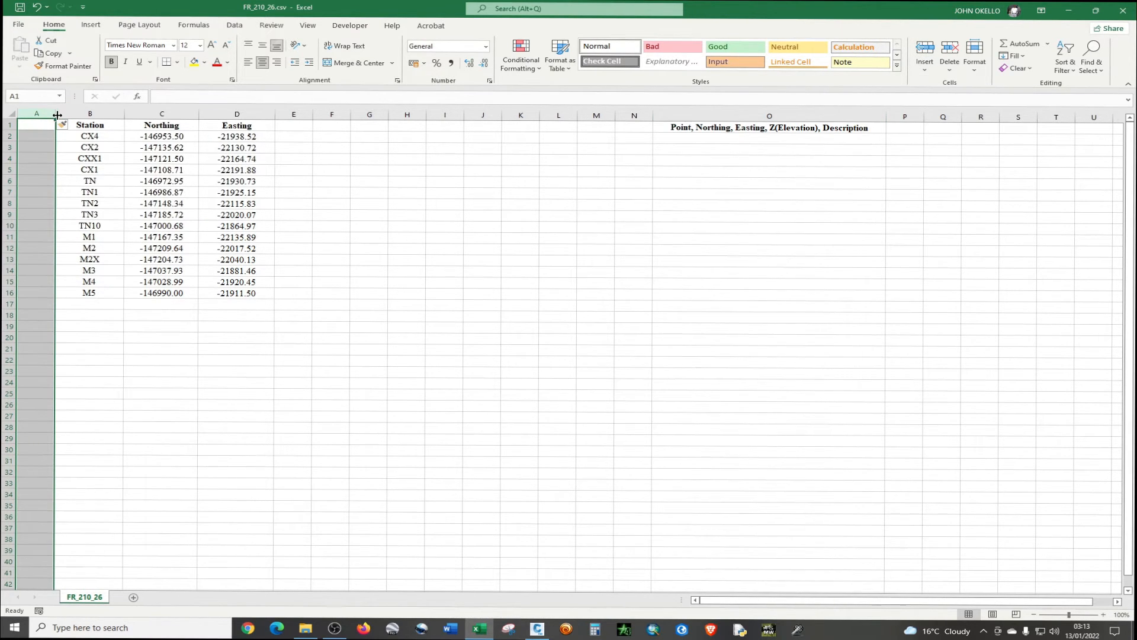
{"action": "left_click_drag", "start_coordinate": [57, 116], "coordinate": [71, 115]}
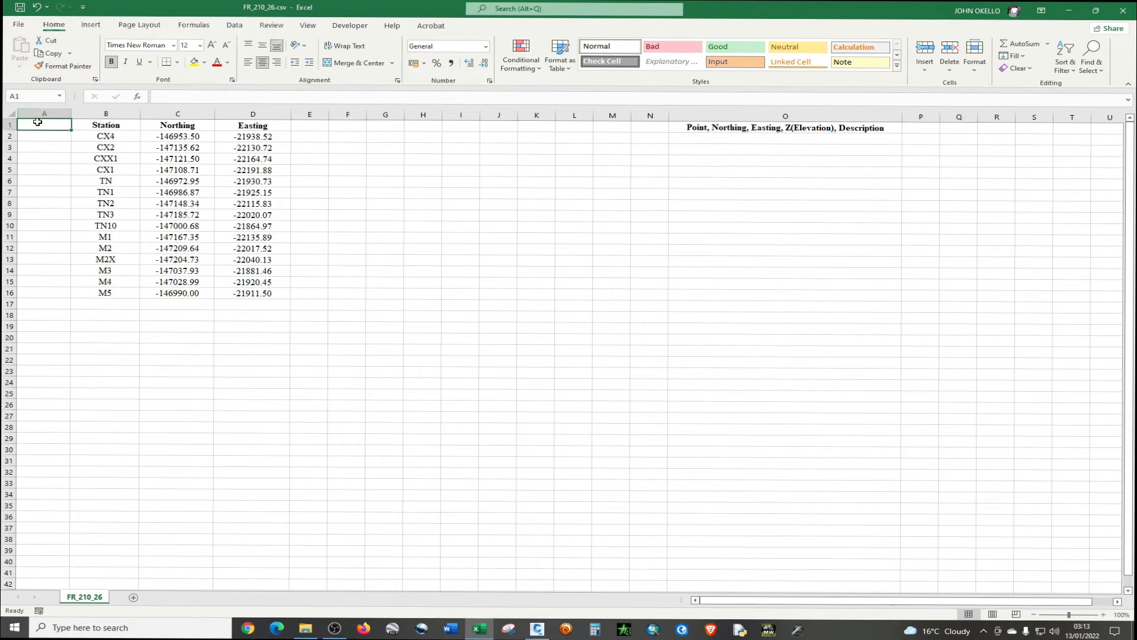
{"action": "double_click", "coordinate": [44, 124]}
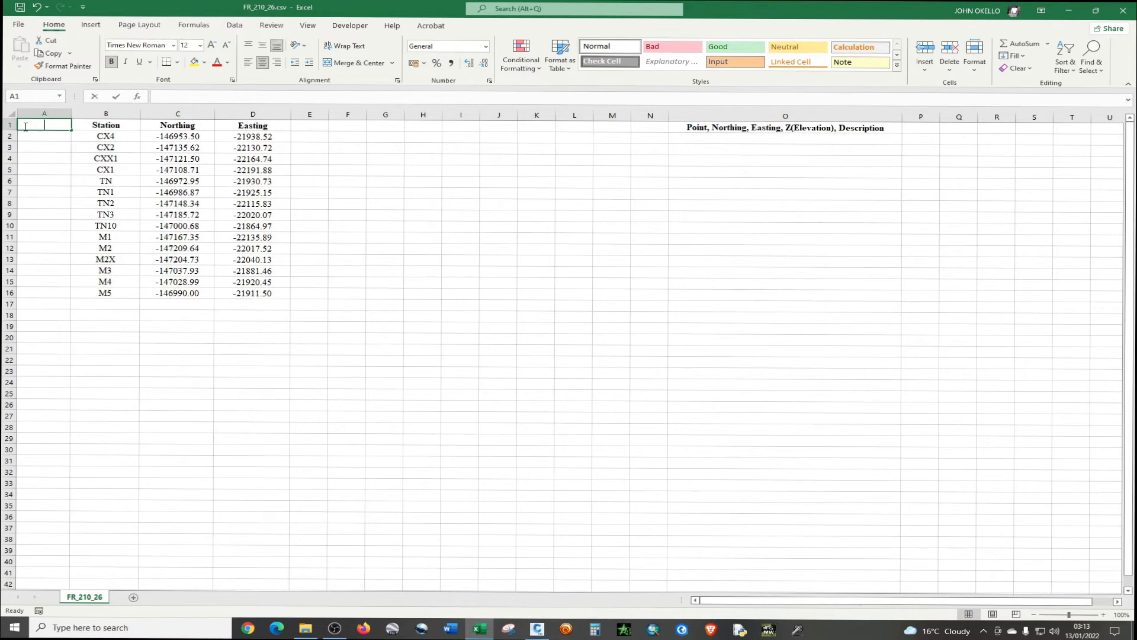
{"action": "type", "text": "Points"}
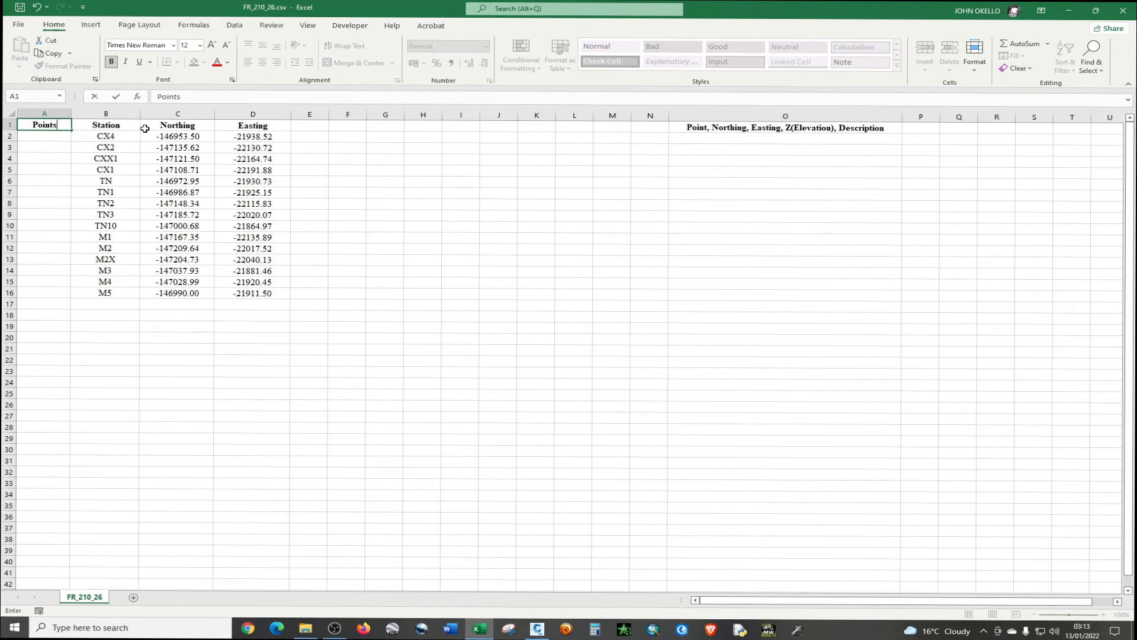
- Cut the Station entries, paste them at E1, and head that column 'Description'
{"action": "left_click", "coordinate": [105, 136]}
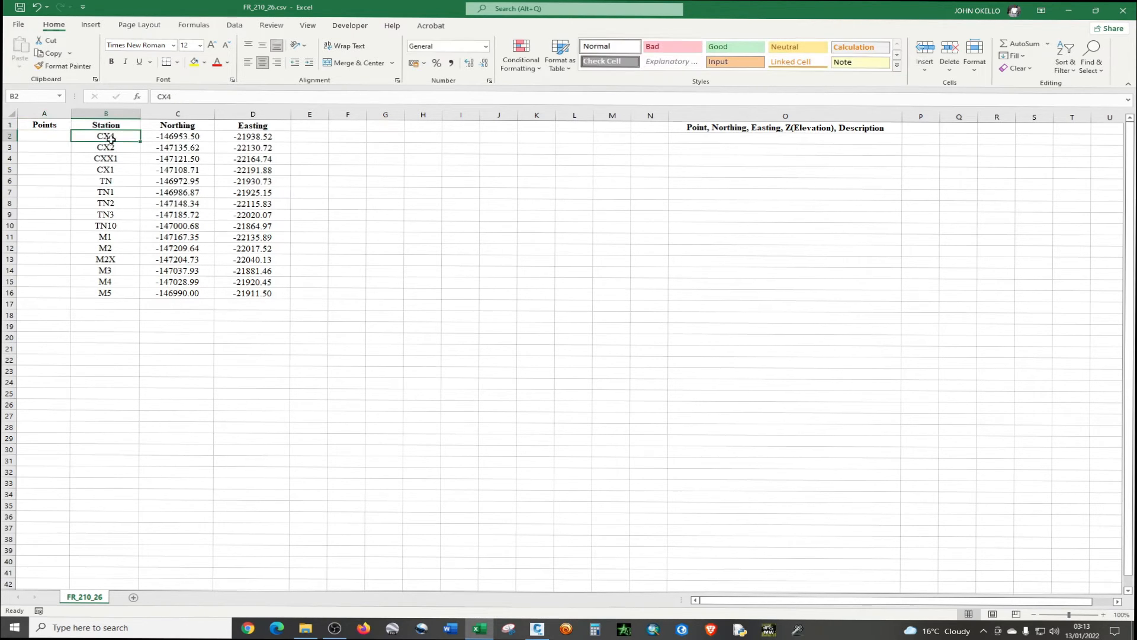
{"action": "left_click_drag", "start_coordinate": [106, 125], "coordinate": [106, 181]}
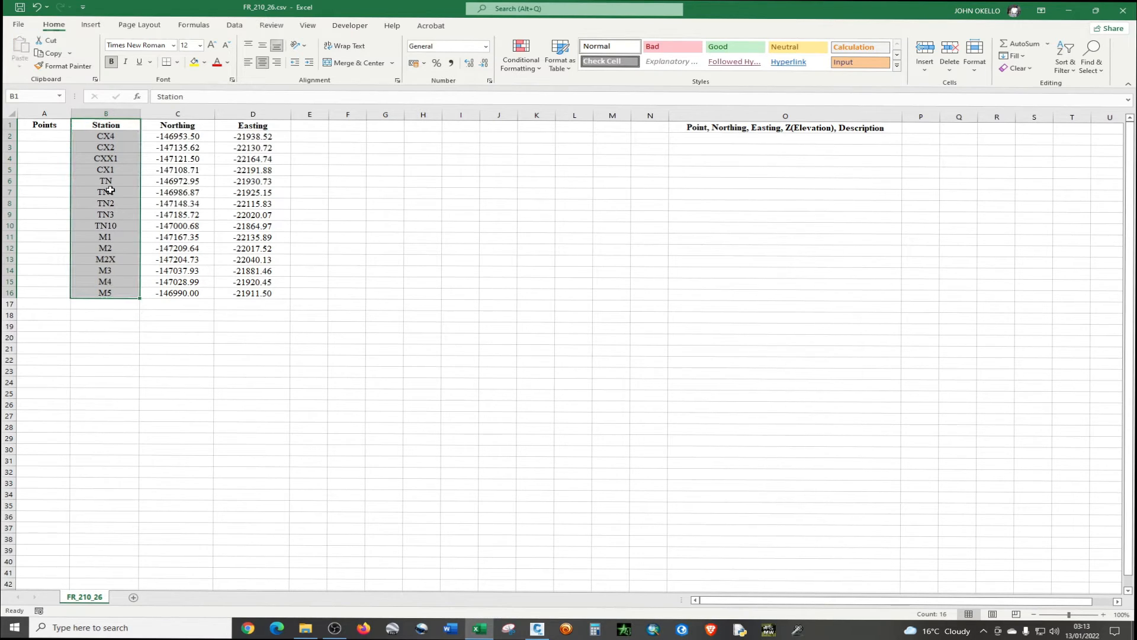
{"action": "right_click", "coordinate": [106, 191]}
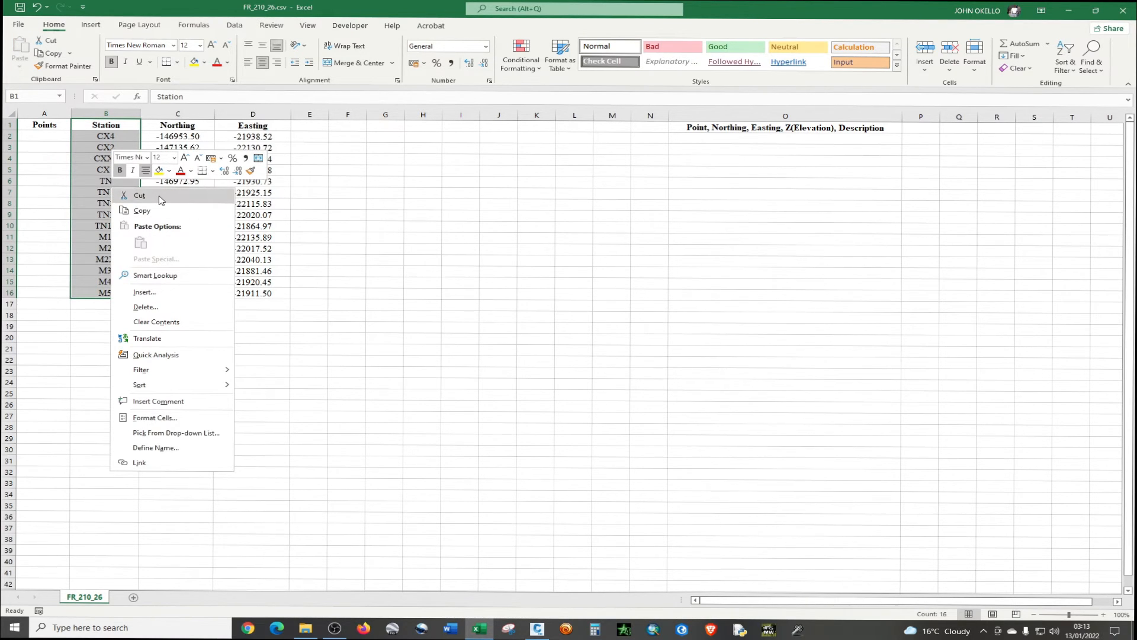
{"action": "left_click", "coordinate": [140, 195]}
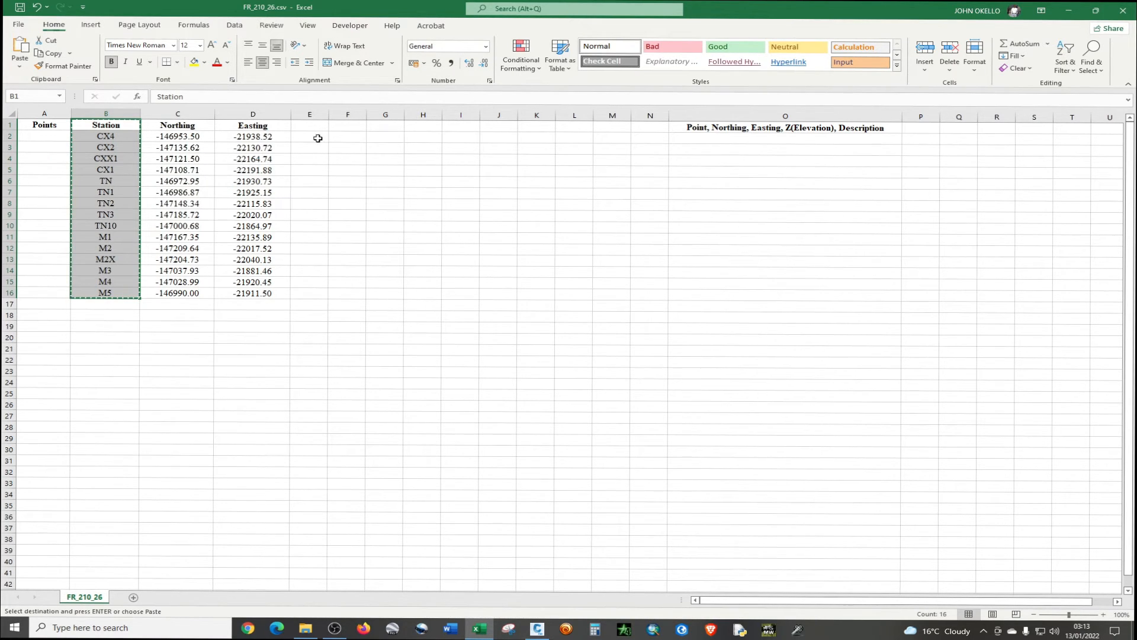
{"action": "left_click", "coordinate": [309, 125]}
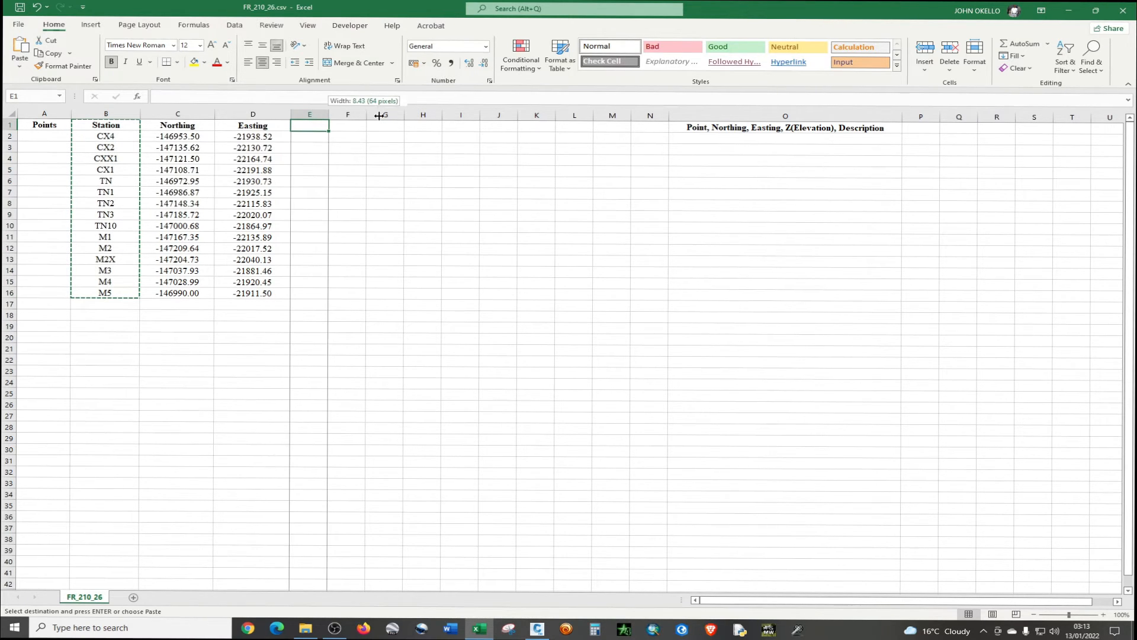
{"action": "right_click", "coordinate": [310, 124]}
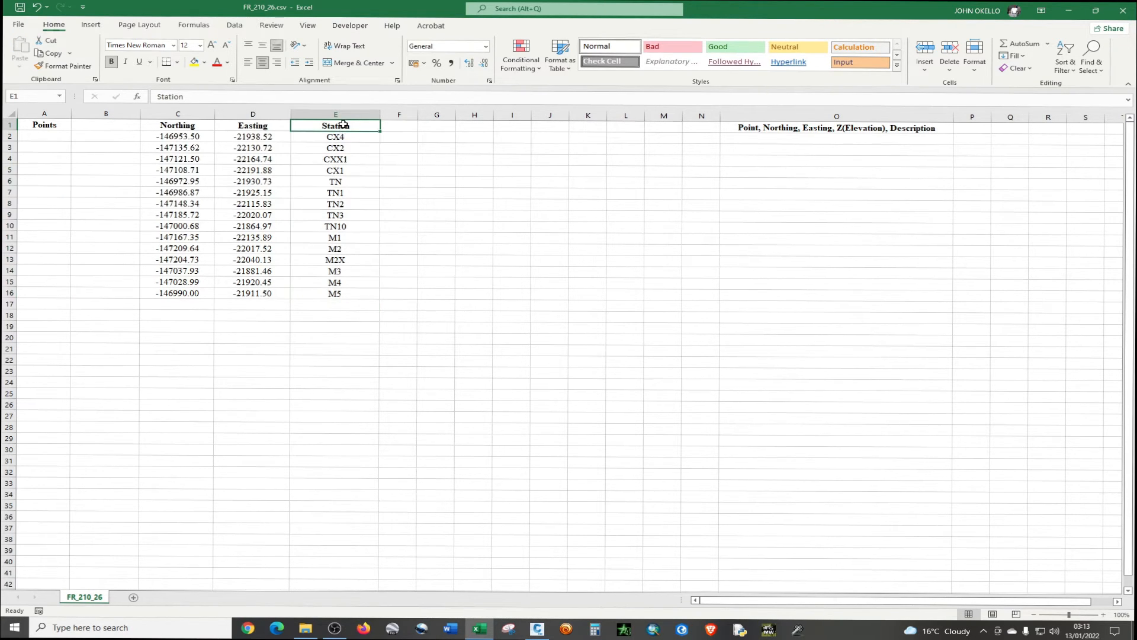
{"action": "type", "text": "D"}
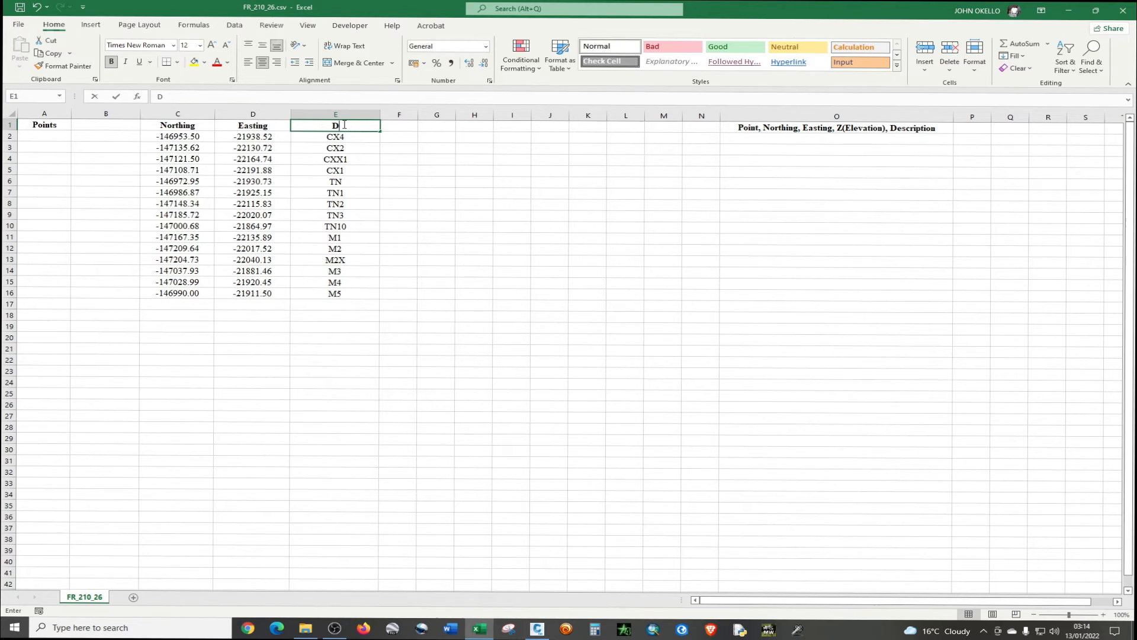
{"action": "type", "text": "escription"}
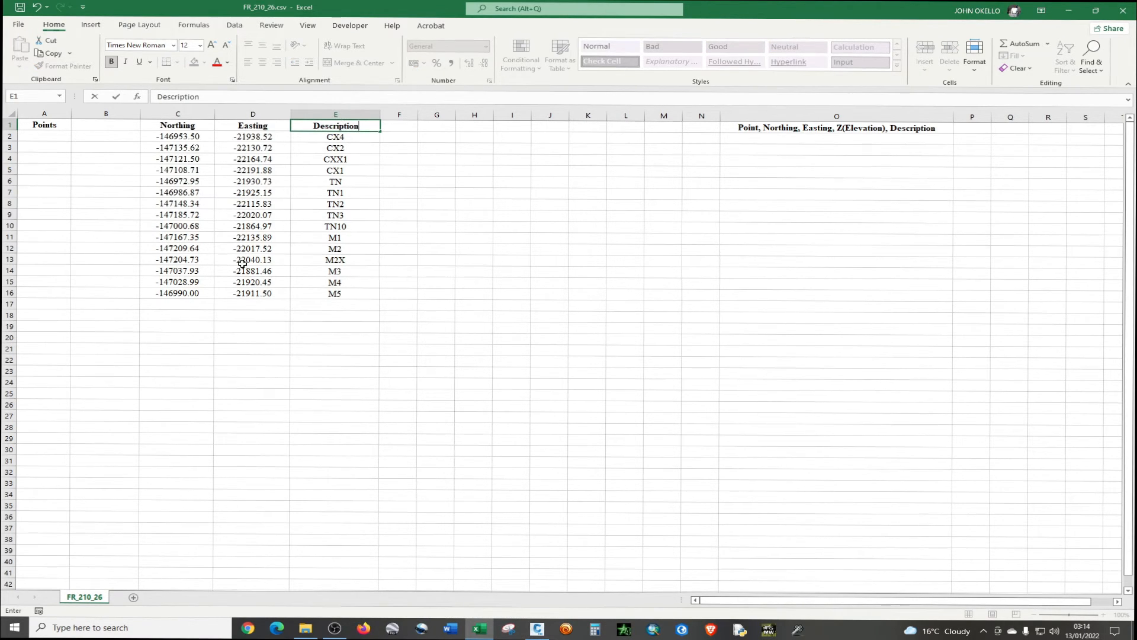
- Insert an empty column before Description and start typing its 'Elevation' header
{"action": "left_click", "coordinate": [436, 270]}
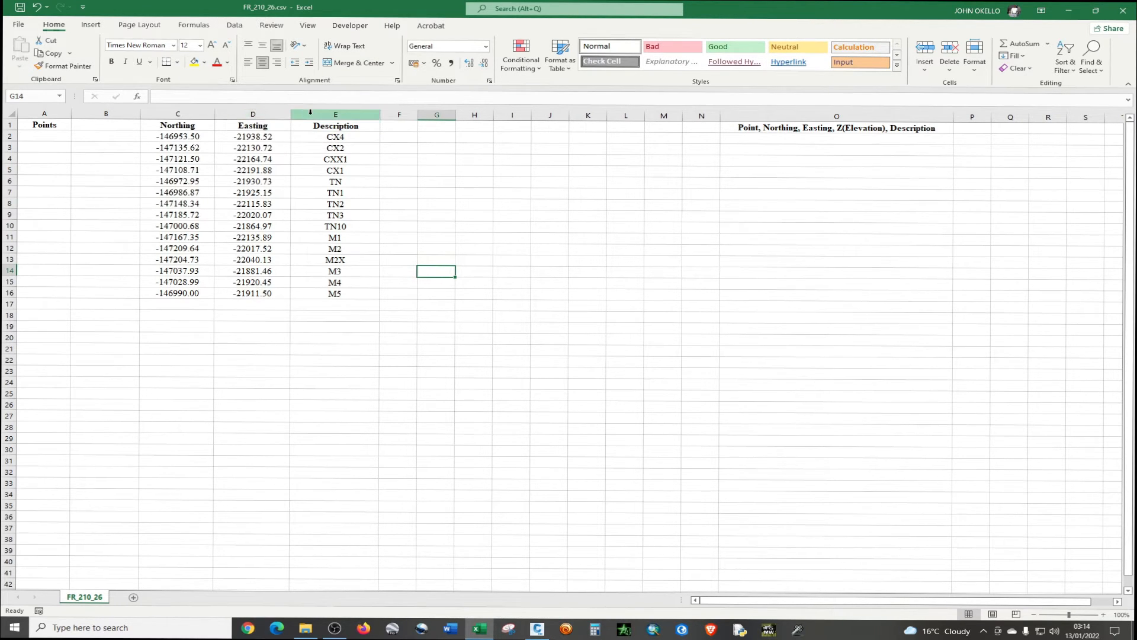
{"action": "mouse_move", "coordinate": [324, 115]}
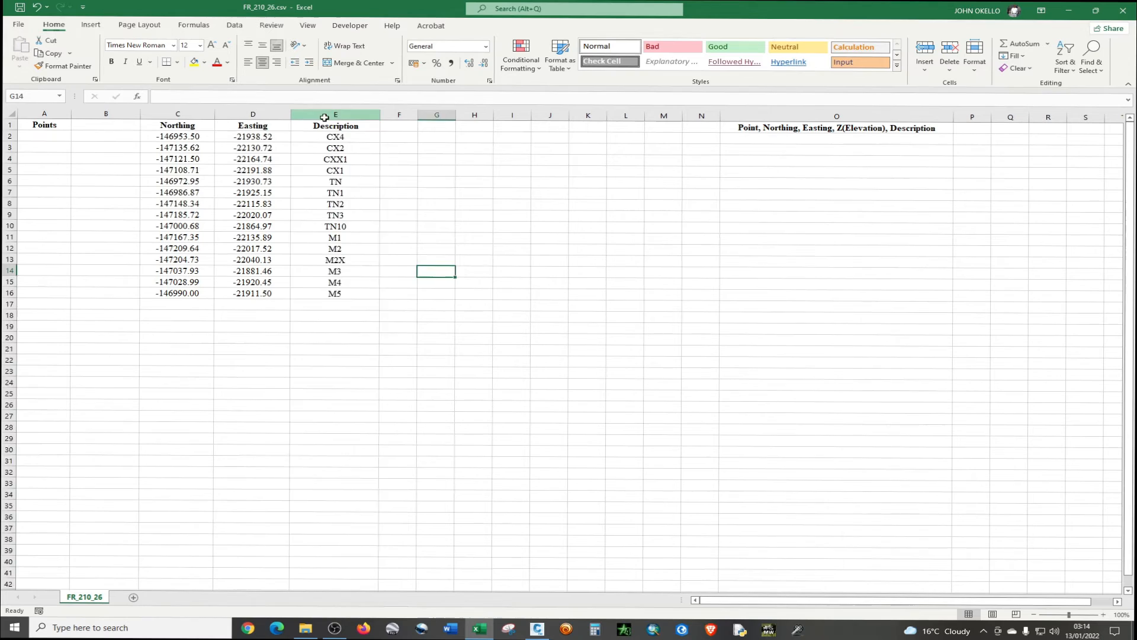
{"action": "left_click", "coordinate": [336, 115]}
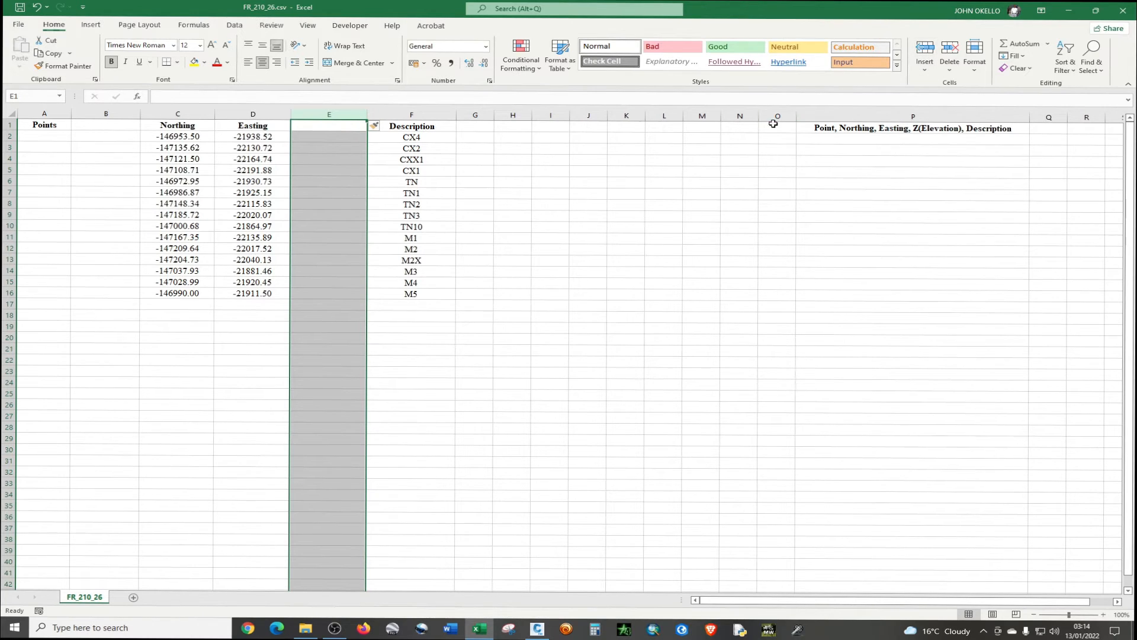
{"action": "left_click", "coordinate": [328, 126]}
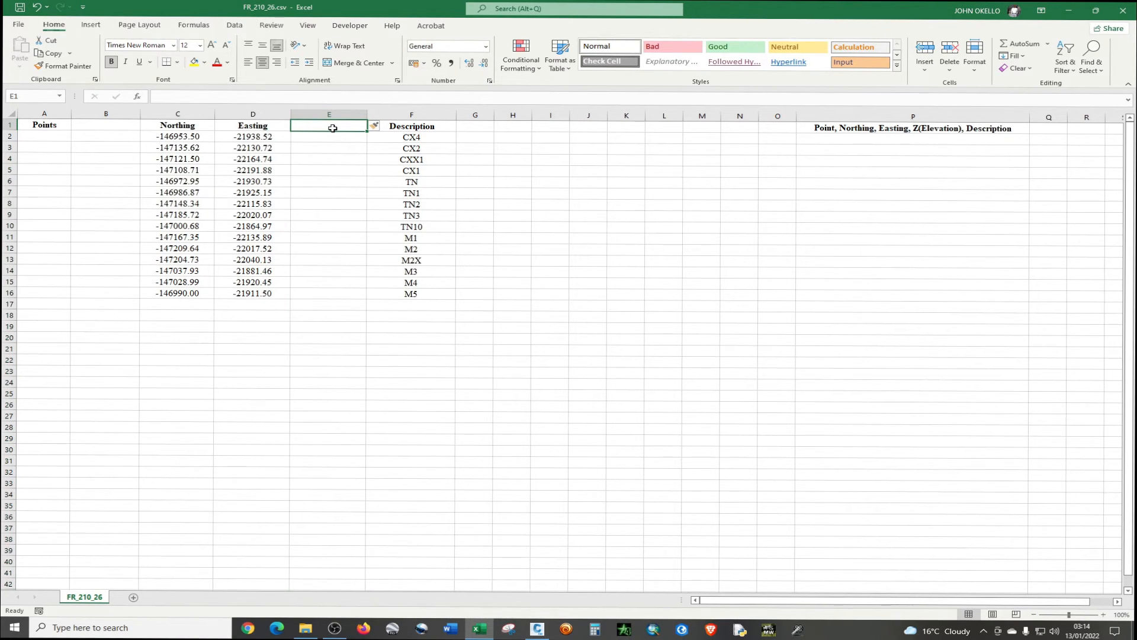
{"action": "type", "text": "Elevation"}
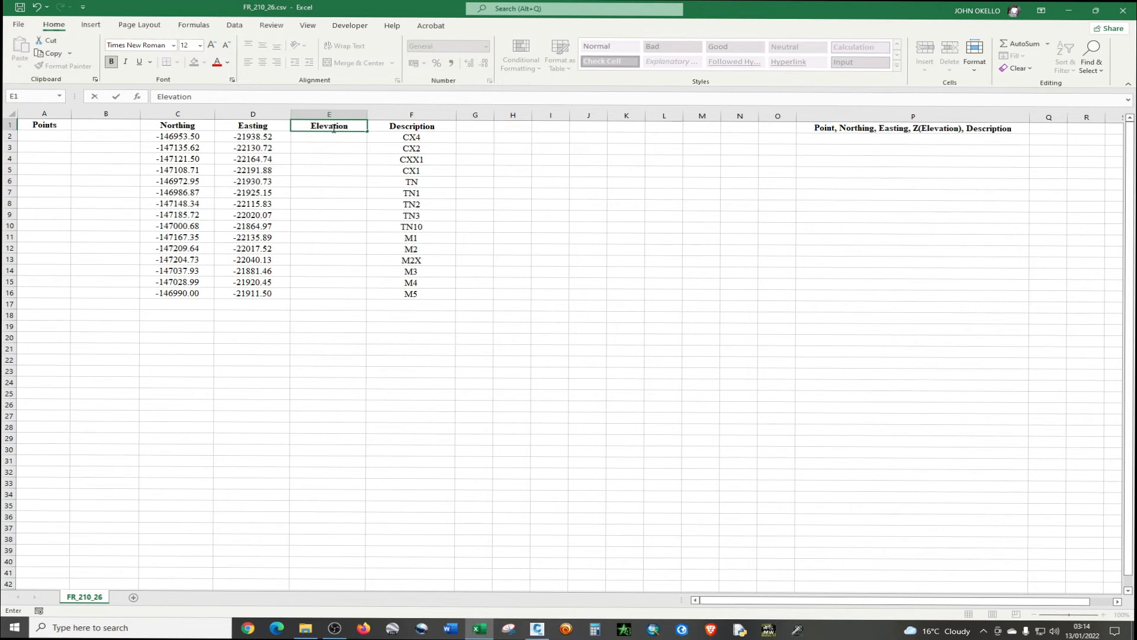
{"action": "mouse_move", "coordinate": [335, 139]}
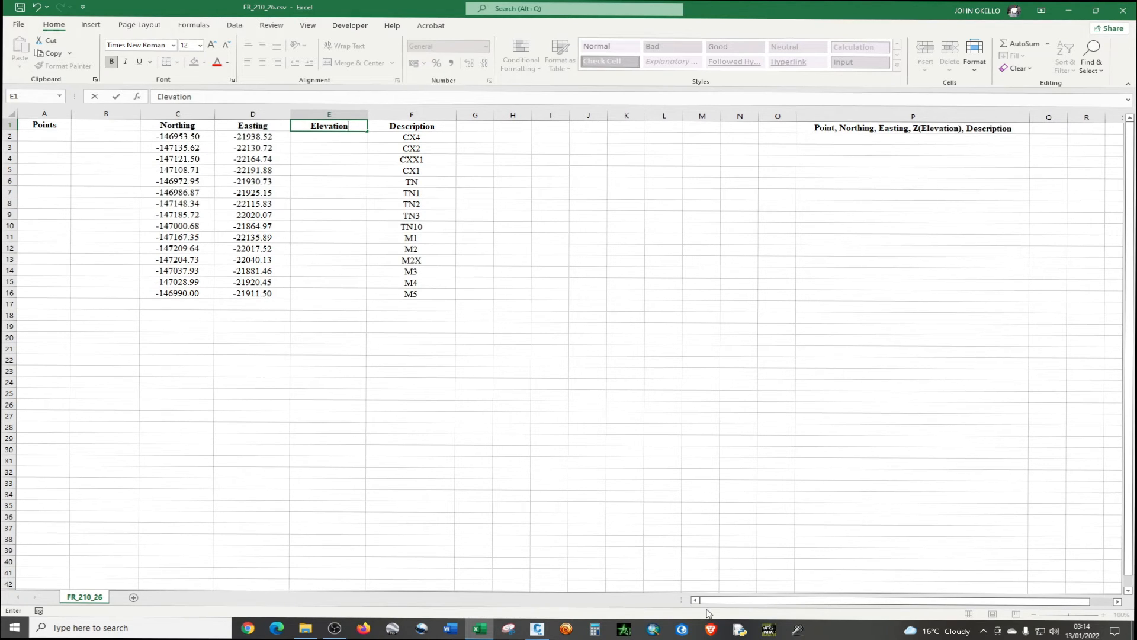
{"action": "mouse_move", "coordinate": [334, 627]}
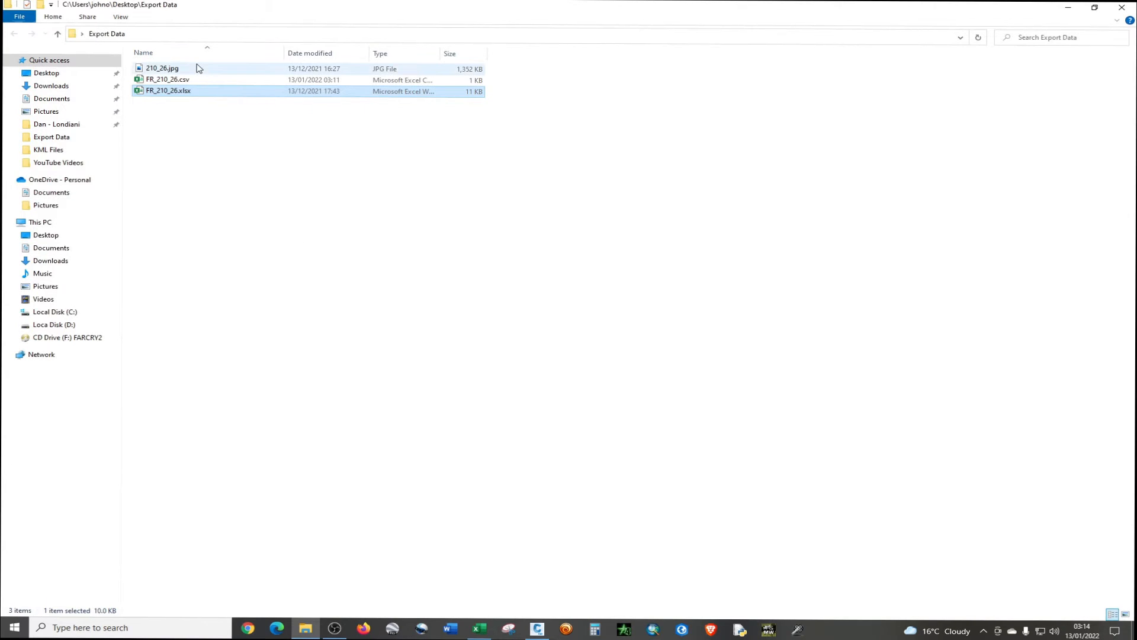
{"action": "mouse_move", "coordinate": [280, 76]}
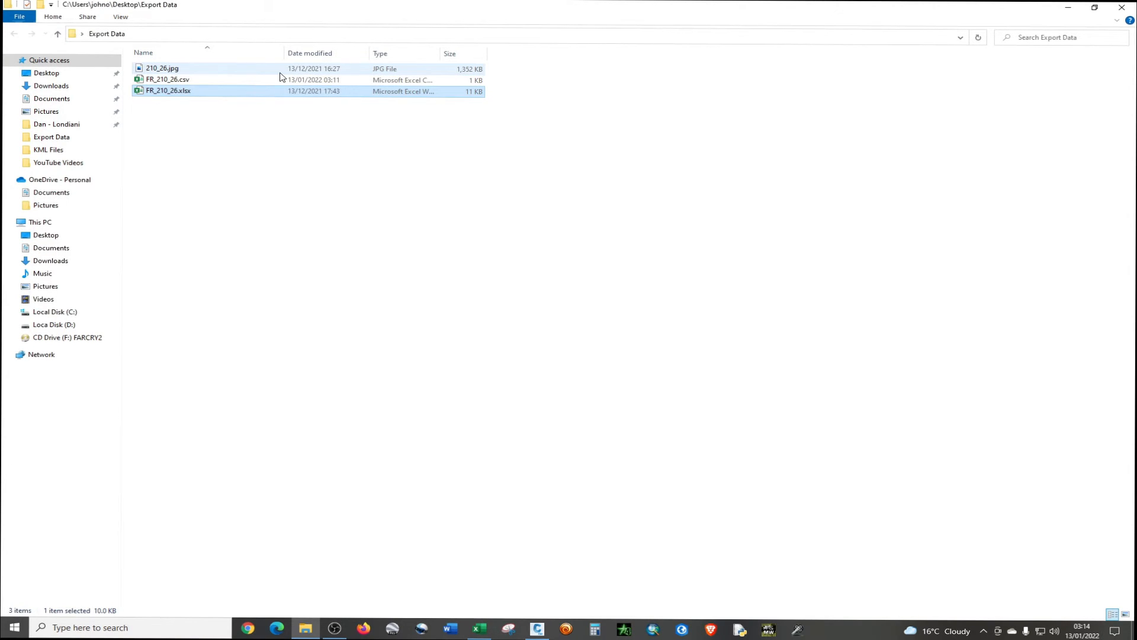
- Open 210_26.jpg in Photos, zoom into the coordinate table, then return to Excel
{"action": "double_click", "coordinate": [148, 68]}
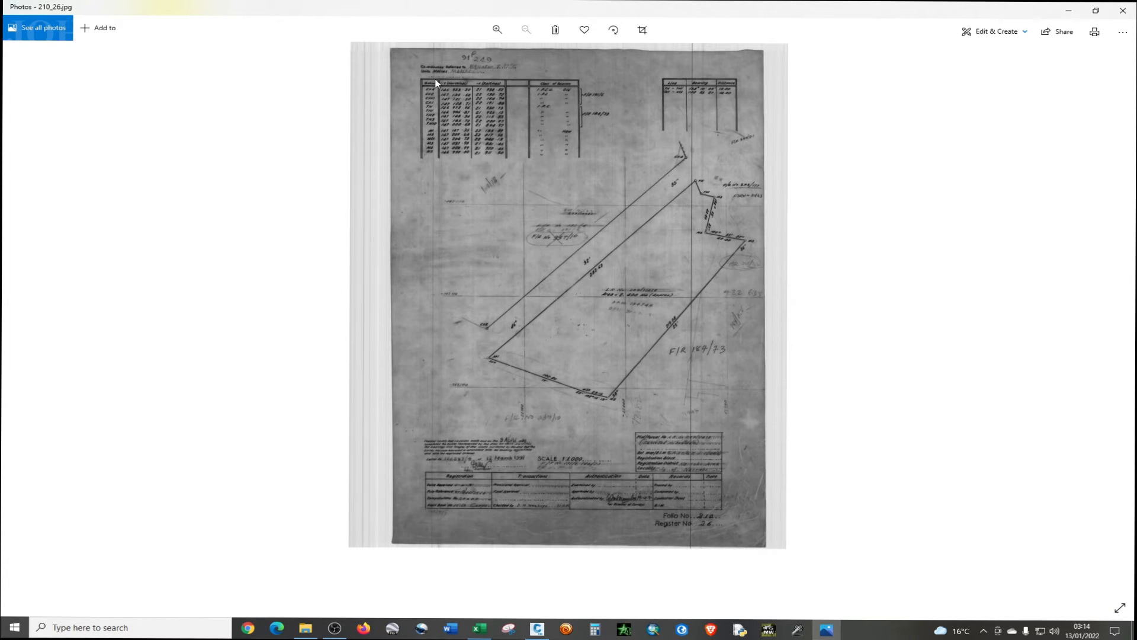
{"action": "left_click", "coordinate": [497, 29]}
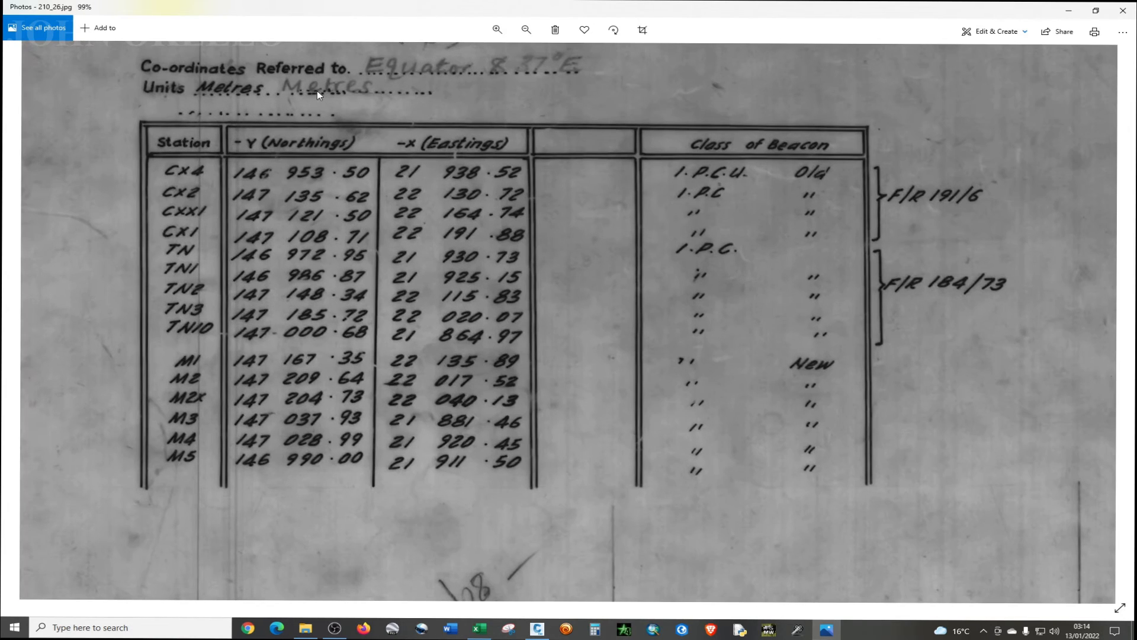
{"action": "mouse_move", "coordinate": [574, 256]}
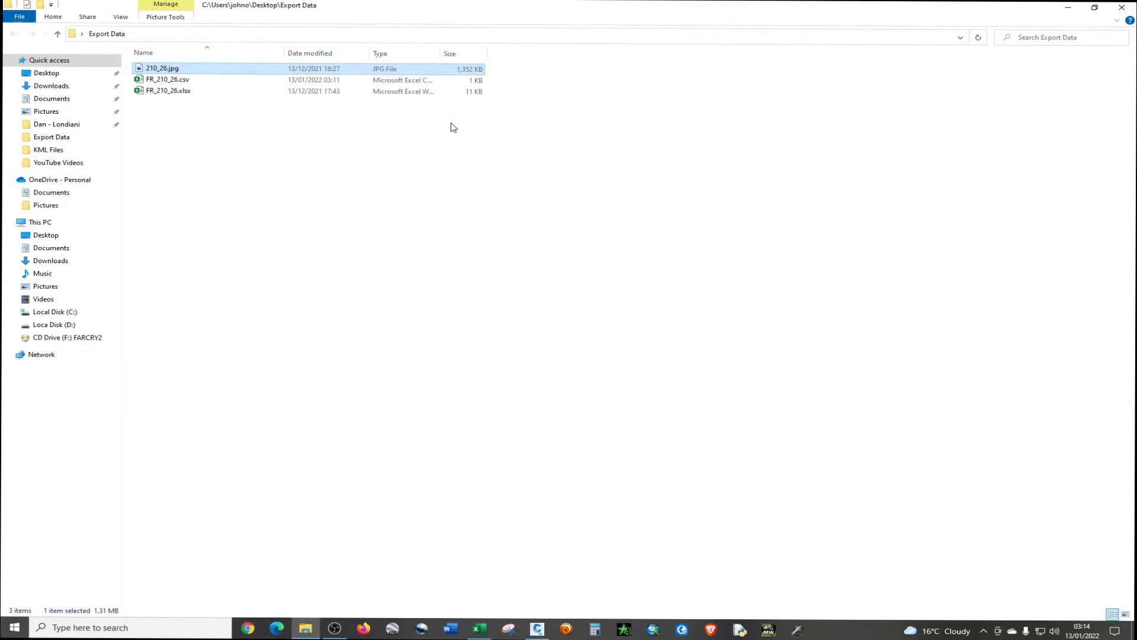
{"action": "double_click", "coordinate": [167, 79]}
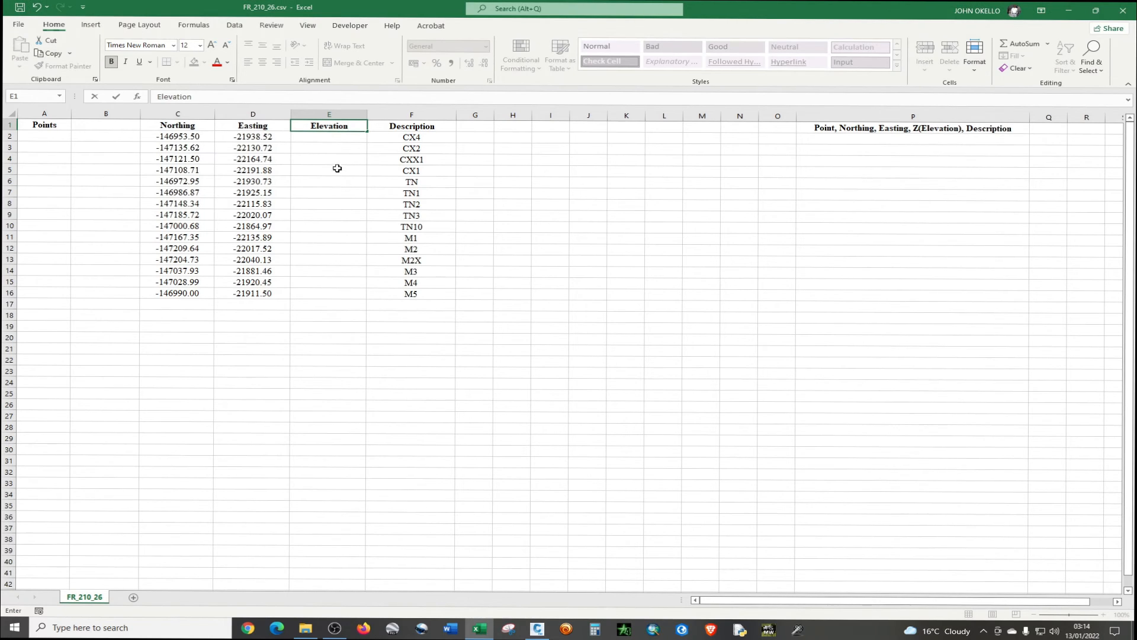
- Enter elevation 0 under the Elevation header and select the empty column B
{"action": "left_click", "coordinate": [329, 138]}
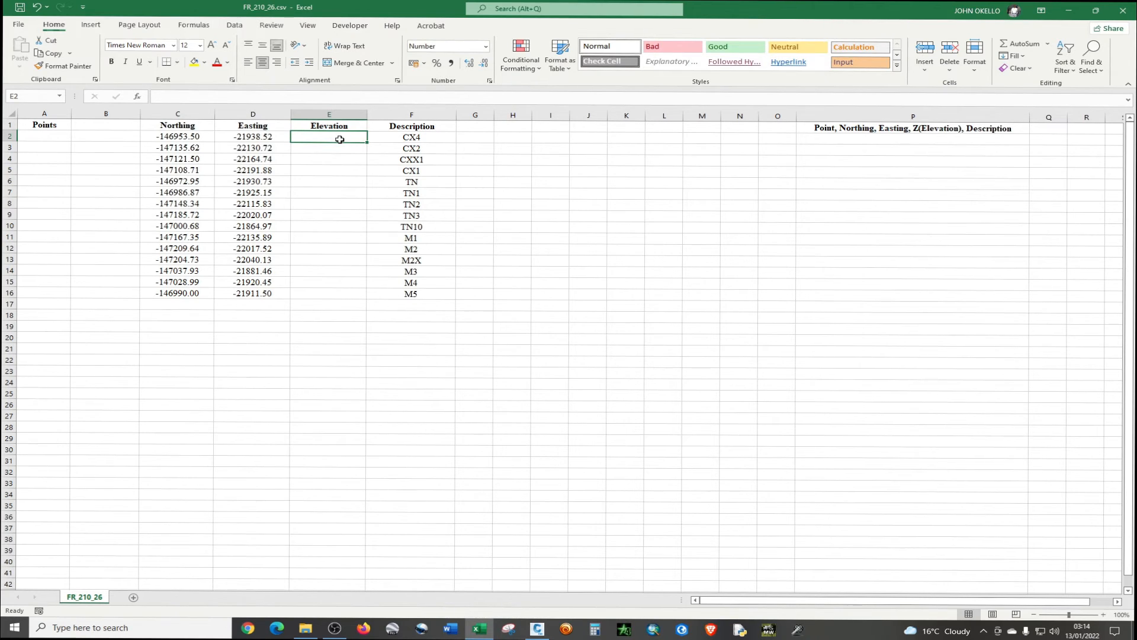
{"action": "type", "text": "0.00"}
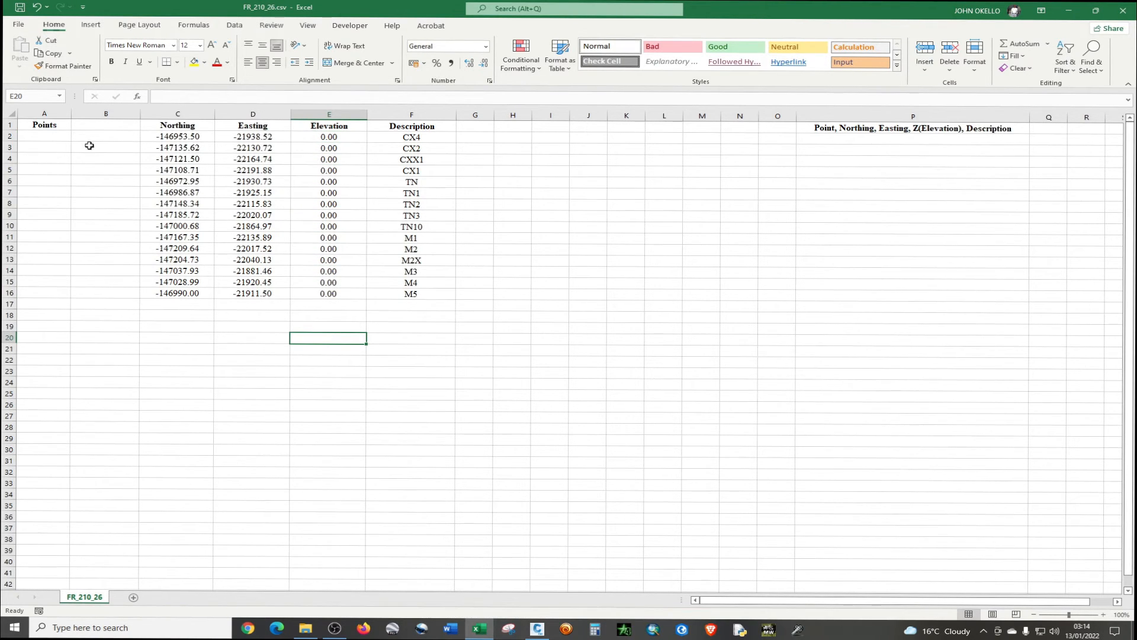
{"action": "left_click", "coordinate": [105, 113]}
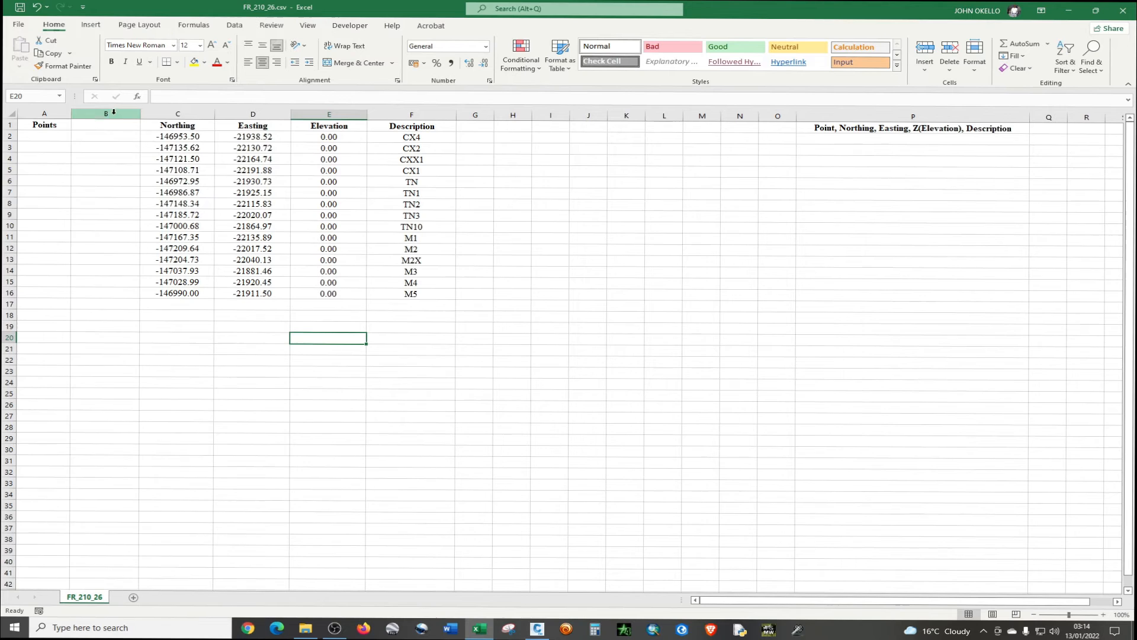
{"action": "left_click", "coordinate": [104, 113]}
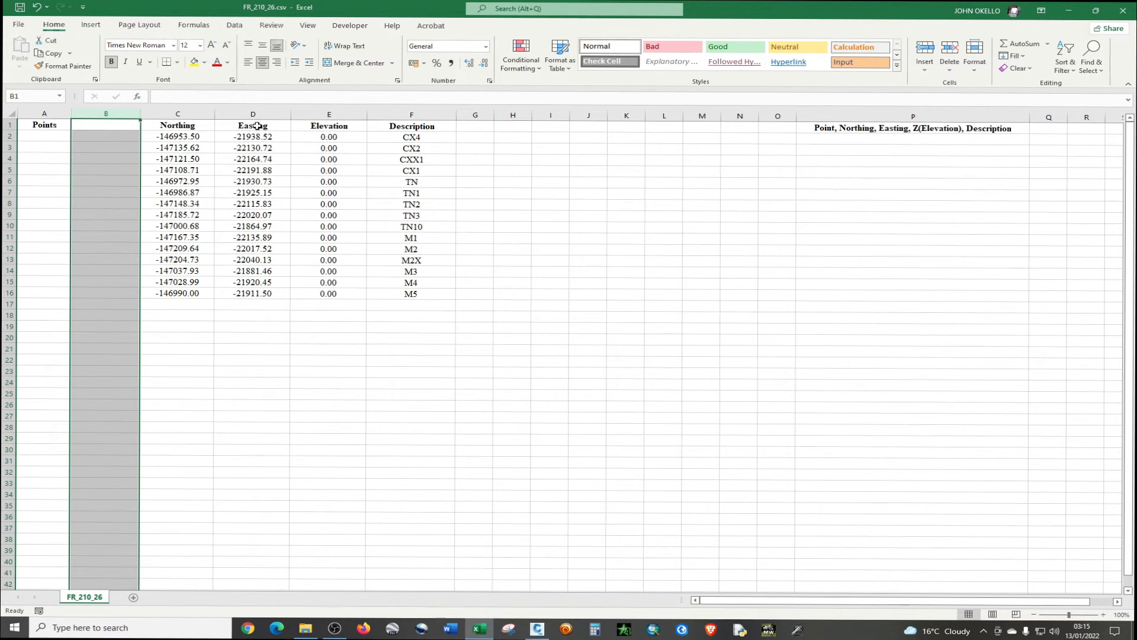
{"action": "mouse_move", "coordinate": [206, 132]}
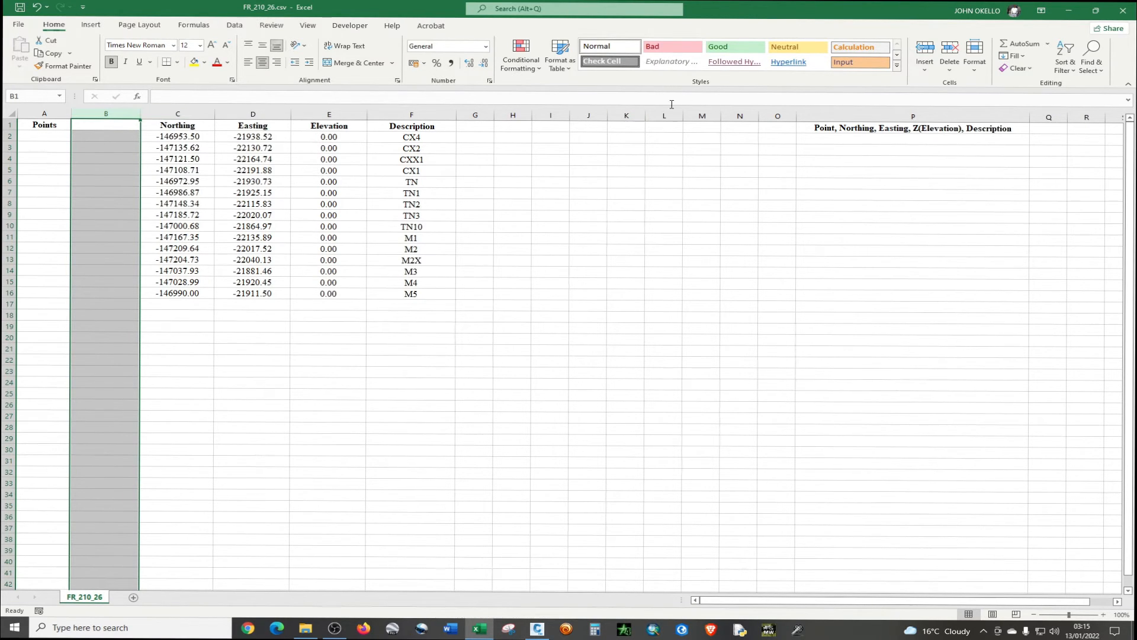
{"action": "mouse_move", "coordinate": [638, 129]}
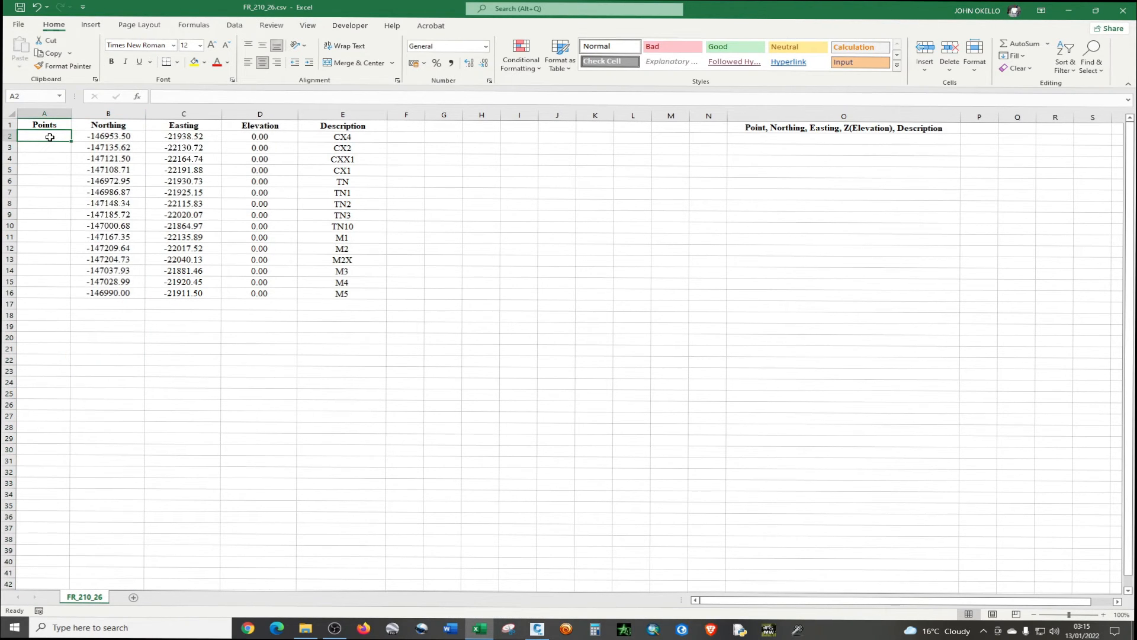
- Enter point numbers 1 and 2 at the top of the Points column
{"action": "type", "text": "1"}
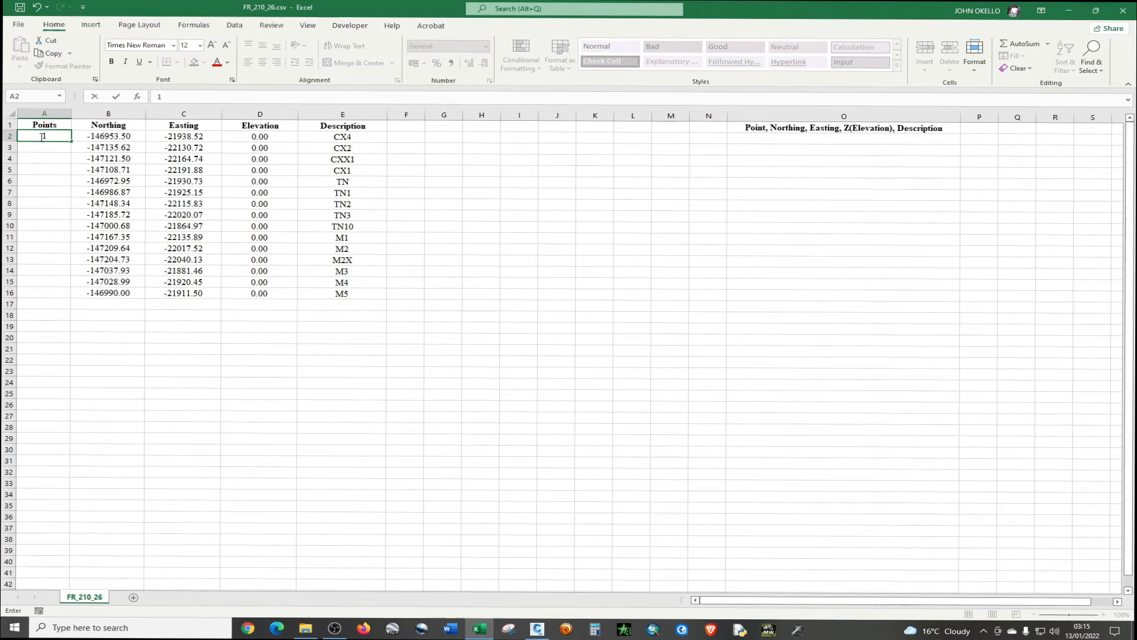
{"action": "key", "text": "Enter"}
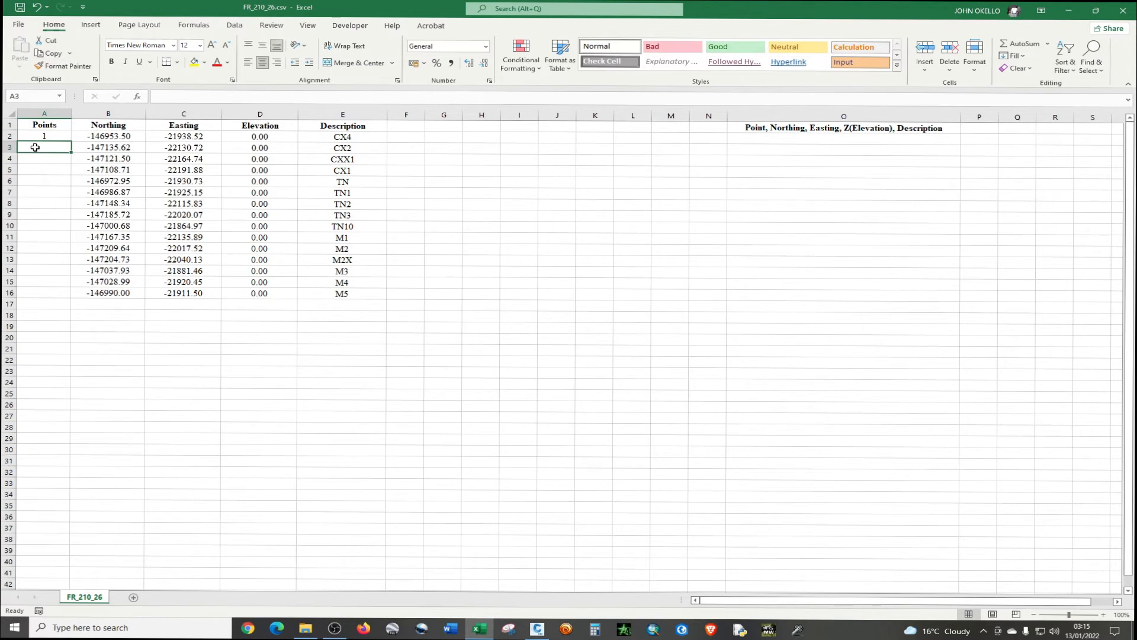
{"action": "type", "text": "2"}
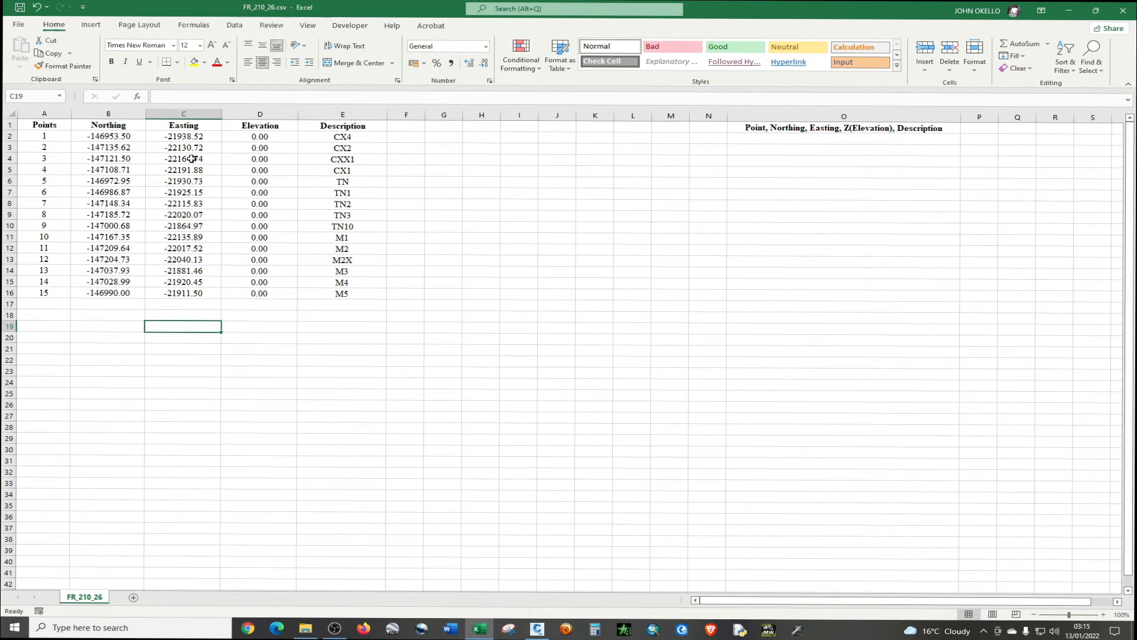
{"action": "mouse_move", "coordinate": [447, 501]}
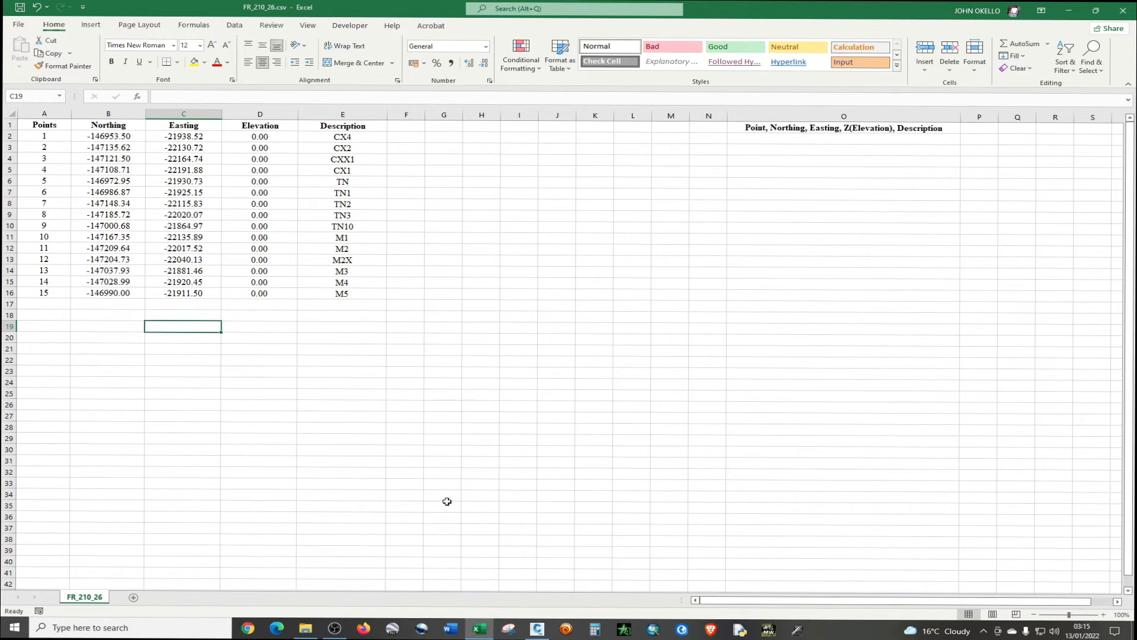
- Remove the table's header row in Excel and switch back to the Civil 3D drawing
{"action": "left_click", "coordinate": [536, 628]}
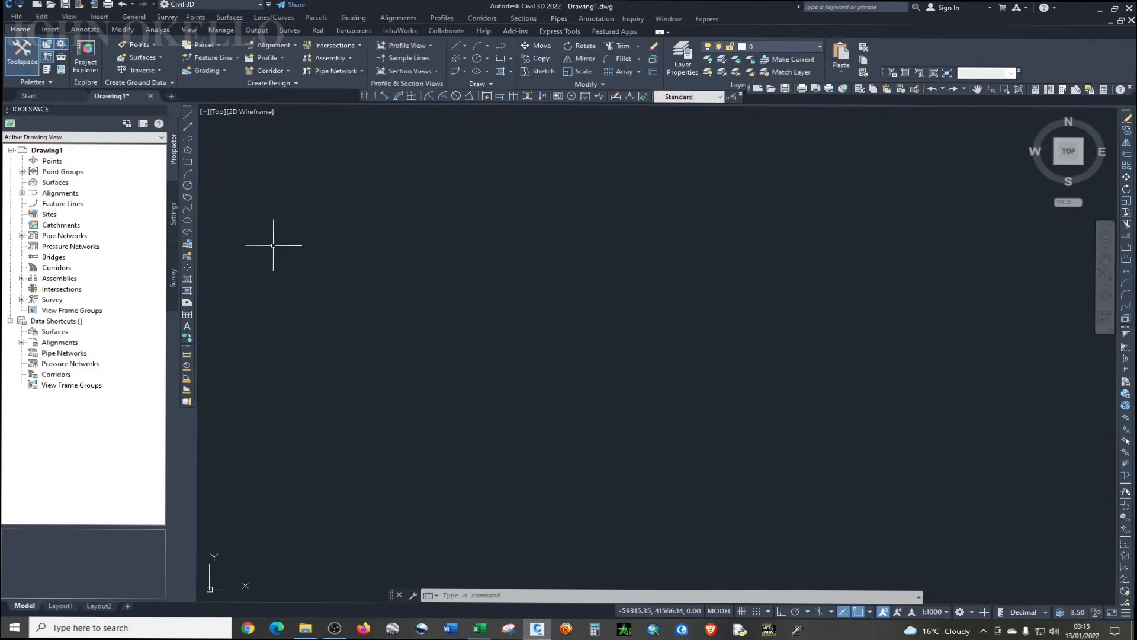
{"action": "mouse_move", "coordinate": [436, 124]}
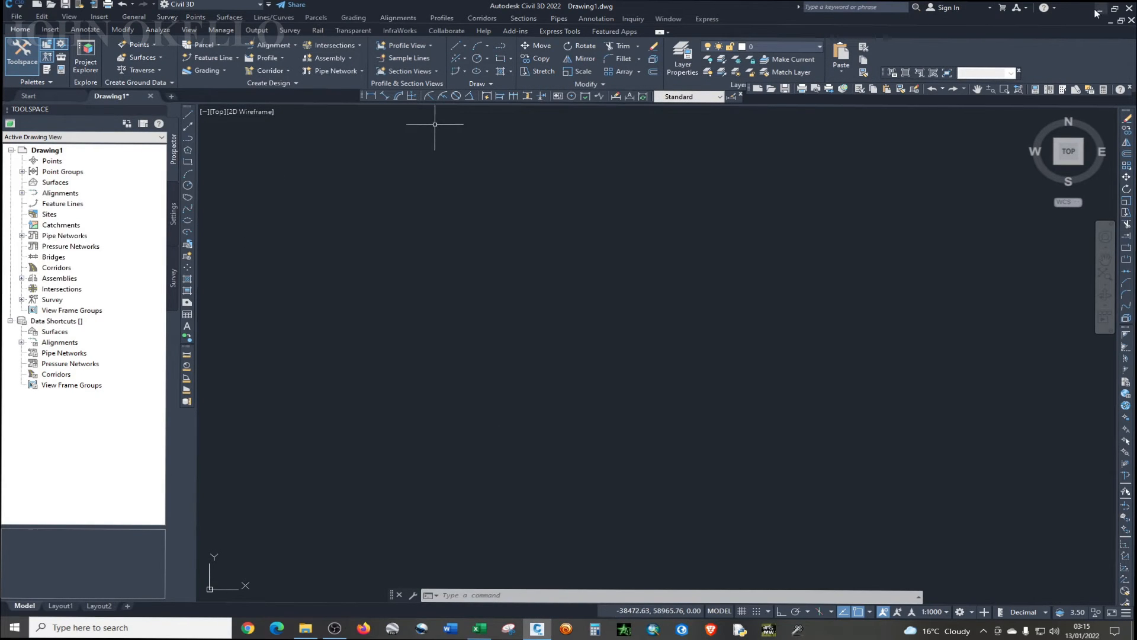
{"action": "left_click", "coordinate": [480, 628]}
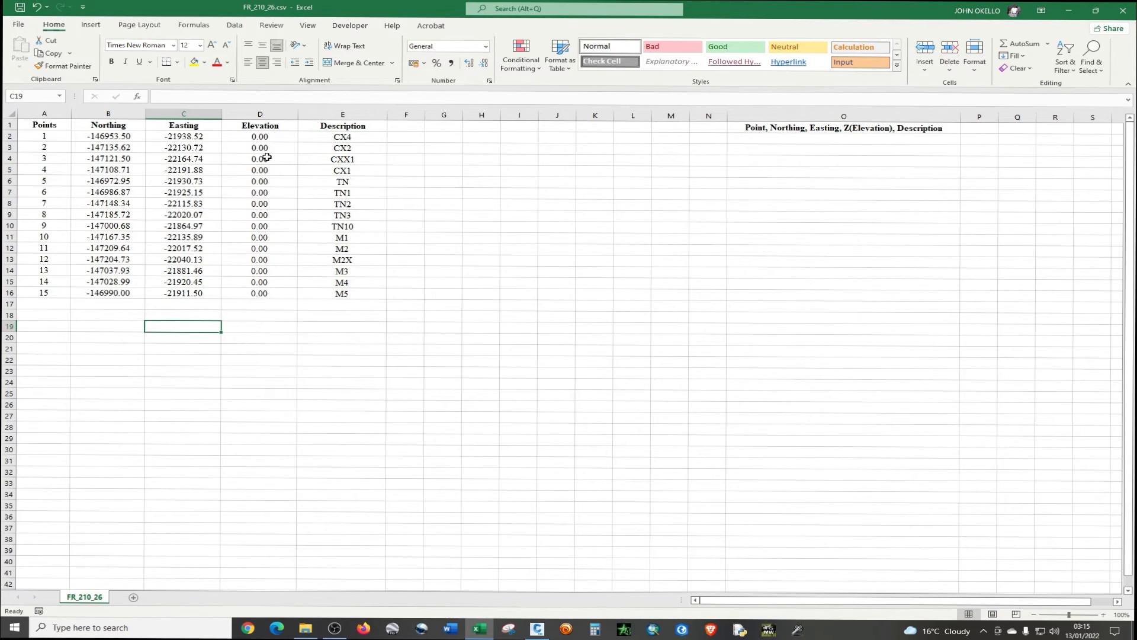
{"action": "mouse_move", "coordinate": [588, 195]}
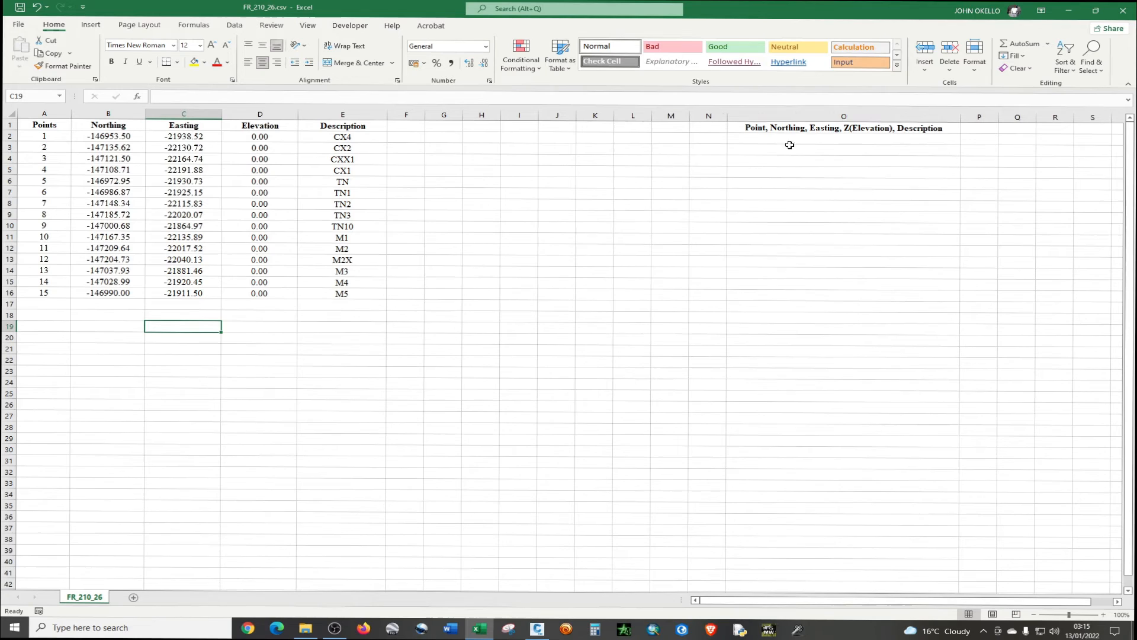
{"action": "left_click", "coordinate": [844, 115]}
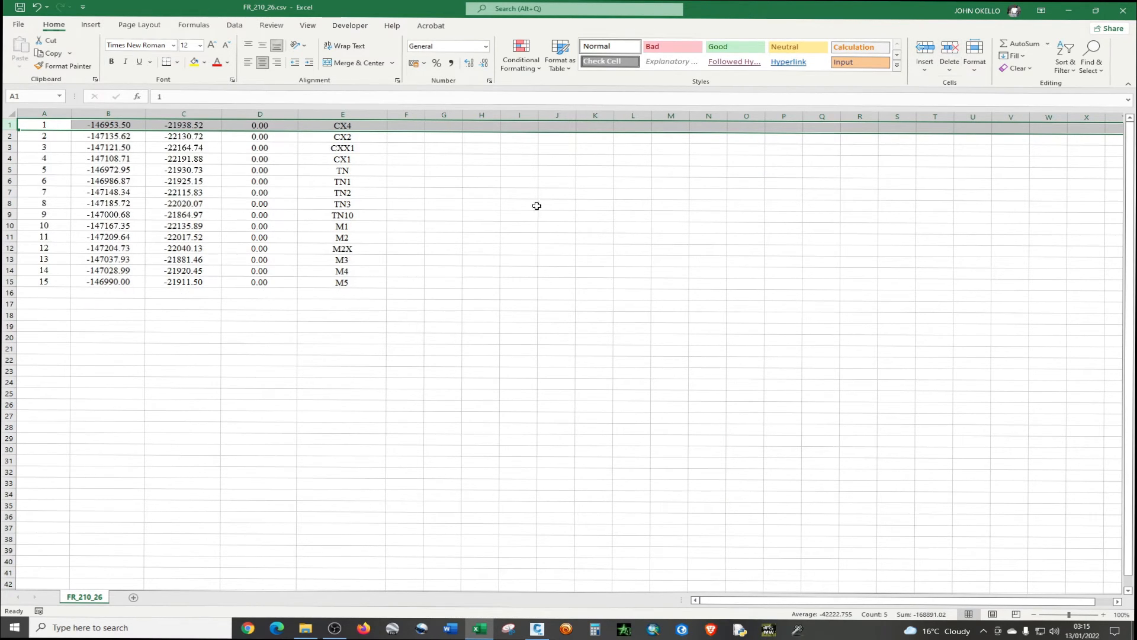
{"action": "left_click", "coordinate": [442, 384]}
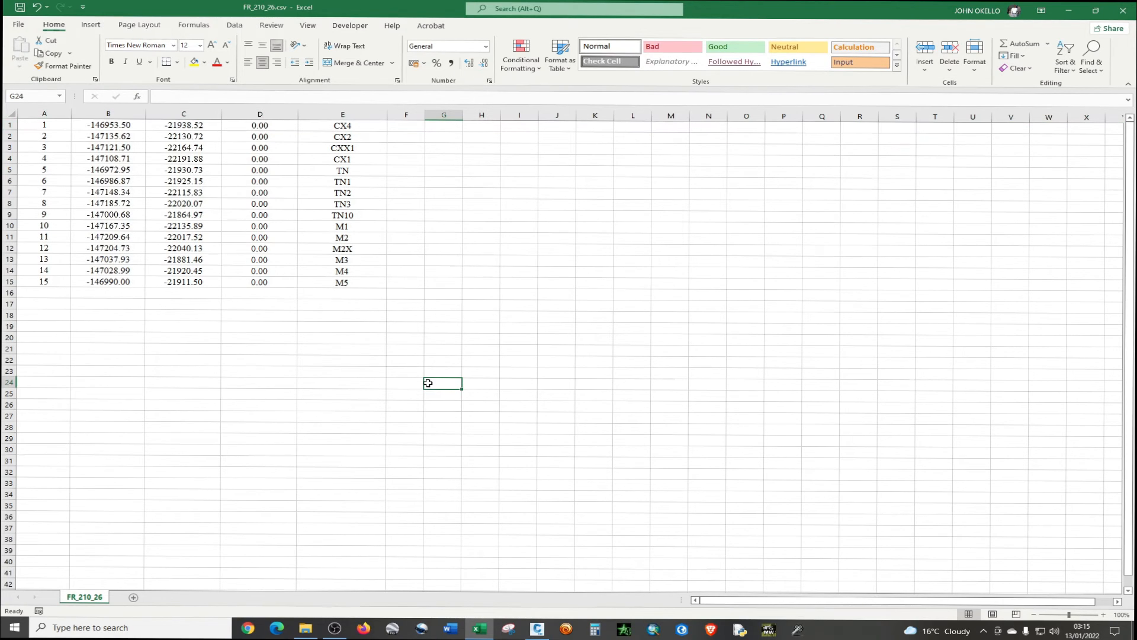
{"action": "mouse_move", "coordinate": [548, 165]}
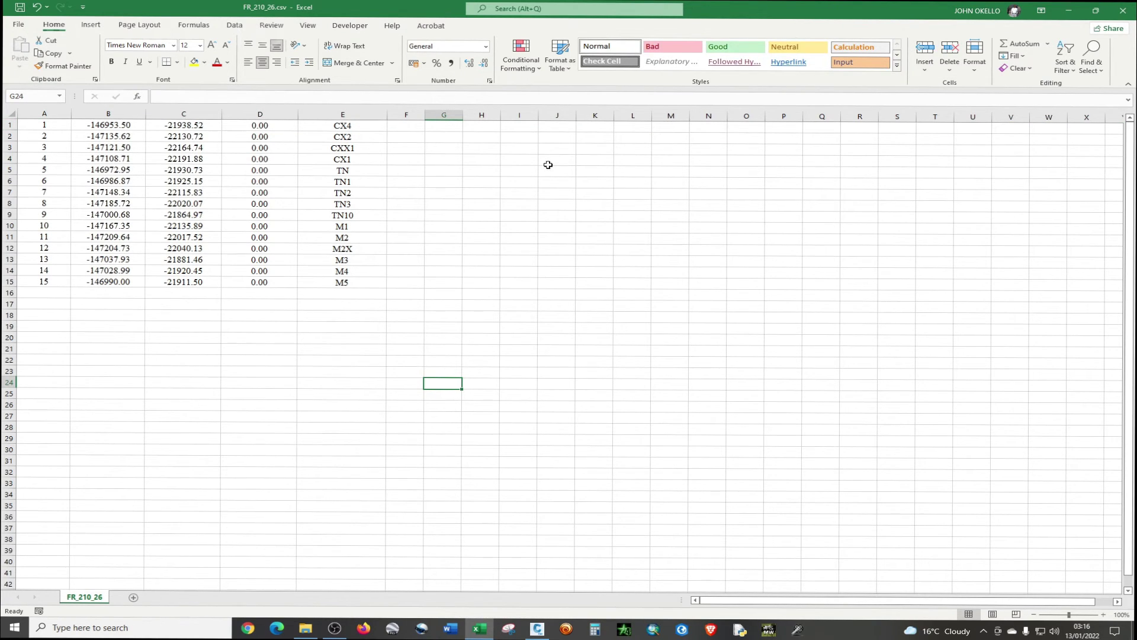
{"action": "mouse_move", "coordinate": [972, 70]}
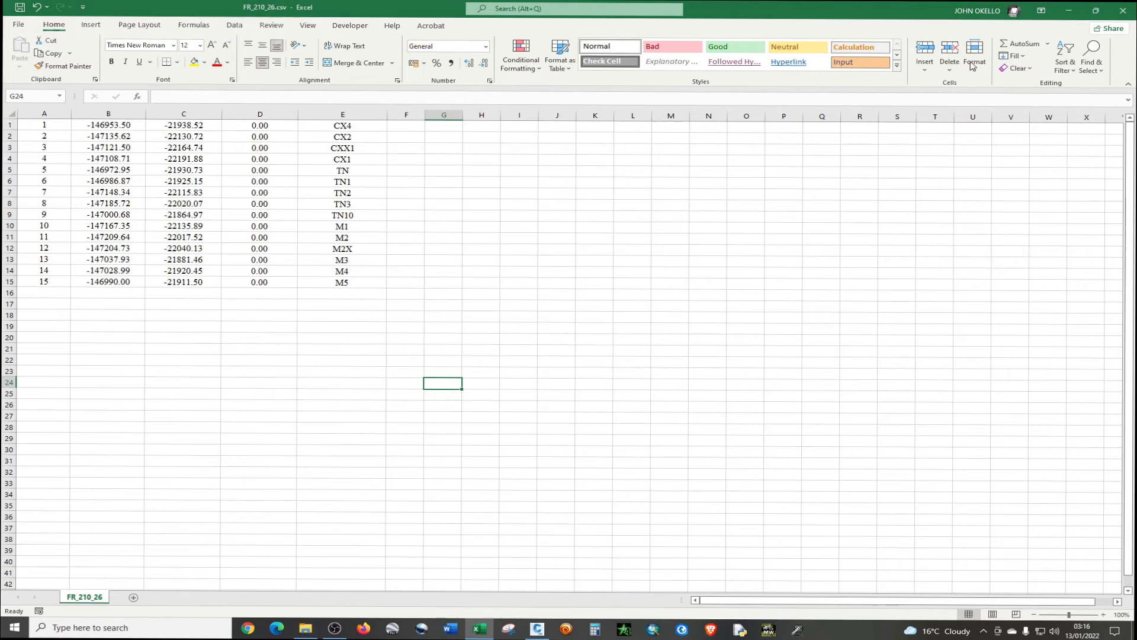
{"action": "left_click", "coordinate": [536, 629]}
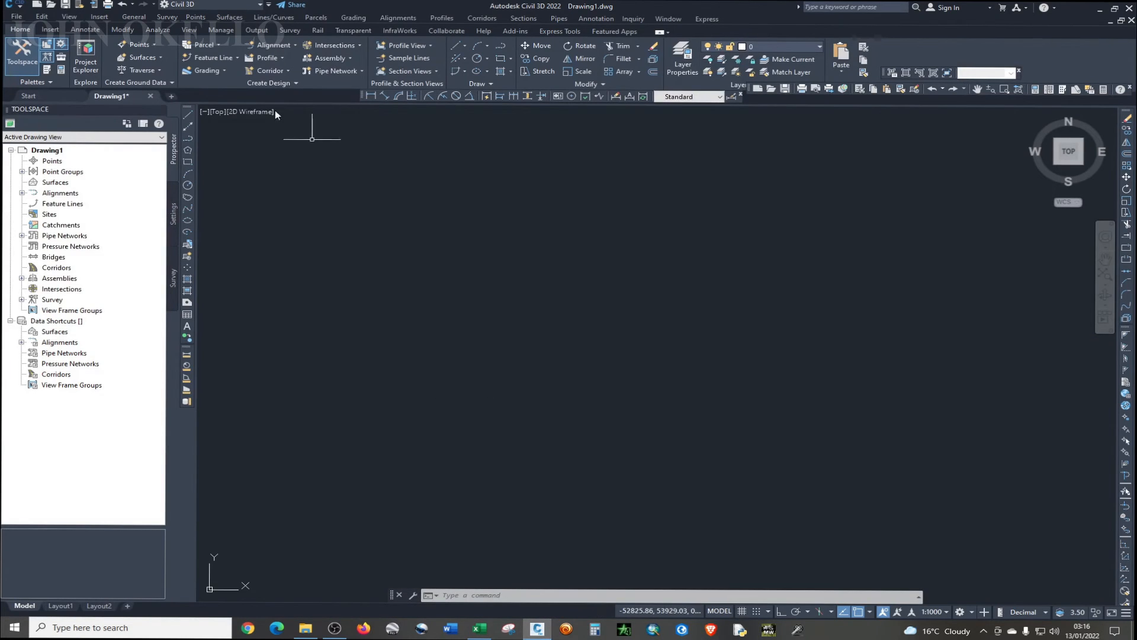
{"action": "mouse_move", "coordinate": [302, 216]}
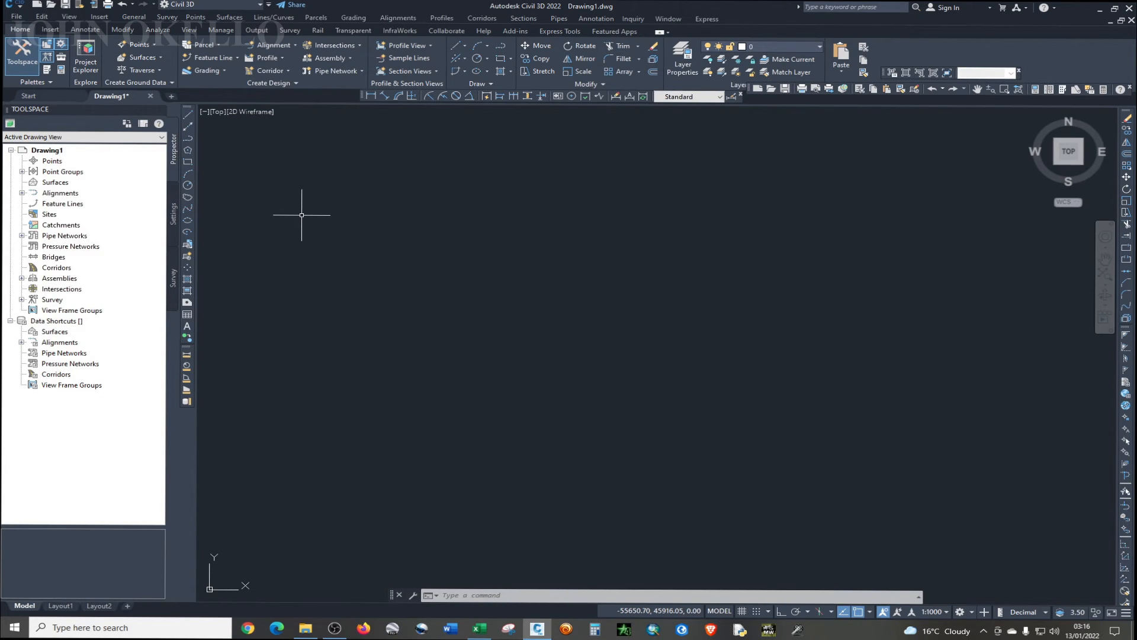
{"action": "mouse_move", "coordinate": [295, 176]}
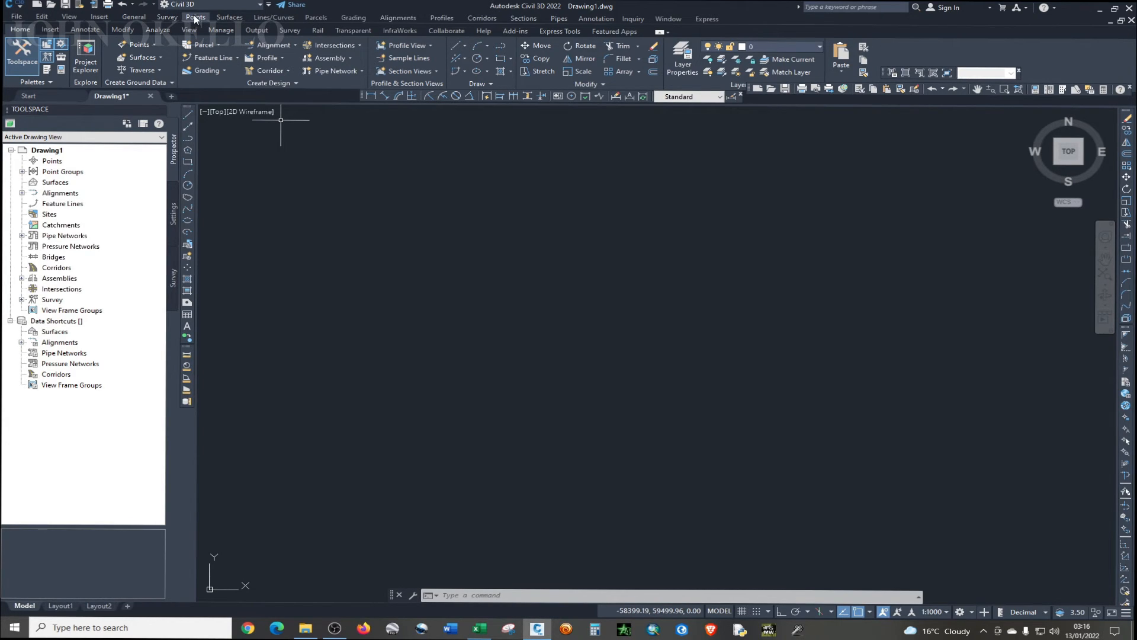
- Start Import Points and choose the PNEZD (comma delimited) format
{"action": "left_click", "coordinate": [196, 17]}
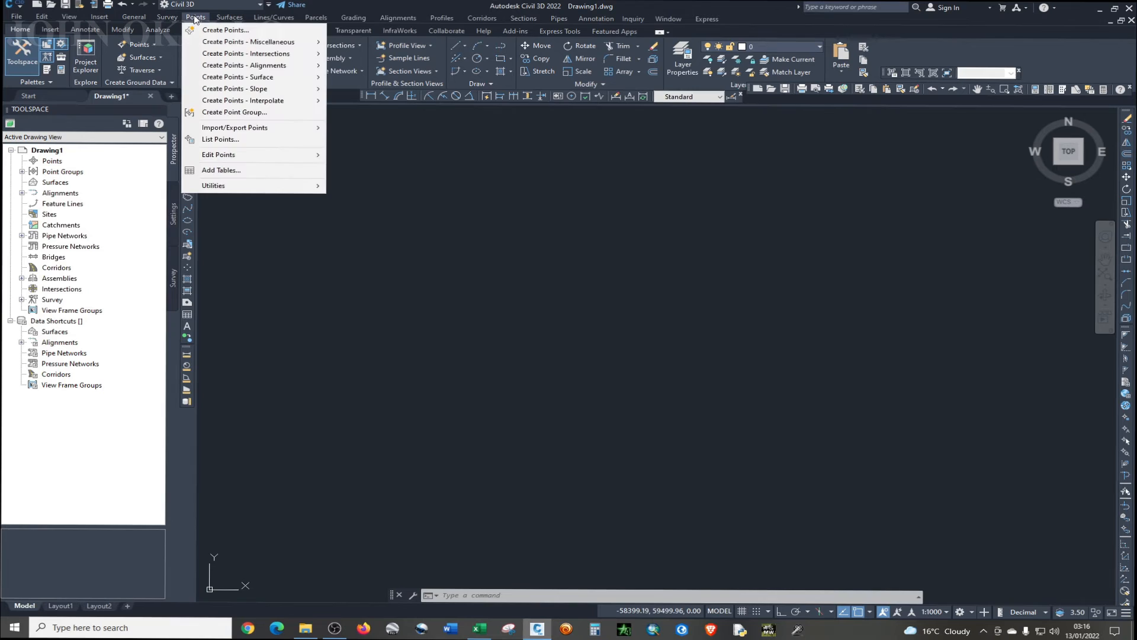
{"action": "mouse_move", "coordinate": [236, 141]}
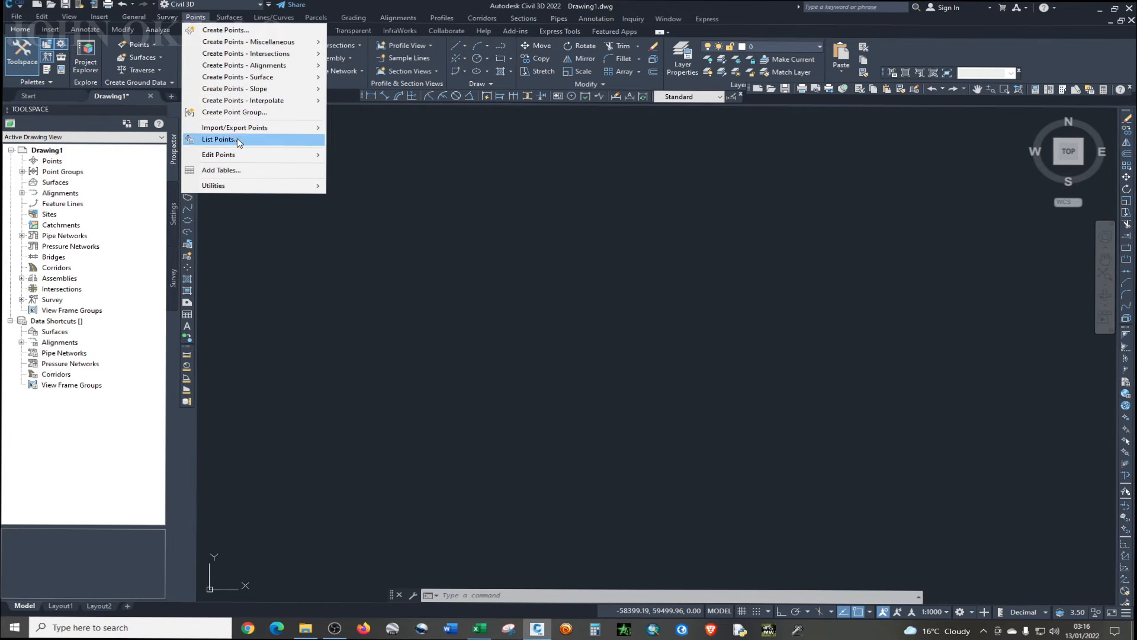
{"action": "mouse_move", "coordinate": [234, 127]}
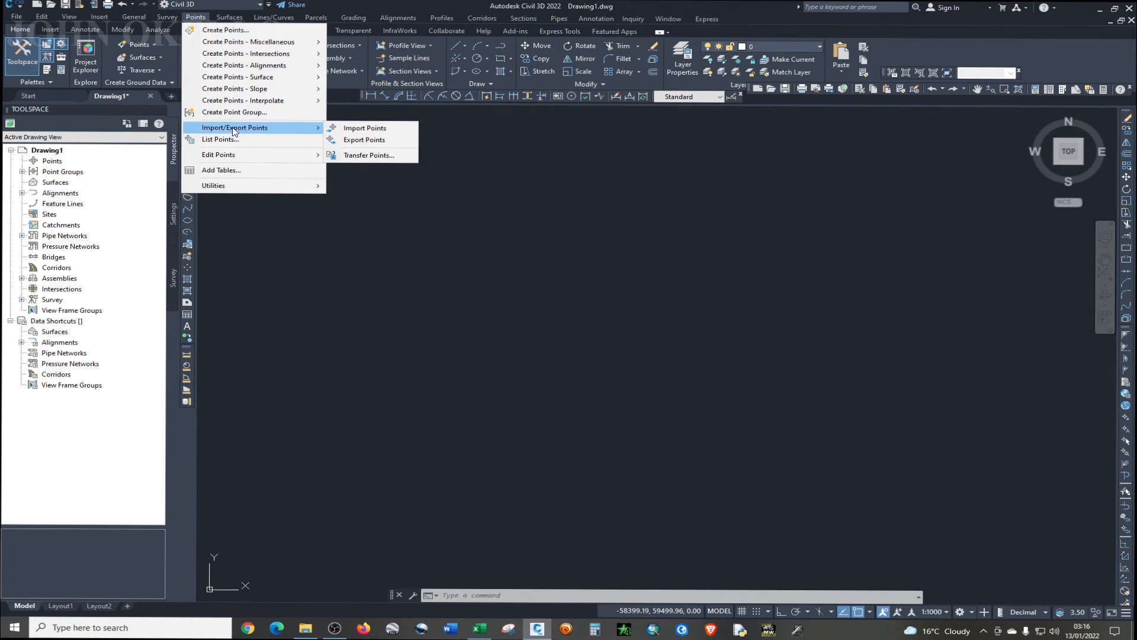
{"action": "left_click", "coordinate": [365, 127]}
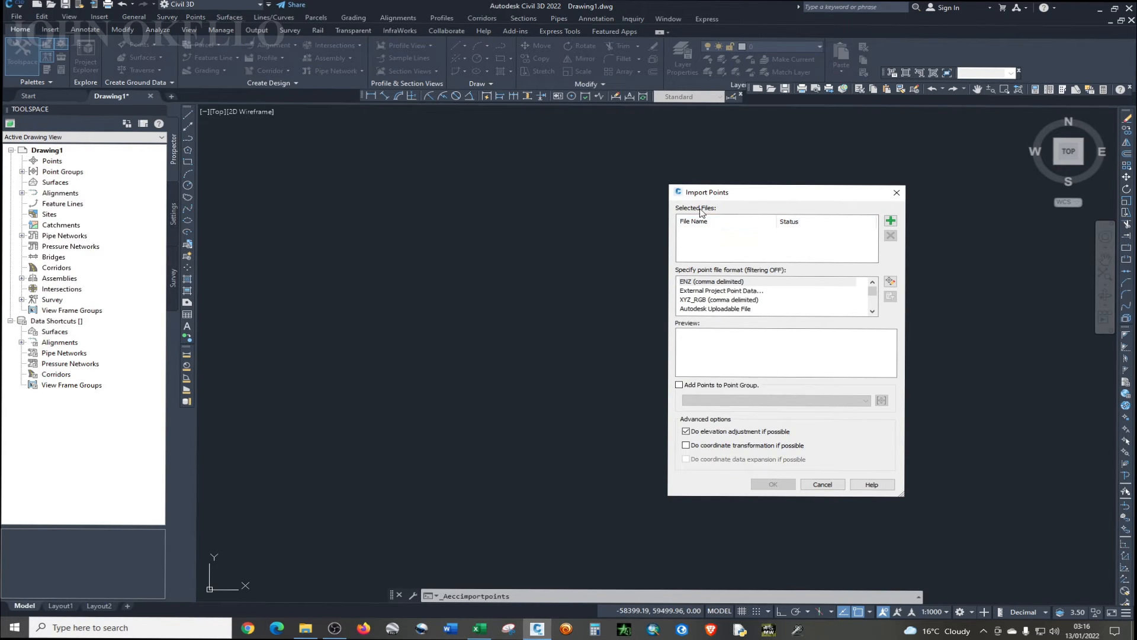
{"action": "mouse_move", "coordinate": [747, 290]}
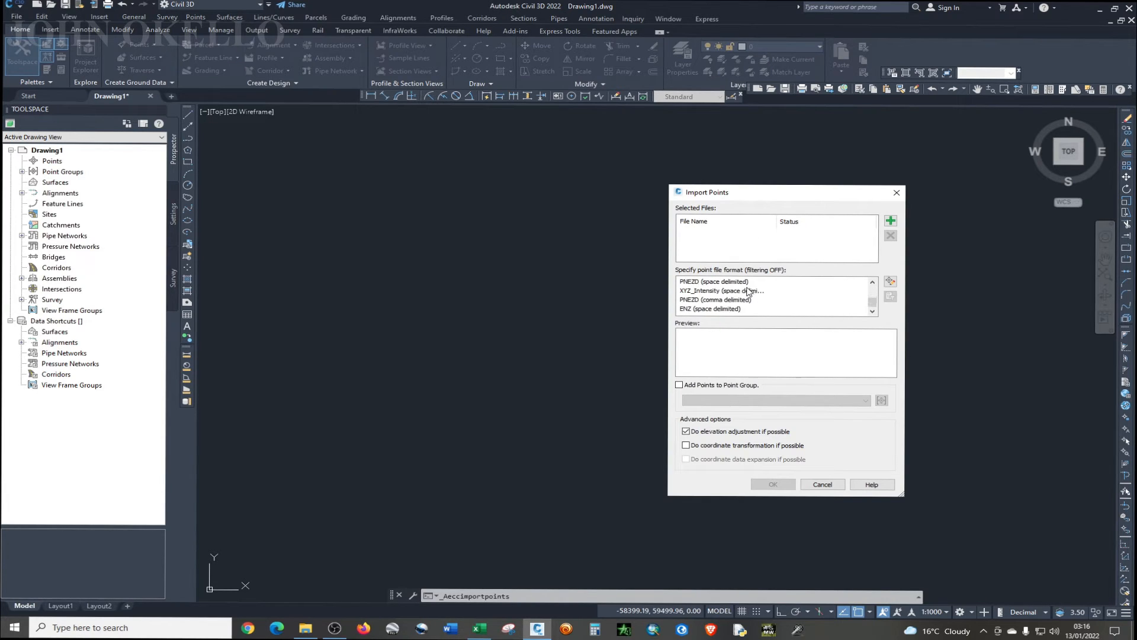
{"action": "mouse_move", "coordinate": [751, 306]}
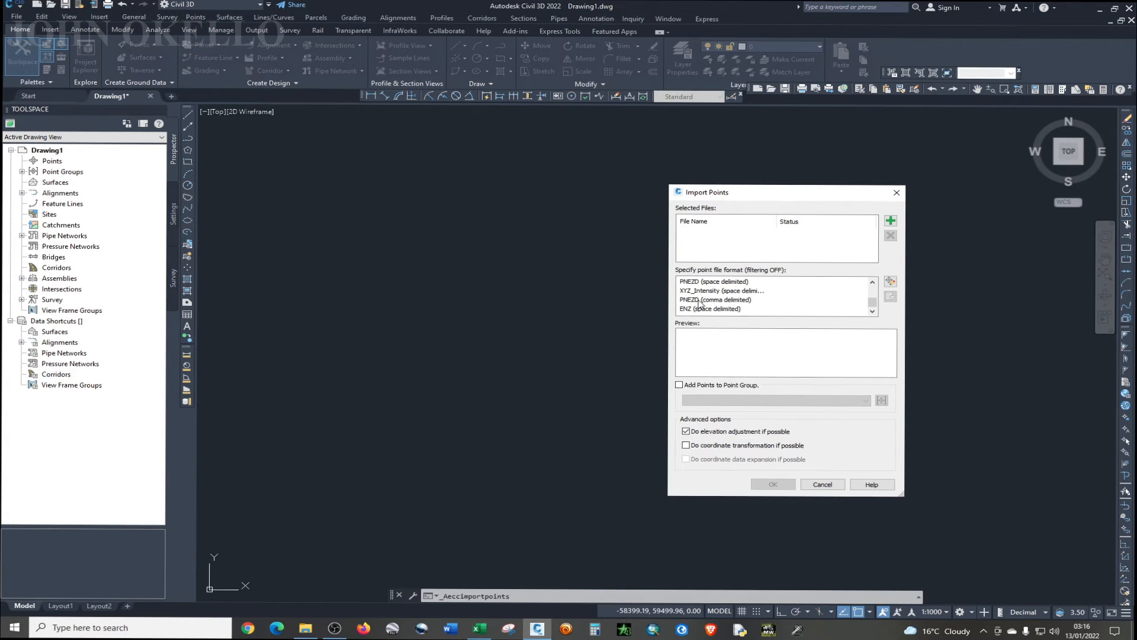
{"action": "left_click", "coordinate": [714, 299]}
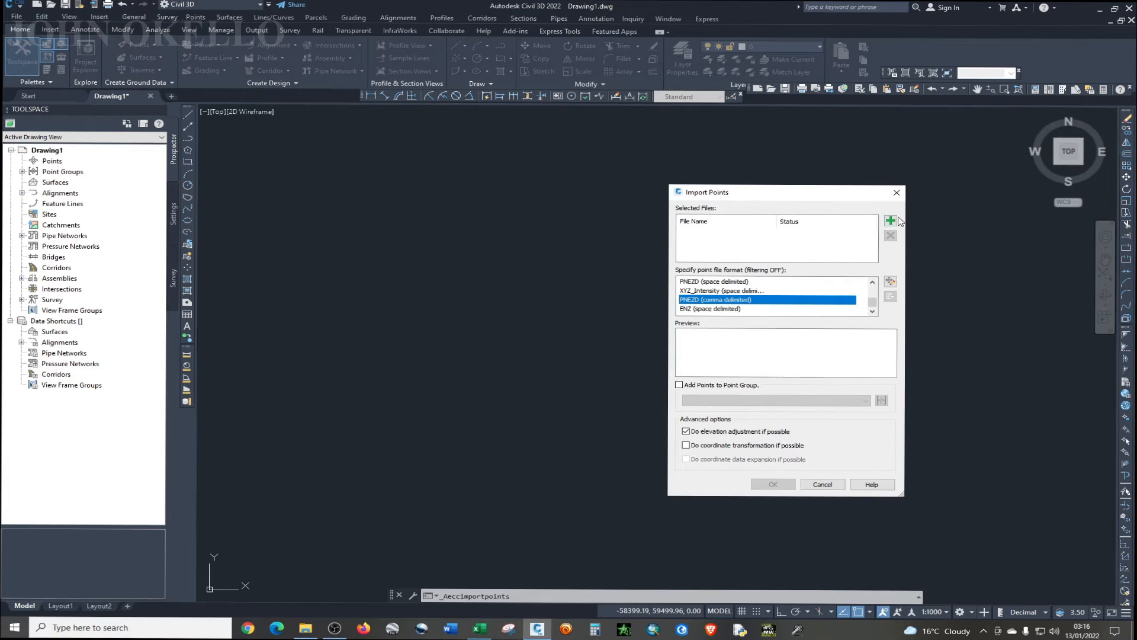
{"action": "mouse_move", "coordinate": [890, 221]}
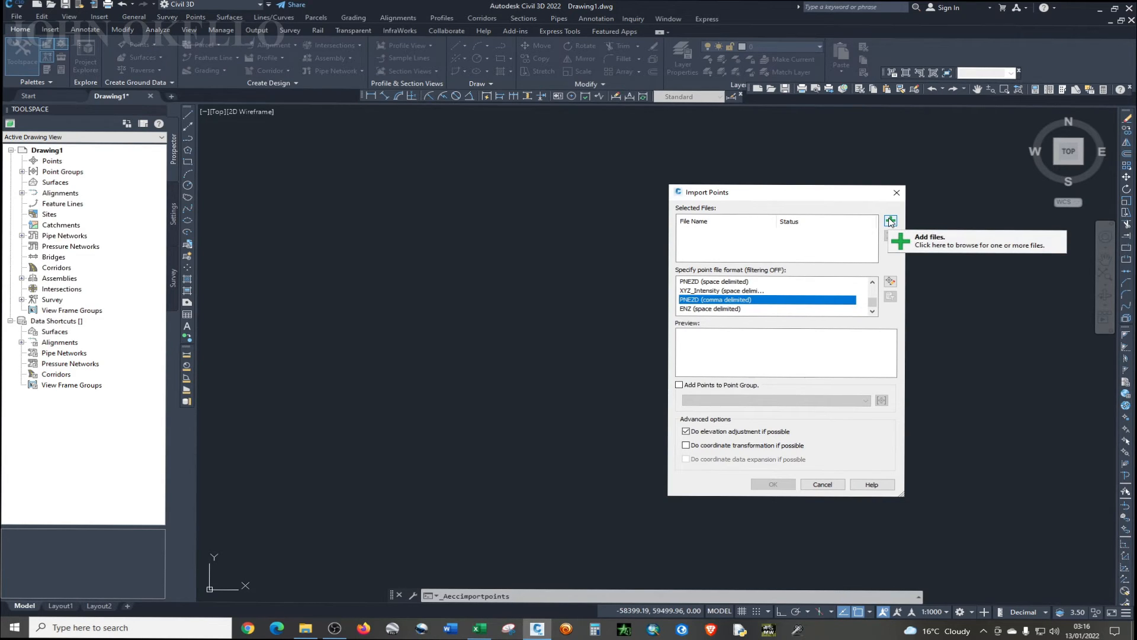
- Add FR_210_26.csv from Desktop > Export Data to the import file list
{"action": "left_click", "coordinate": [890, 221]}
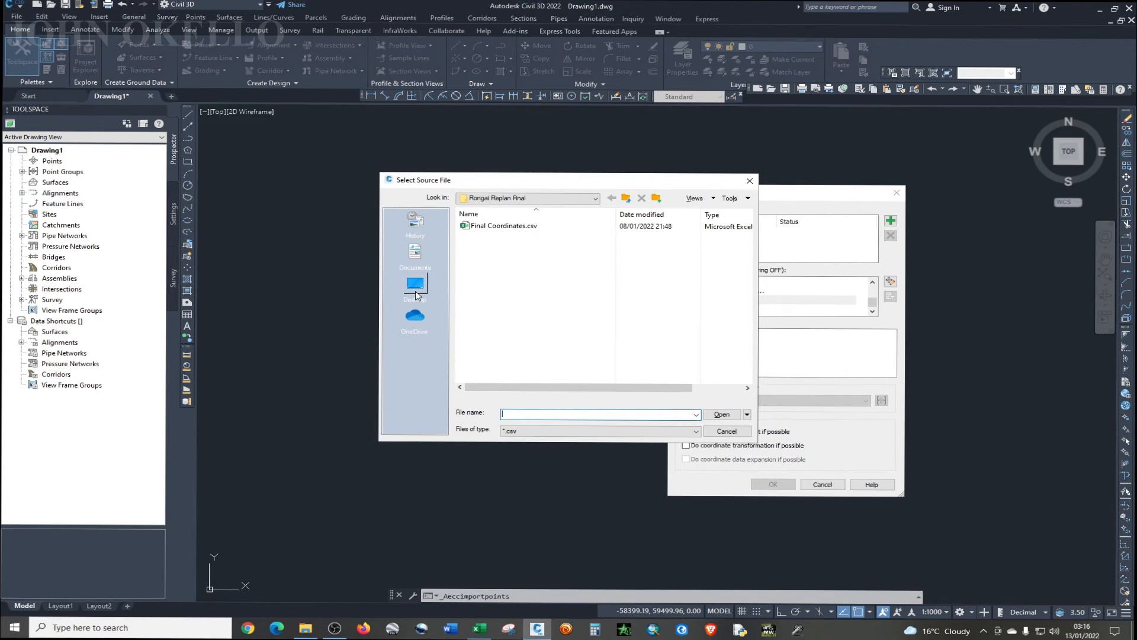
{"action": "left_click", "coordinate": [415, 287]}
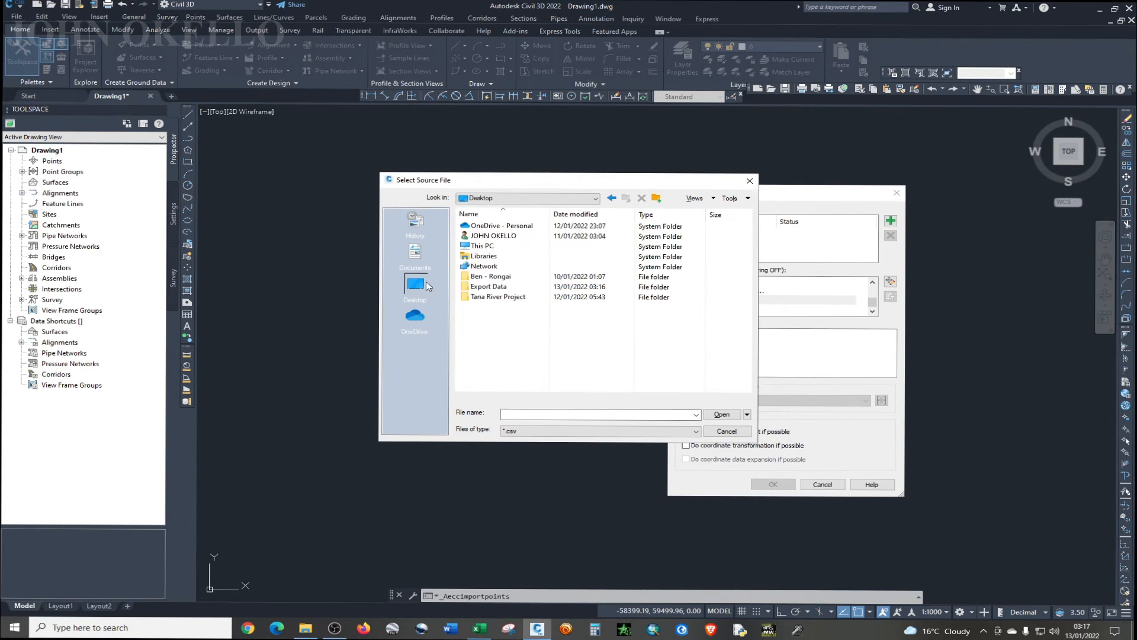
{"action": "double_click", "coordinate": [487, 286]}
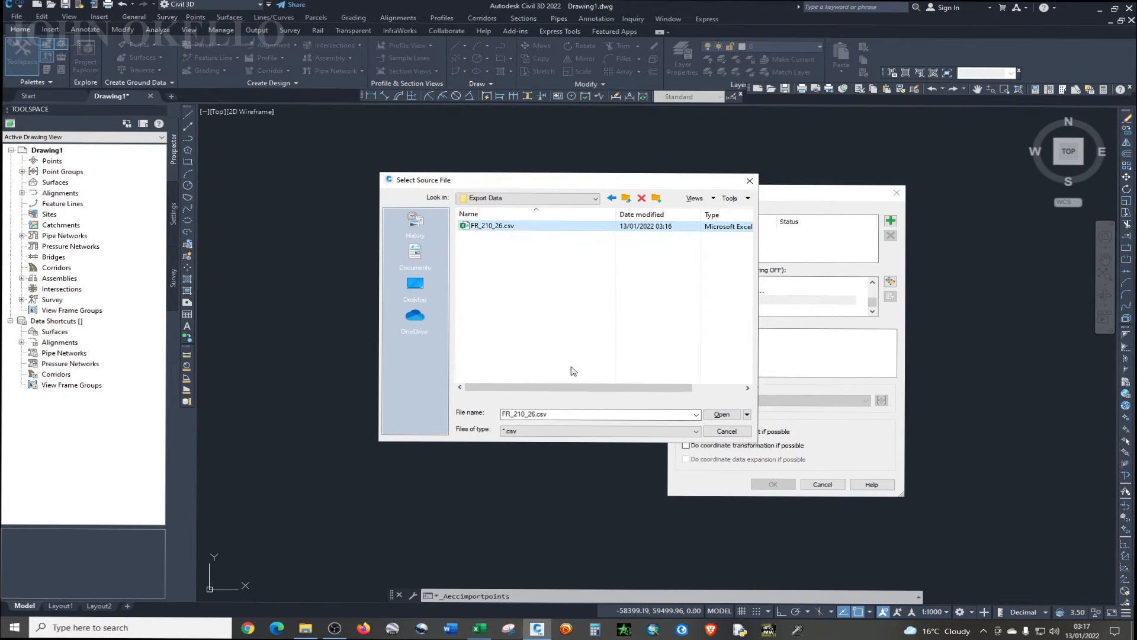
{"action": "left_click", "coordinate": [722, 414]}
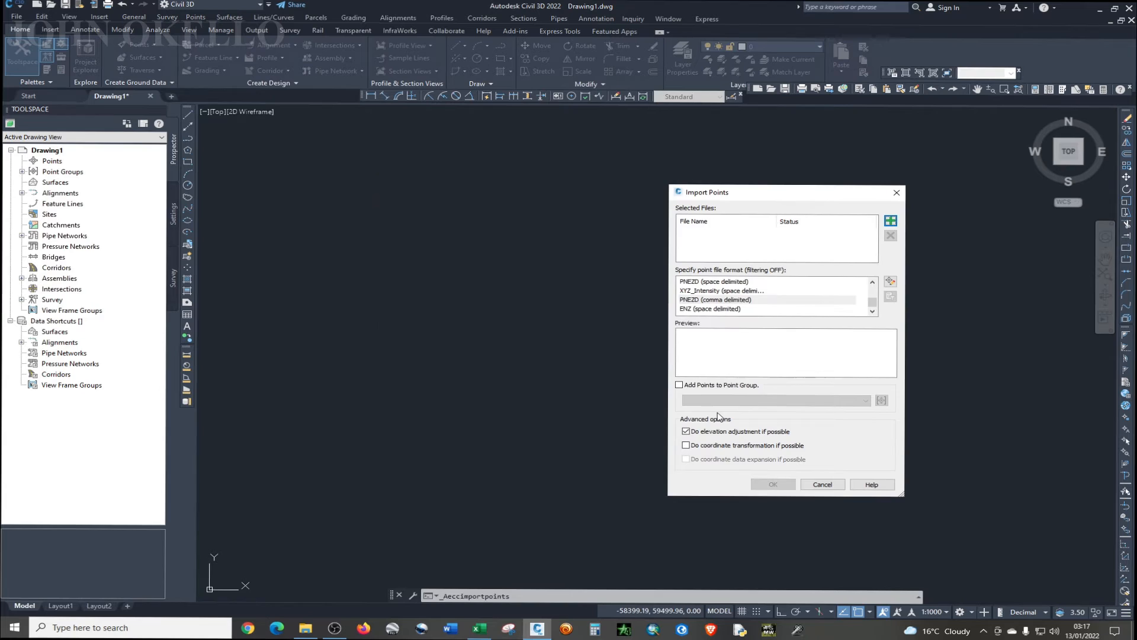
{"action": "left_click", "coordinate": [890, 221]}
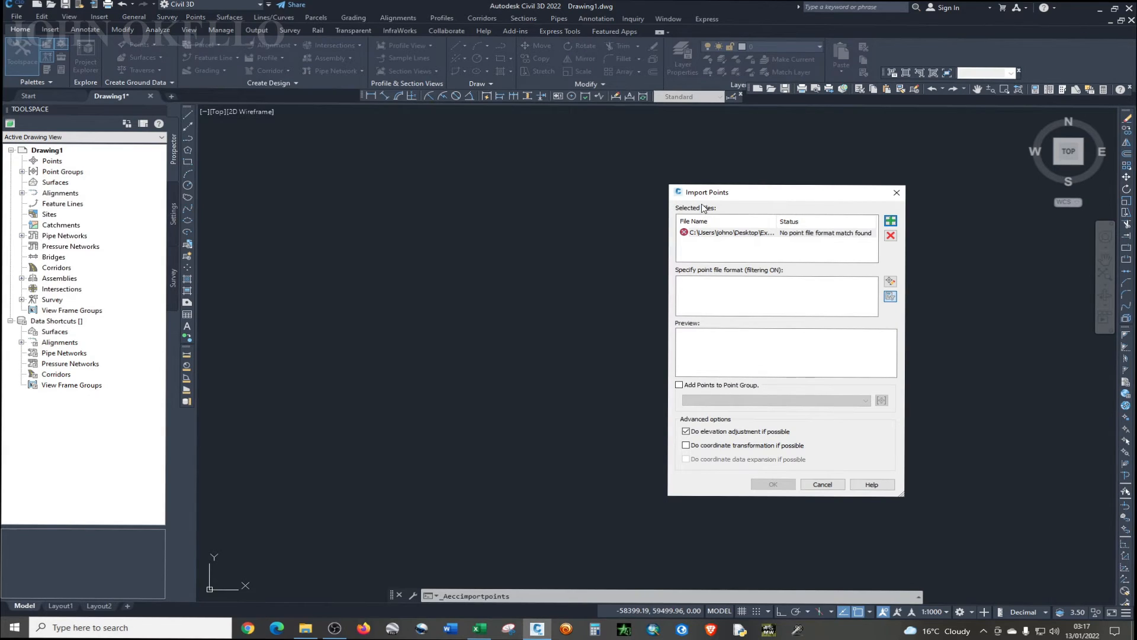
{"action": "mouse_move", "coordinate": [852, 243]}
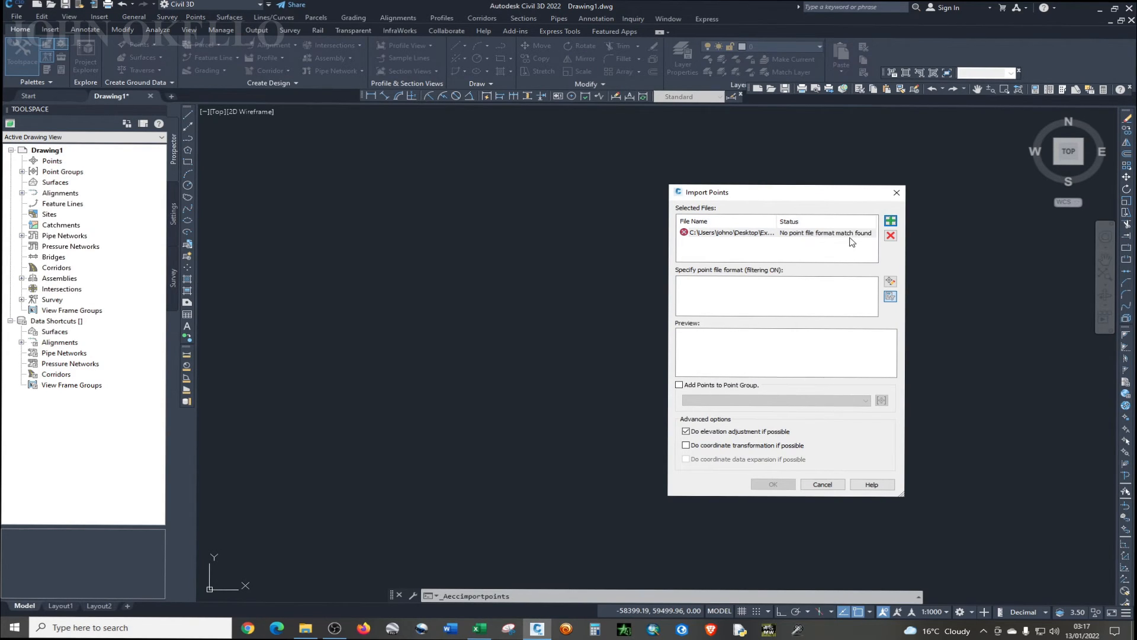
{"action": "mouse_move", "coordinate": [783, 244]}
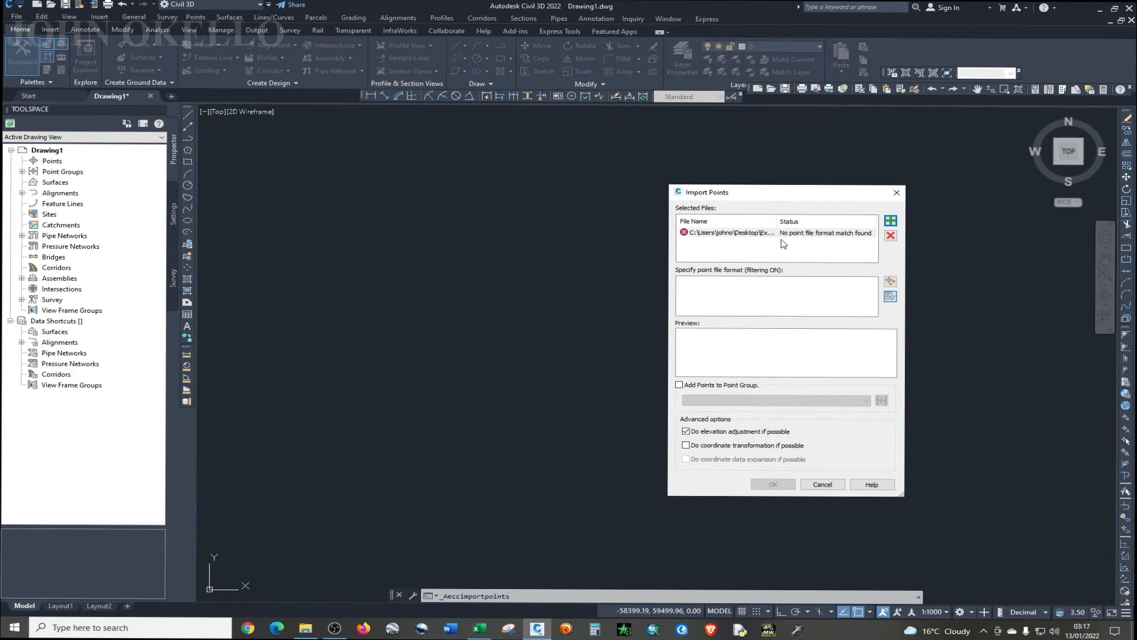
{"action": "mouse_move", "coordinate": [844, 242]}
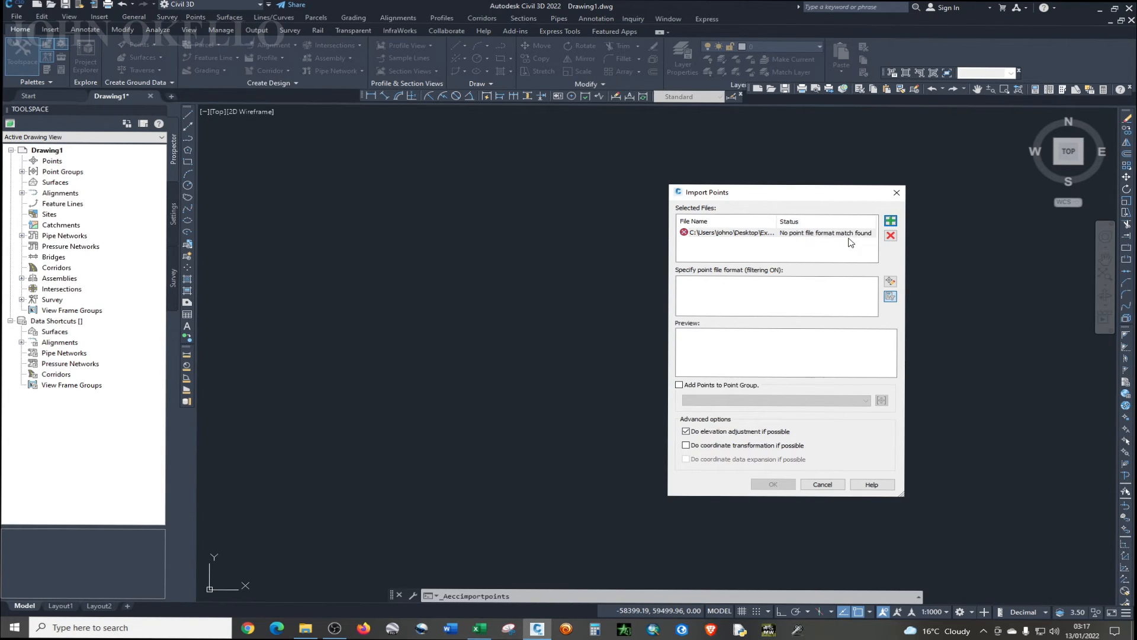
{"action": "mouse_move", "coordinate": [890, 208]}
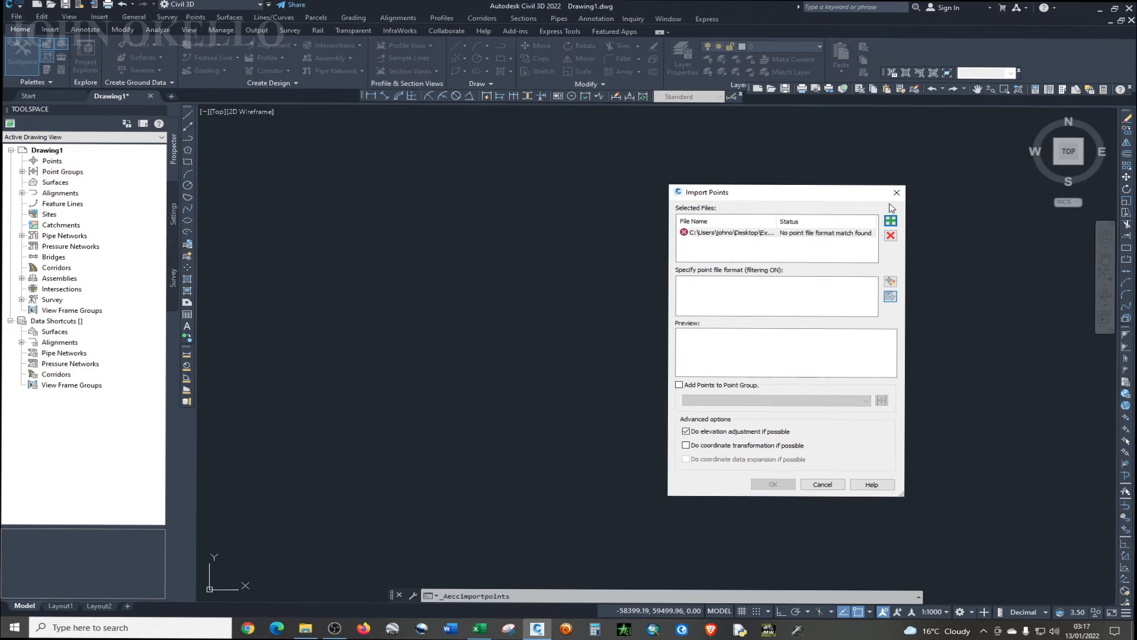
- Close Import Points without importing and switch to the Excel spreadsheet
{"action": "left_click", "coordinate": [822, 484]}
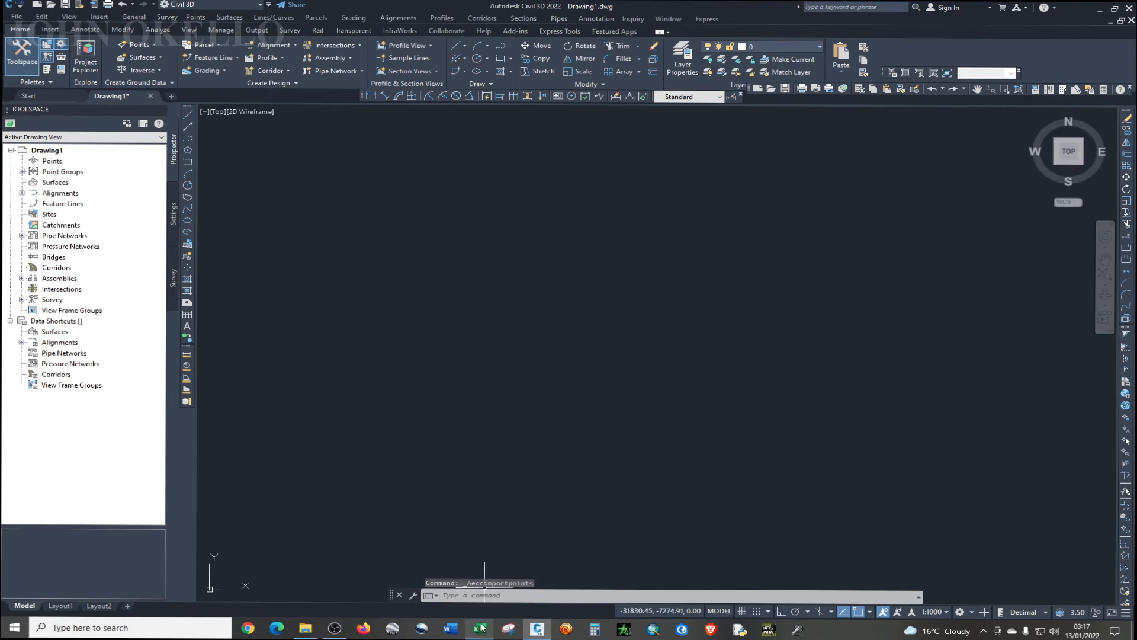
{"action": "left_click", "coordinate": [479, 628]}
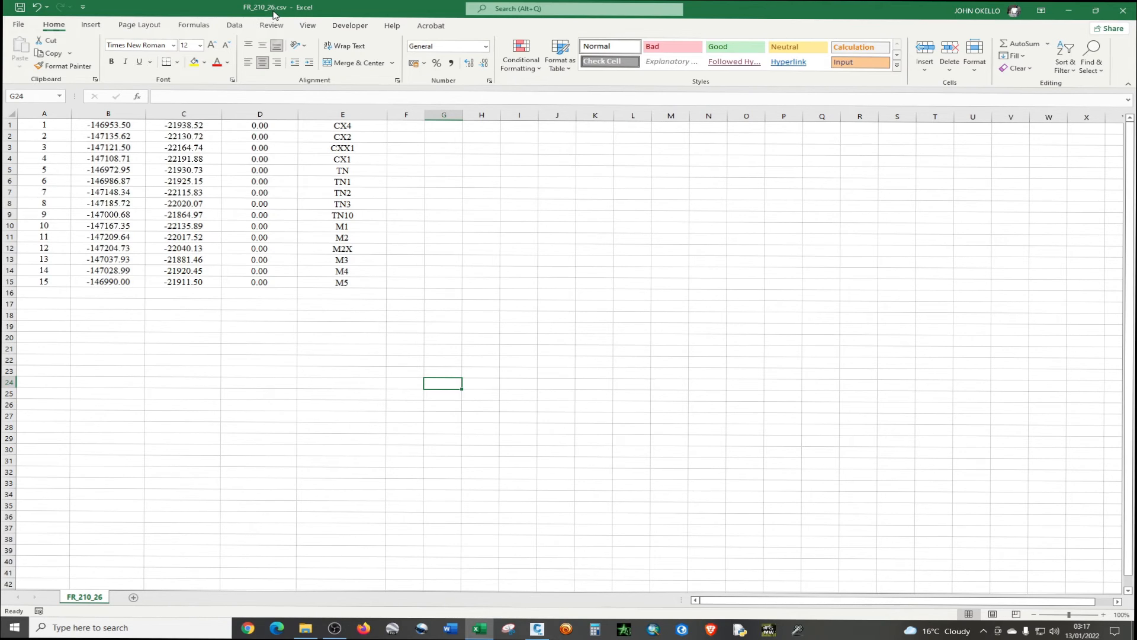
{"action": "mouse_move", "coordinate": [471, 432]}
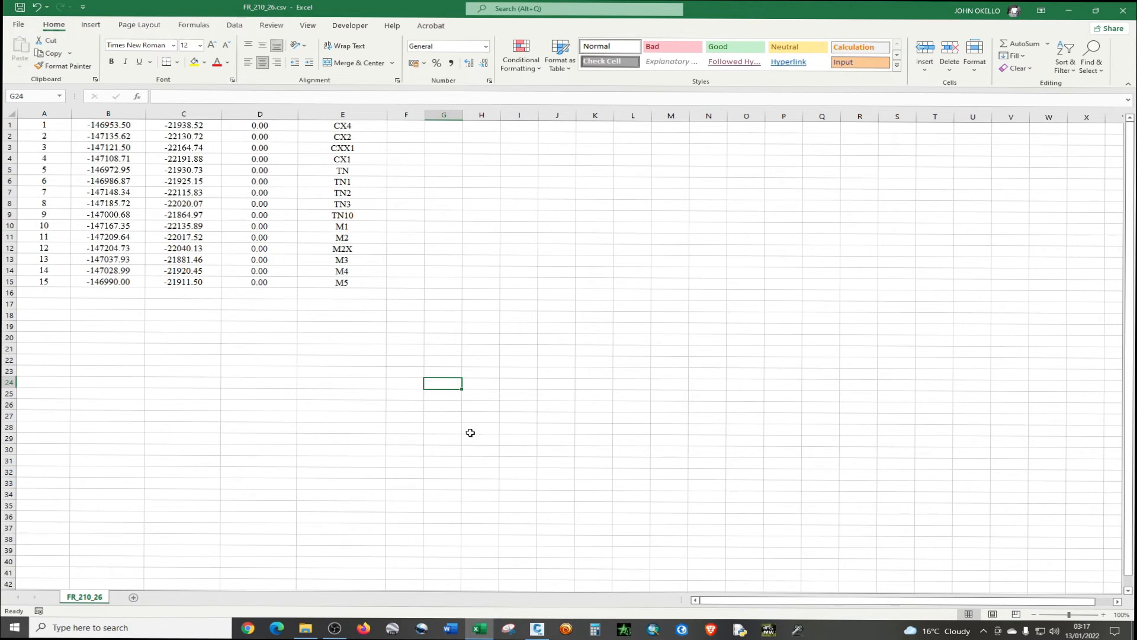
{"action": "mouse_move", "coordinate": [367, 416]}
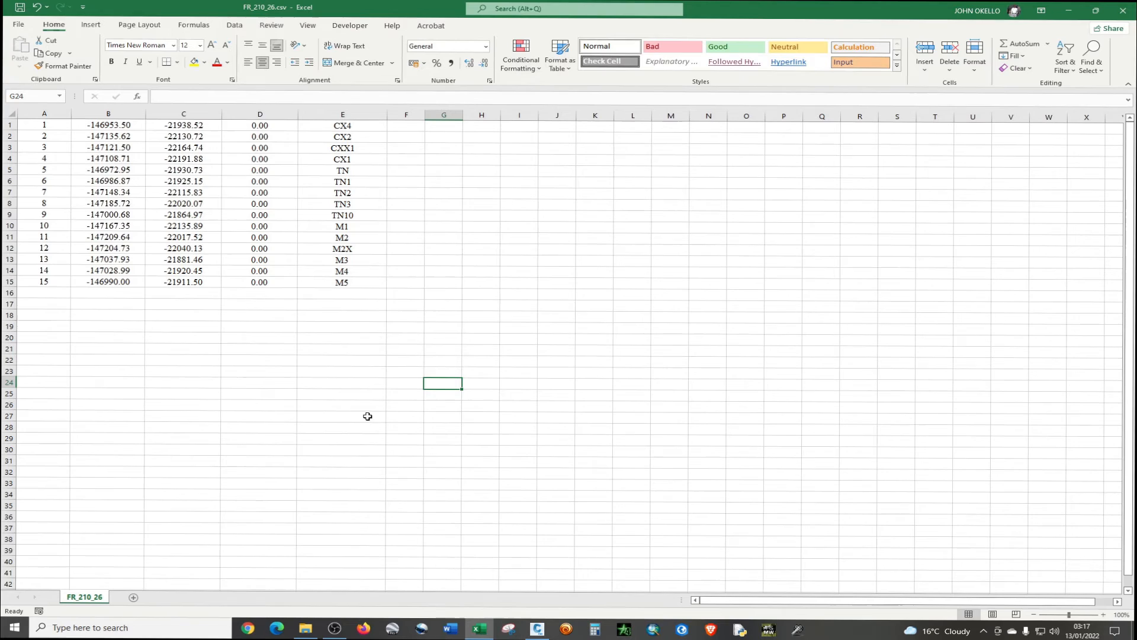
{"action": "mouse_move", "coordinate": [533, 216]}
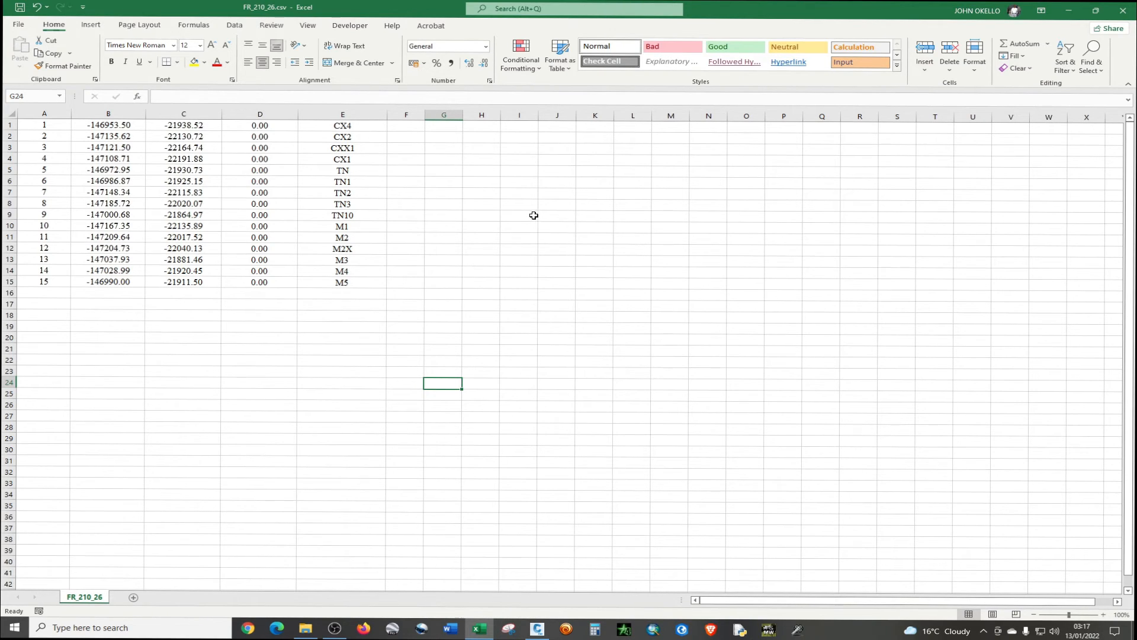
{"action": "mouse_move", "coordinate": [373, 142]}
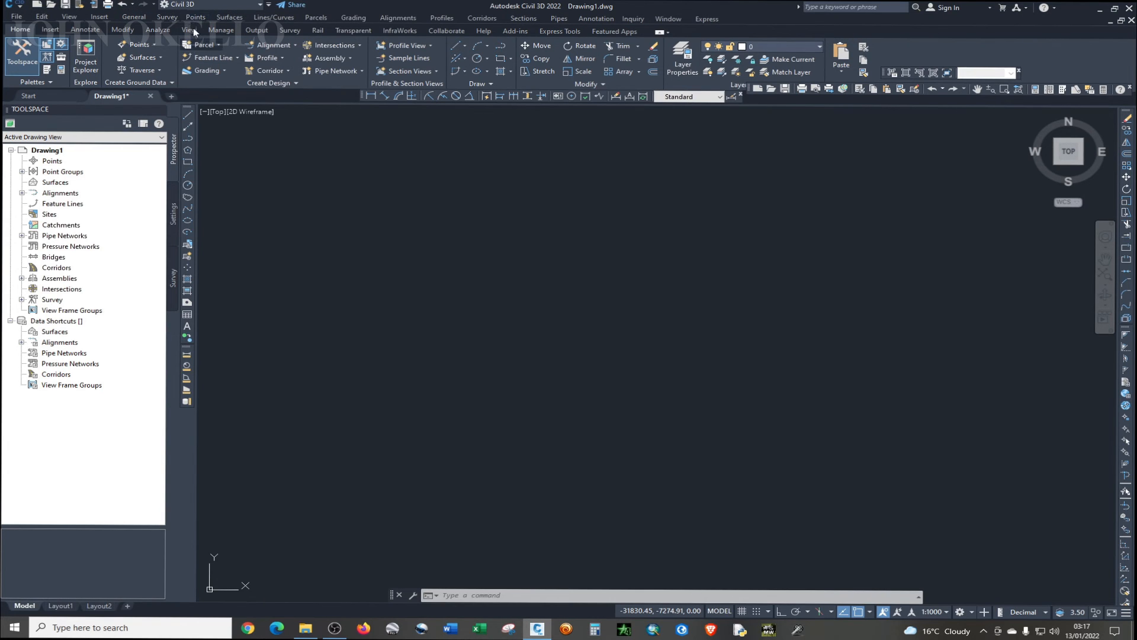
- Reopen Import Points, load FR_210_26.csv as PNEZD comma-delimited, and run the import
{"action": "left_click", "coordinate": [195, 16]}
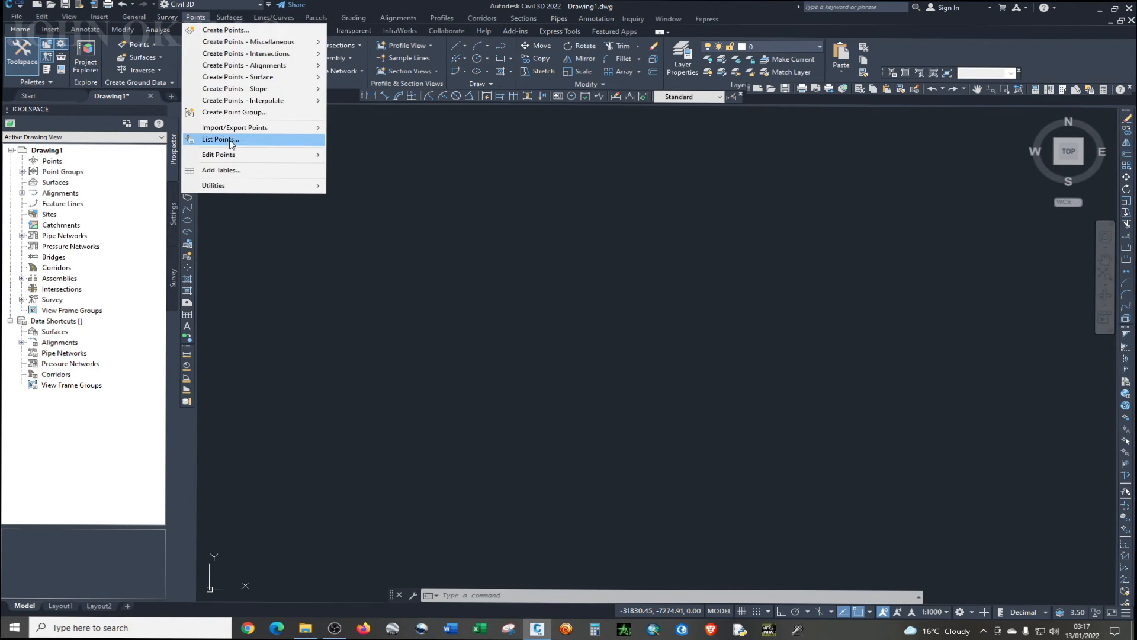
{"action": "left_click", "coordinate": [234, 126]}
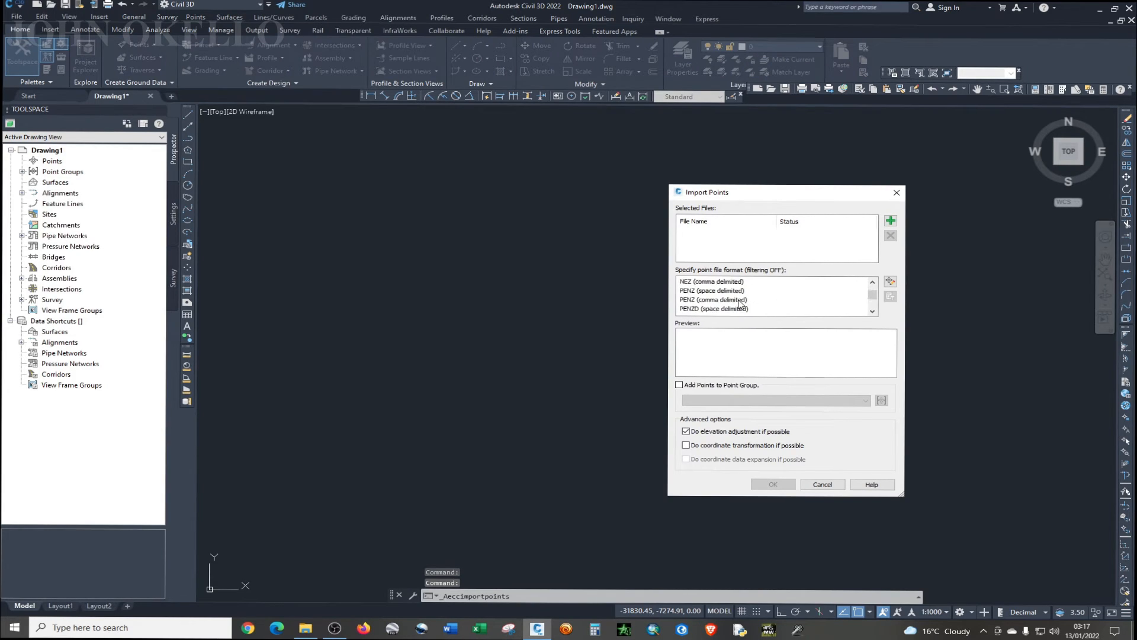
{"action": "scroll", "scroll_direction": "down", "scroll_amount": 3}
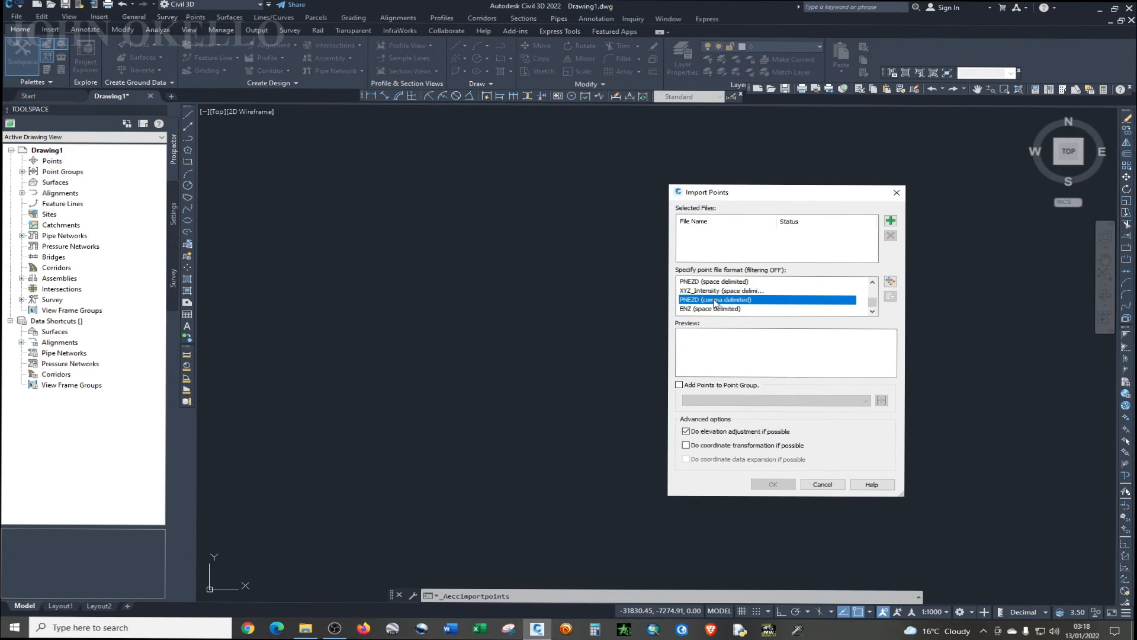
{"action": "mouse_move", "coordinate": [913, 214]}
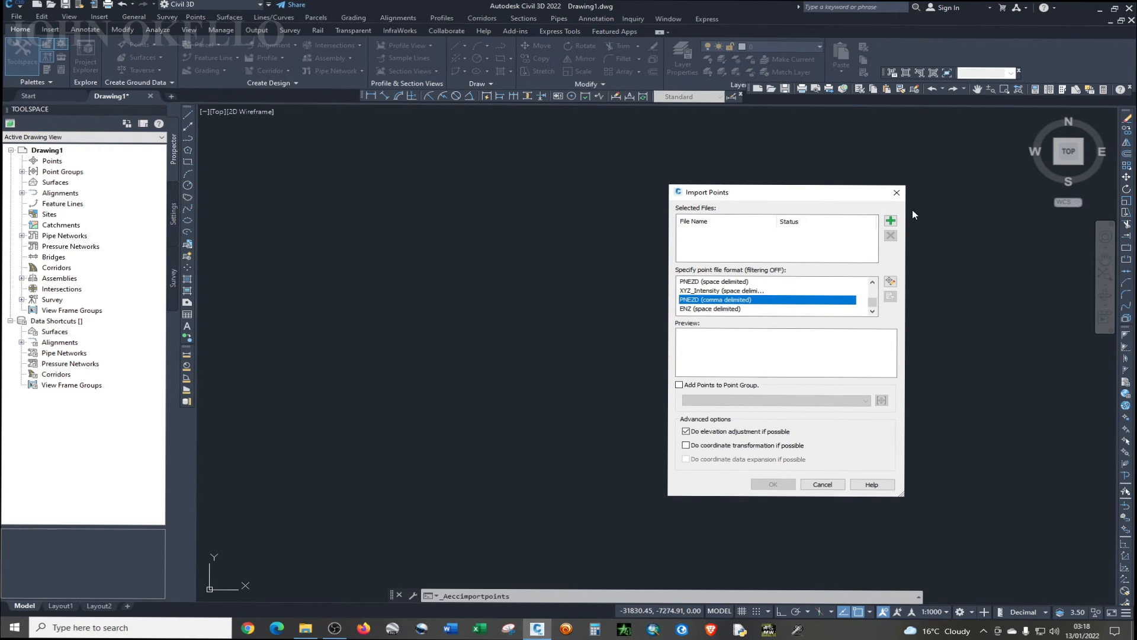
{"action": "left_click", "coordinate": [891, 220]}
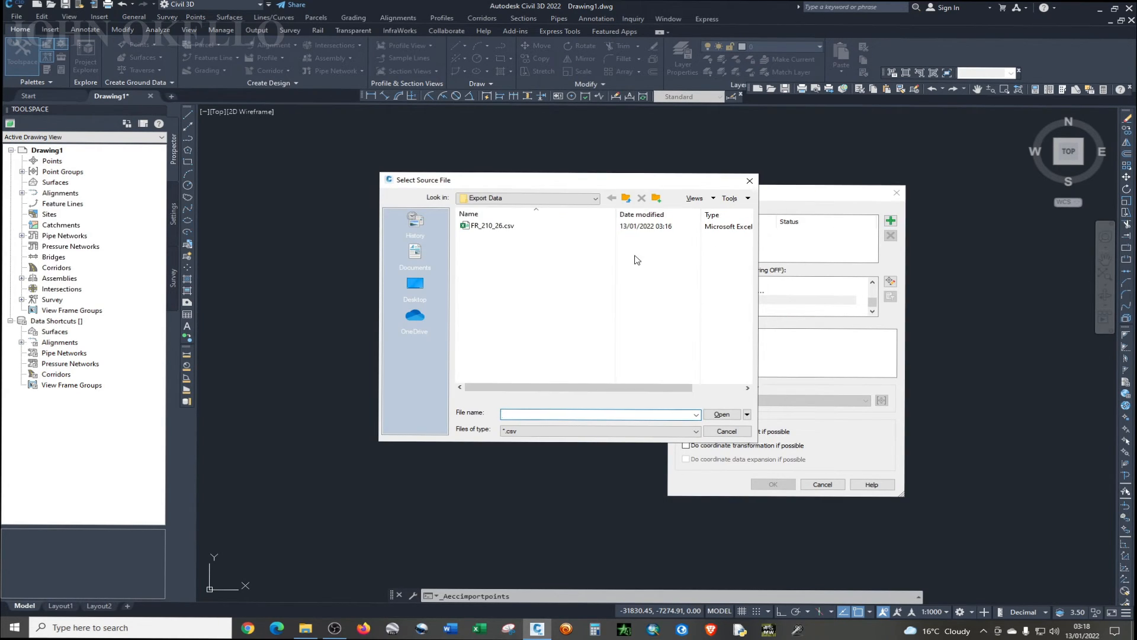
{"action": "mouse_move", "coordinate": [566, 228]}
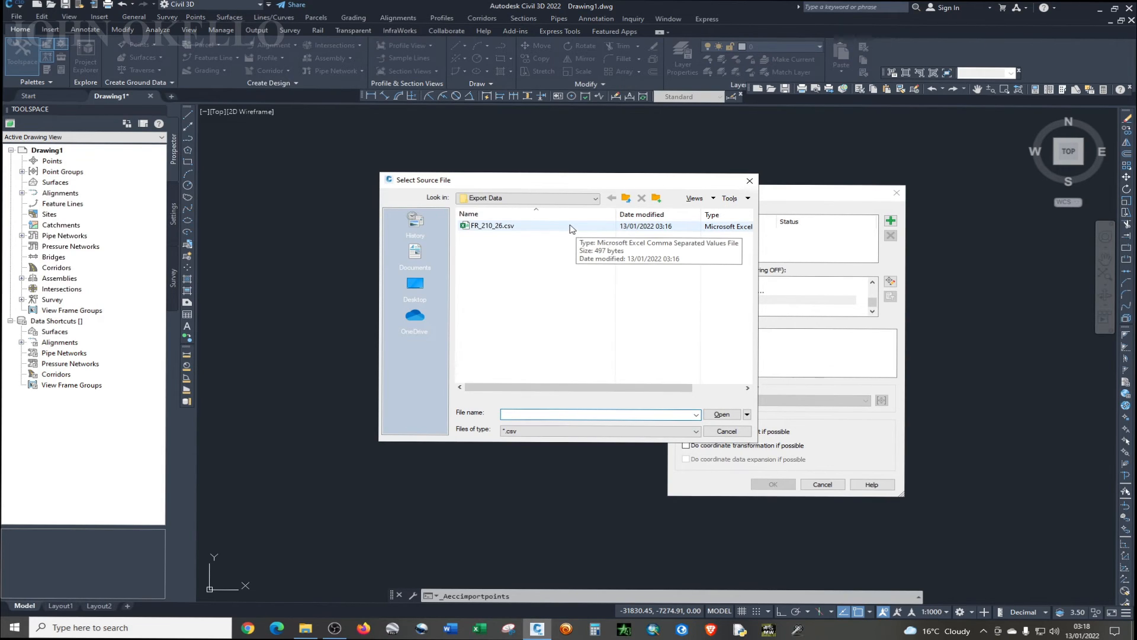
{"action": "left_click", "coordinate": [491, 226]}
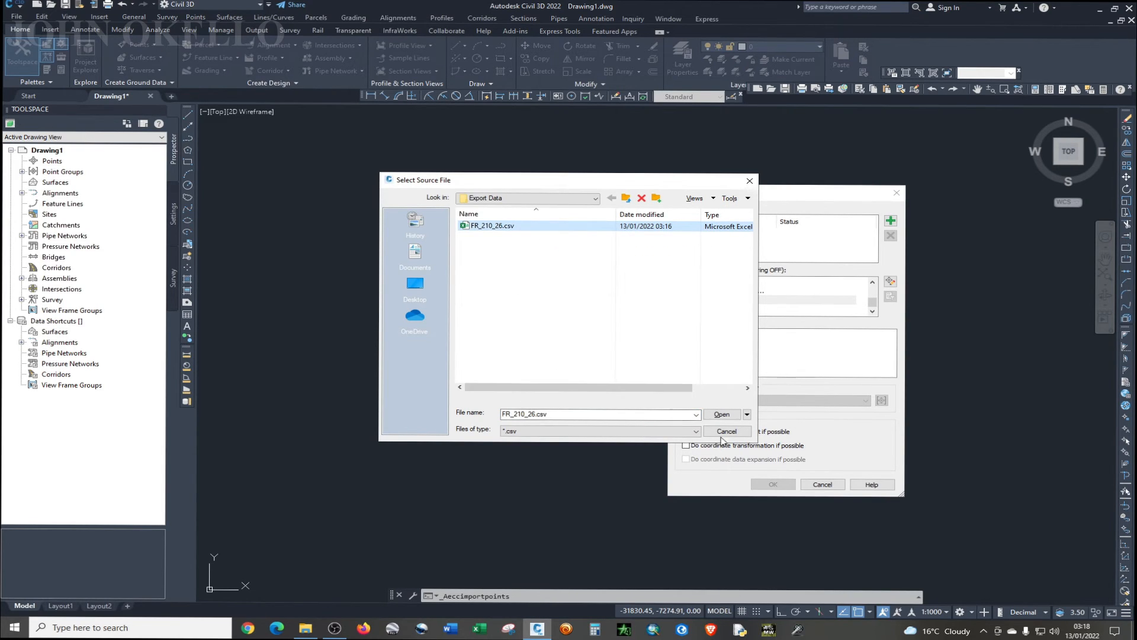
{"action": "left_click", "coordinate": [721, 414]}
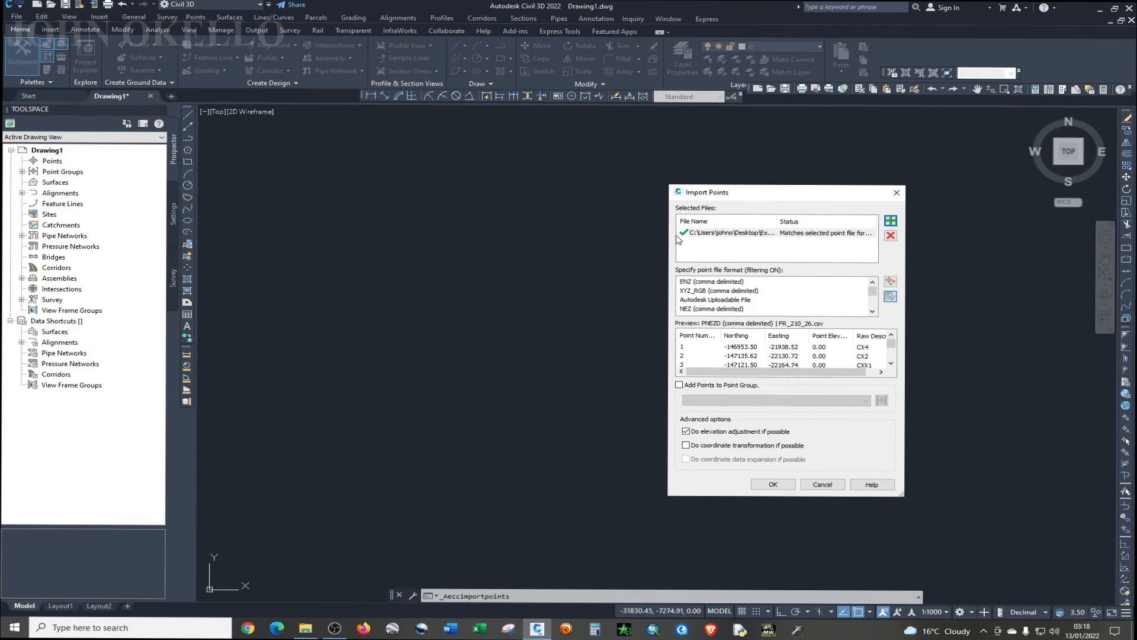
{"action": "mouse_move", "coordinate": [688, 248]}
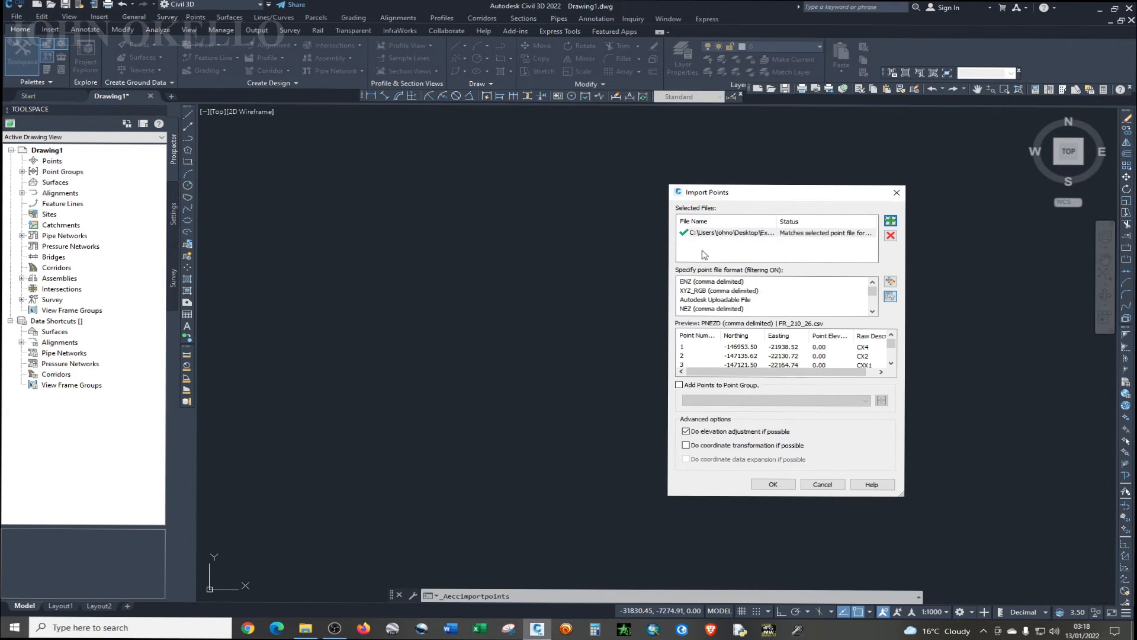
{"action": "left_click", "coordinate": [772, 483]}
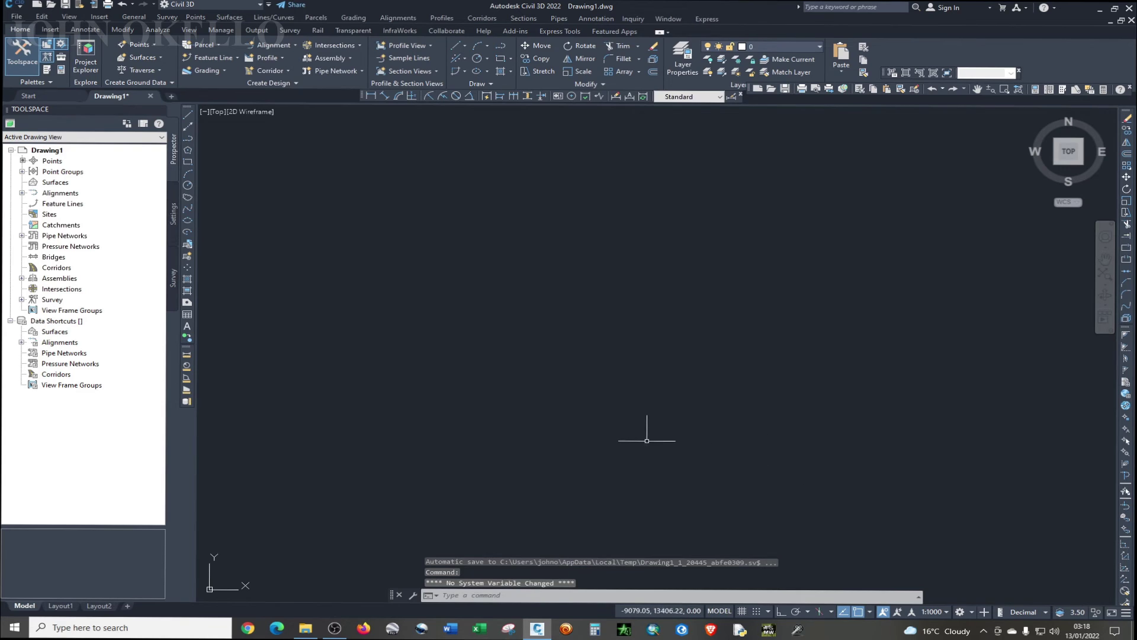
{"action": "mouse_move", "coordinate": [631, 436]}
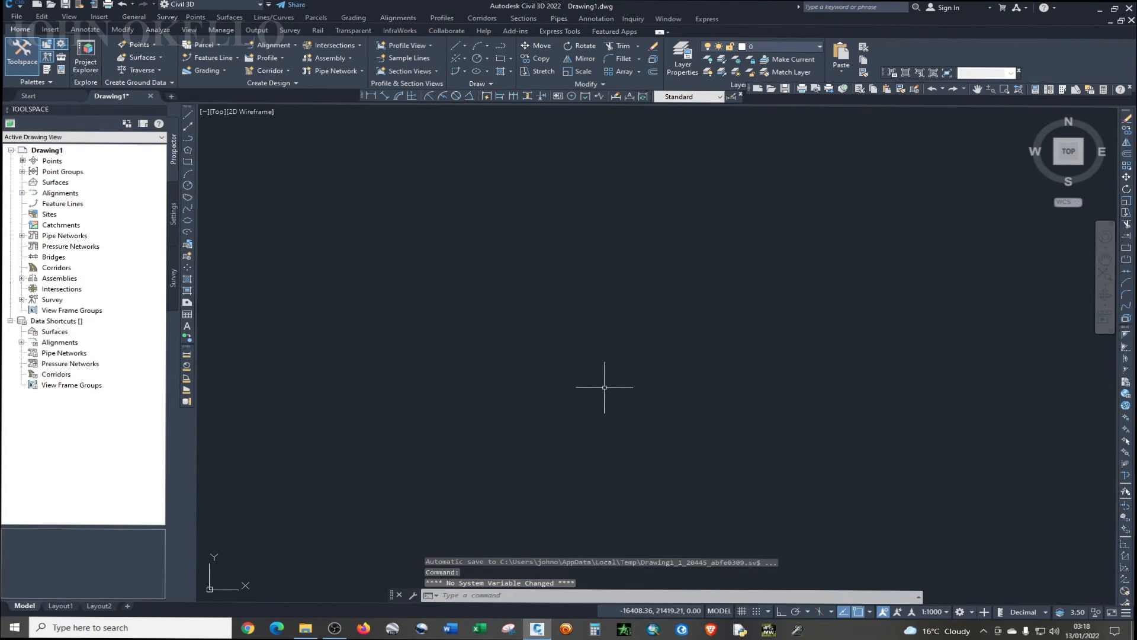
{"action": "mouse_move", "coordinate": [500, 501]}
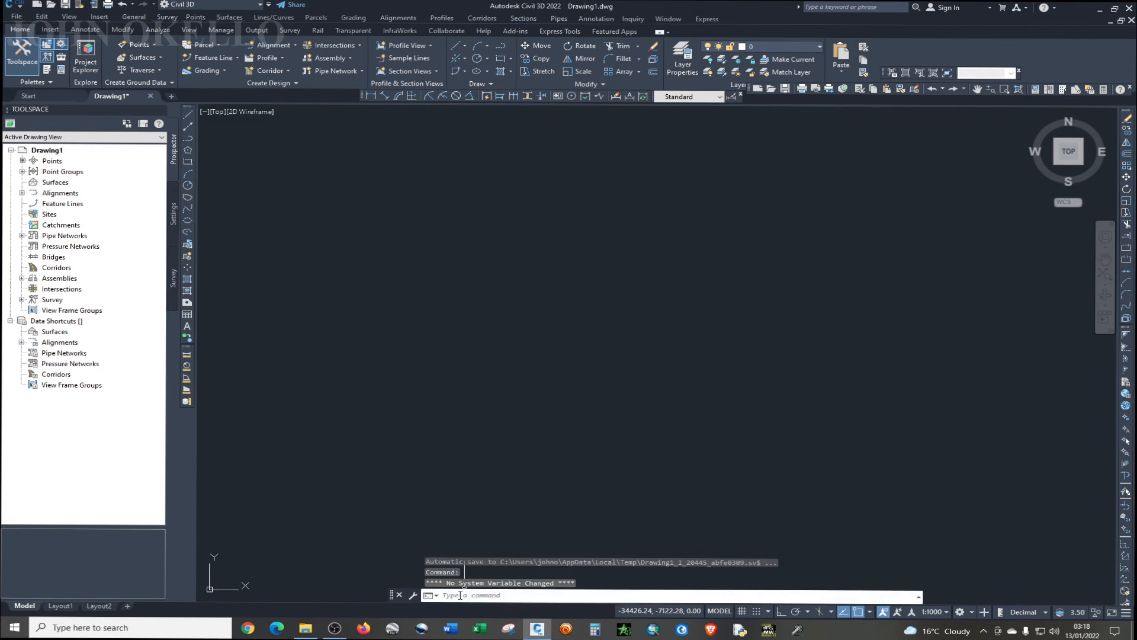
- Zoom to extents with ZE so every imported beacon point is visible
{"action": "left_click", "coordinate": [457, 596]}
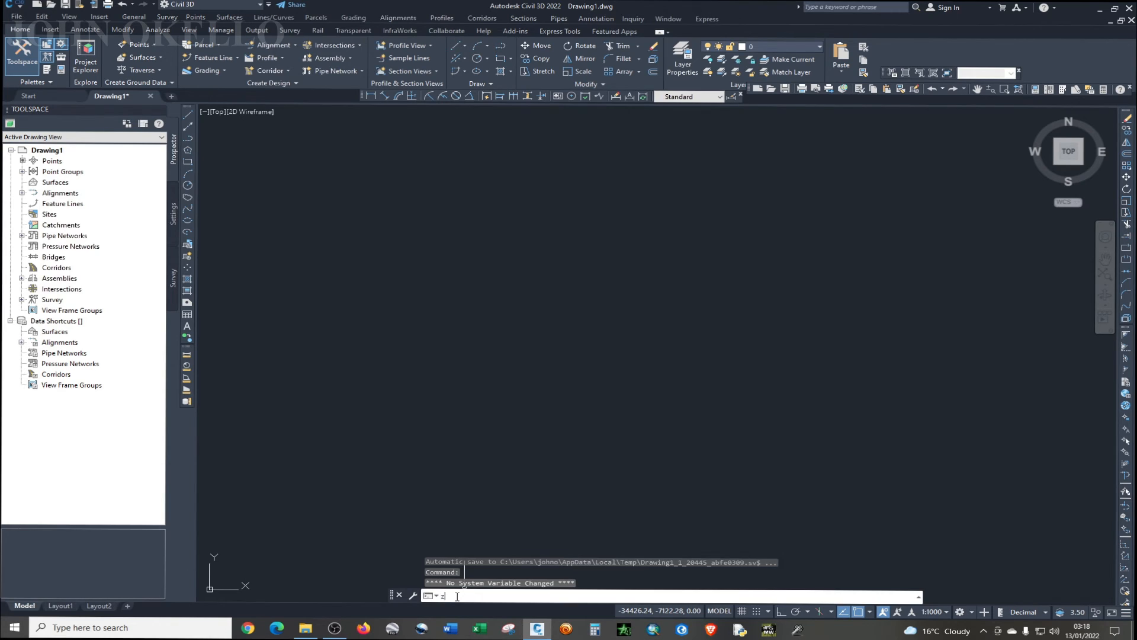
{"action": "type", "text": "ZE"}
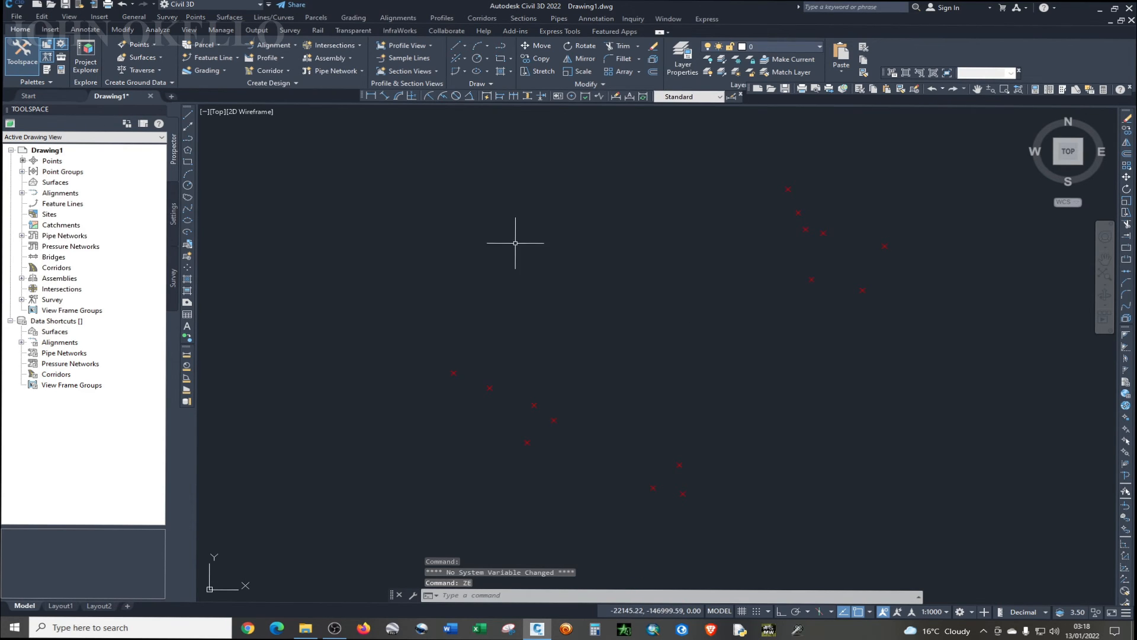
{"action": "mouse_move", "coordinate": [393, 178]}
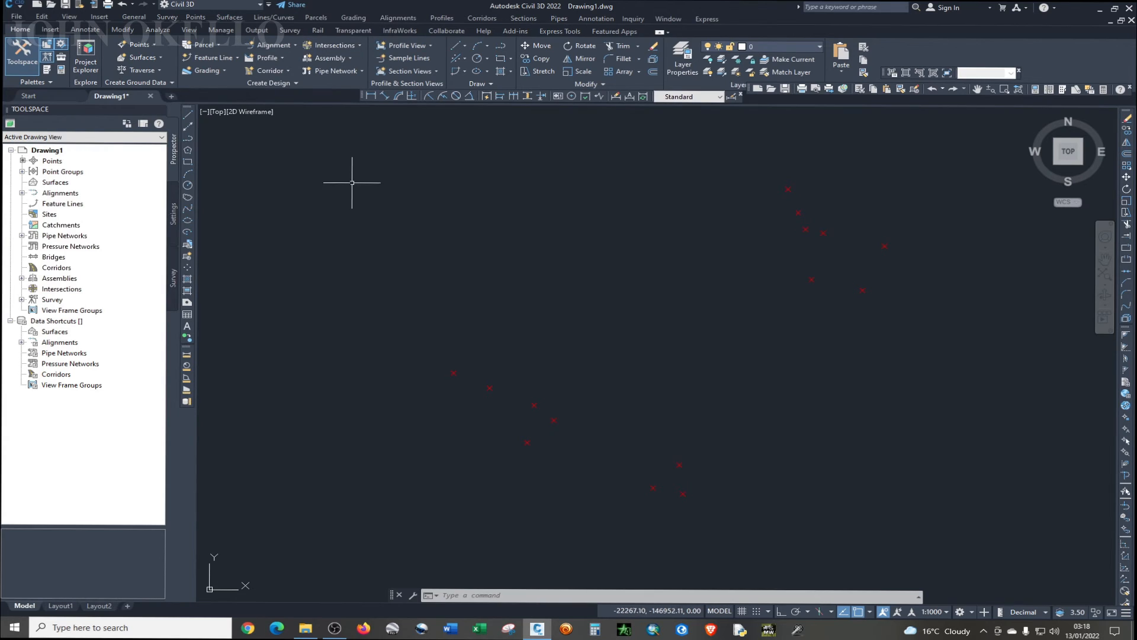
- Zoom closer to the beacon points and select COGO point 14
{"action": "left_click_drag", "start_coordinate": [351, 165], "coordinate": [814, 319]}
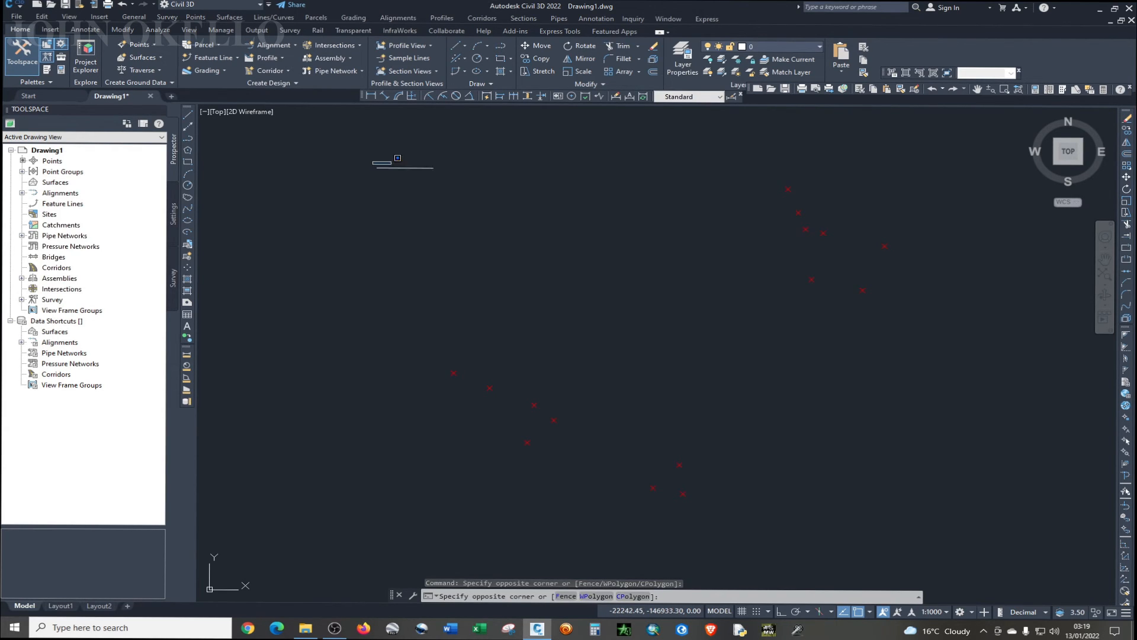
{"action": "left_click_drag", "start_coordinate": [397, 158], "coordinate": [782, 216]}
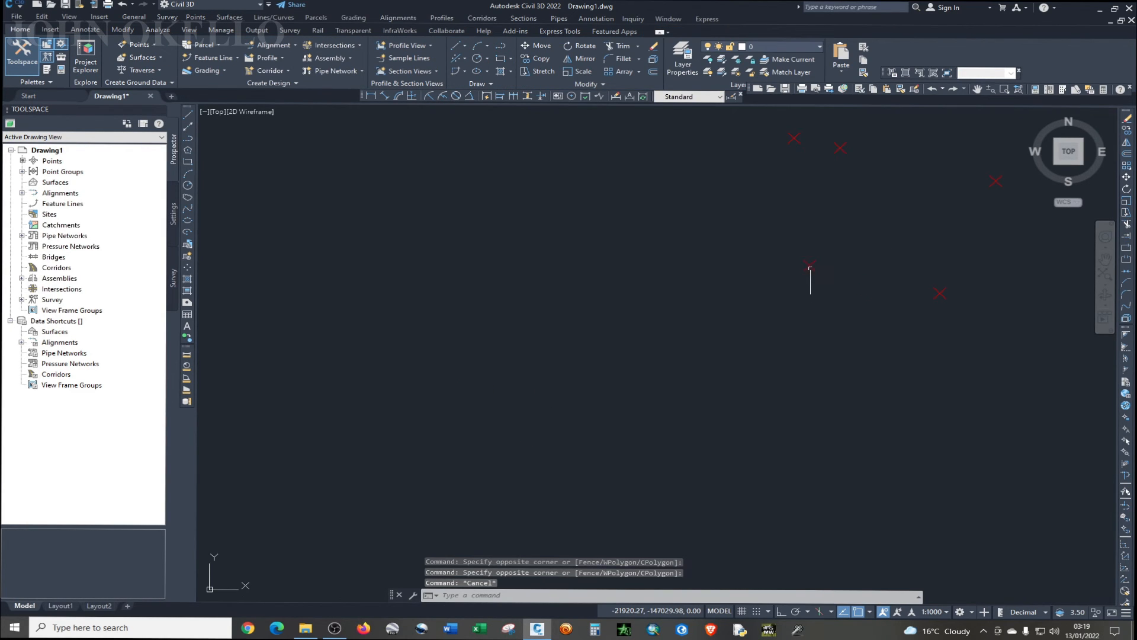
{"action": "left_click", "coordinate": [810, 268]}
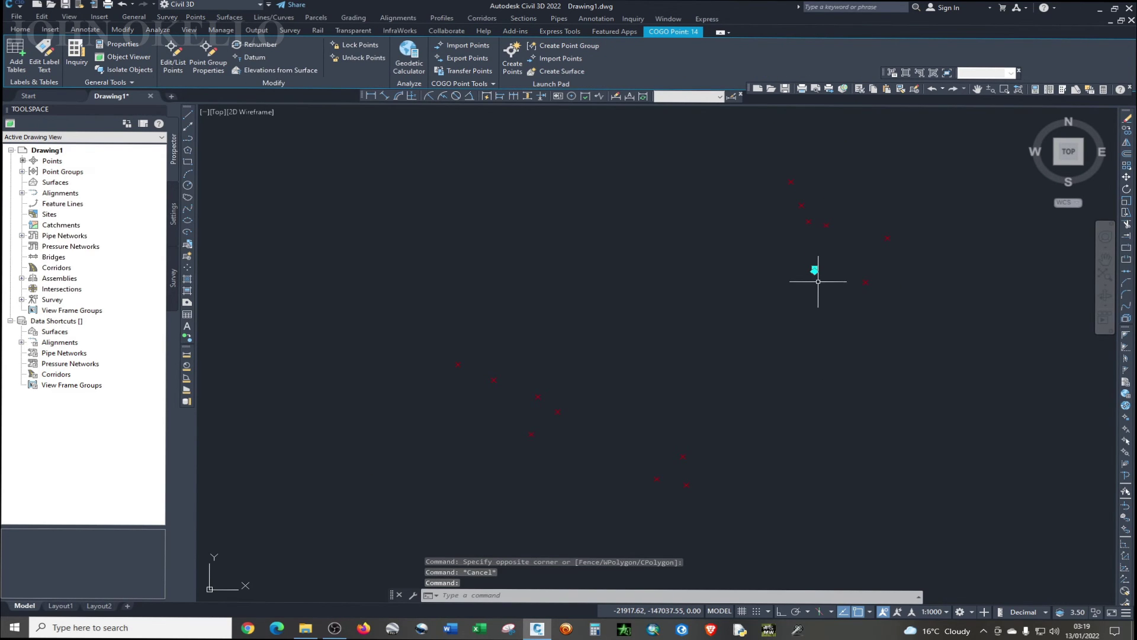
- Use Select Similar on point 14 to select all fifteen COGO points
{"action": "right_click", "coordinate": [817, 282]}
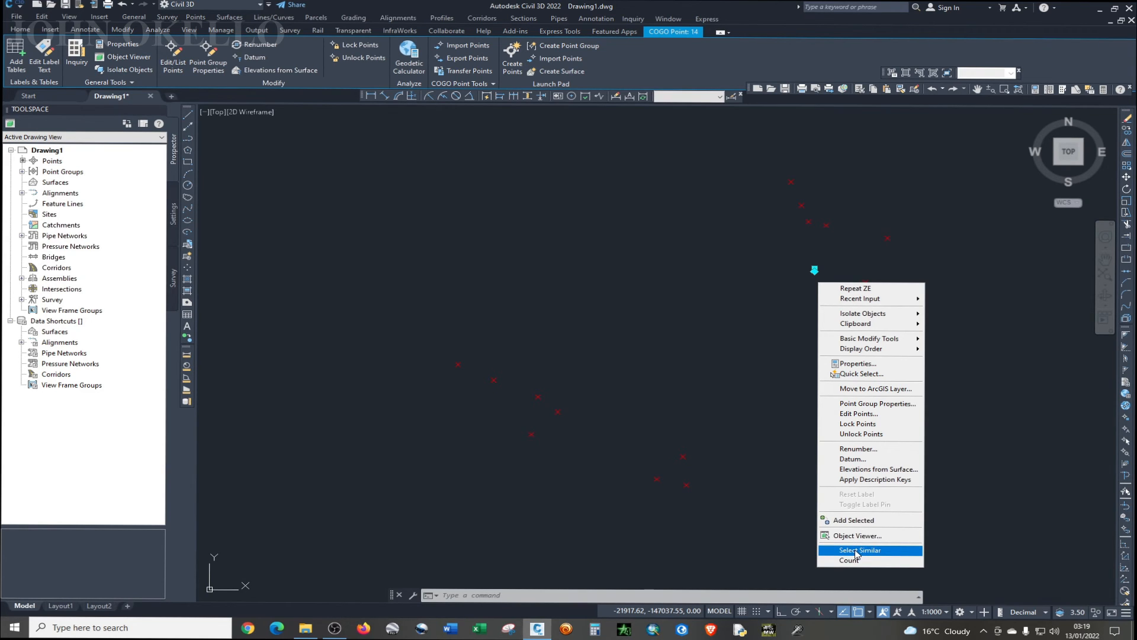
{"action": "left_click", "coordinate": [860, 549]}
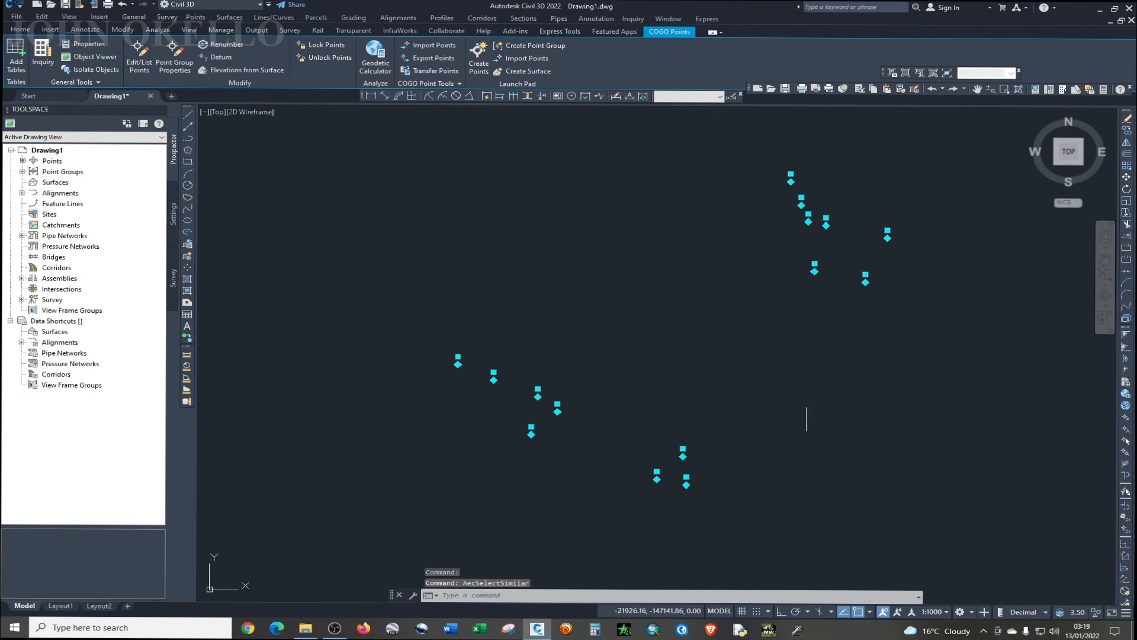
{"action": "mouse_move", "coordinate": [780, 390]}
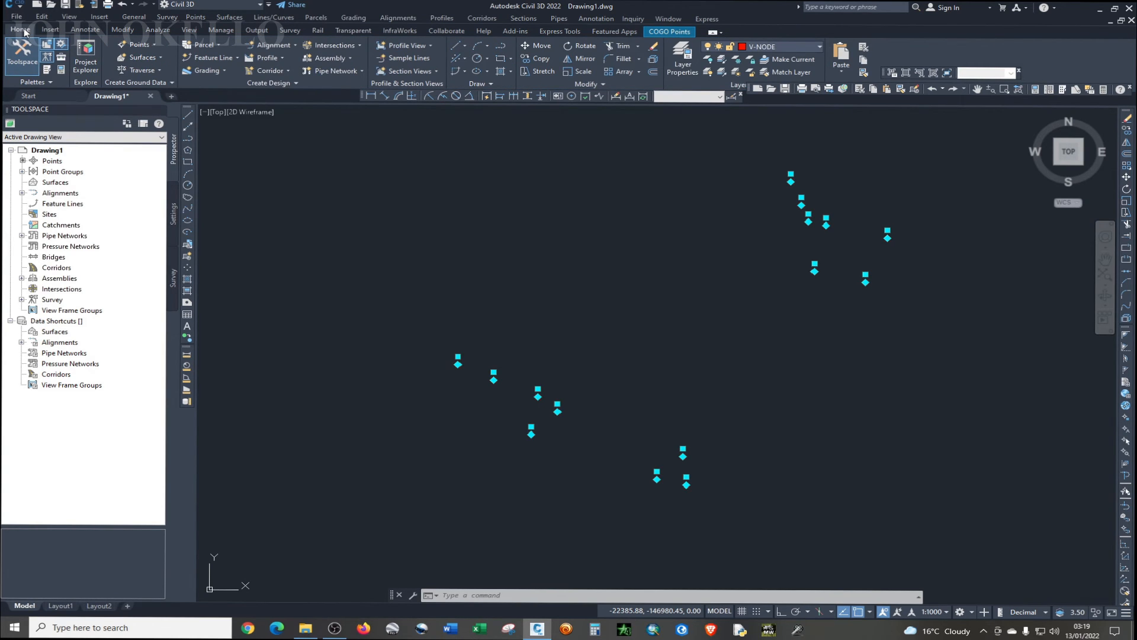
{"action": "mouse_move", "coordinate": [21, 56]}
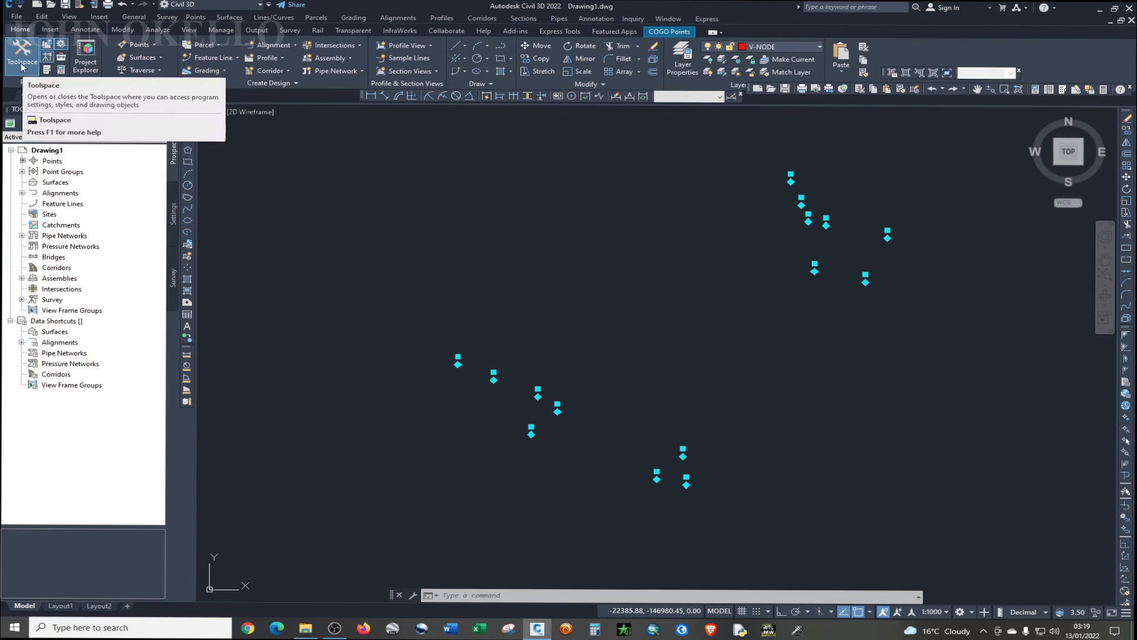
{"action": "mouse_move", "coordinate": [60, 72]}
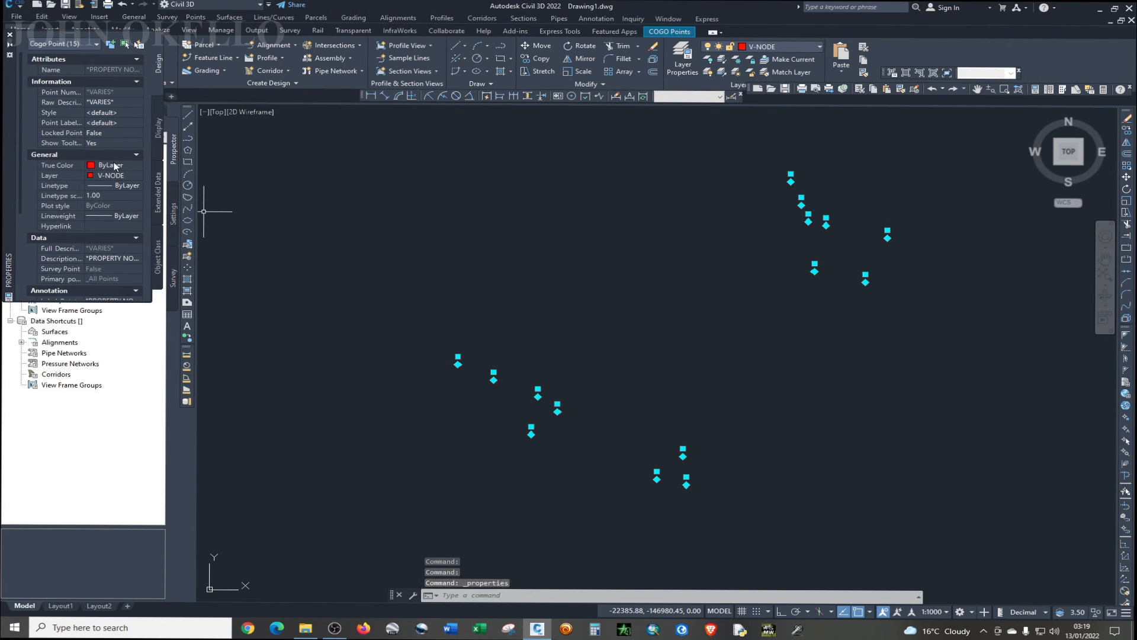
- Open the Style dropdown in Properties for the fifteen selected COGO points
{"action": "left_click", "coordinate": [112, 123]}
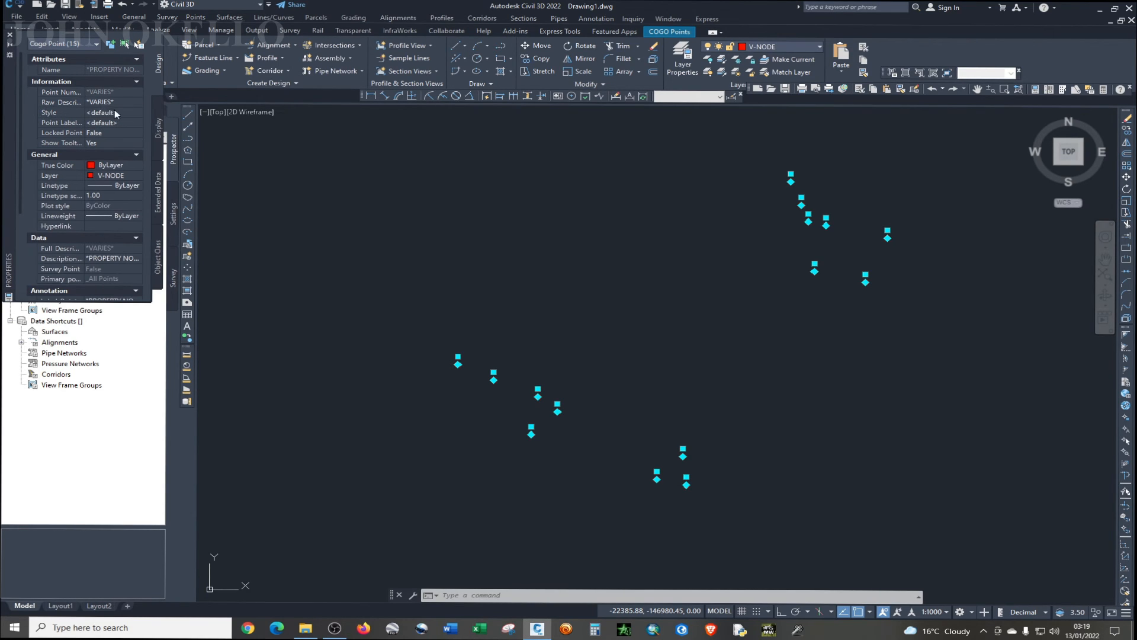
{"action": "left_click", "coordinate": [132, 112]}
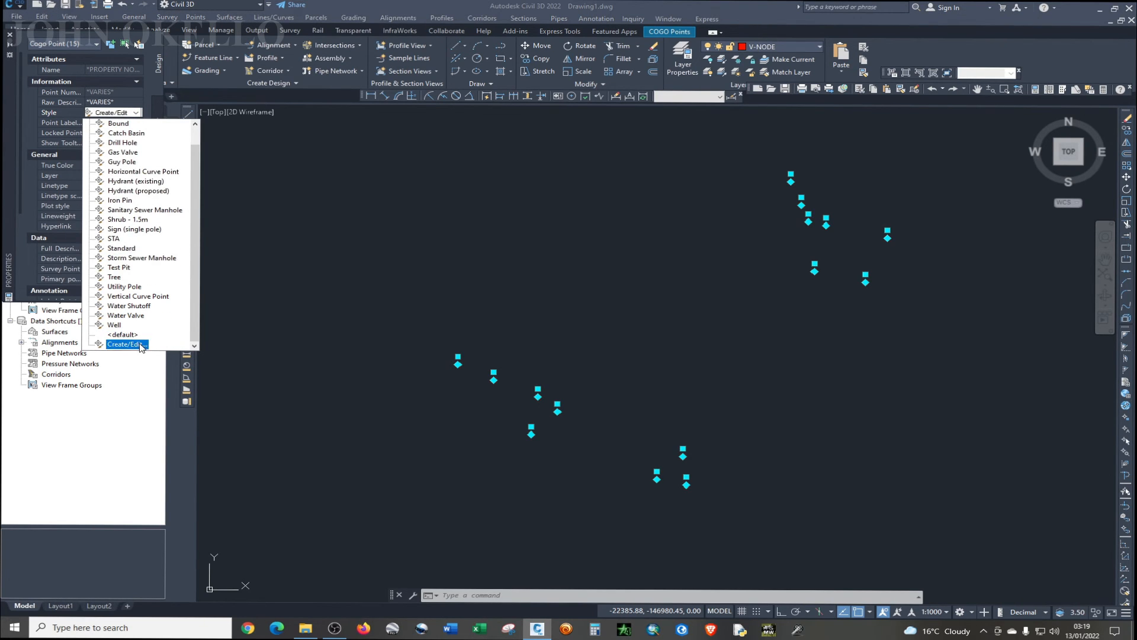
- Choose the Basic point style for the fifteen points through Create/Edit
{"action": "left_click", "coordinate": [124, 344]}
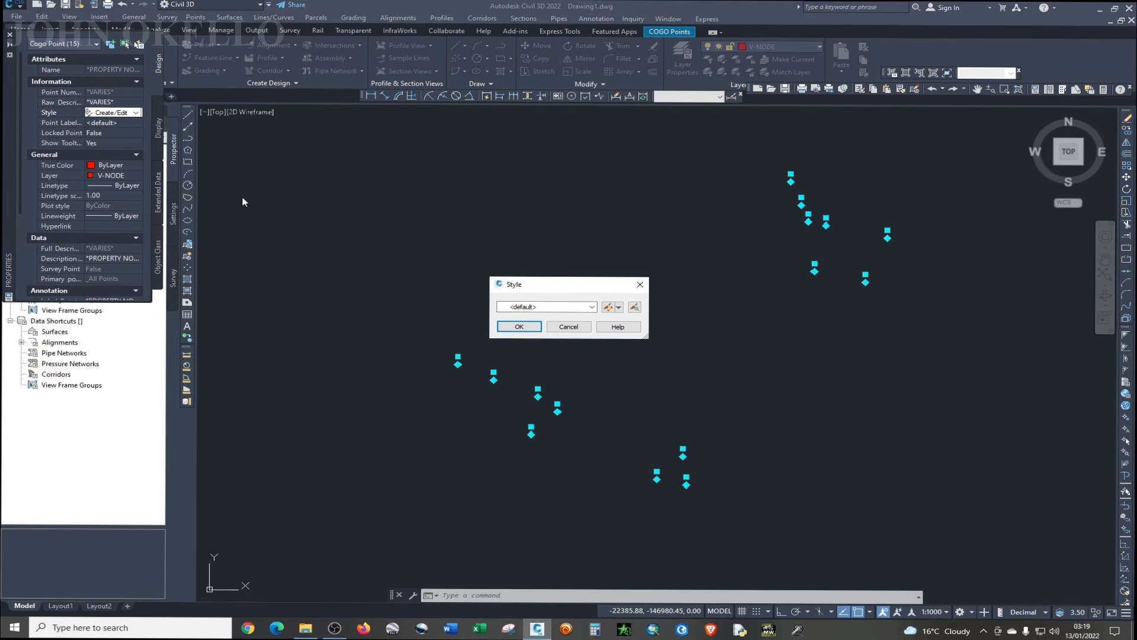
{"action": "left_click", "coordinate": [591, 307]}
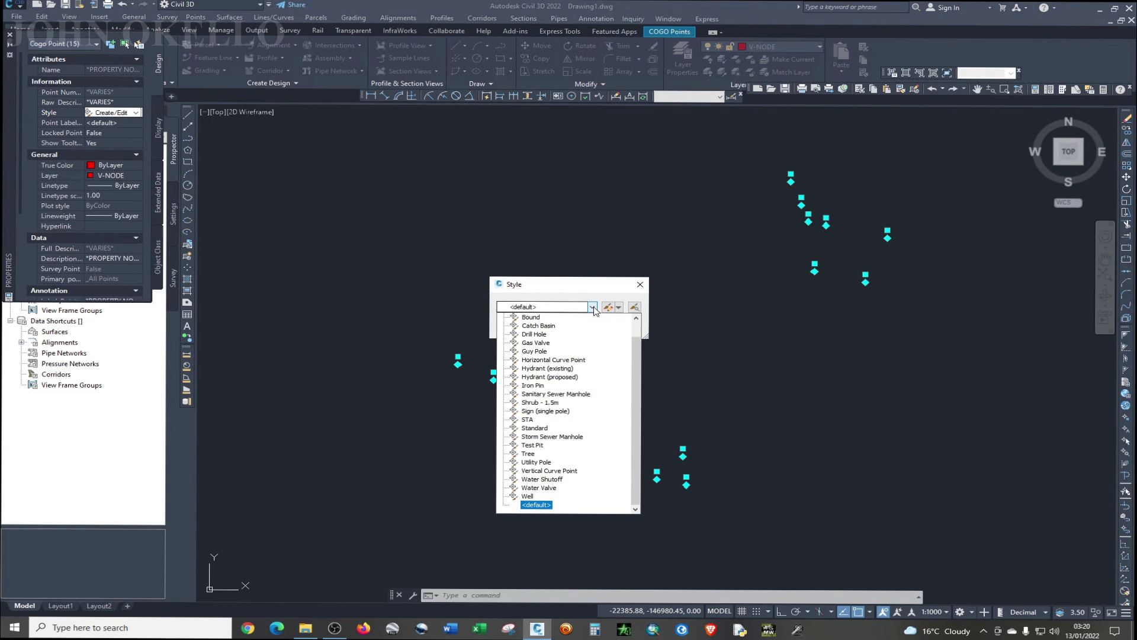
{"action": "left_click", "coordinate": [538, 342]}
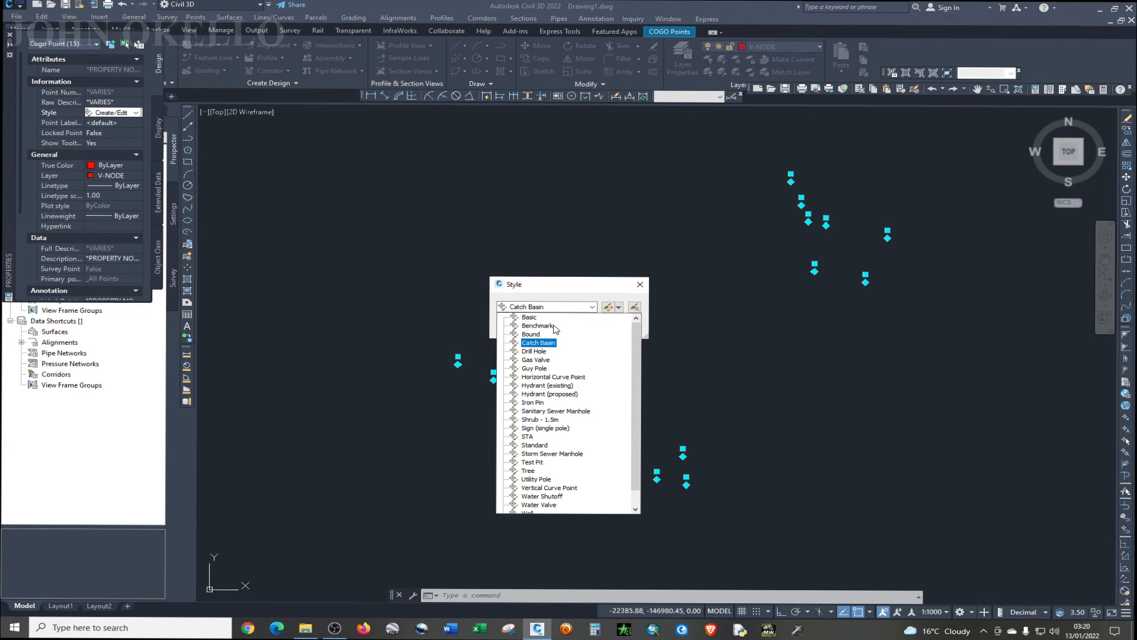
{"action": "left_click", "coordinate": [529, 317]}
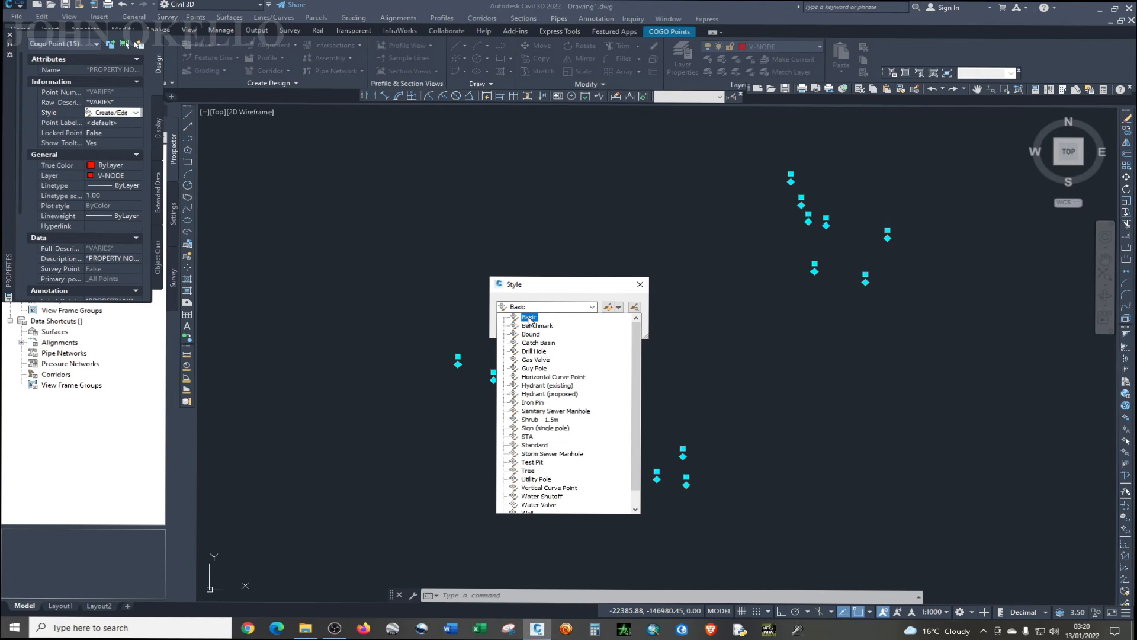
{"action": "left_click", "coordinate": [529, 316]}
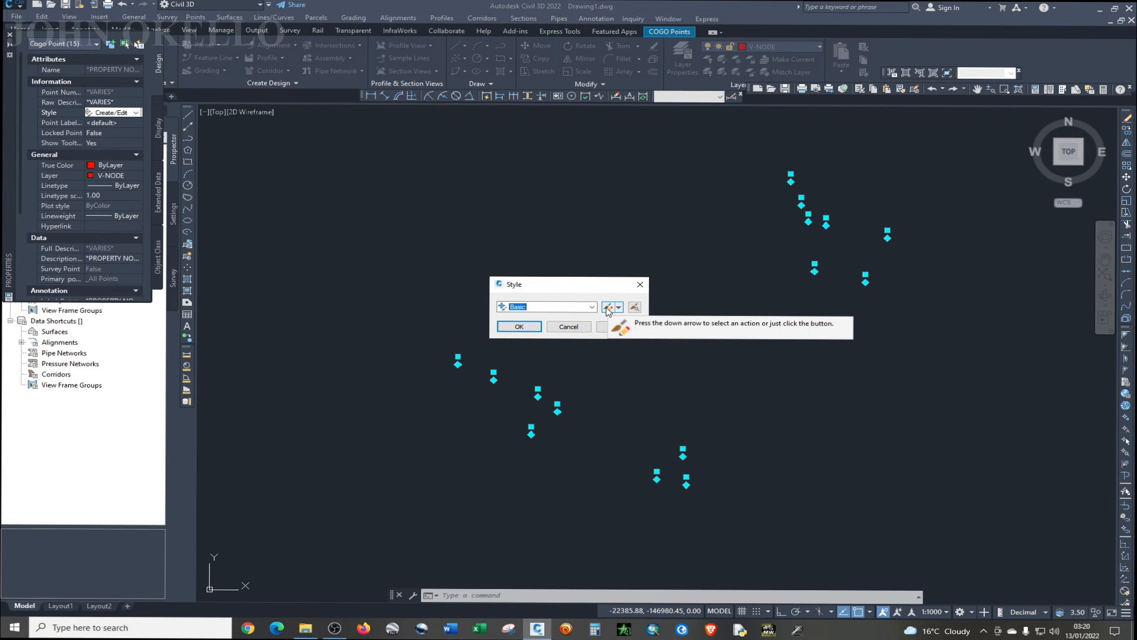
- Change the Basic style's marker to a simple dot and close the editor
{"action": "left_click", "coordinate": [609, 307]}
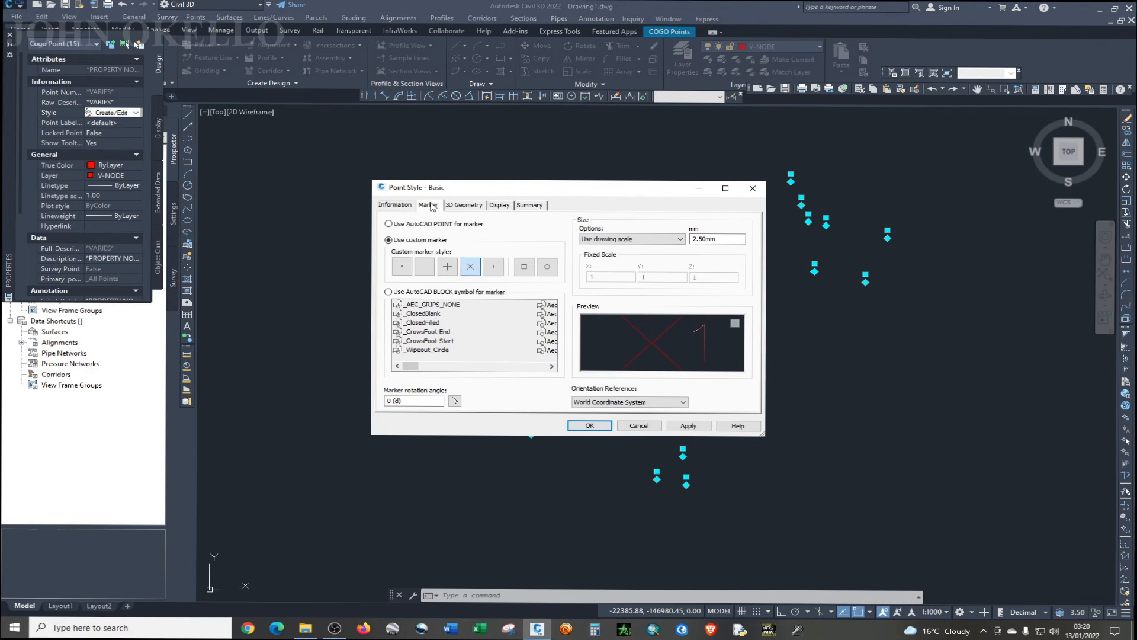
{"action": "left_click", "coordinate": [402, 266]}
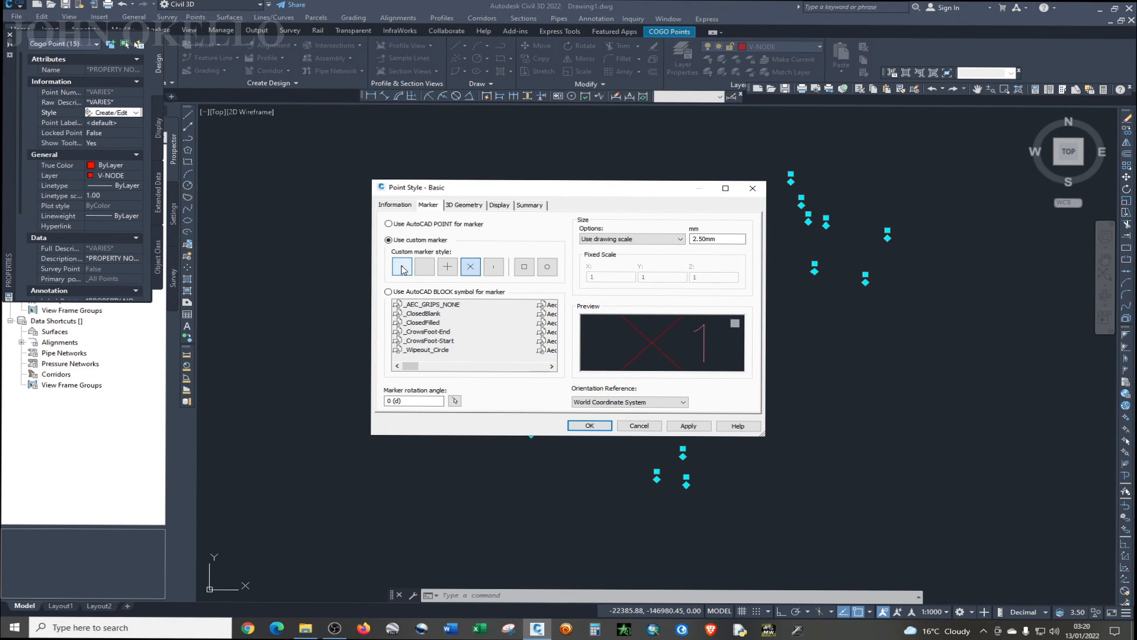
{"action": "left_click", "coordinate": [402, 266]}
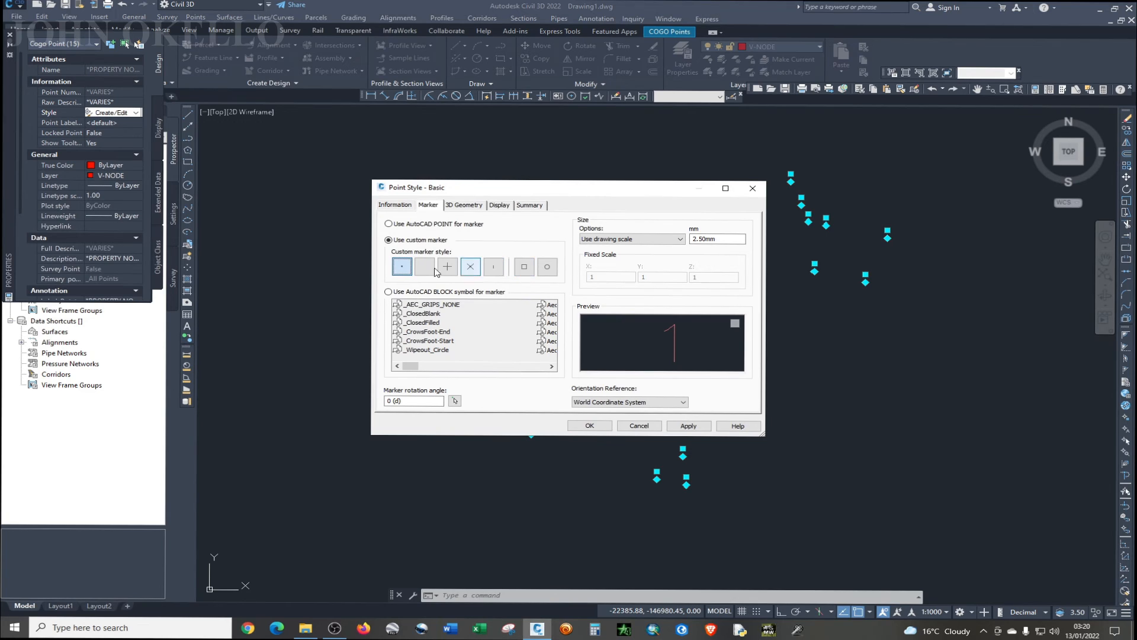
{"action": "left_click", "coordinate": [547, 266]}
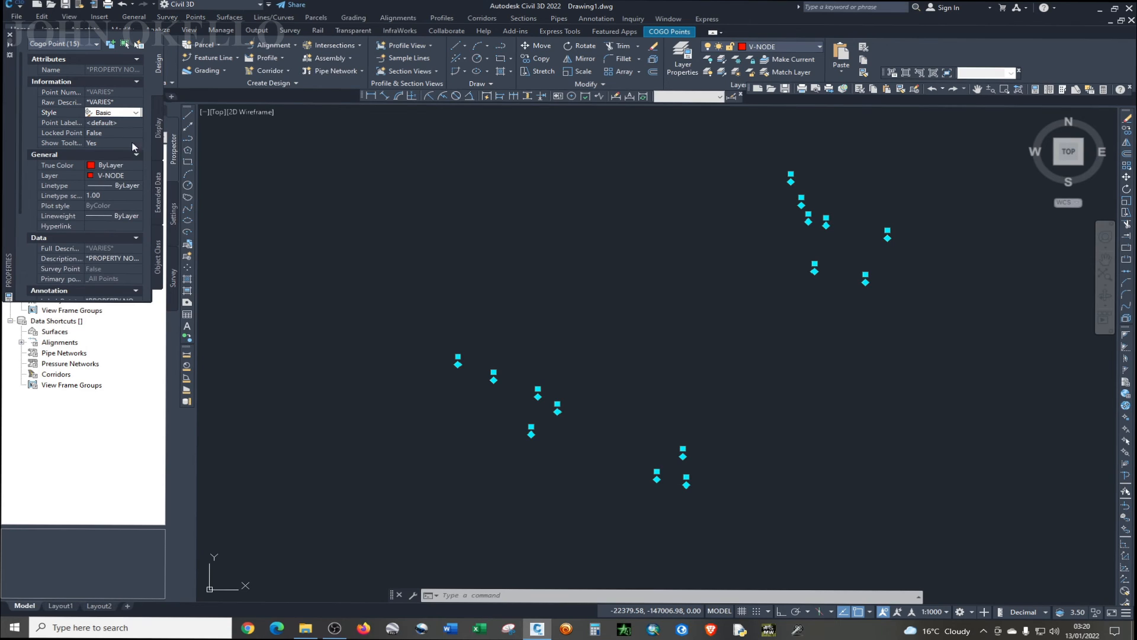
- Set the points' Point Label Style to Description Only to show station codes
{"action": "left_click", "coordinate": [135, 123]}
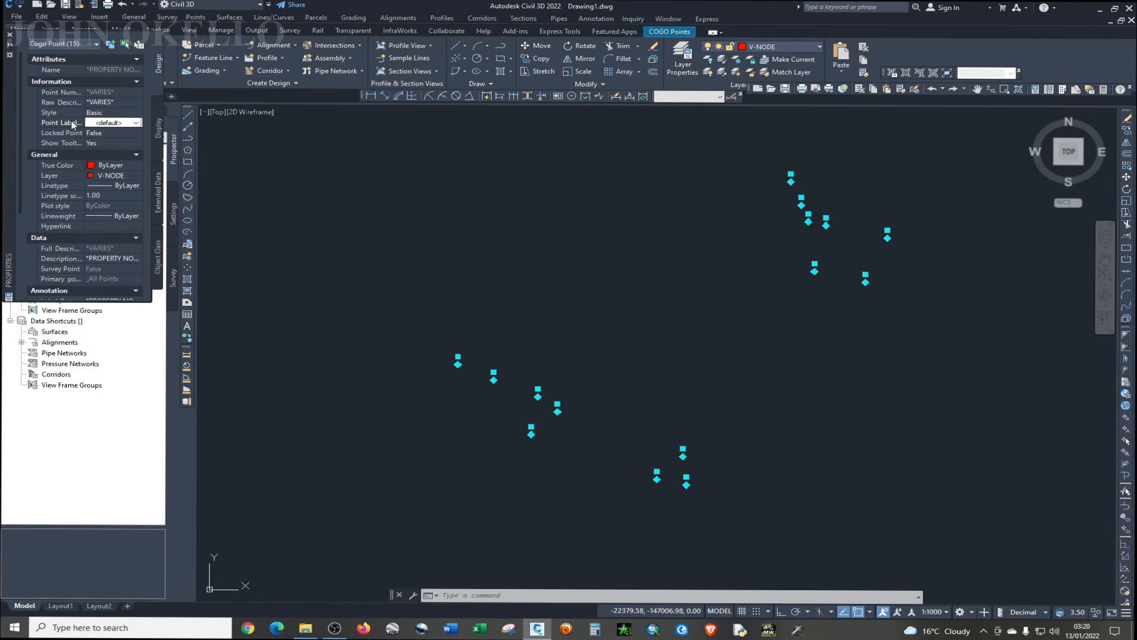
{"action": "left_click", "coordinate": [110, 122]}
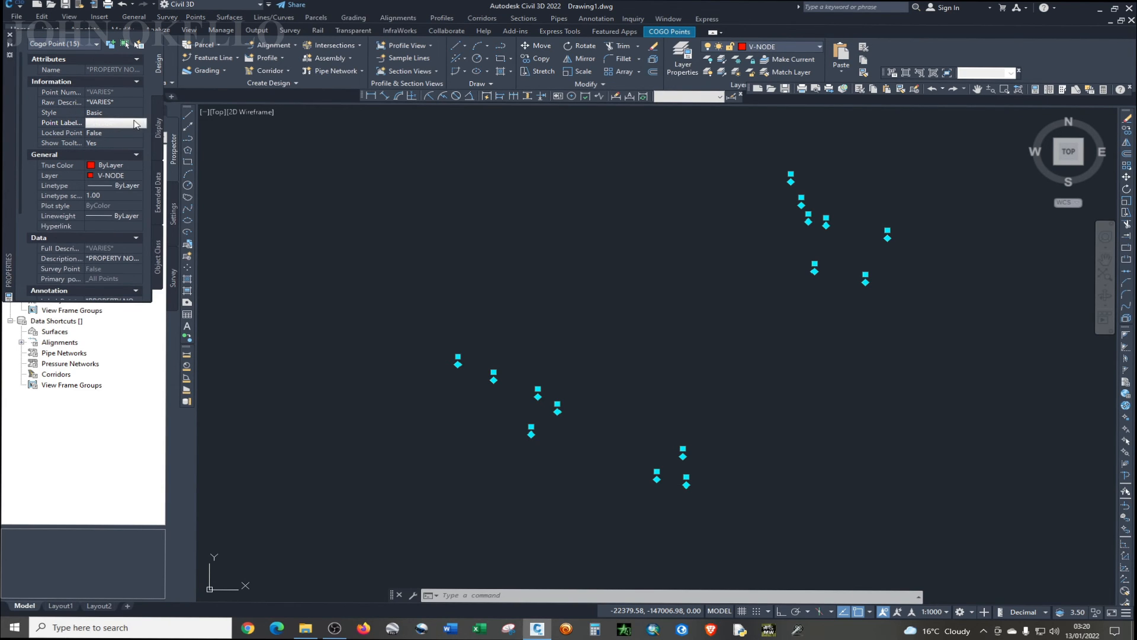
{"action": "left_click", "coordinate": [134, 122]}
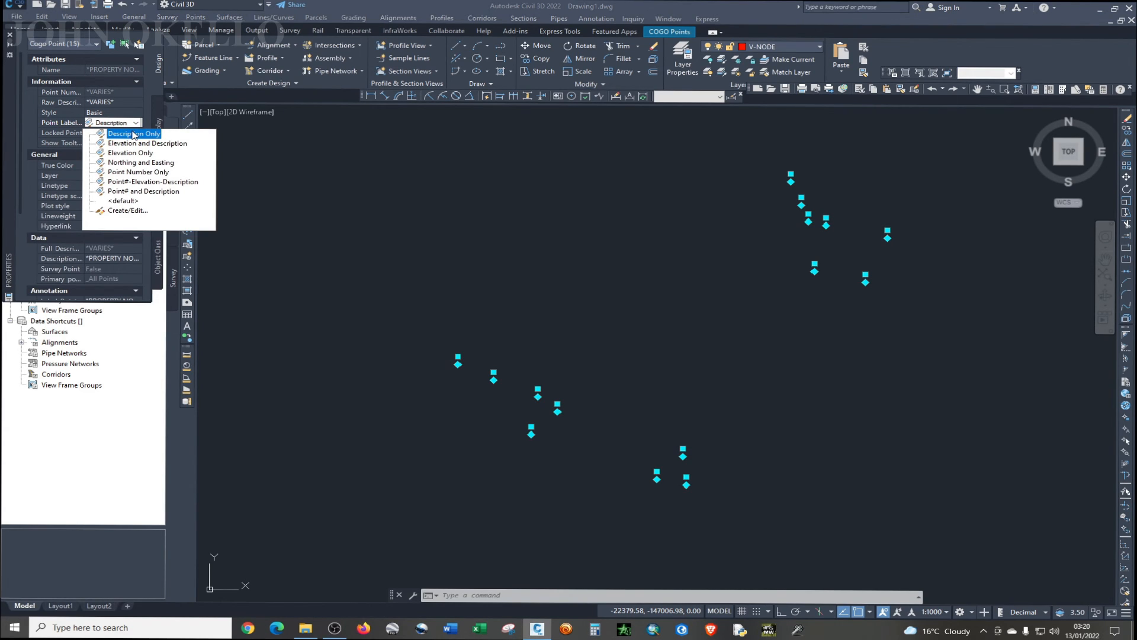
{"action": "left_click", "coordinate": [133, 133]}
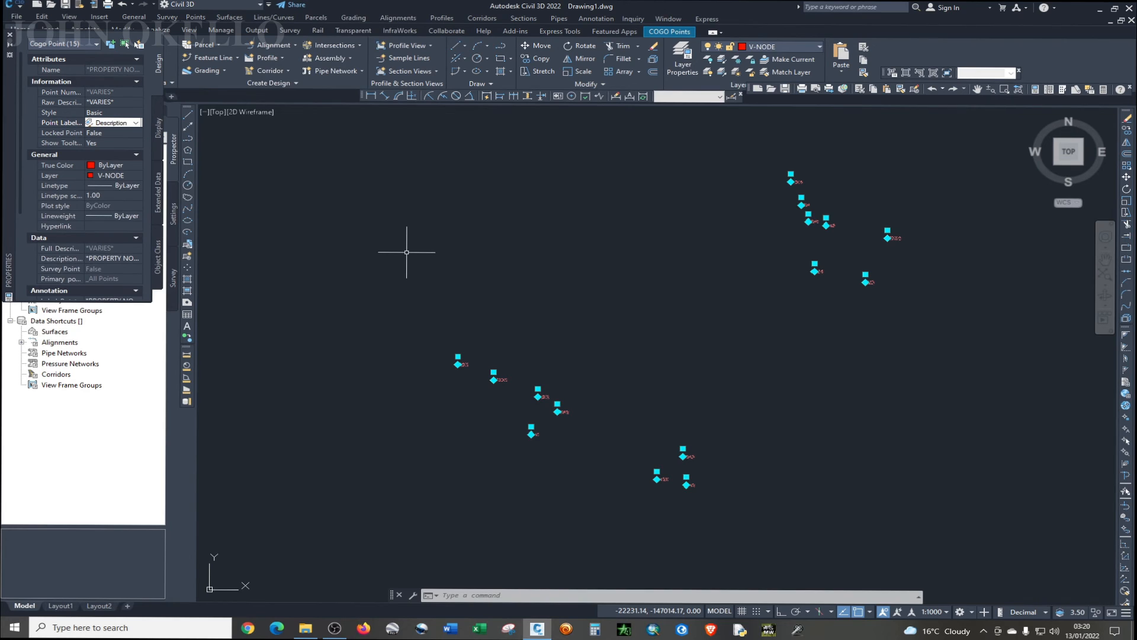
{"action": "mouse_move", "coordinate": [9, 40]}
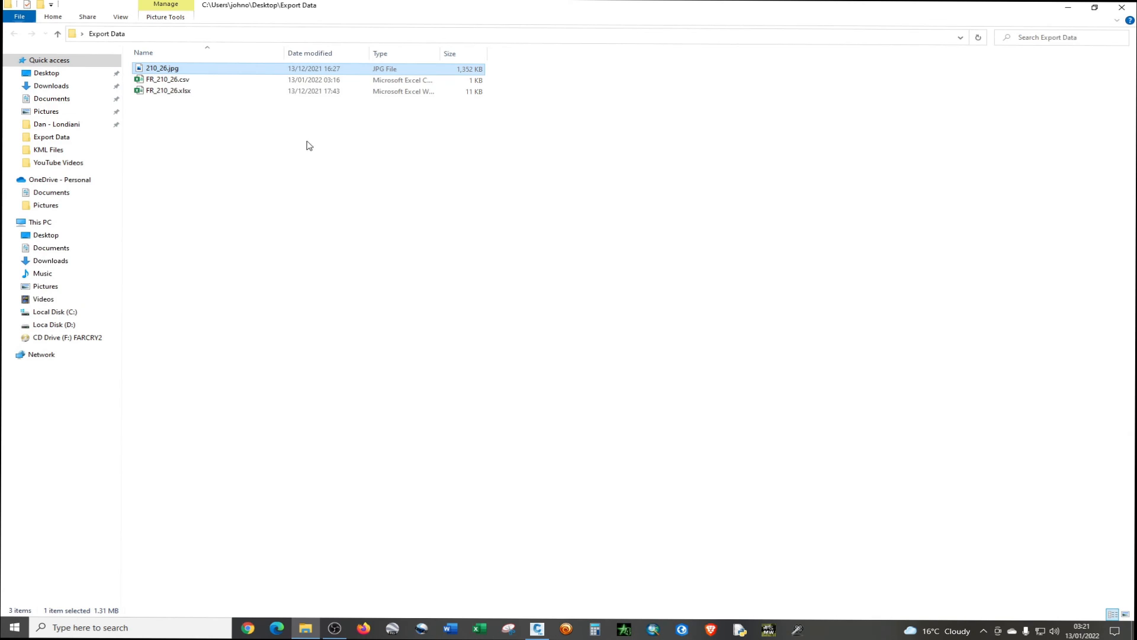
- Open 210_26.jpg in Photos and zoom in on beacons M1, M2, M4, M5, TN
{"action": "double_click", "coordinate": [157, 69]}
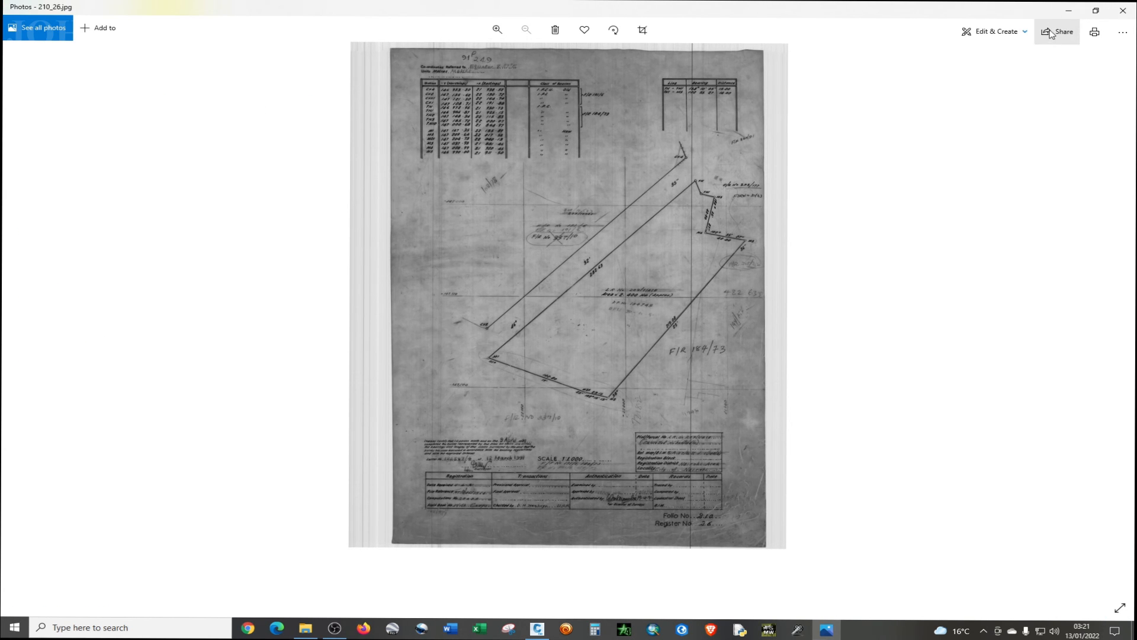
{"action": "left_click", "coordinate": [498, 30]}
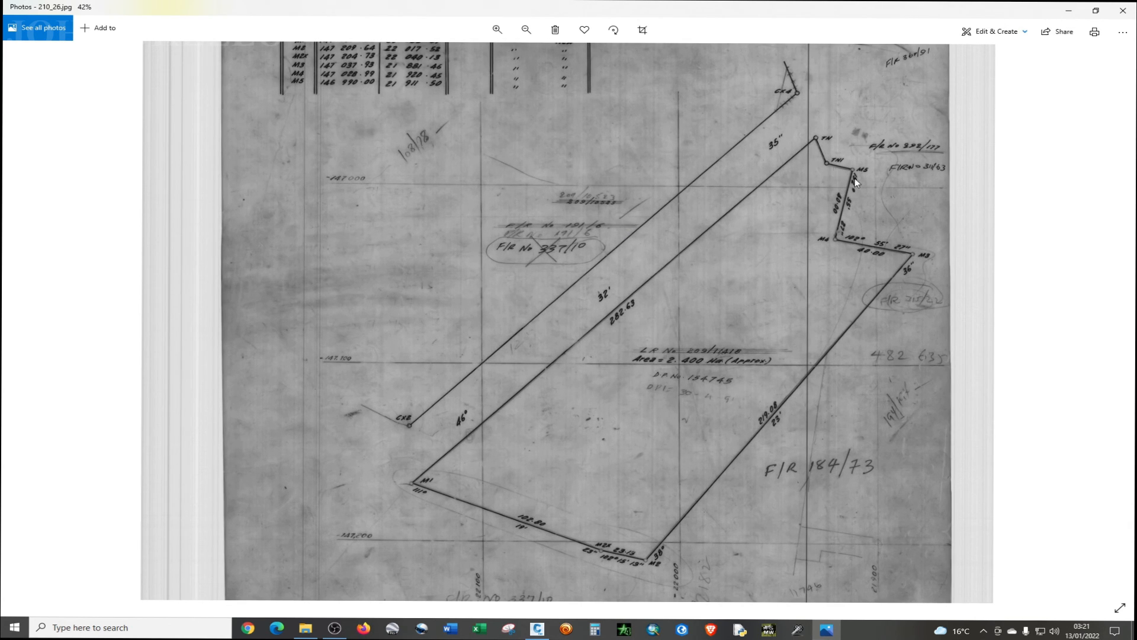
{"action": "mouse_move", "coordinate": [470, 448]}
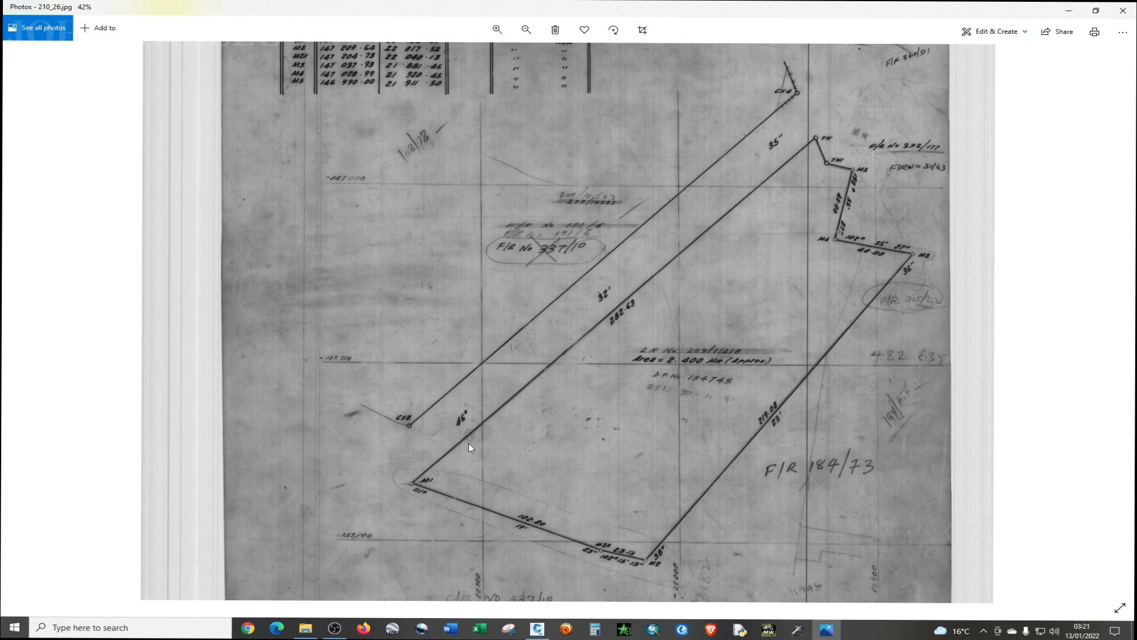
{"action": "mouse_move", "coordinate": [778, 303]}
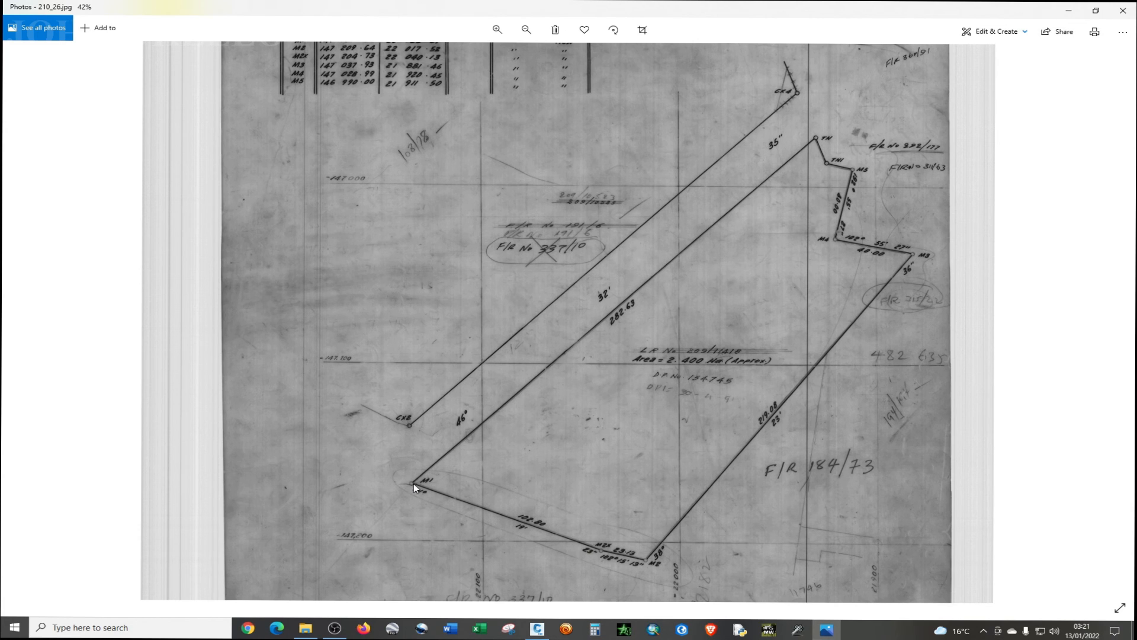
{"action": "left_click", "coordinate": [498, 30]}
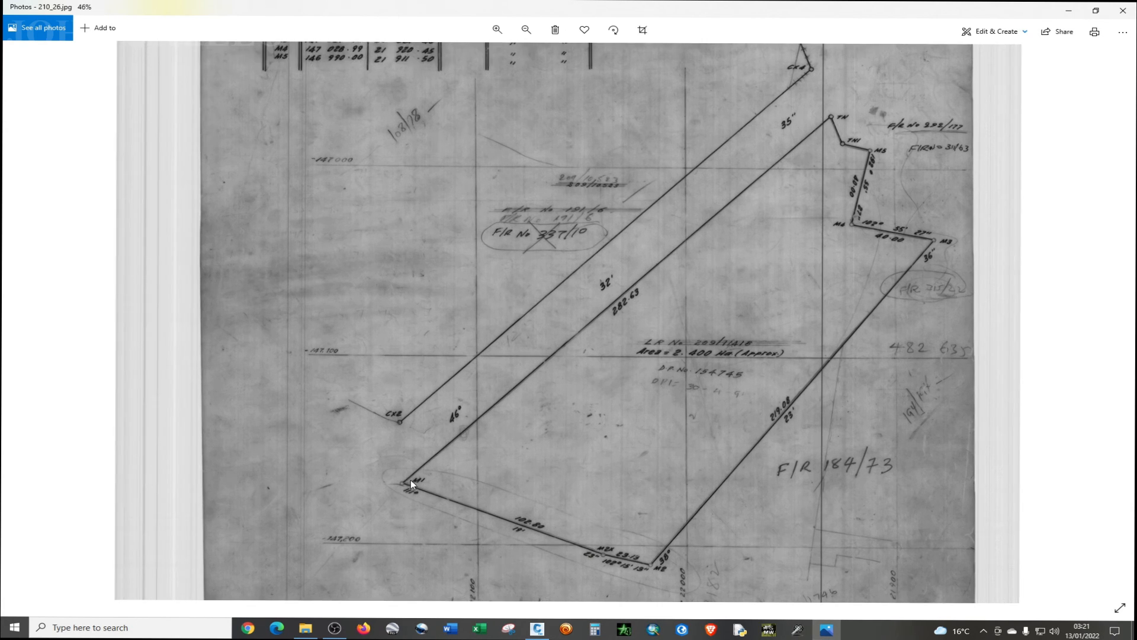
{"action": "left_click", "coordinate": [498, 29]}
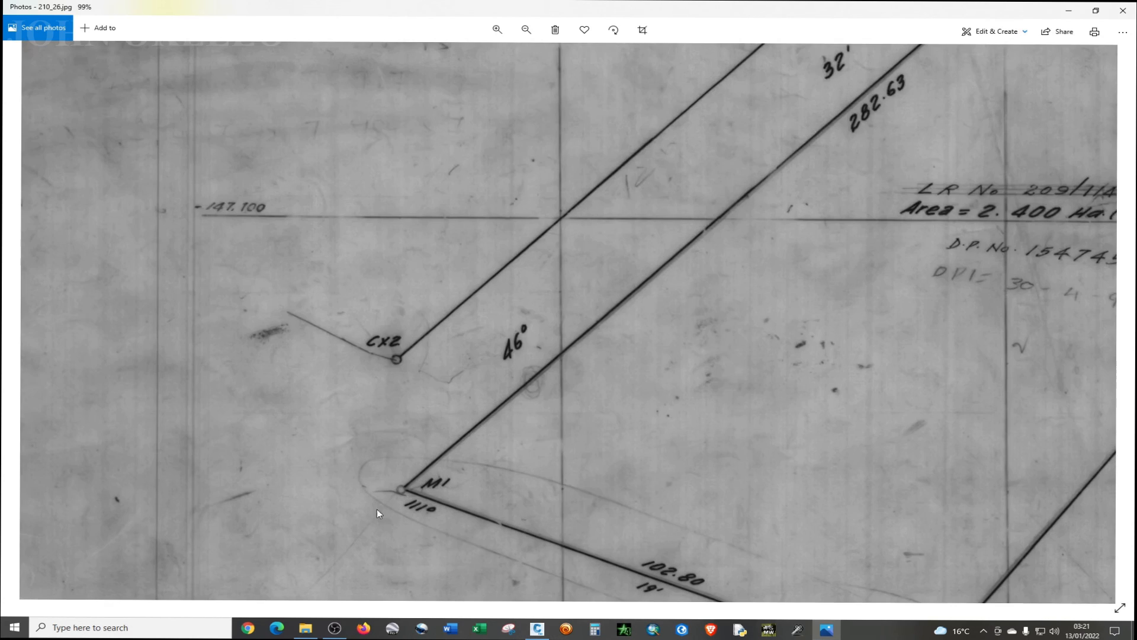
{"action": "left_click", "coordinate": [528, 29]}
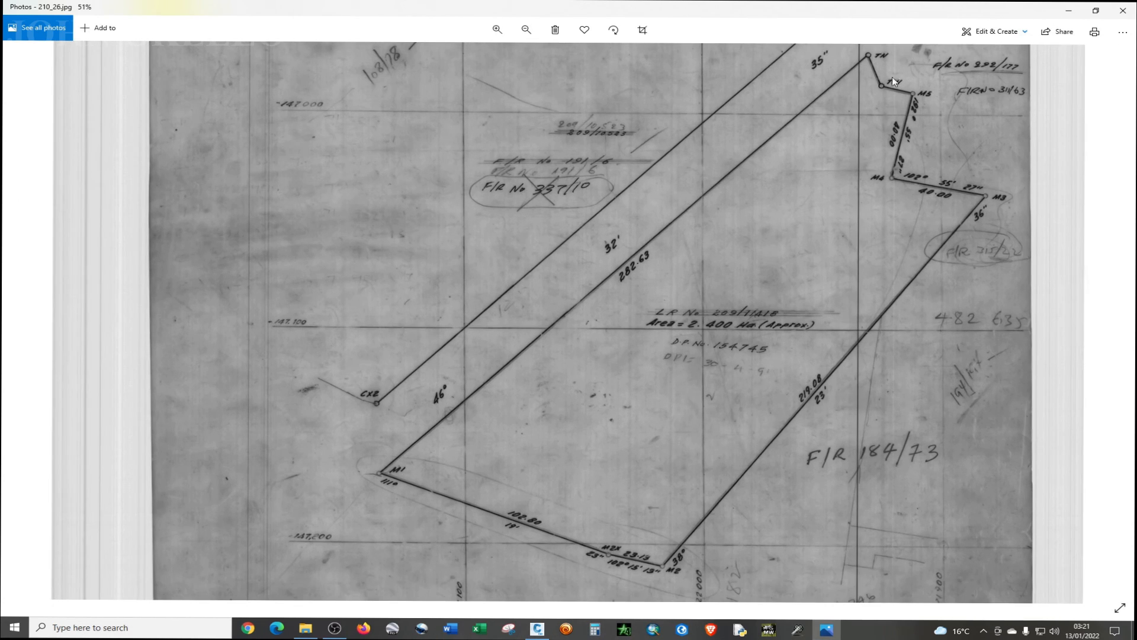
{"action": "left_click", "coordinate": [526, 29]}
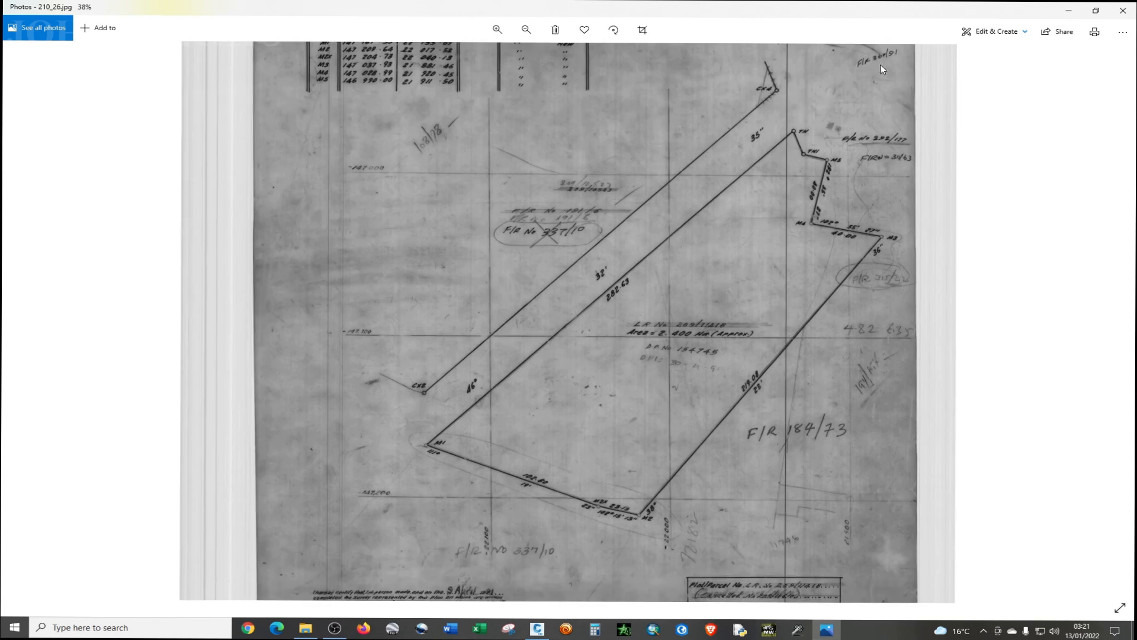
{"action": "left_click", "coordinate": [498, 29]}
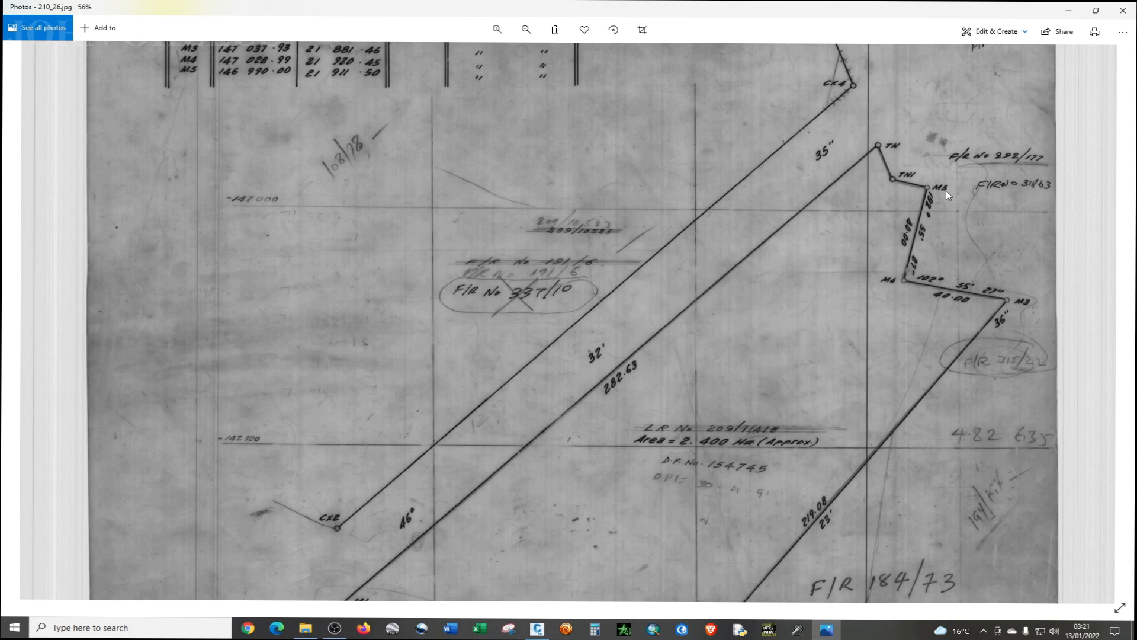
{"action": "left_click", "coordinate": [526, 29]}
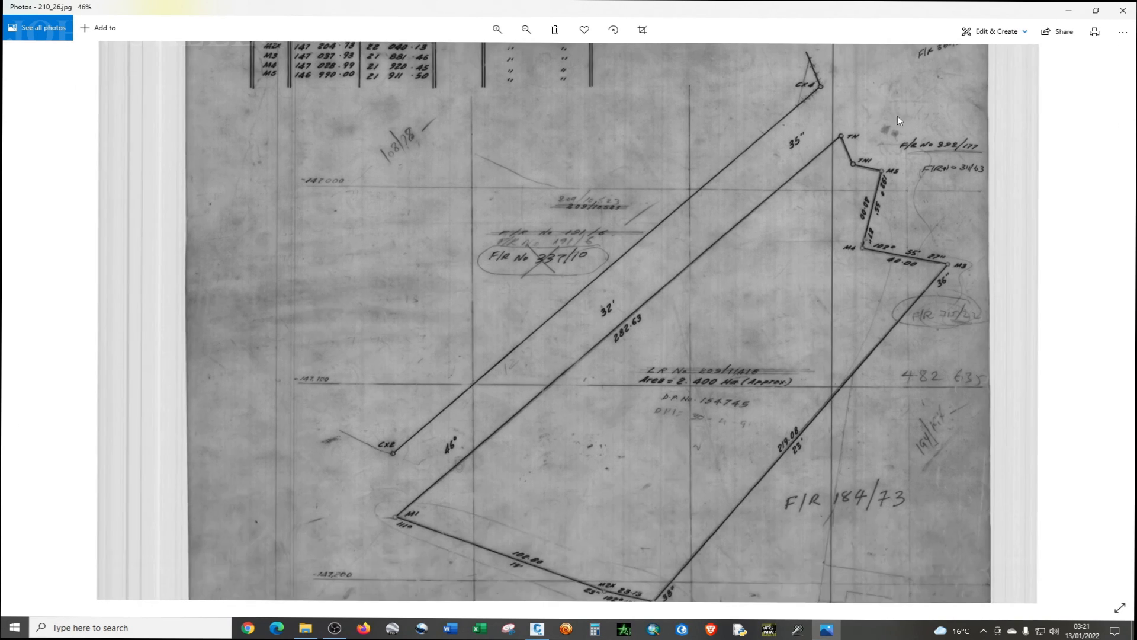
{"action": "left_click", "coordinate": [500, 29]}
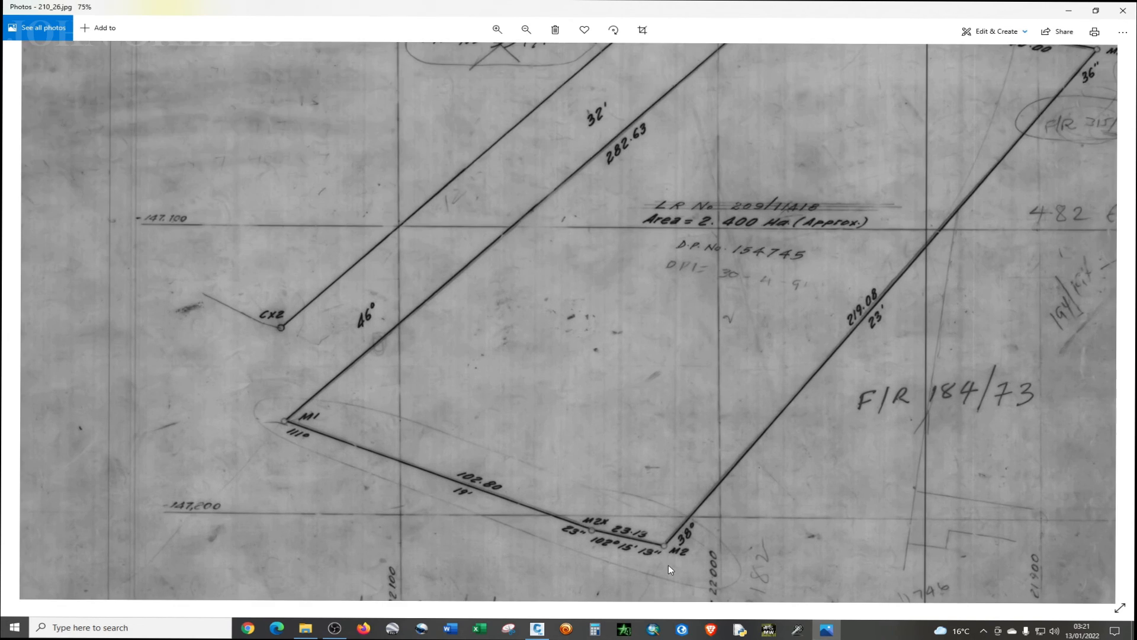
{"action": "left_click", "coordinate": [499, 29]}
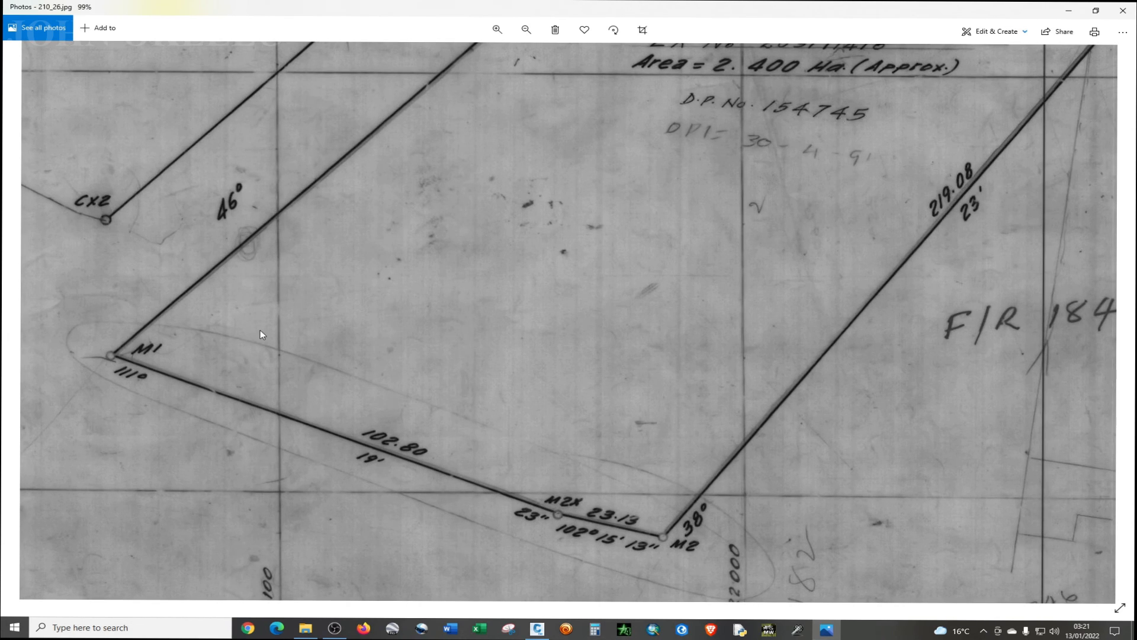
{"action": "left_click", "coordinate": [525, 29]}
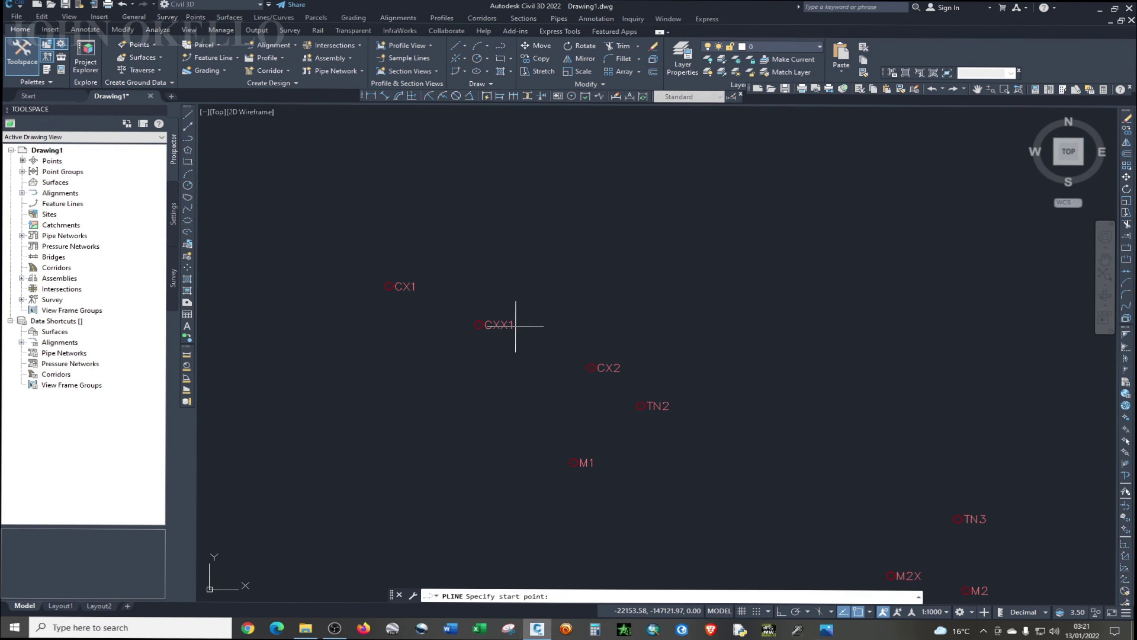
{"action": "mouse_move", "coordinate": [242, 159]}
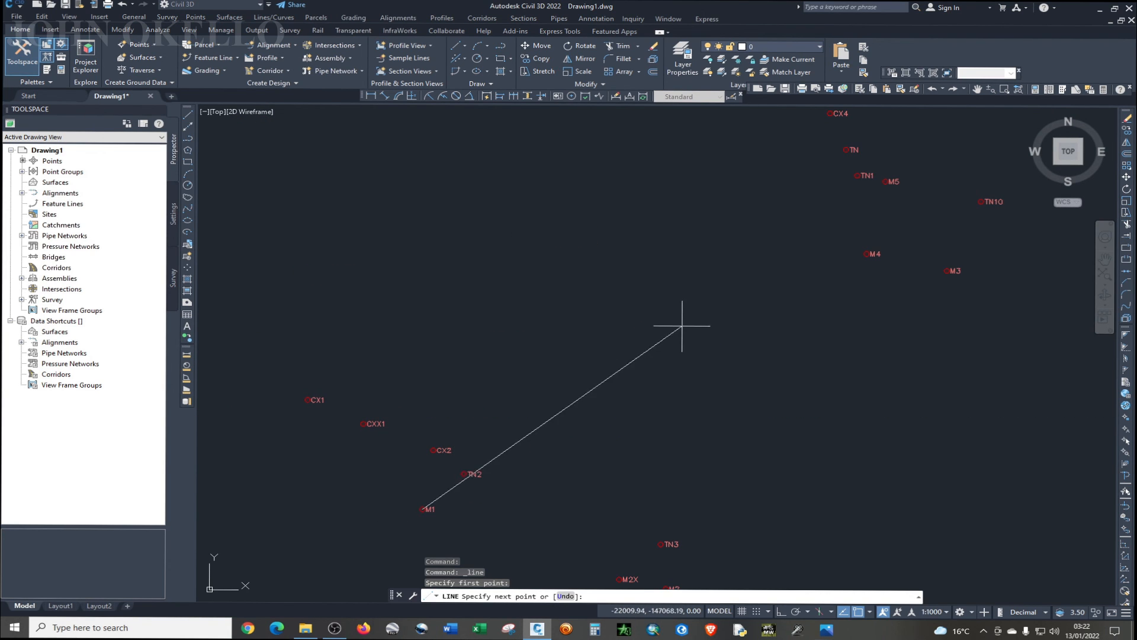
{"action": "mouse_move", "coordinate": [826, 180]}
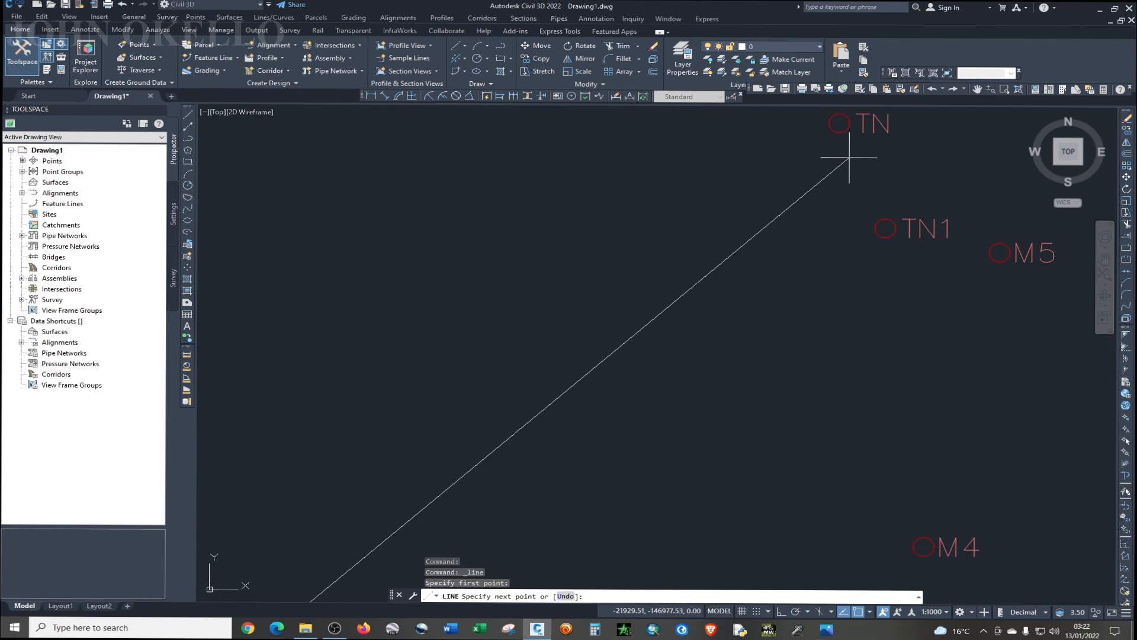
- Draw boundary lines from M1 to TN, TN1 and on toward M4
{"action": "left_click", "coordinate": [839, 123]}
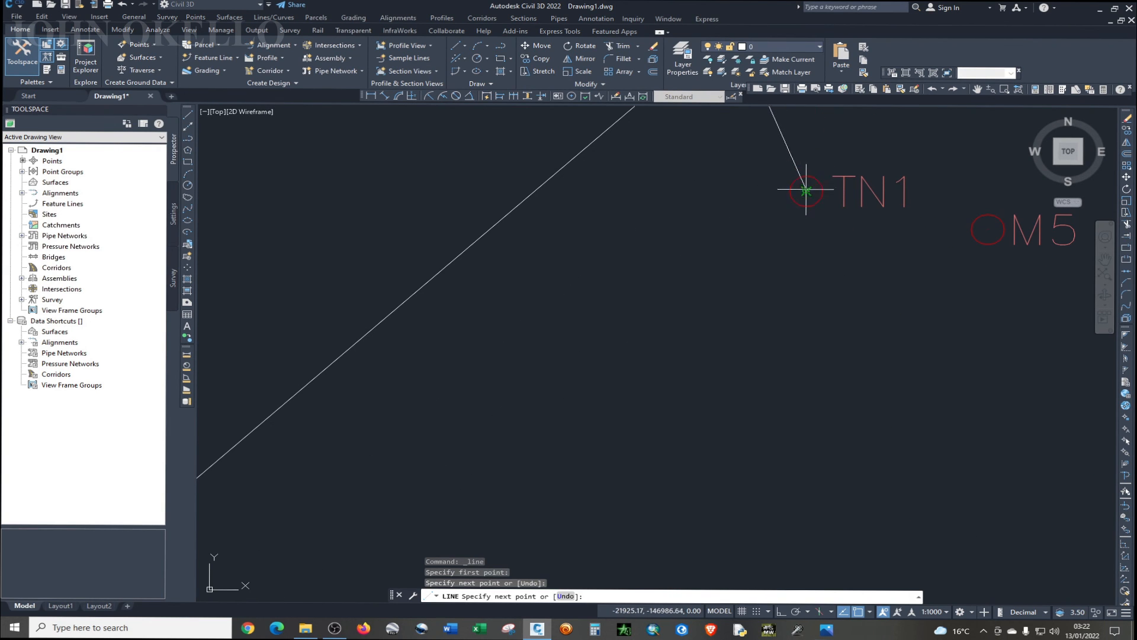
{"action": "left_click", "coordinate": [768, 235]}
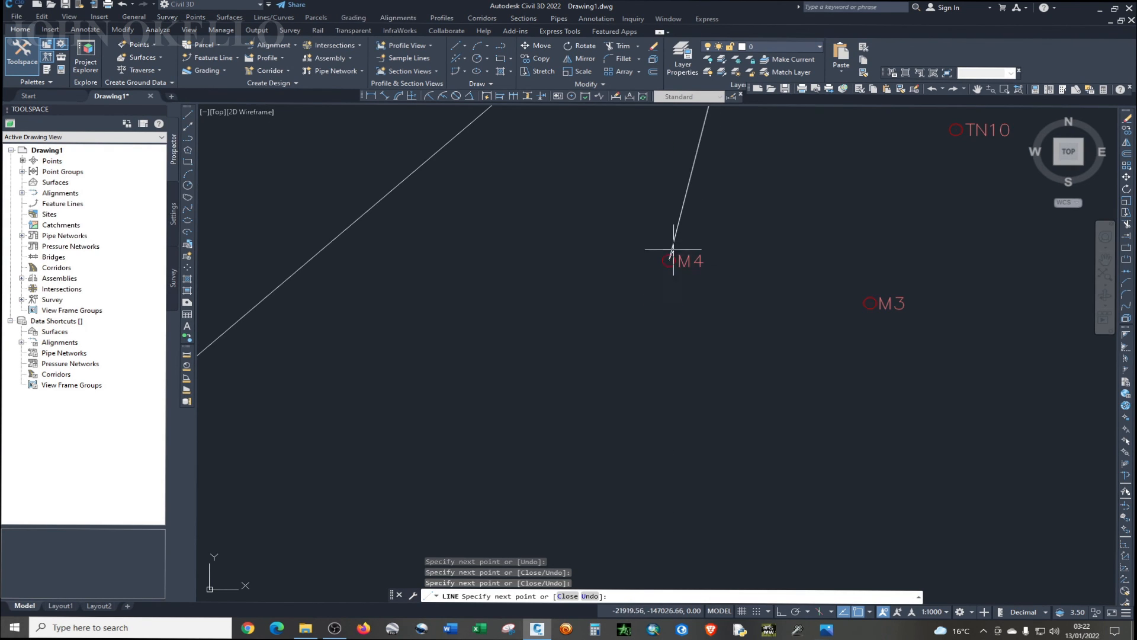
{"action": "left_click", "coordinate": [857, 291]}
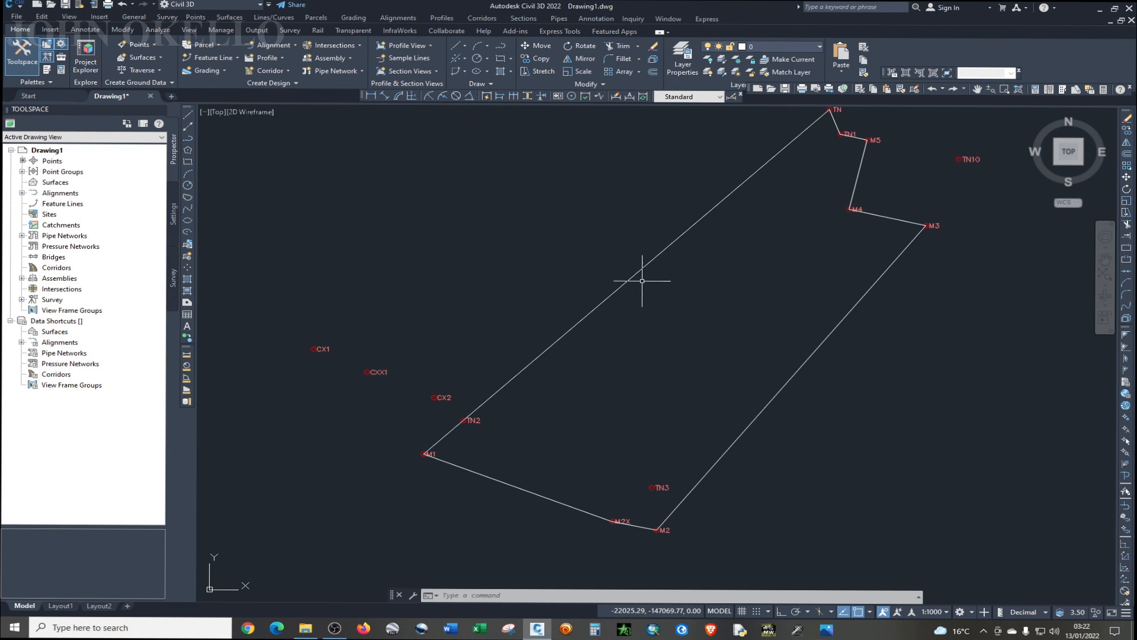
{"action": "mouse_move", "coordinate": [729, 311]}
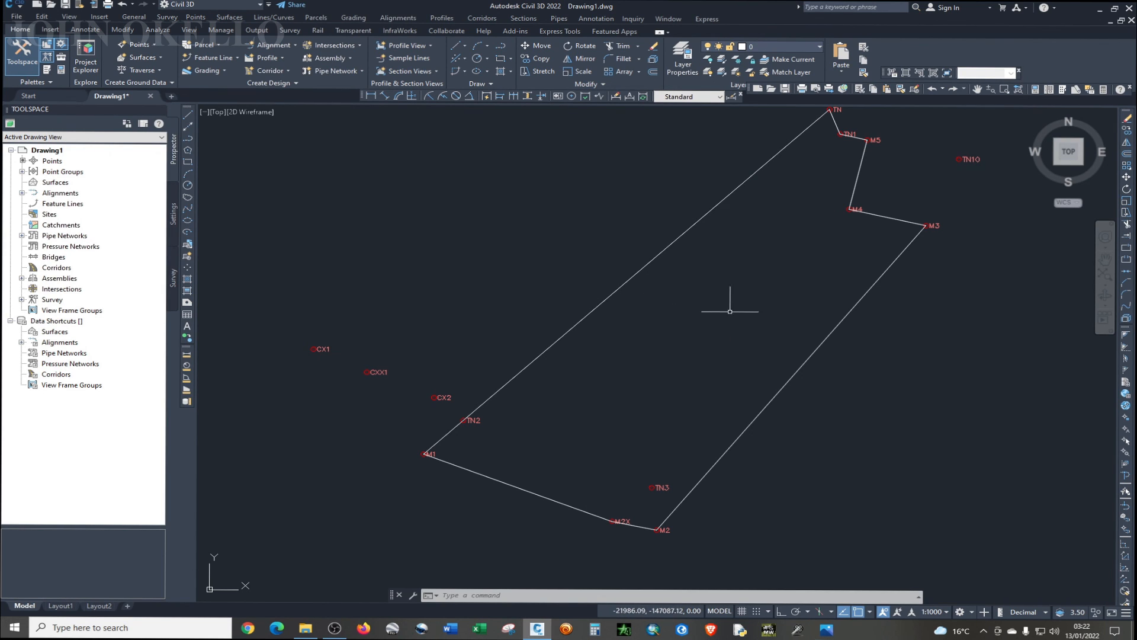
{"action": "mouse_move", "coordinate": [829, 363]}
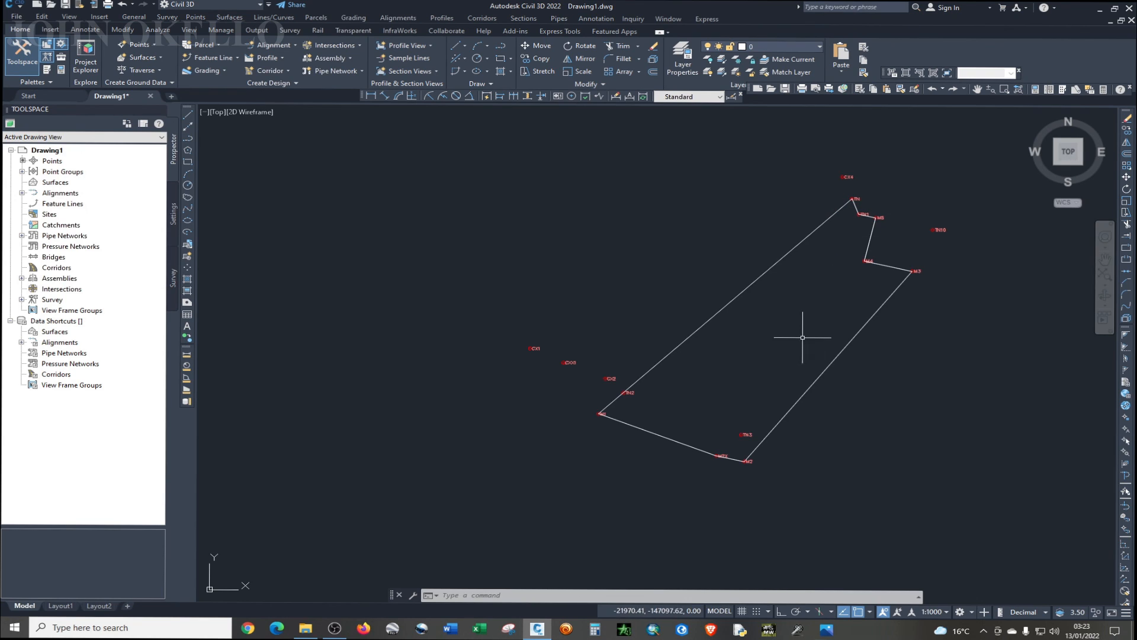
{"action": "mouse_move", "coordinate": [859, 219]}
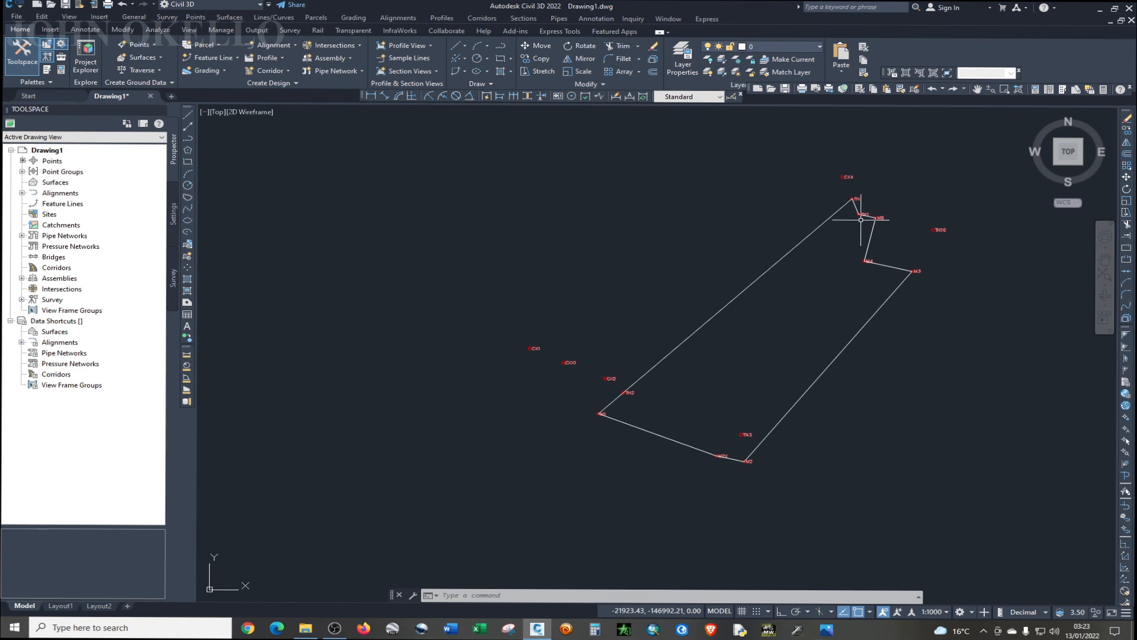
{"action": "mouse_move", "coordinate": [897, 225]}
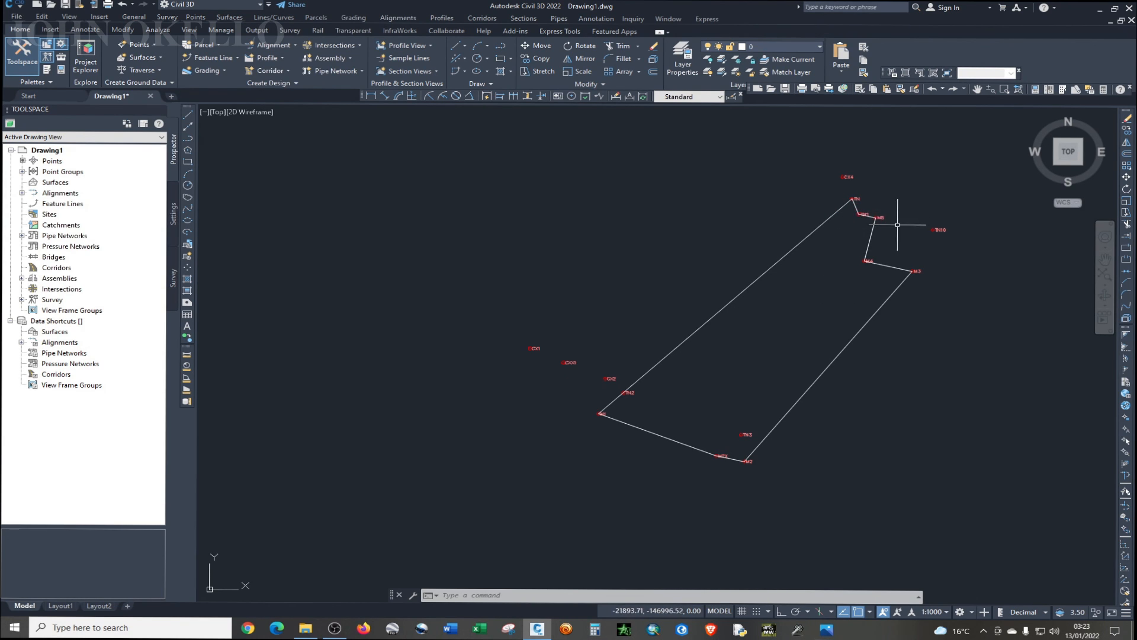
{"action": "mouse_move", "coordinate": [737, 366]}
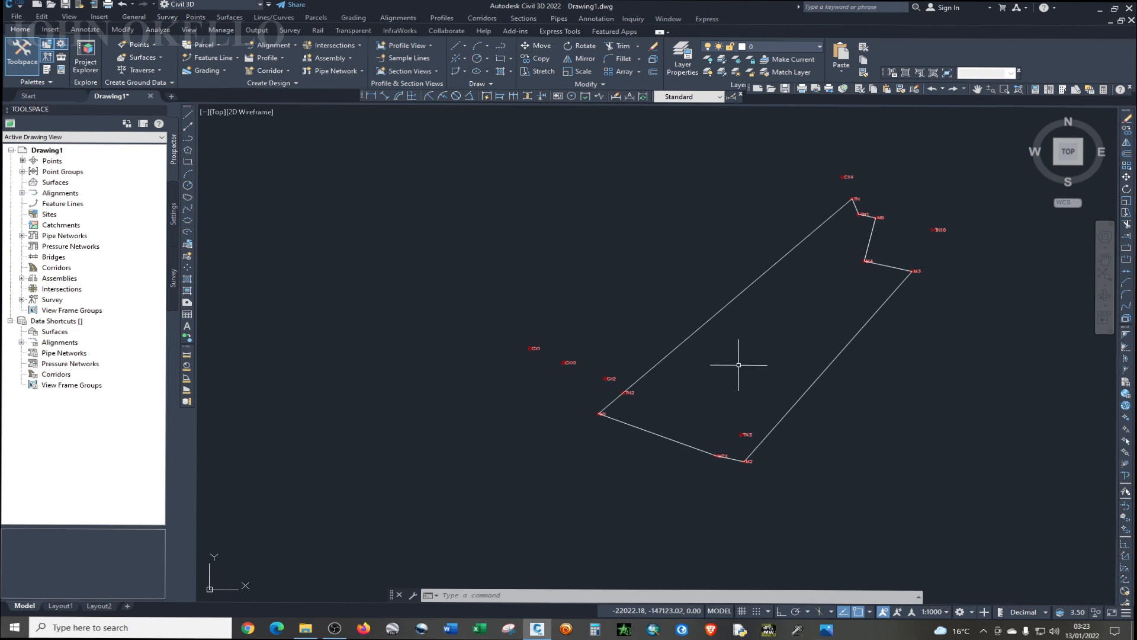
{"action": "mouse_move", "coordinate": [837, 405]}
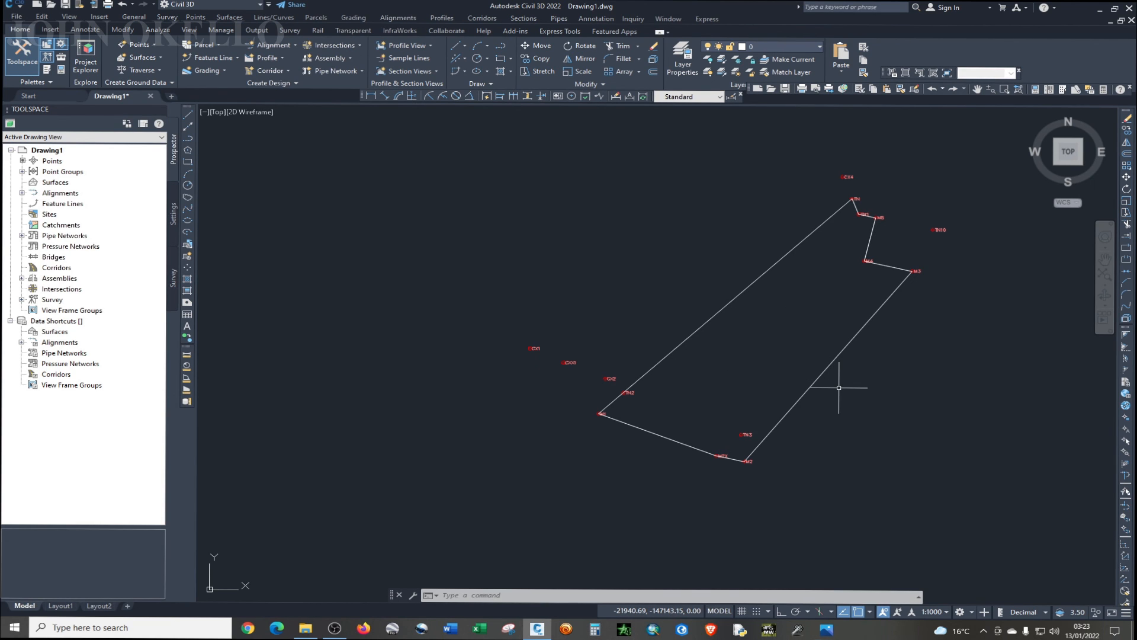